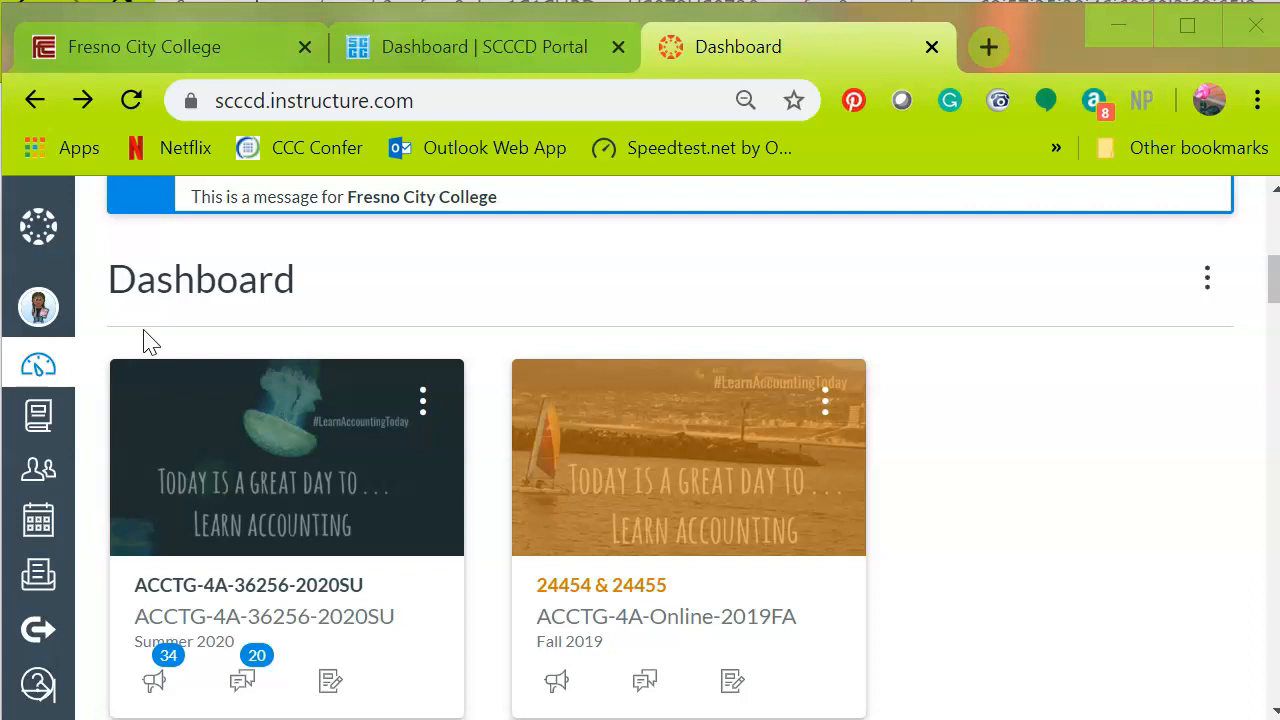
{"action": "mouse_move", "coordinate": [110, 300]}
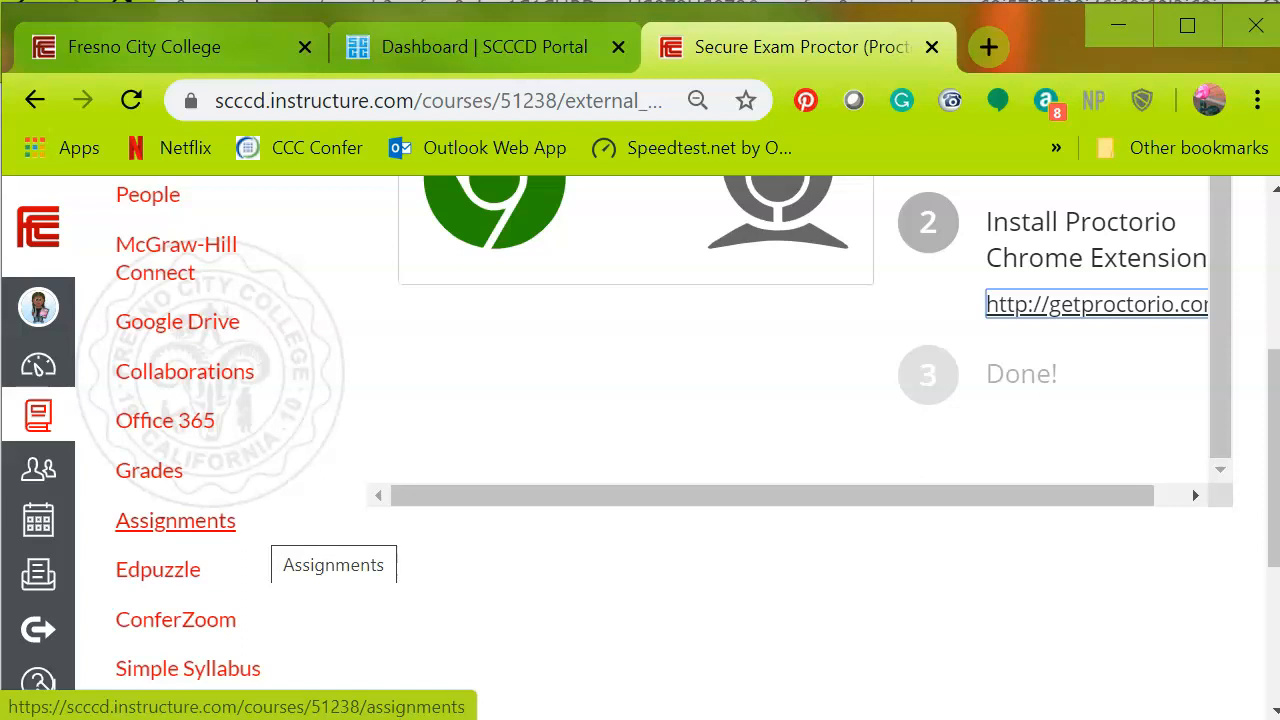
Step: Open the ACCTG-4A-36256-2020SU course card and go to its Quizzes page
{"action": "left_click", "coordinate": [152, 634]}
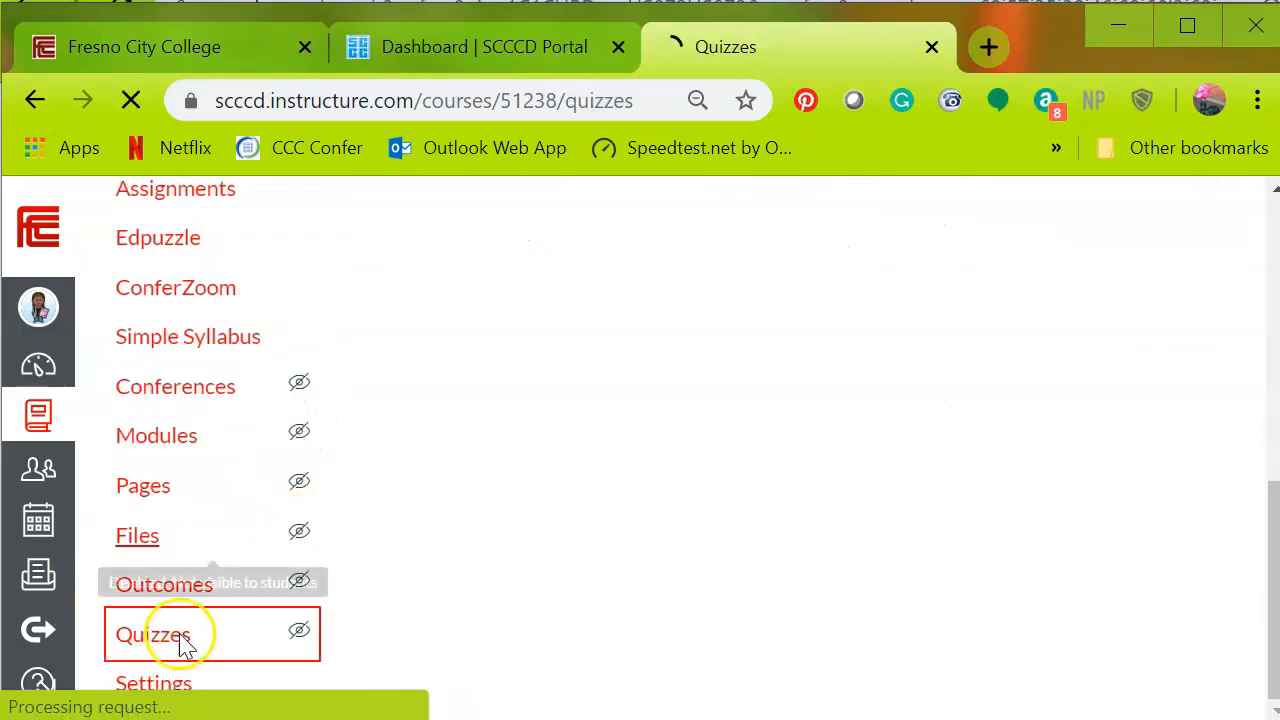
Step: Create a new quiz with + Quiz and title it 'Final Exam'
{"action": "left_click", "coordinate": [152, 634]}
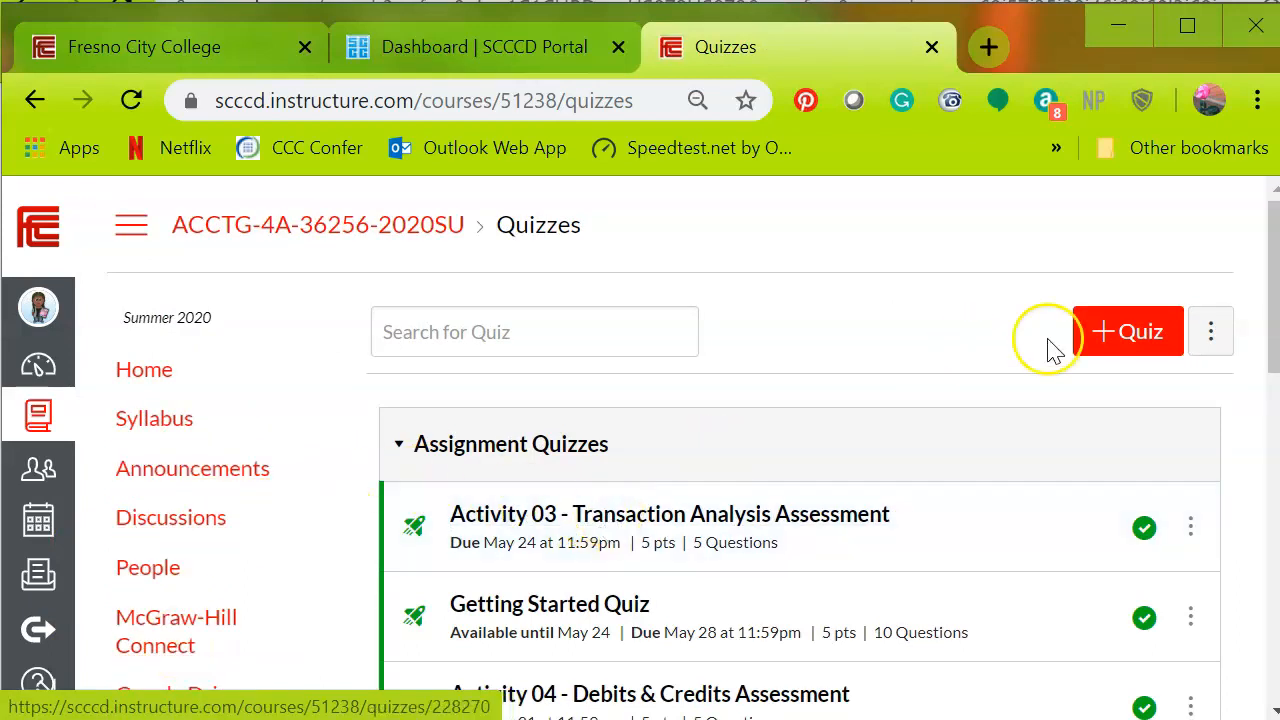
{"action": "left_click", "coordinate": [1128, 331]}
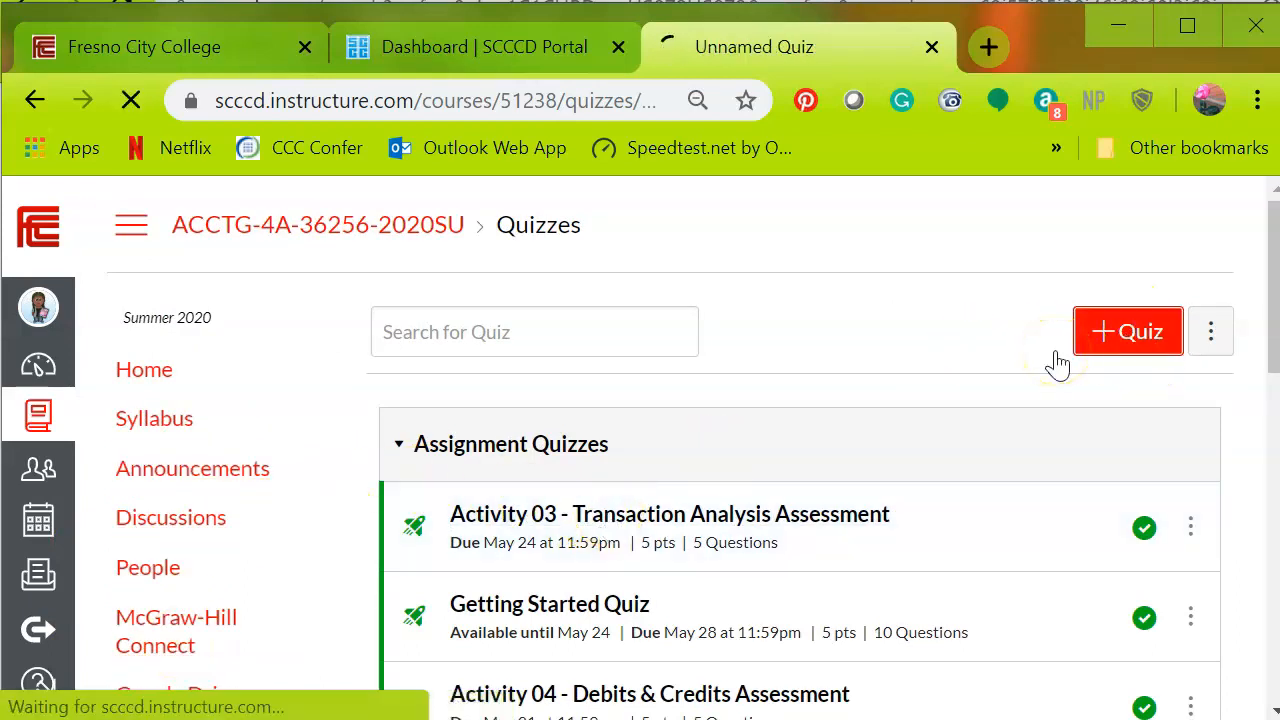
{"action": "left_click", "coordinate": [1127, 331]}
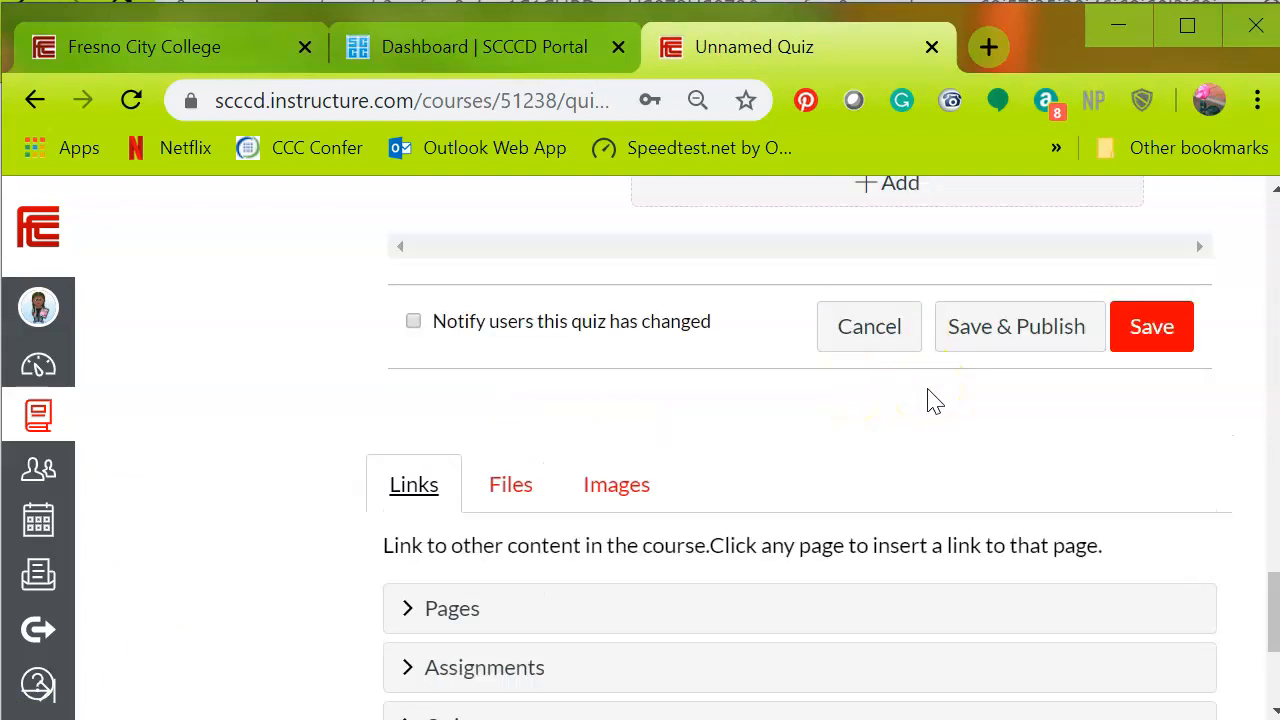
{"action": "scroll", "scroll_direction": "up", "scroll_amount": 3}
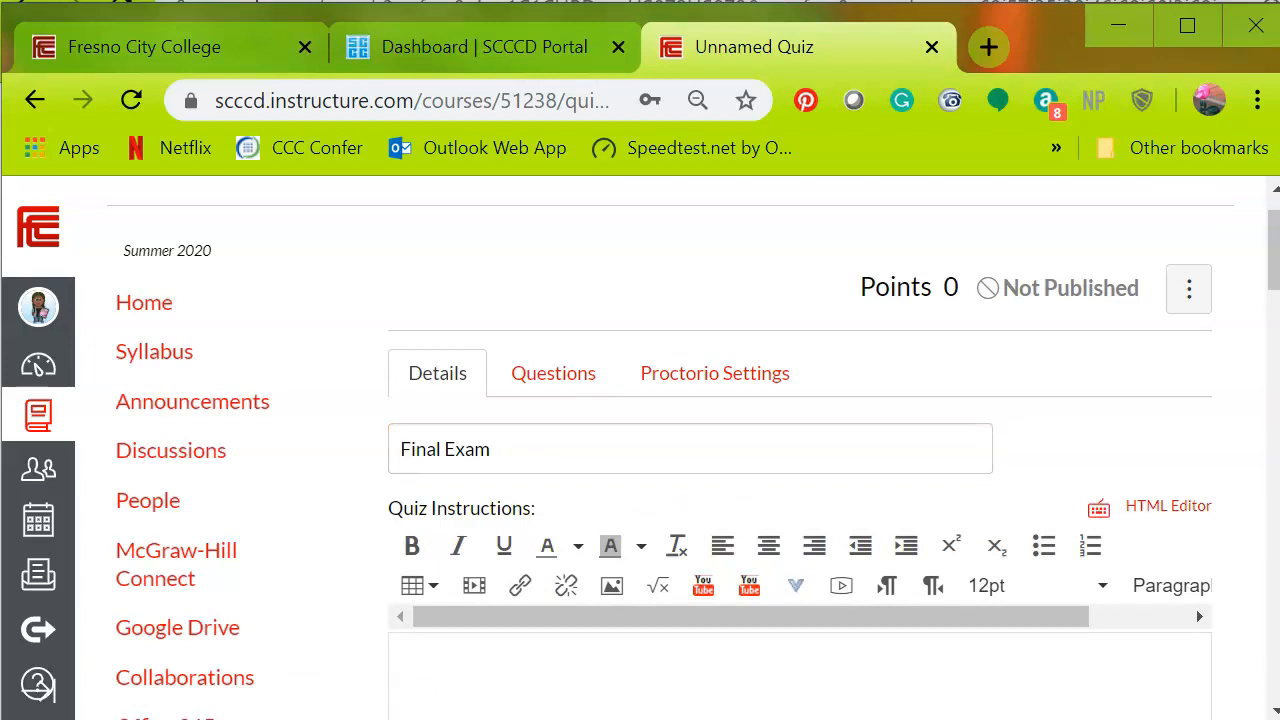
Step: Enable the quiz Time Limit option and set it to 110 minutes
{"action": "scroll", "scroll_direction": "down", "scroll_amount": 3}
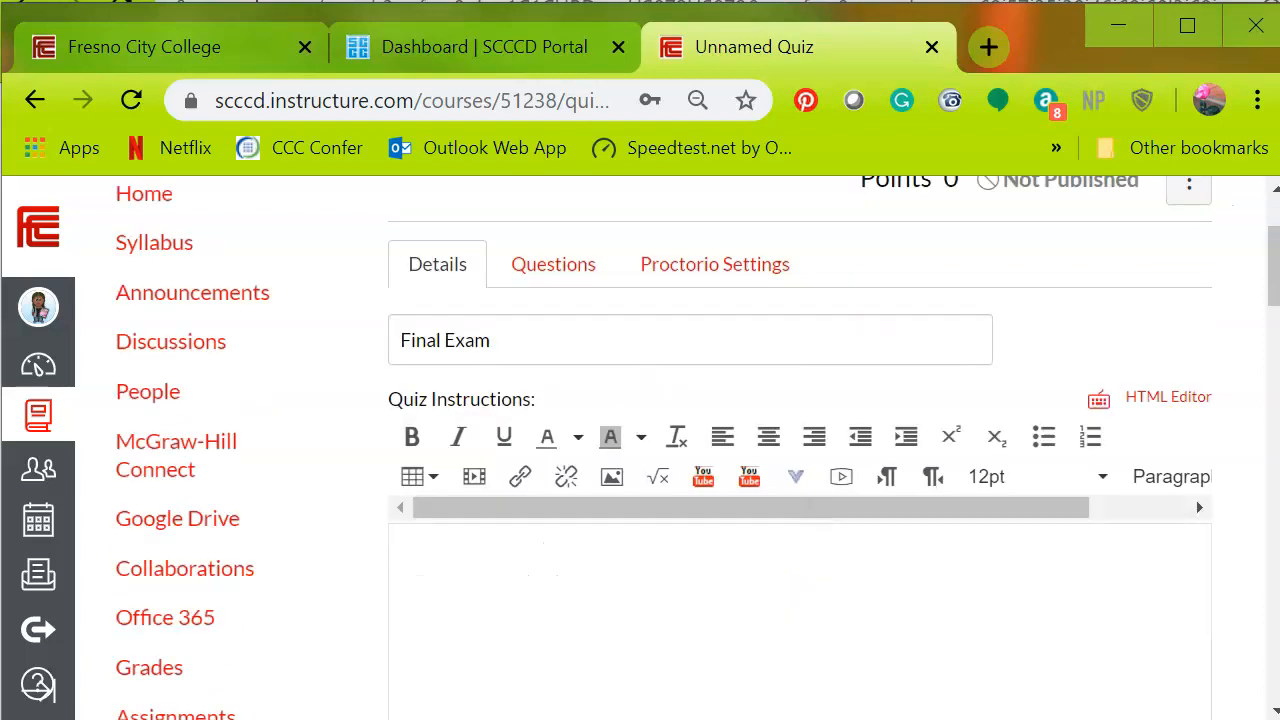
{"action": "scroll", "scroll_direction": "down", "scroll_amount": 3}
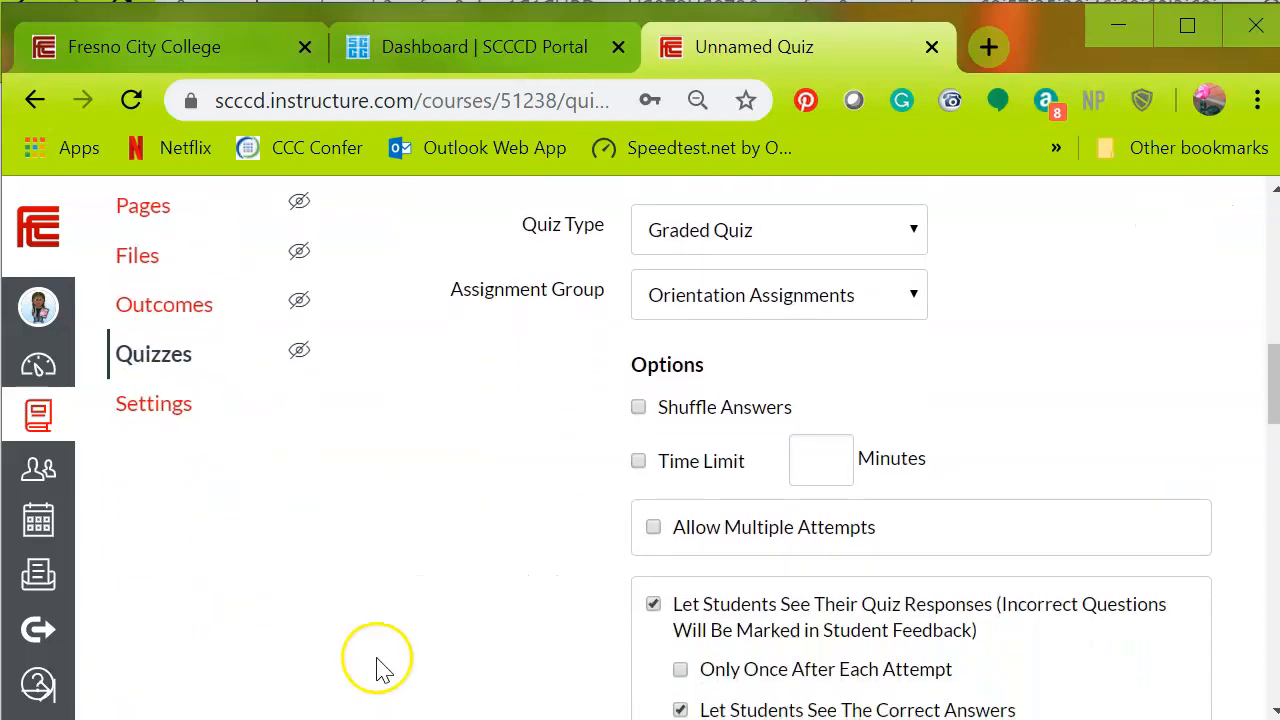
{"action": "left_click", "coordinate": [638, 461]}
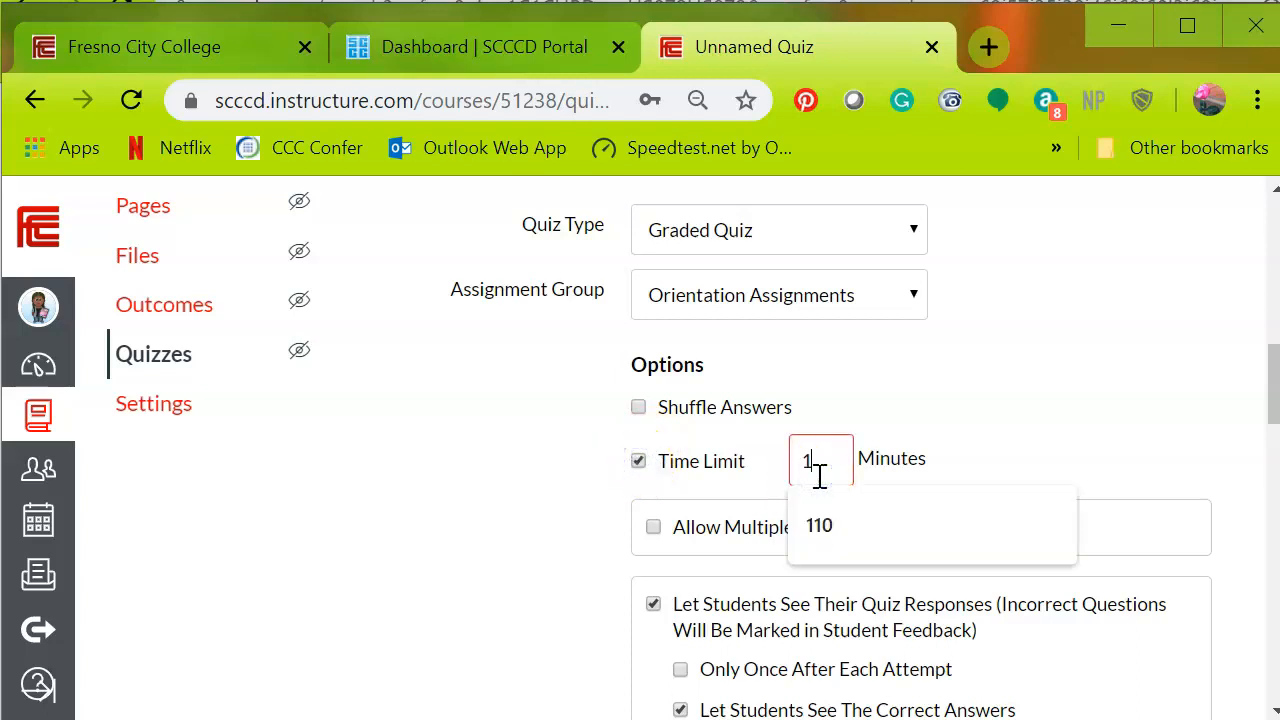
{"action": "left_click", "coordinate": [819, 525]}
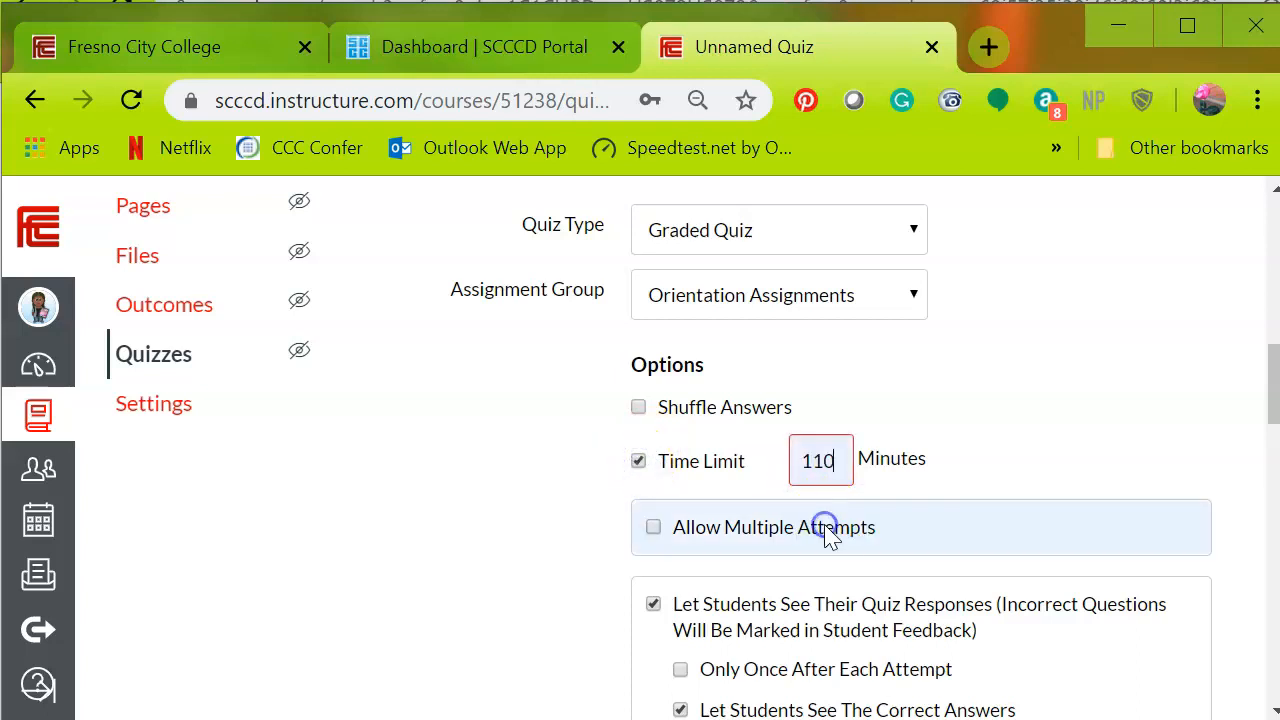
{"action": "mouse_move", "coordinate": [755, 475]}
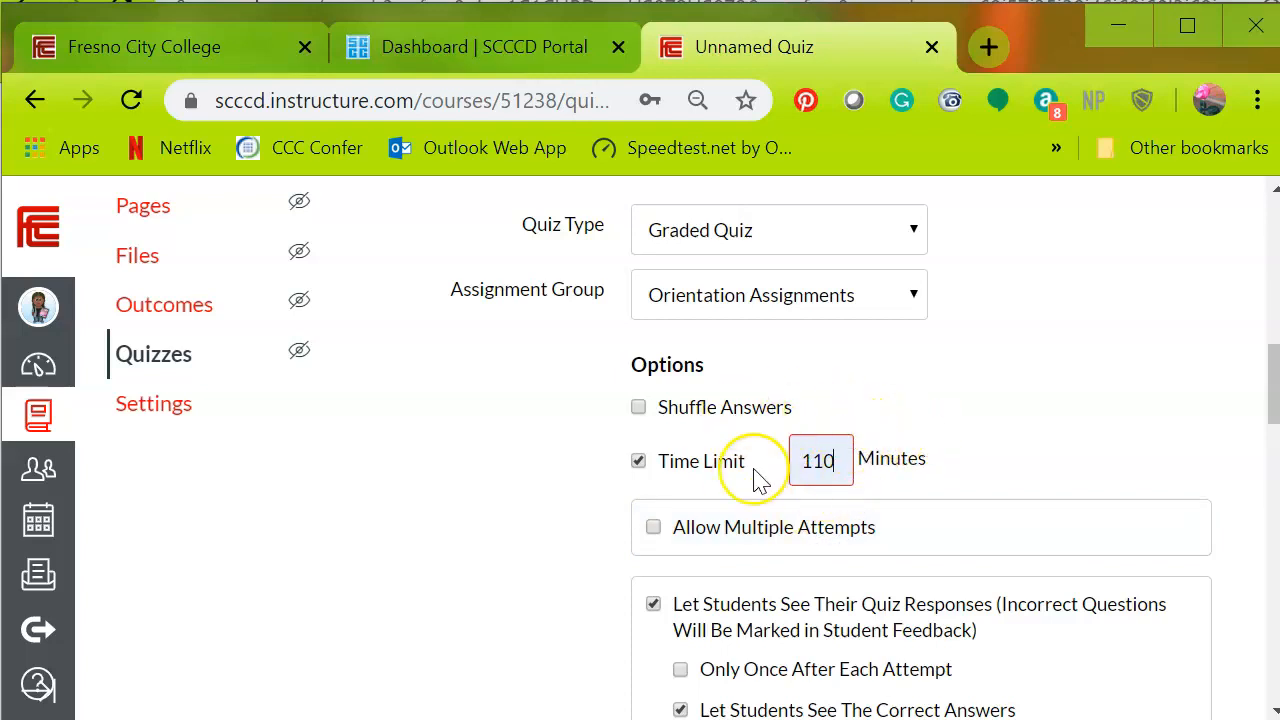
{"action": "mouse_move", "coordinate": [890, 497]}
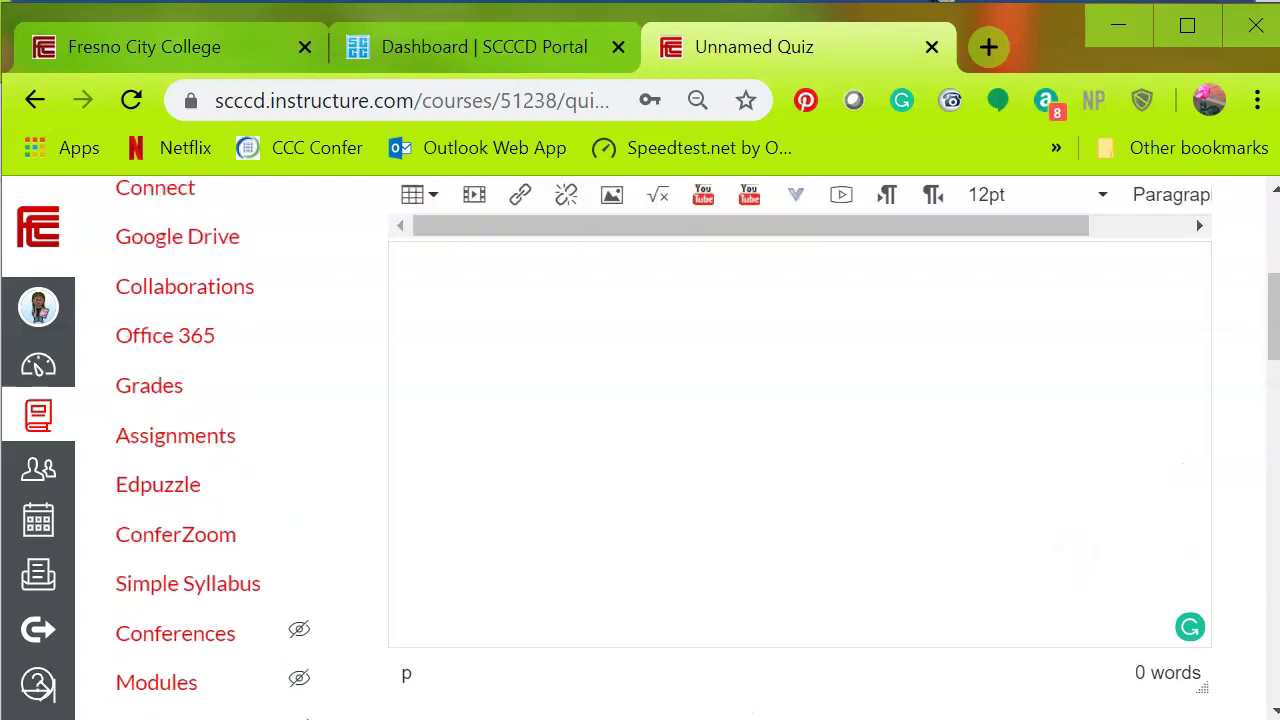
Step: Select and copy the student disclaimer text from the Word document
{"action": "scroll", "scroll_direction": "up", "scroll_amount": 3}
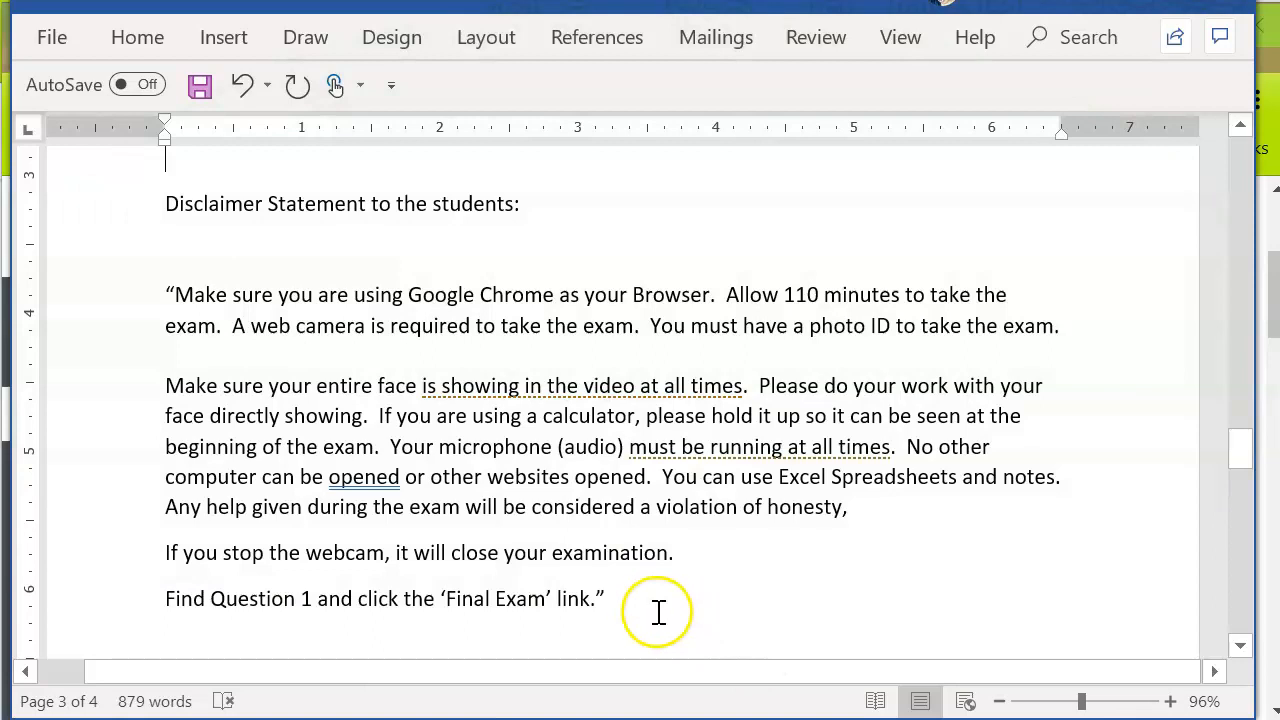
{"action": "left_click_drag", "start_coordinate": [658, 612], "coordinate": [244, 272]}
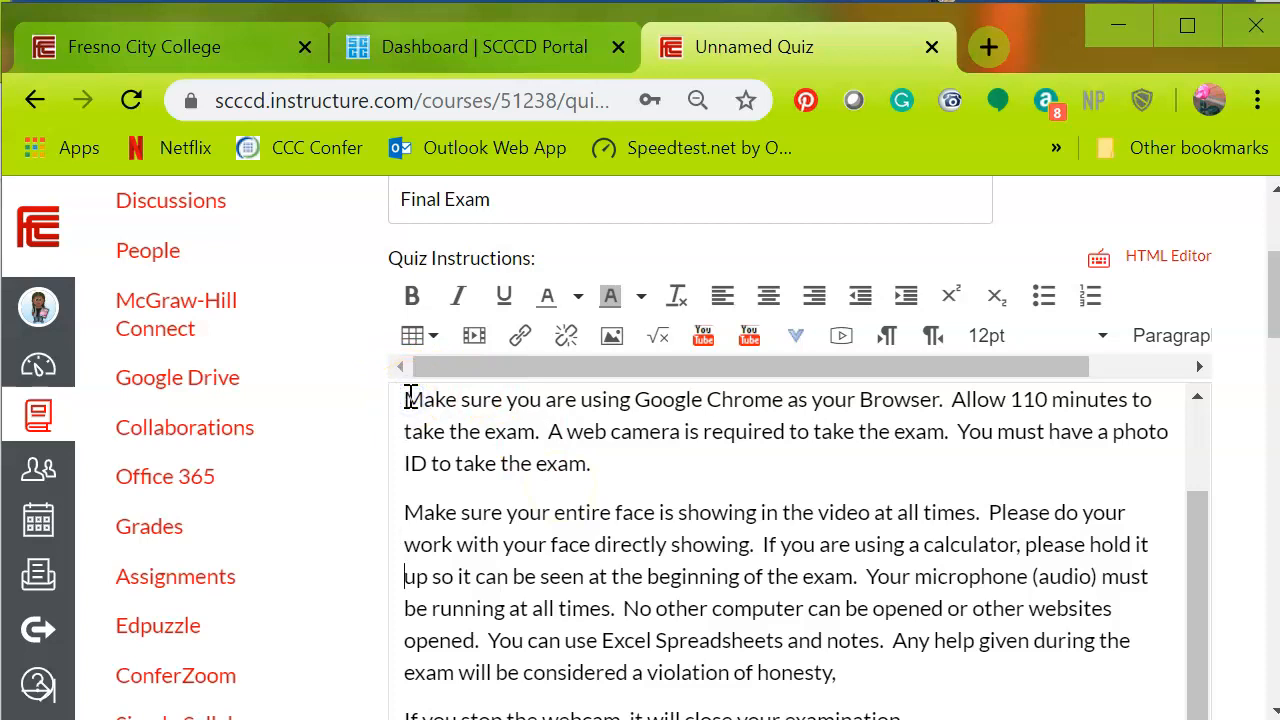
Step: Review the pasted disclaimer in the Final Exam Quiz Instructions editor
{"action": "scroll", "scroll_direction": "down", "scroll_amount": 3}
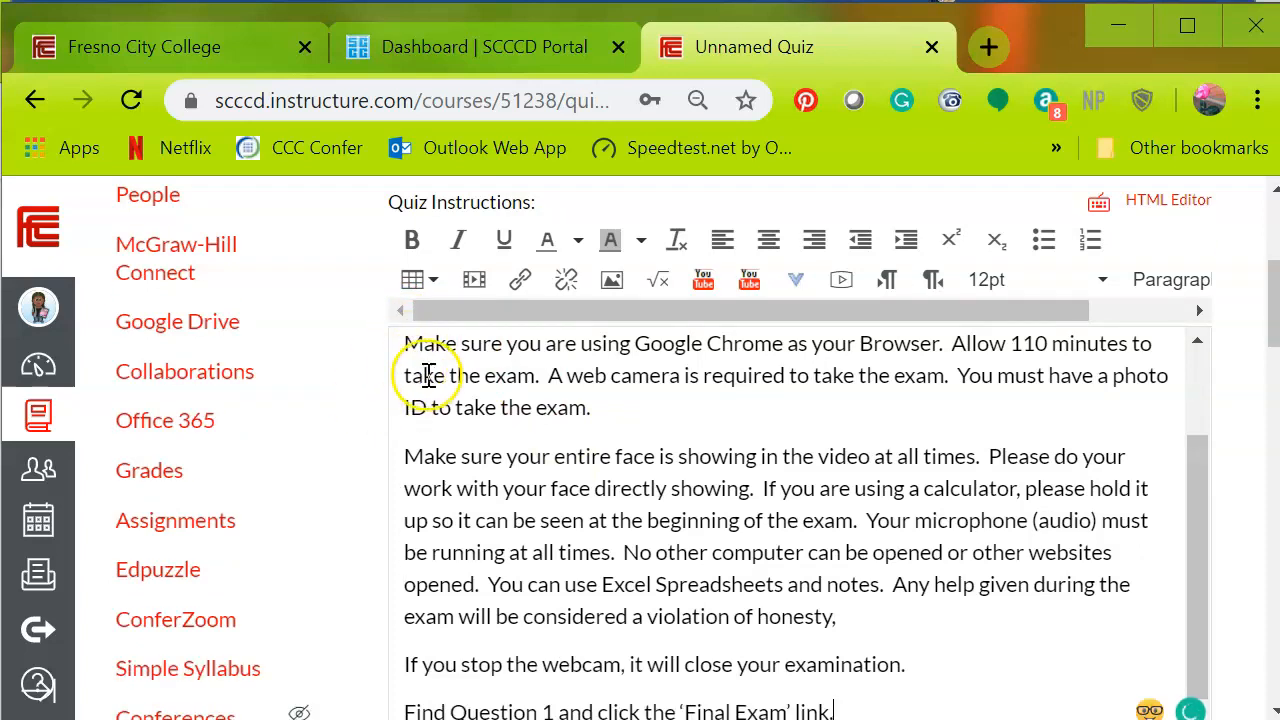
{"action": "mouse_move", "coordinate": [866, 375]}
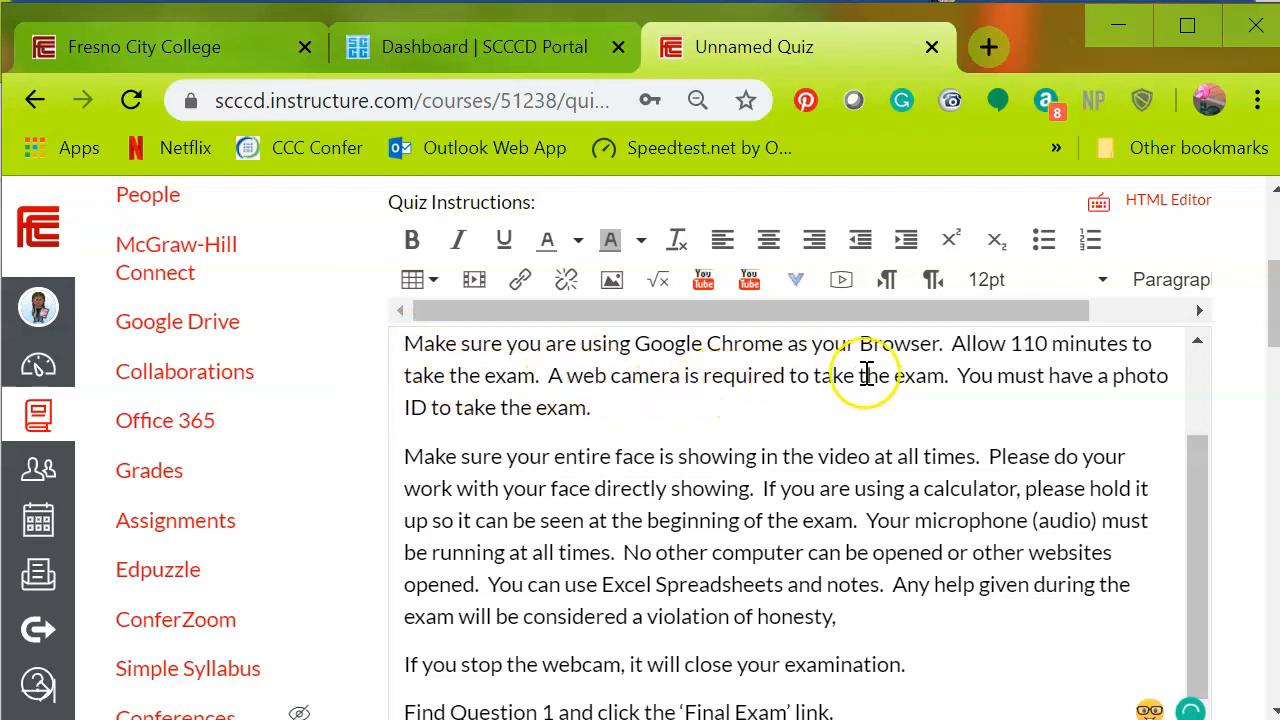
{"action": "mouse_move", "coordinate": [1010, 350]}
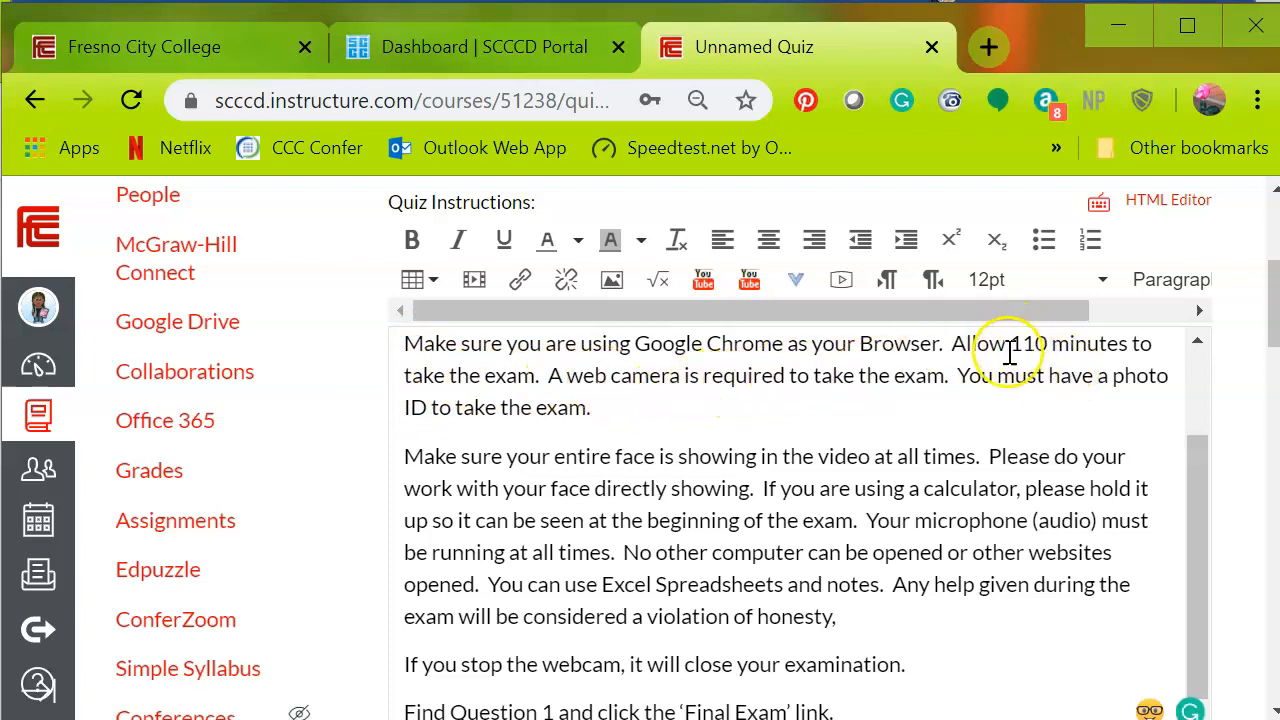
{"action": "mouse_move", "coordinate": [532, 407]}
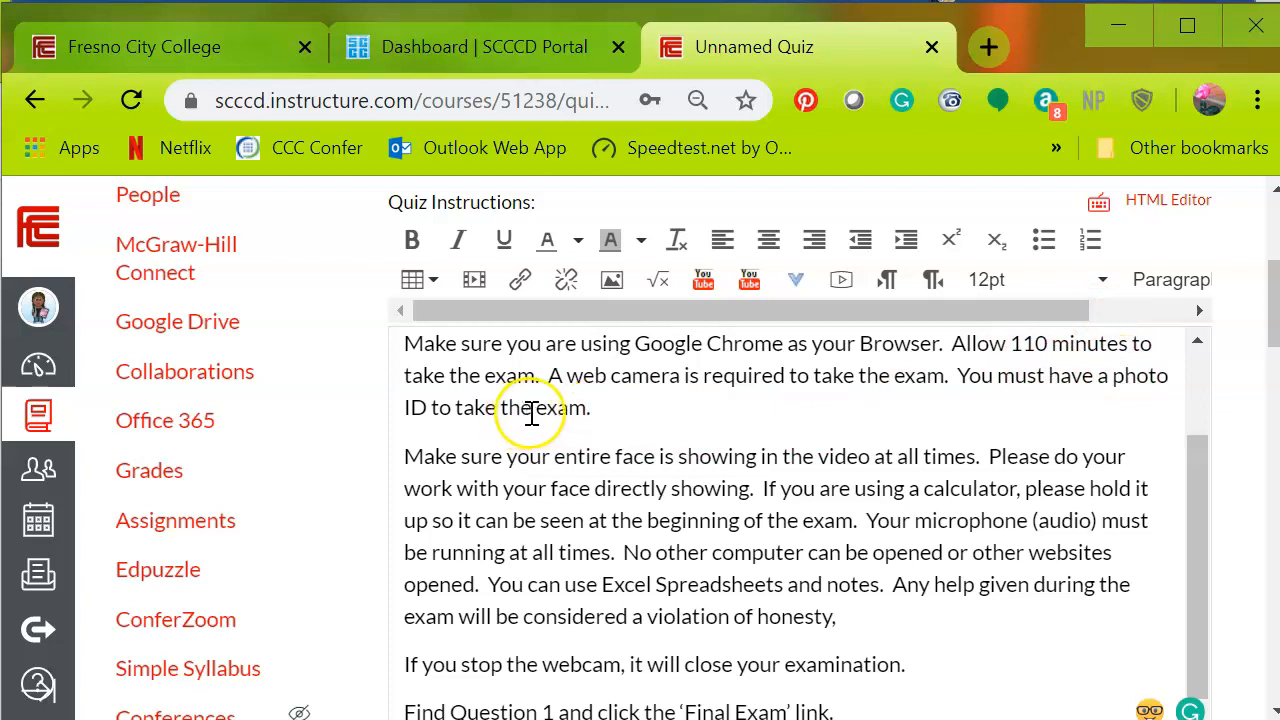
{"action": "mouse_move", "coordinate": [690, 408]}
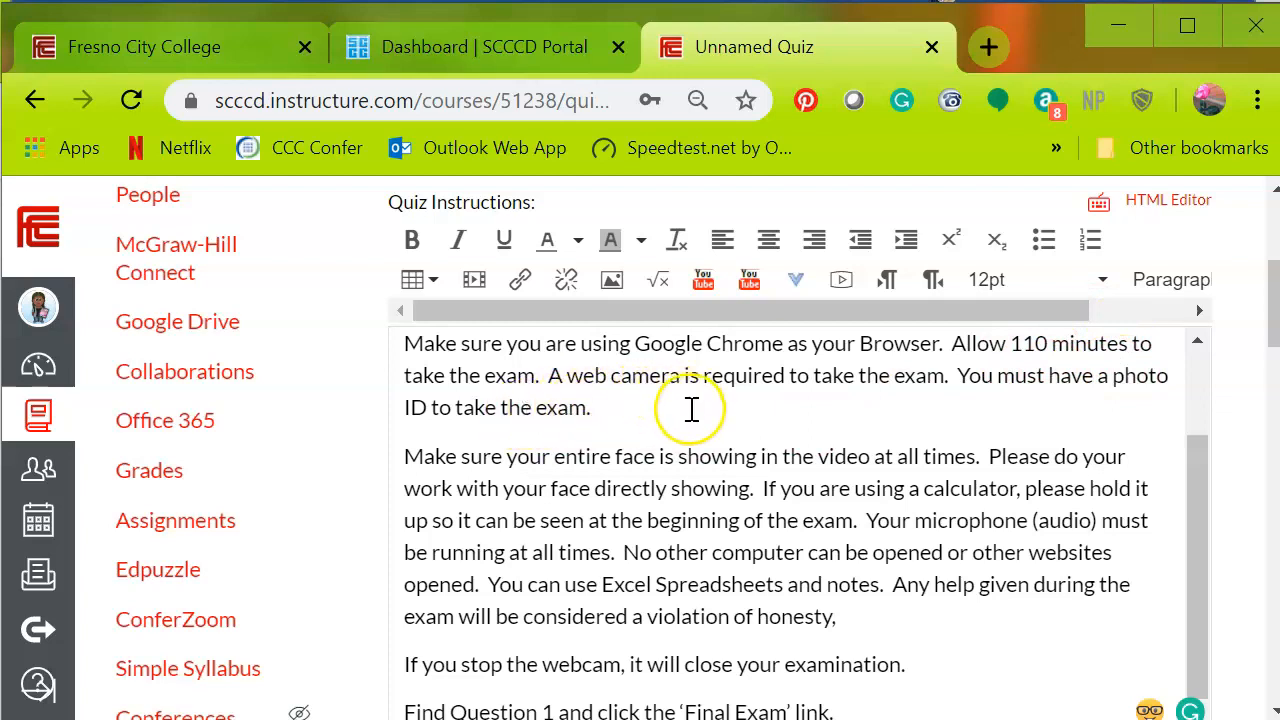
{"action": "mouse_move", "coordinate": [938, 413]}
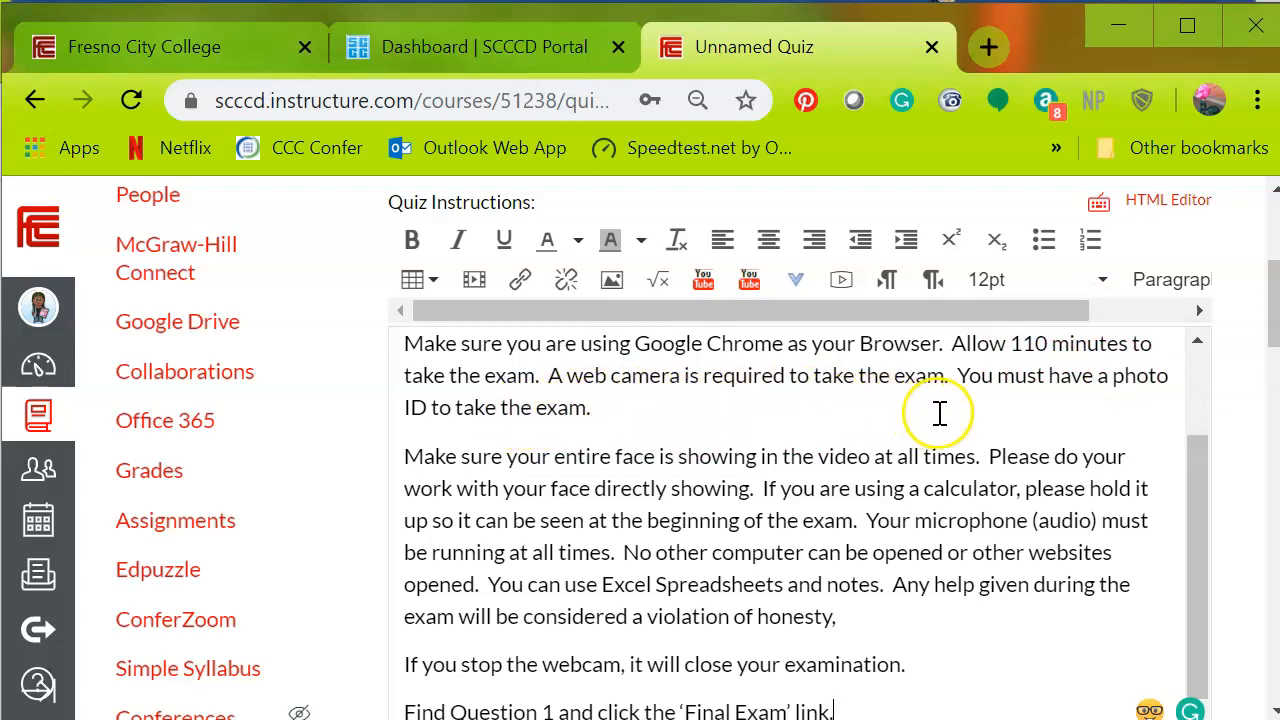
{"action": "mouse_move", "coordinate": [537, 414]}
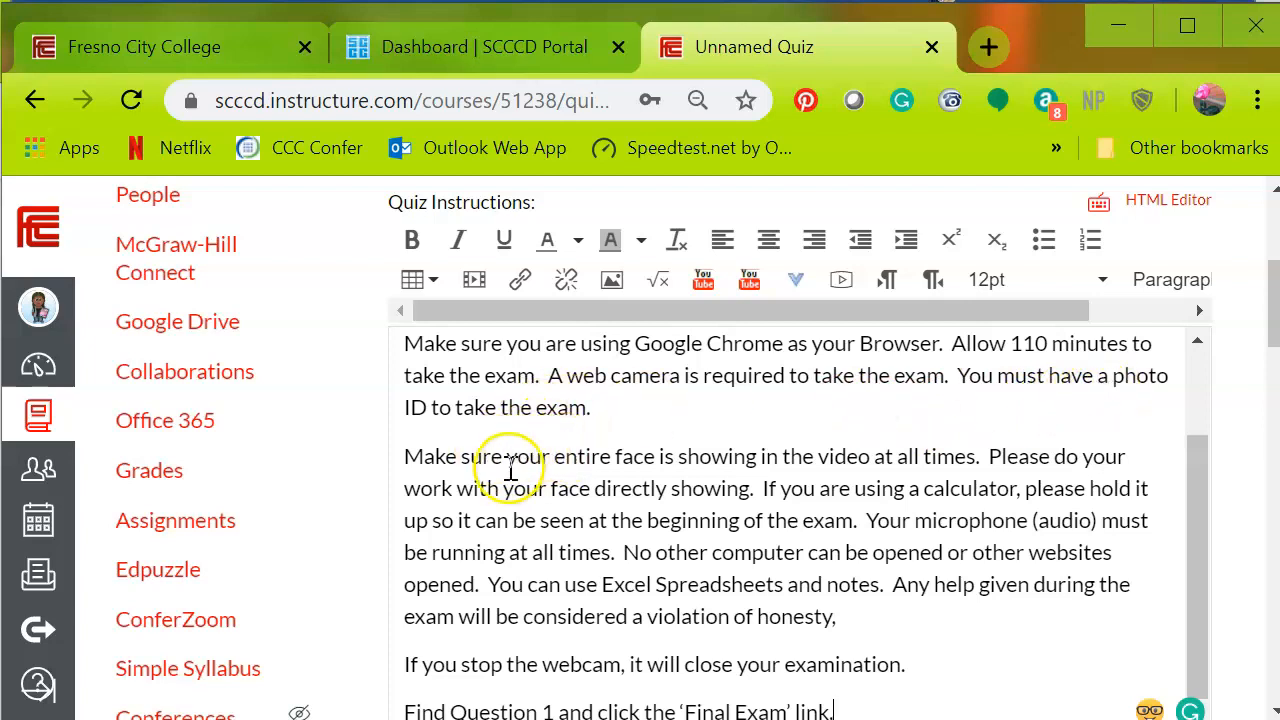
{"action": "mouse_move", "coordinate": [830, 443]}
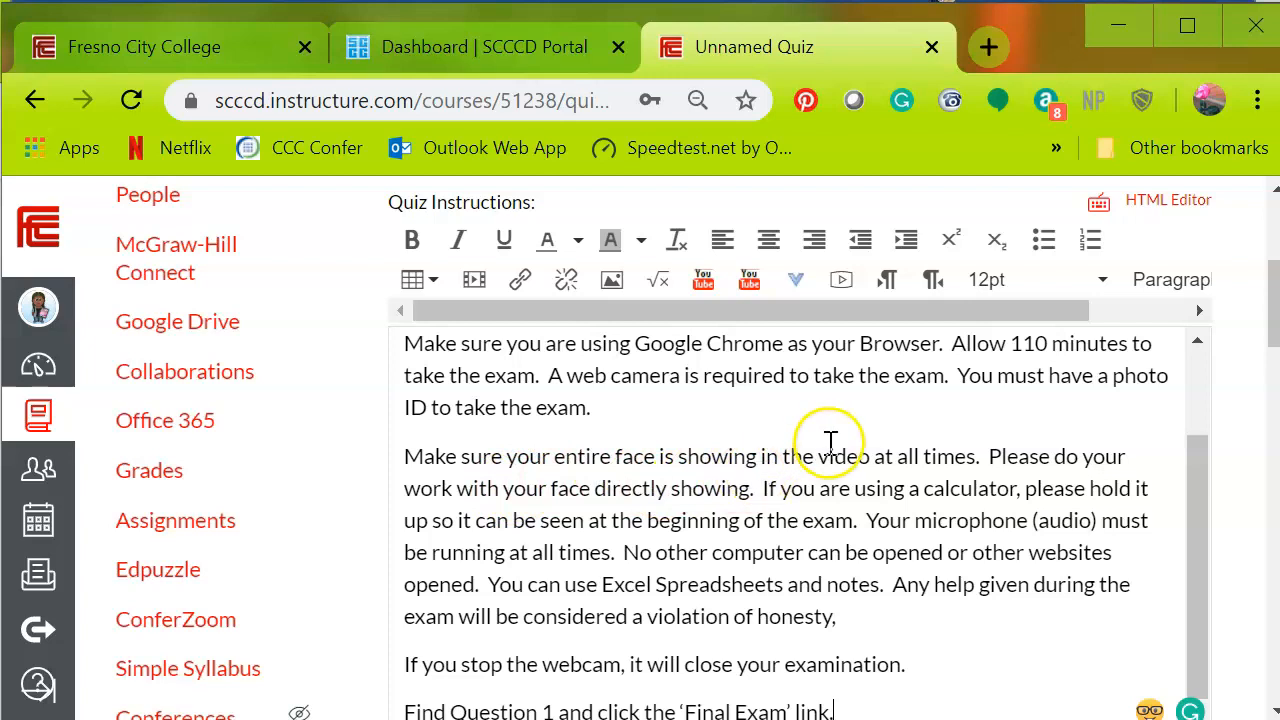
{"action": "mouse_move", "coordinate": [1008, 478]}
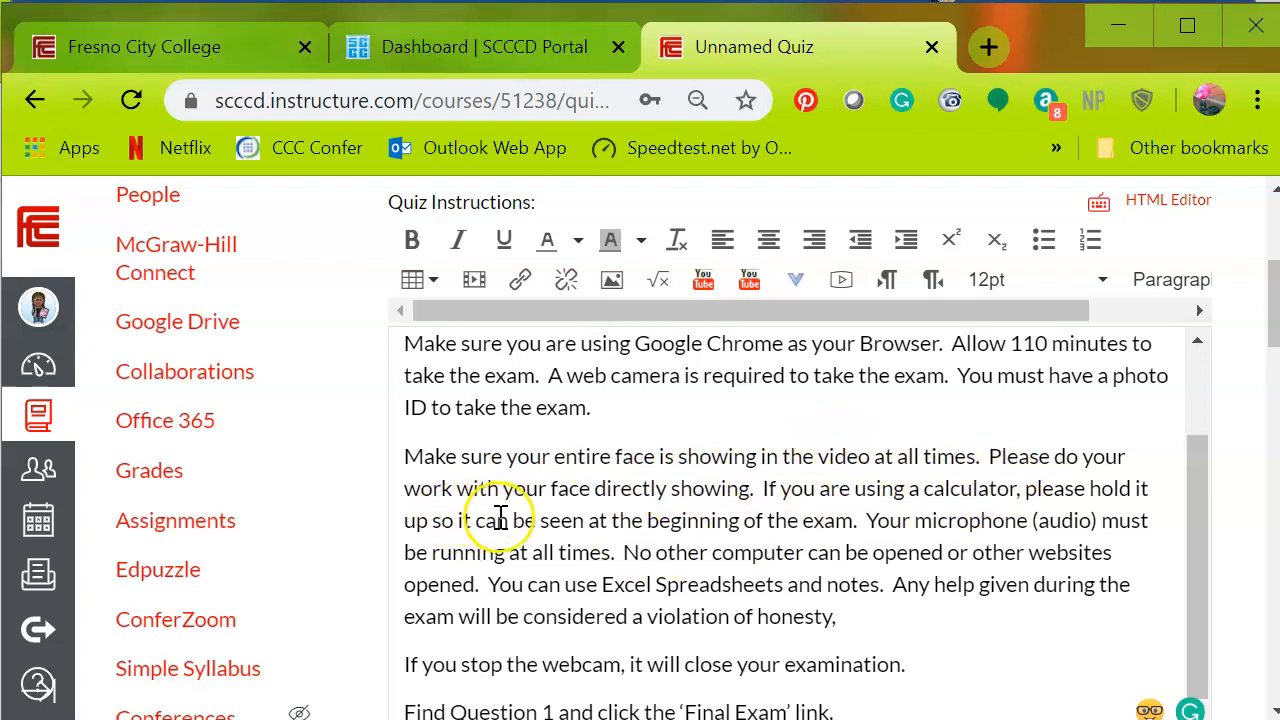
{"action": "mouse_move", "coordinate": [800, 500]}
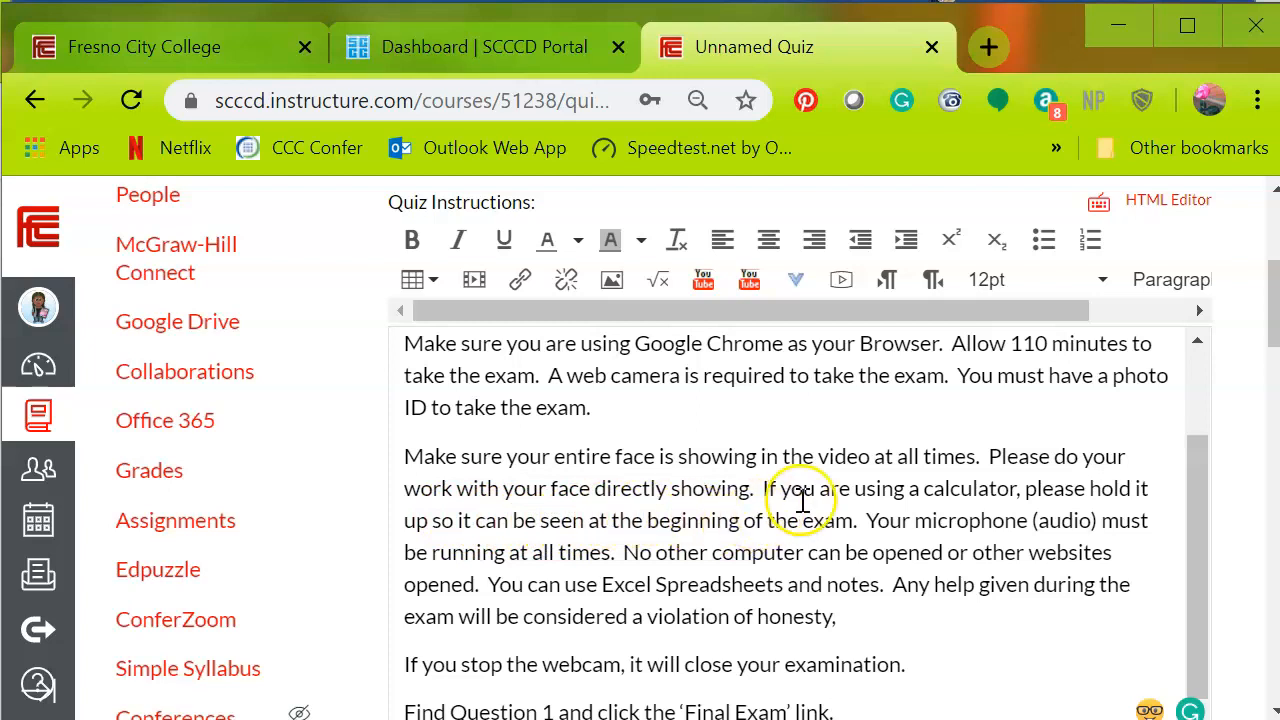
{"action": "mouse_move", "coordinate": [967, 552]}
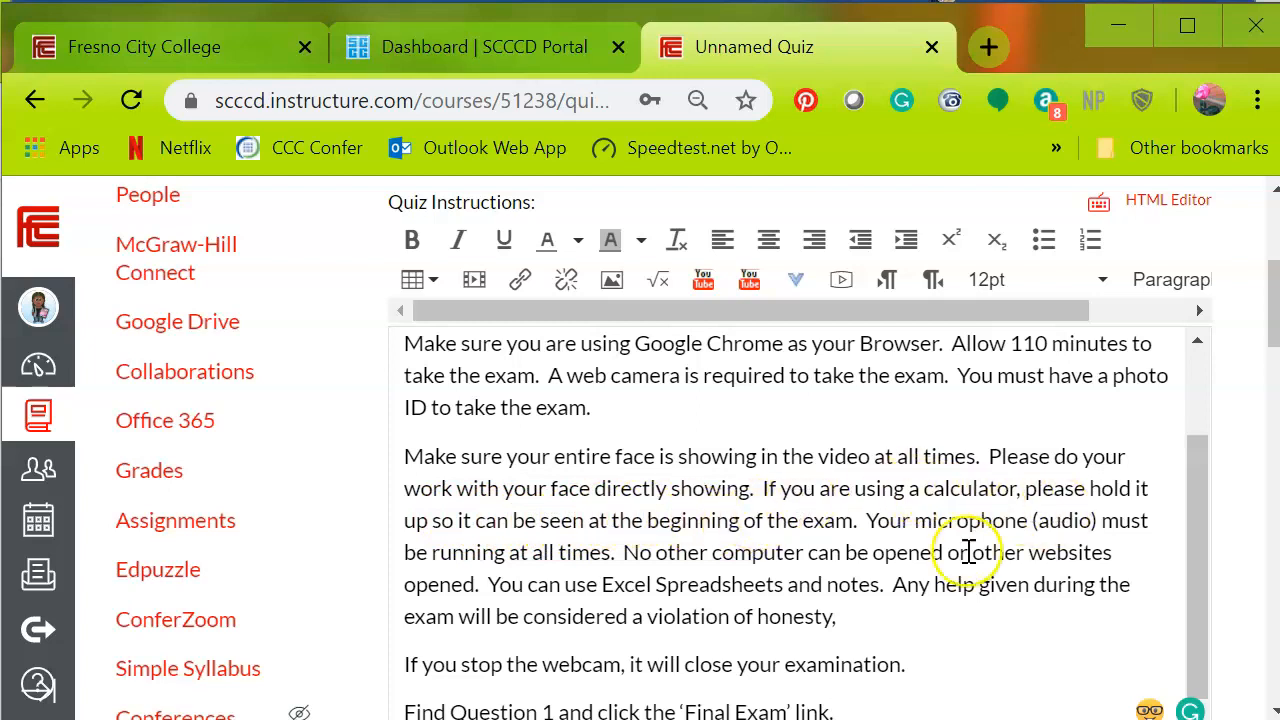
{"action": "mouse_move", "coordinate": [578, 557]}
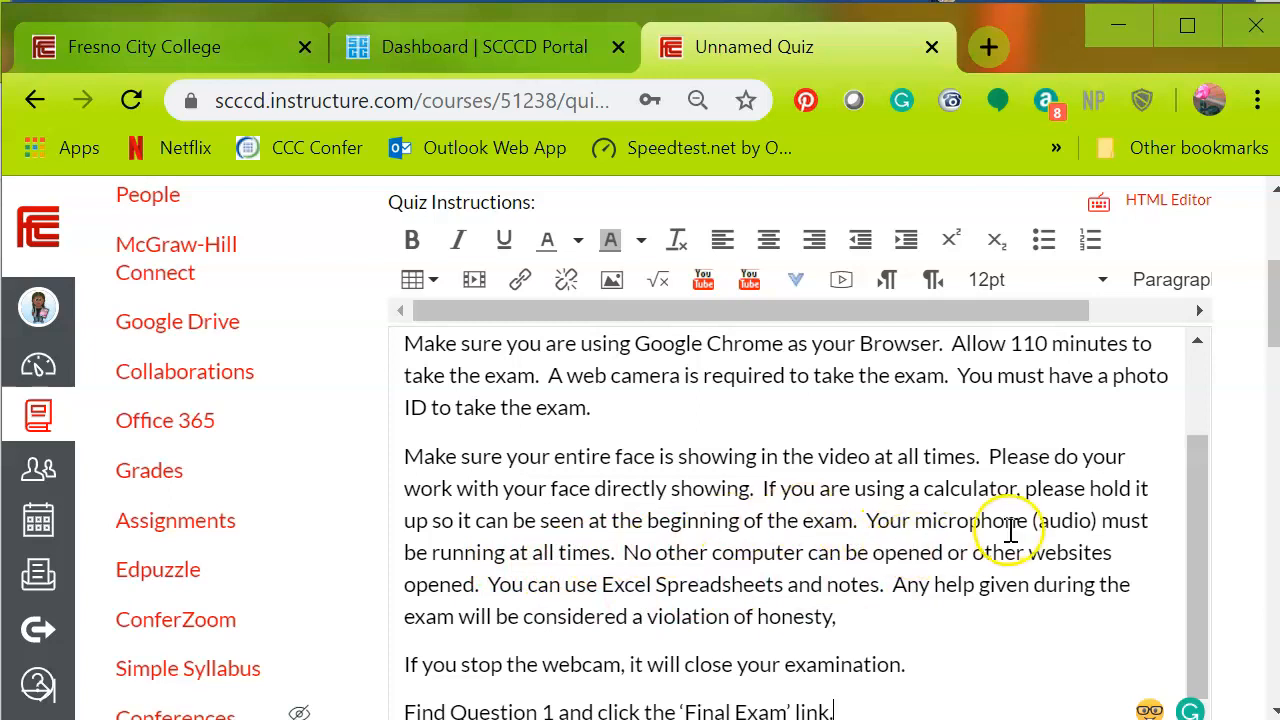
{"action": "mouse_move", "coordinate": [1030, 547]}
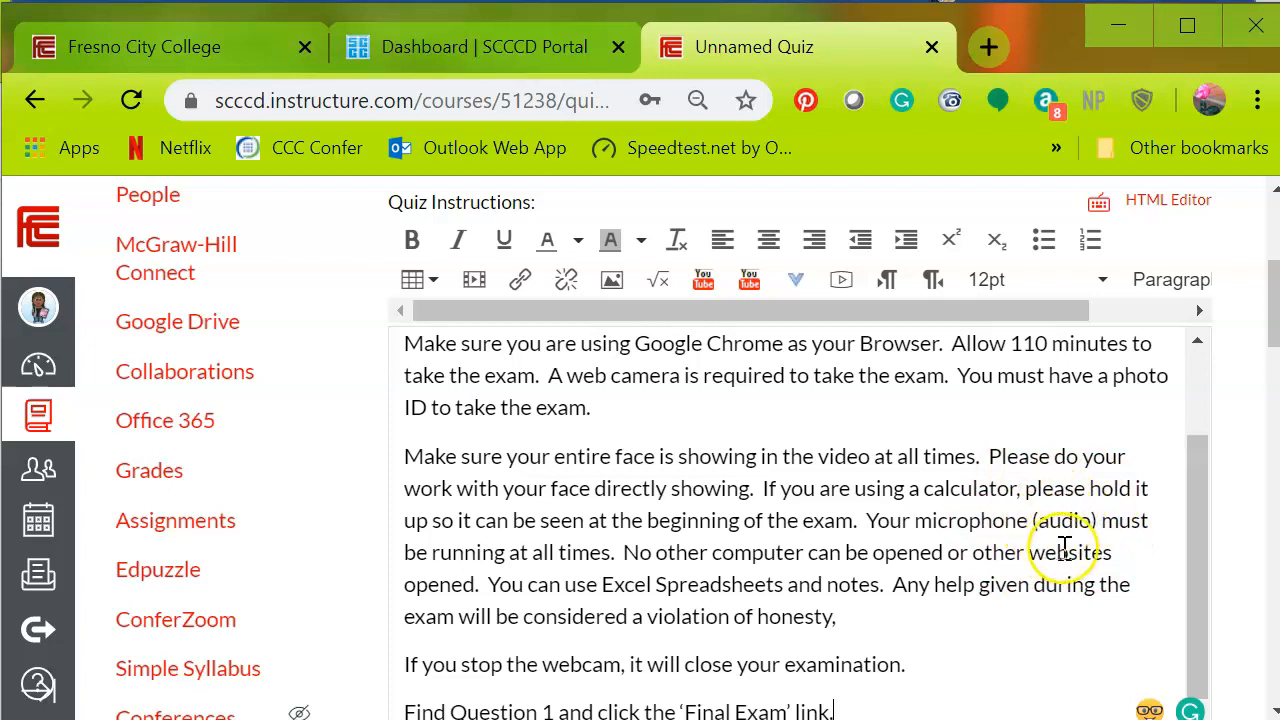
{"action": "mouse_move", "coordinate": [468, 589]}
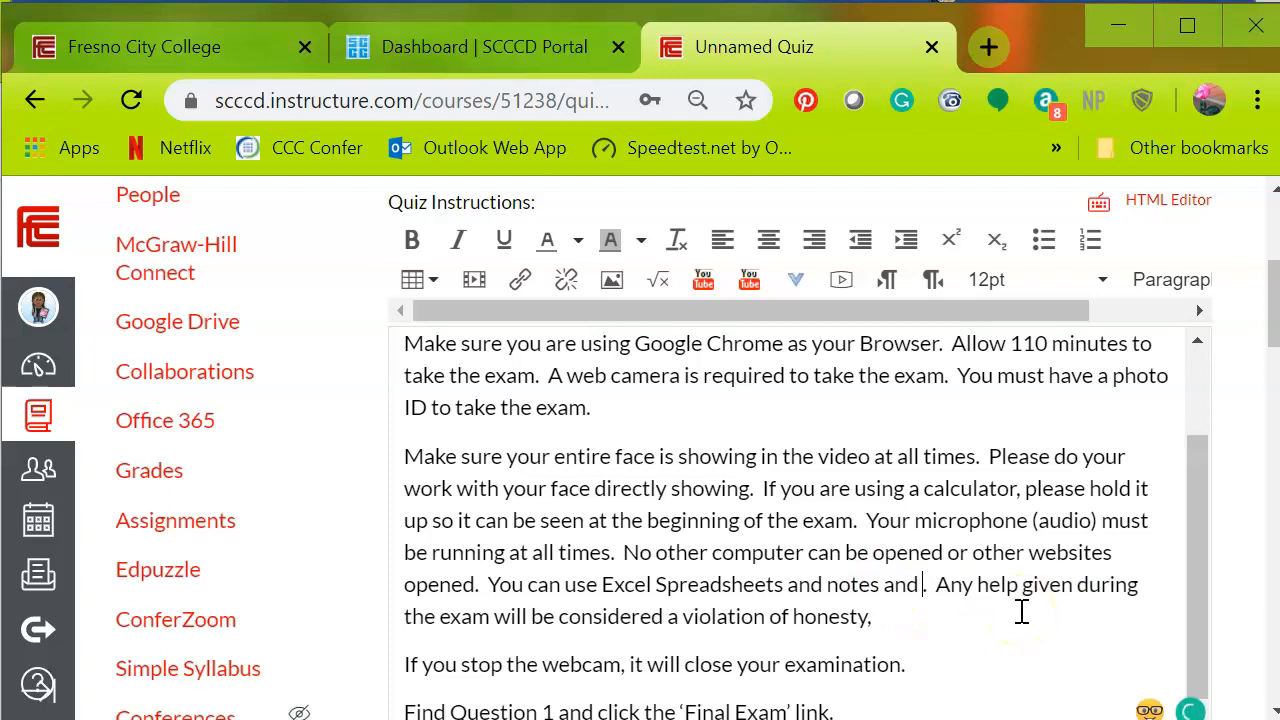
Step: Complete the allowed-materials sentence with 'textbook.' in the quiz instructions
{"action": "type", "text": "textb"}
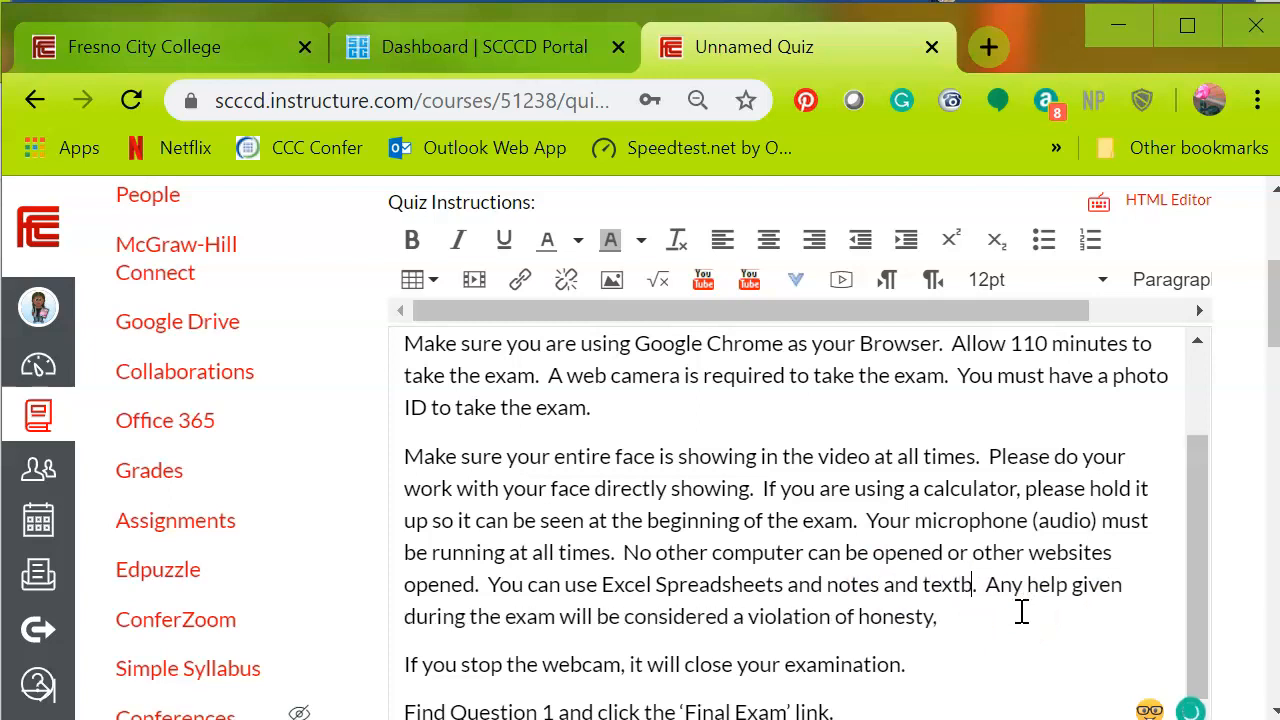
{"action": "type", "text": "ook."}
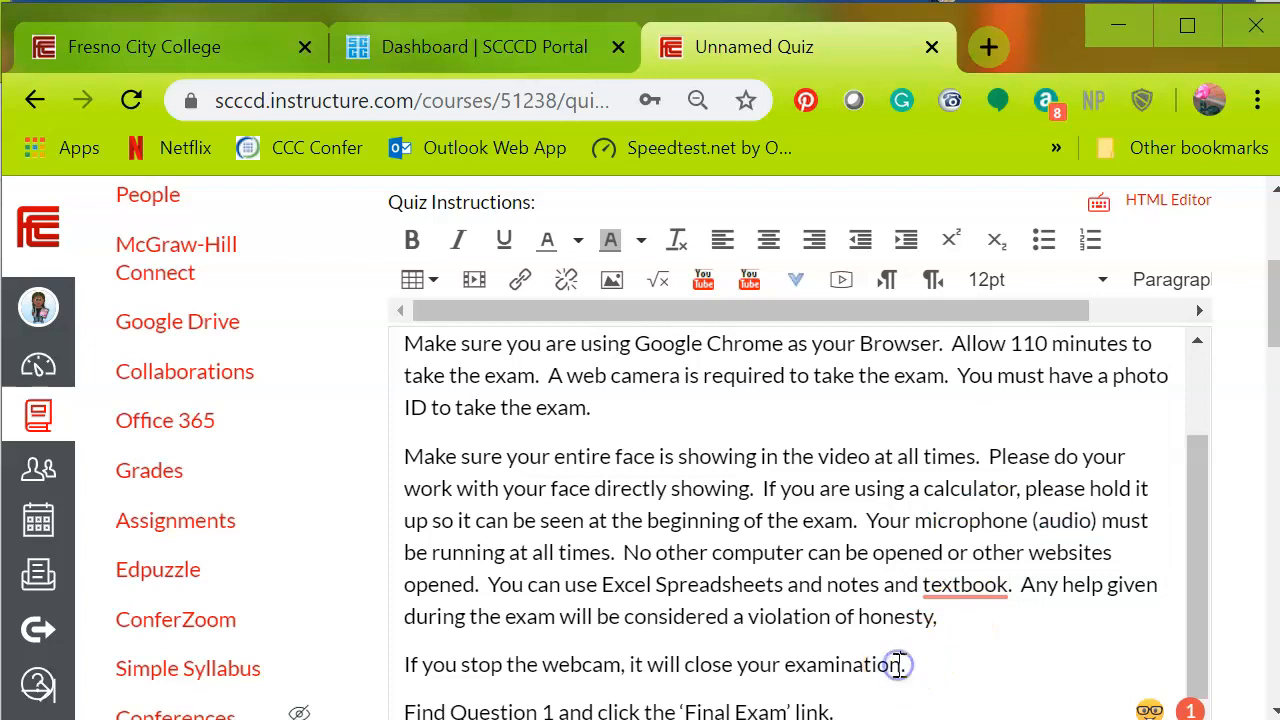
{"action": "scroll", "scroll_direction": "up", "scroll_amount": 3}
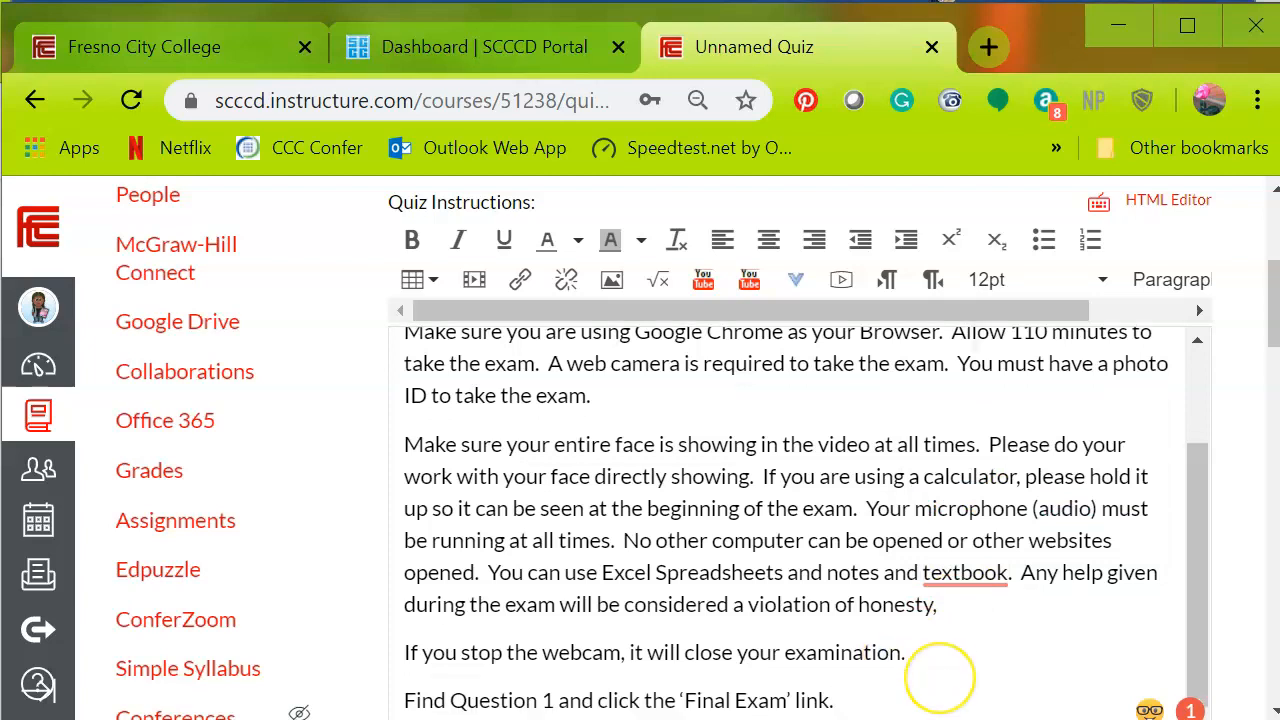
{"action": "mouse_move", "coordinate": [938, 678]}
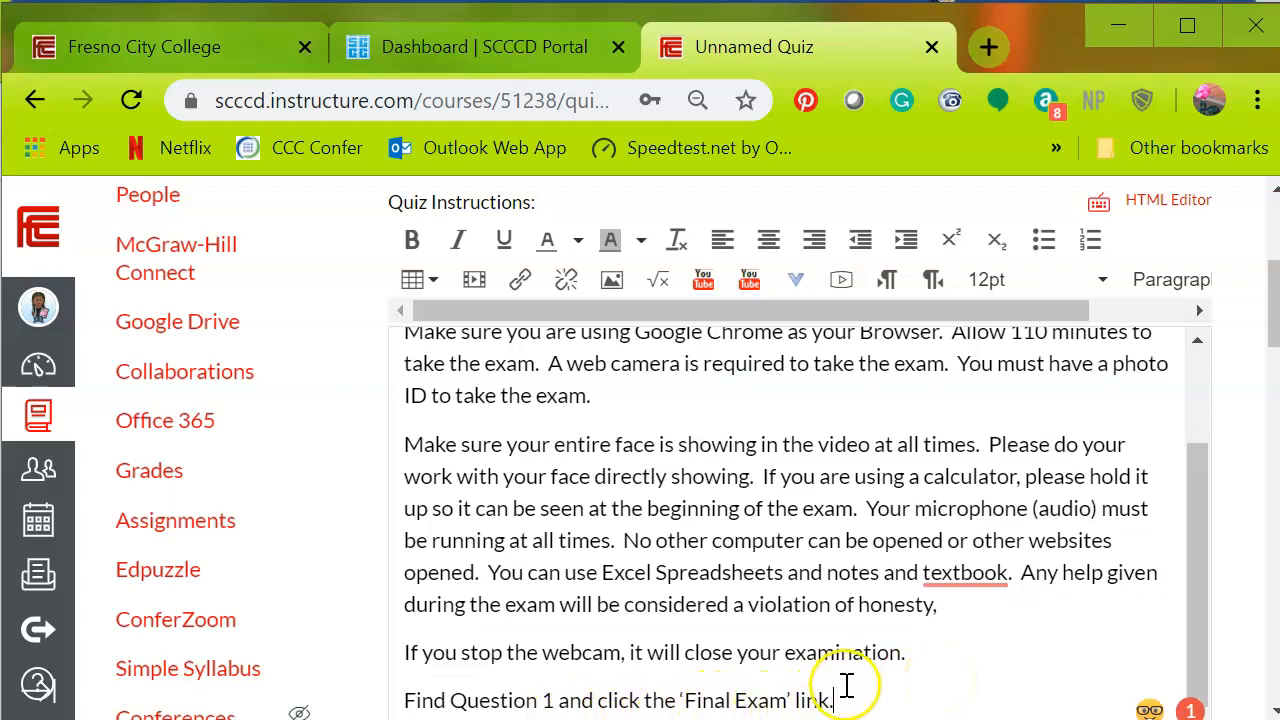
{"action": "mouse_move", "coordinate": [1135, 510]}
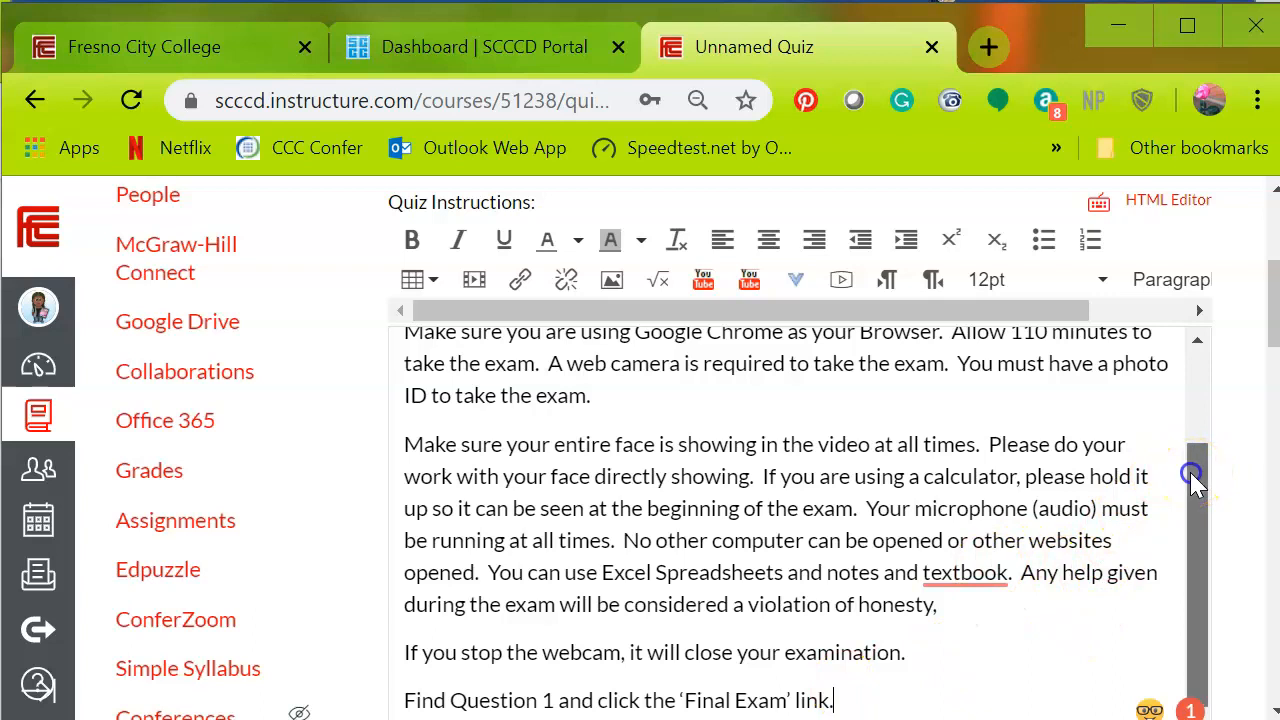
{"action": "mouse_move", "coordinate": [1230, 650]}
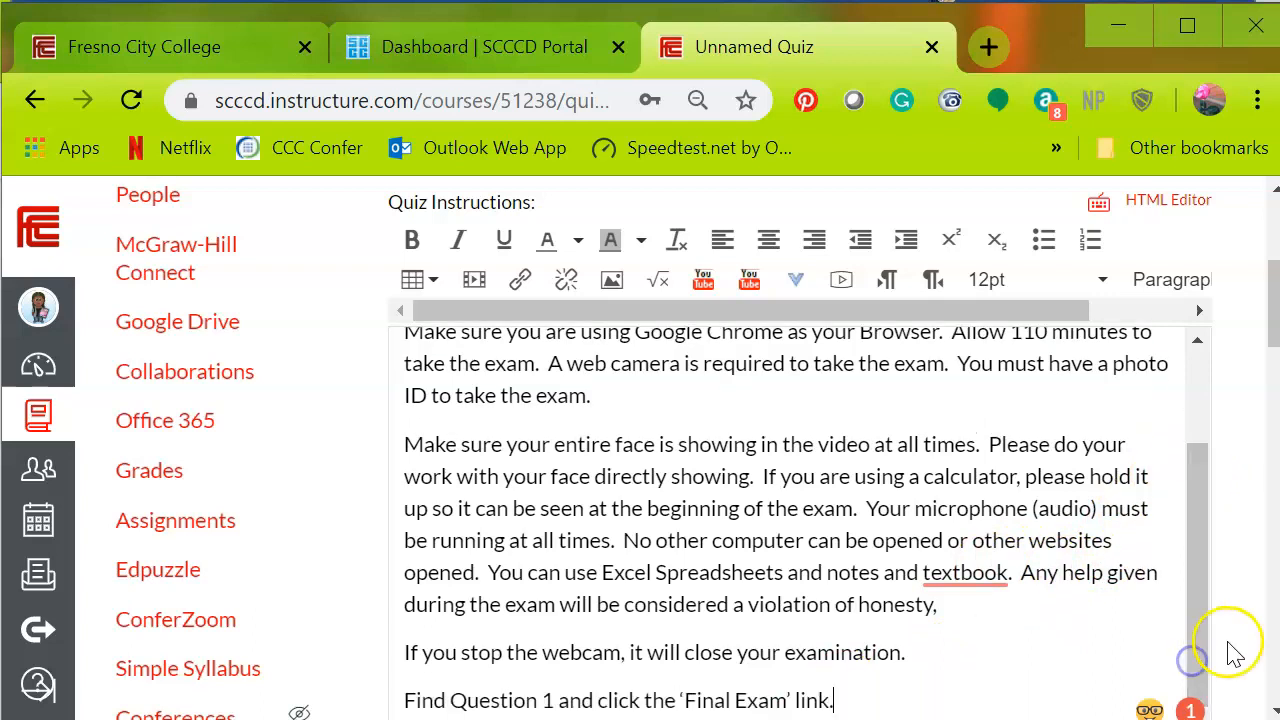
Step: Check 'Enable Proctorio Secure Exam Proctor' in the quiz Details options
{"action": "scroll", "scroll_direction": "down", "scroll_amount": 3}
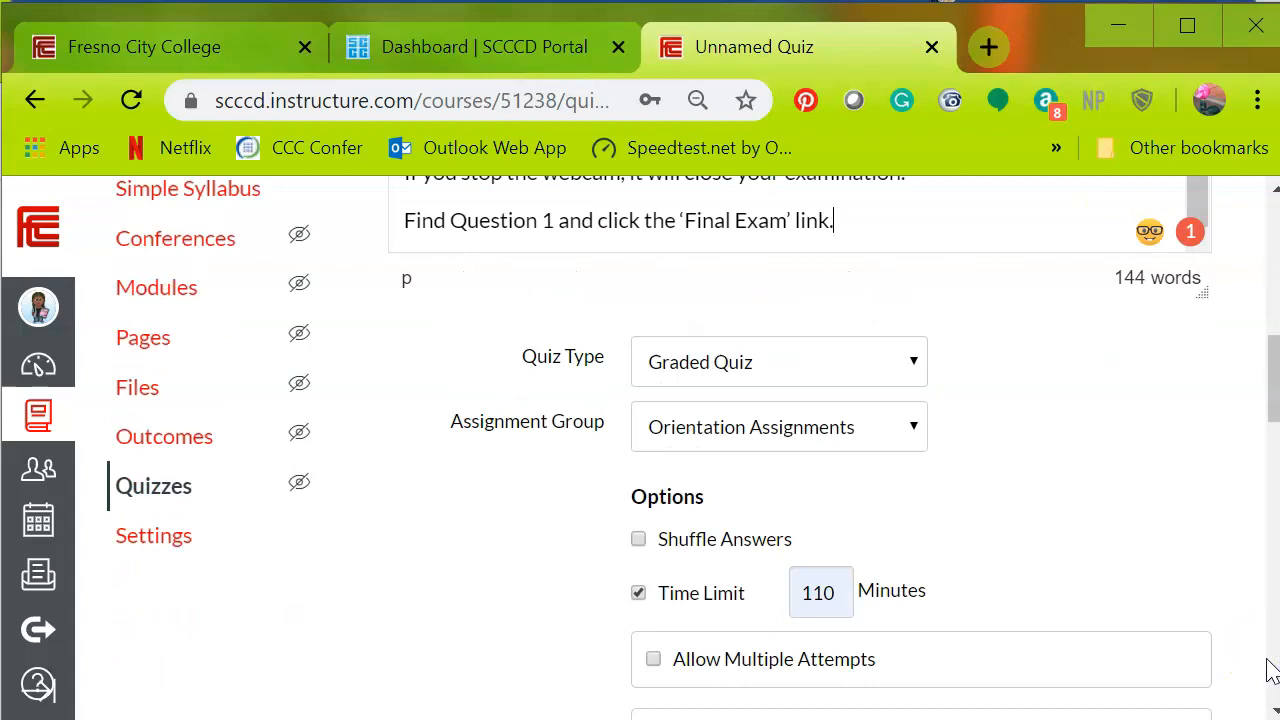
{"action": "scroll", "scroll_direction": "up", "scroll_amount": 3}
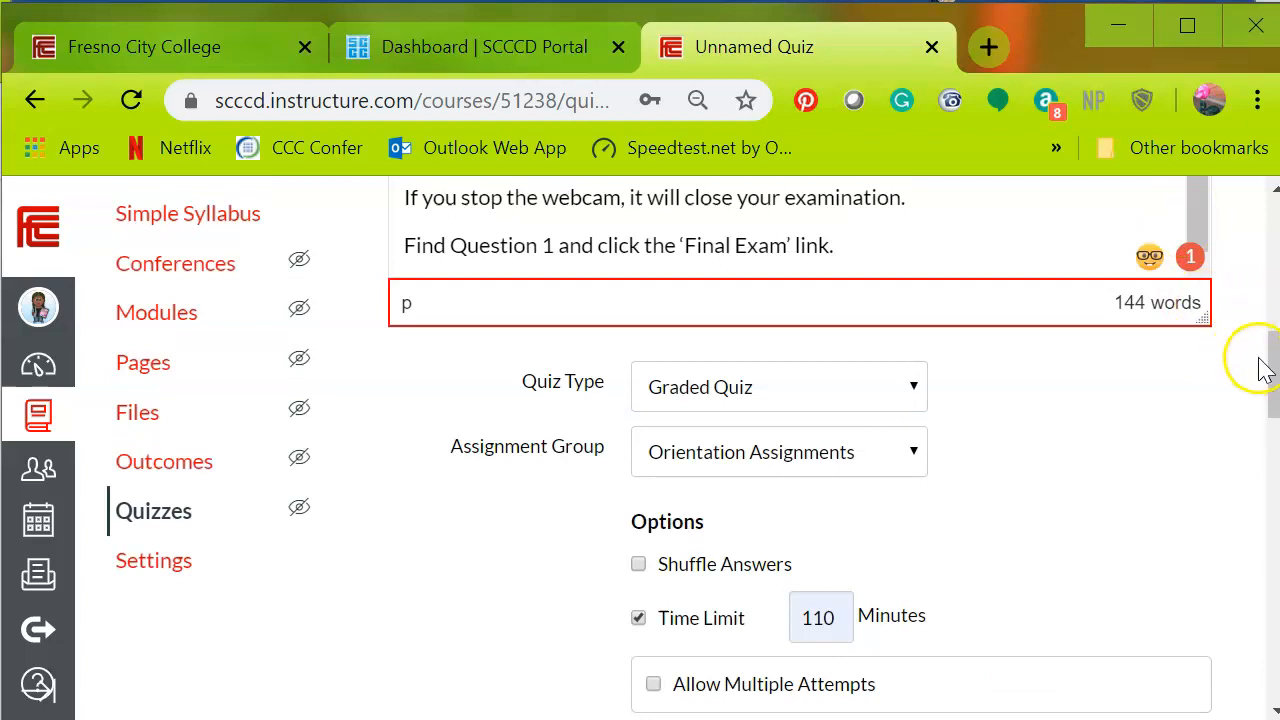
{"action": "scroll", "scroll_direction": "up", "scroll_amount": 3}
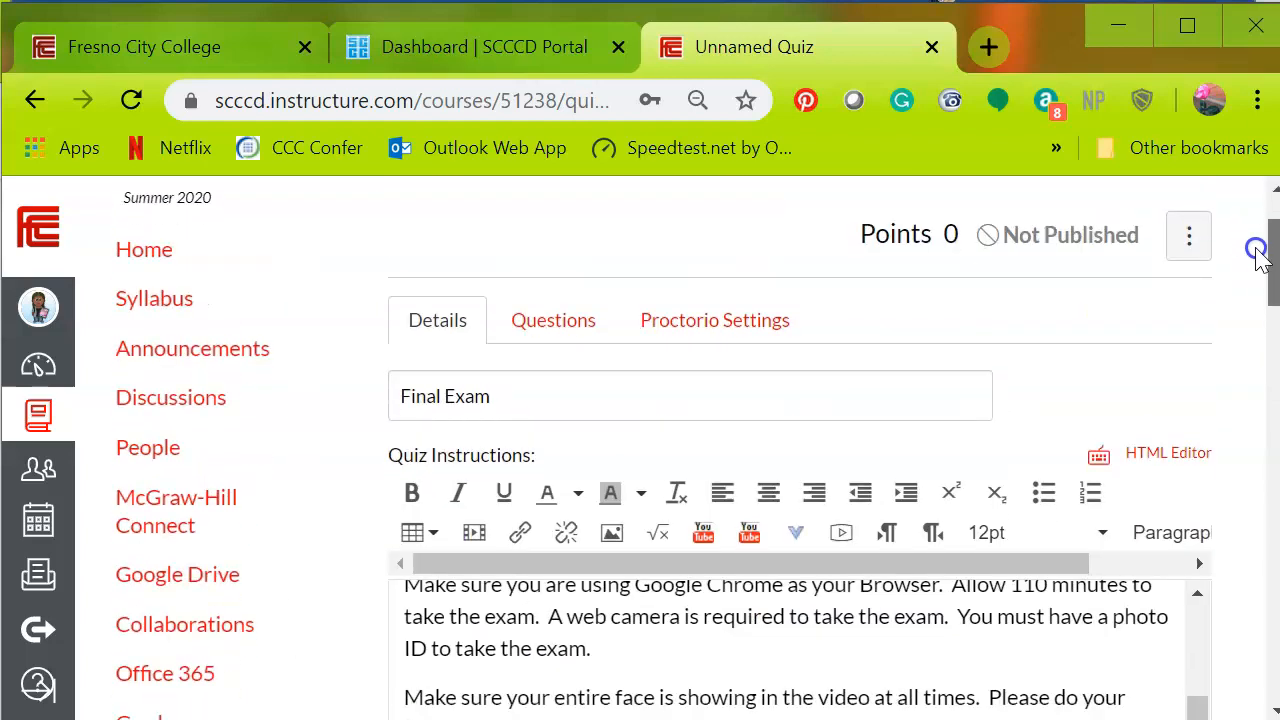
{"action": "scroll", "scroll_direction": "down", "scroll_amount": 3}
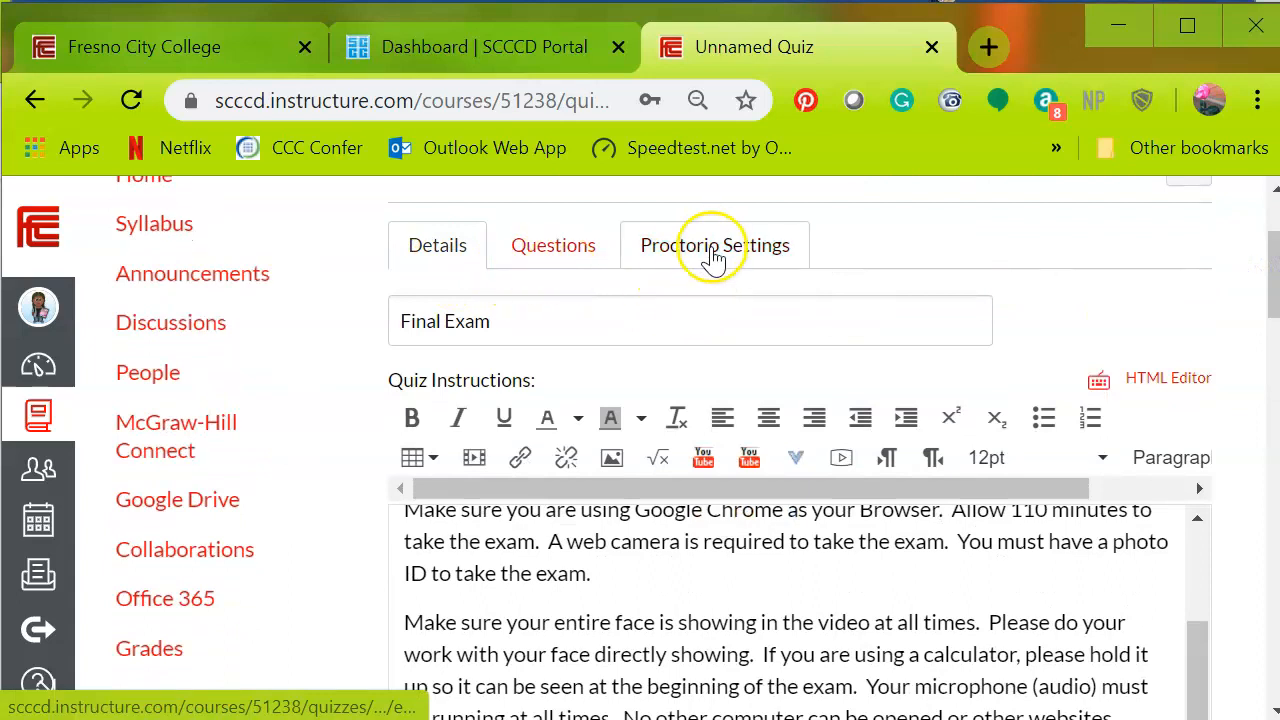
{"action": "left_click", "coordinate": [714, 245]}
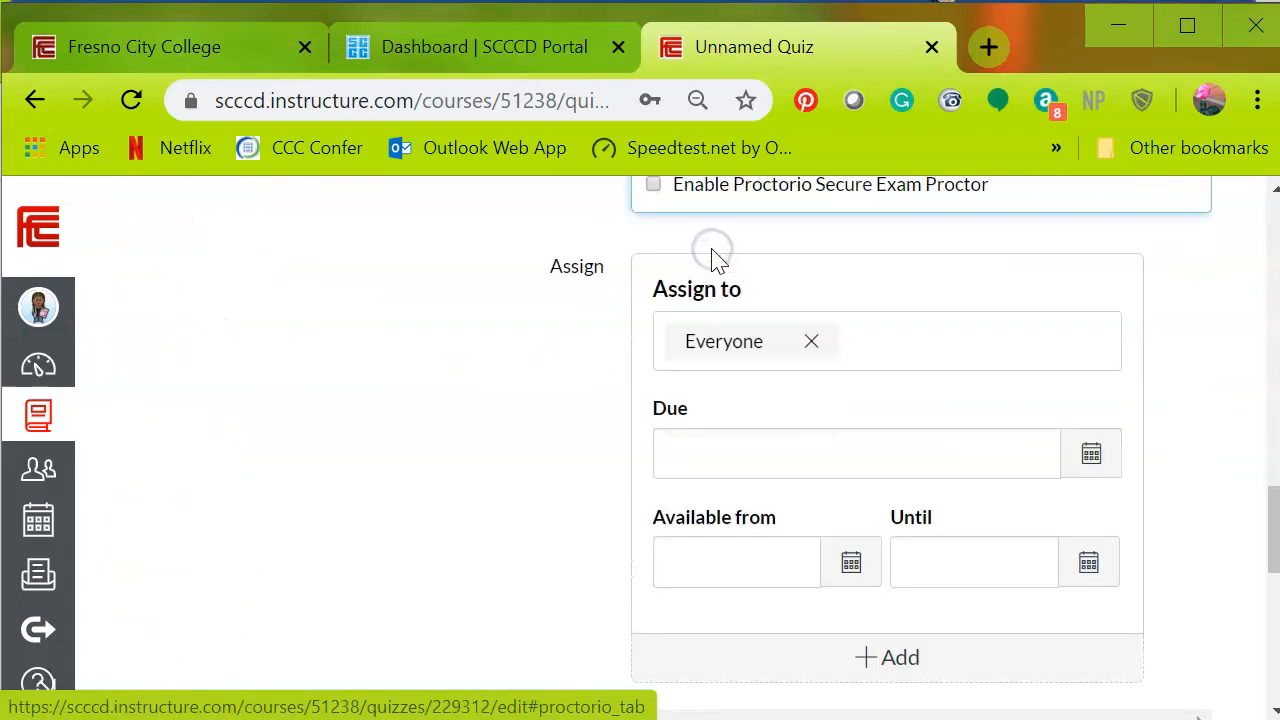
{"action": "scroll", "scroll_direction": "up", "scroll_amount": 3}
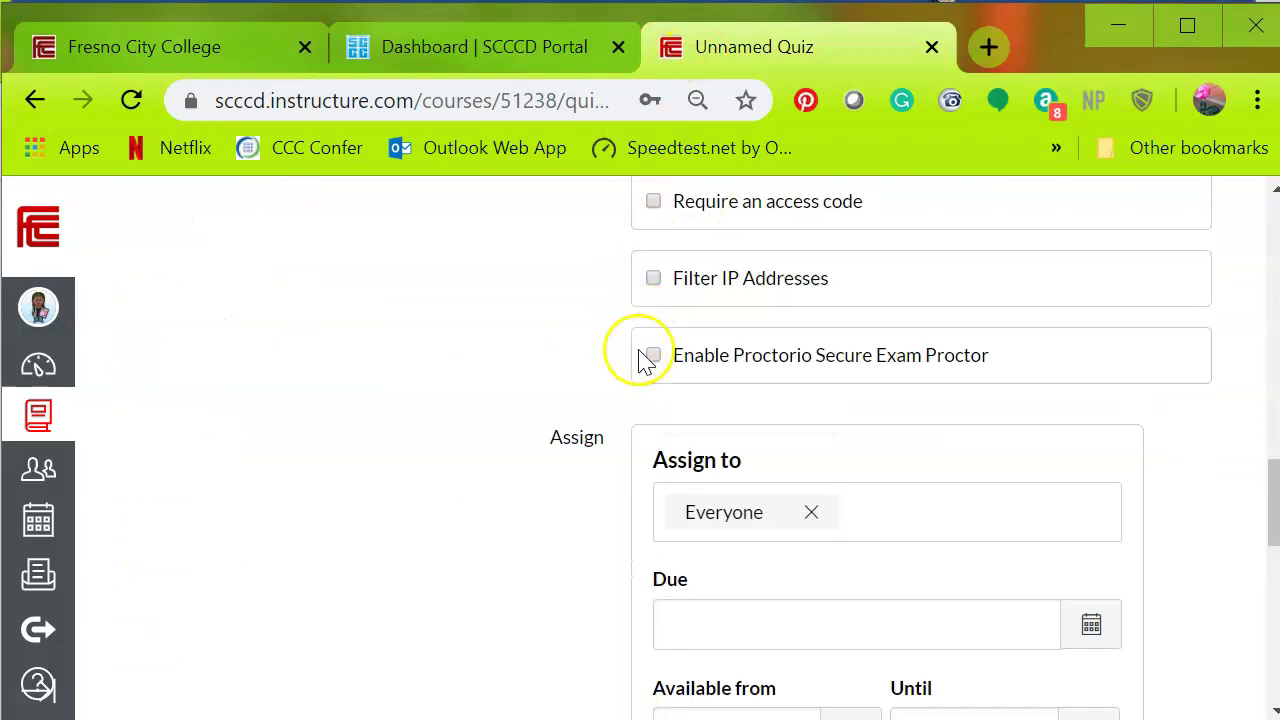
{"action": "left_click", "coordinate": [653, 355]}
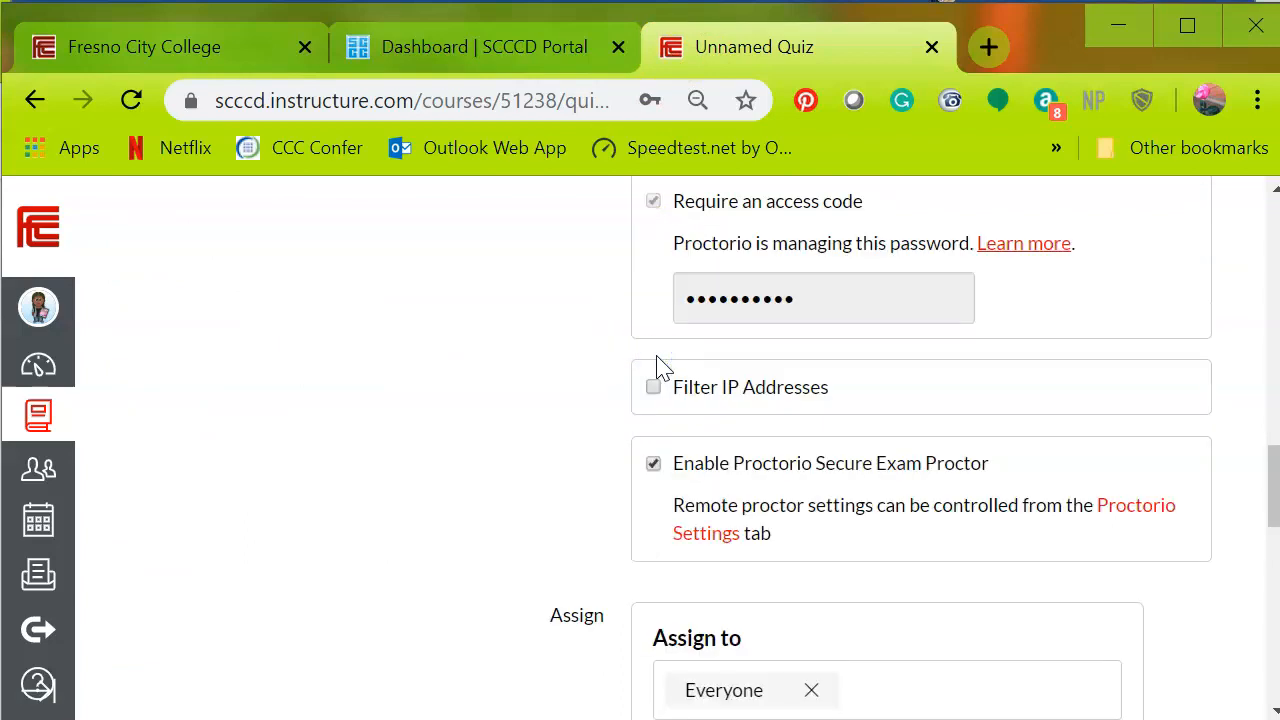
{"action": "scroll", "scroll_direction": "up", "scroll_amount": 3}
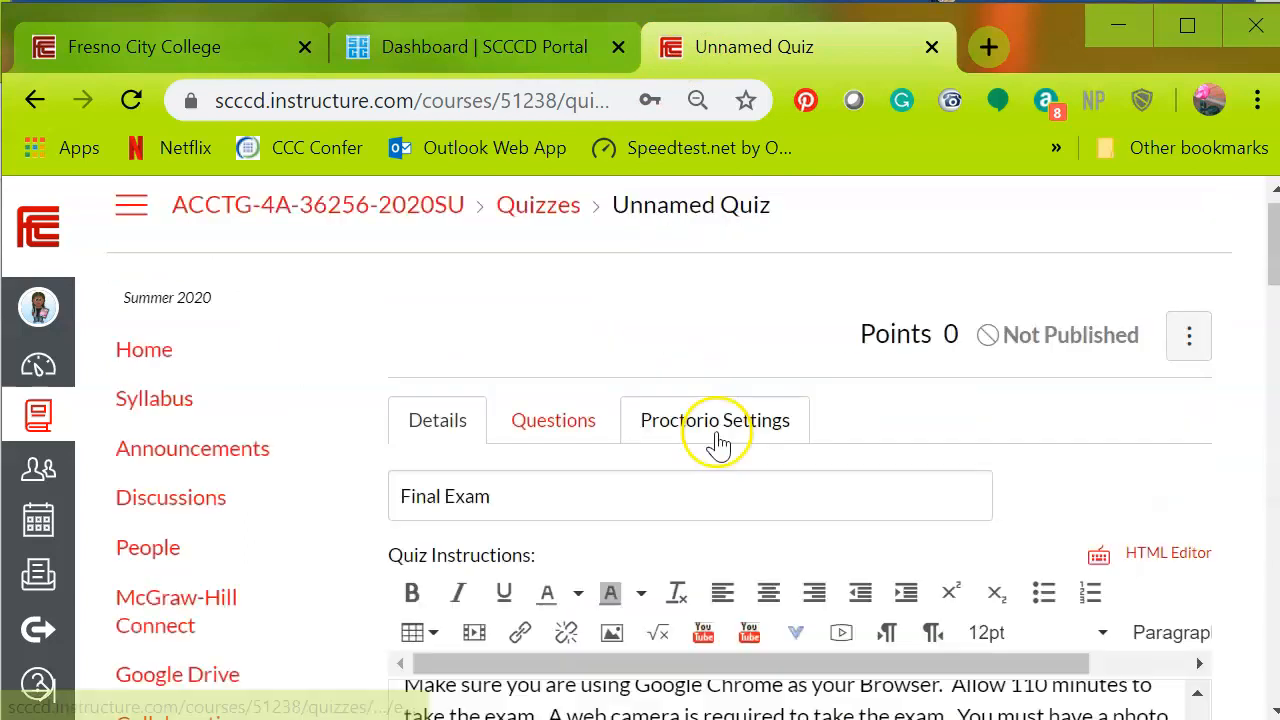
Step: Switch to the Proctorio Settings tab and scroll down to Recording Options
{"action": "left_click", "coordinate": [715, 420]}
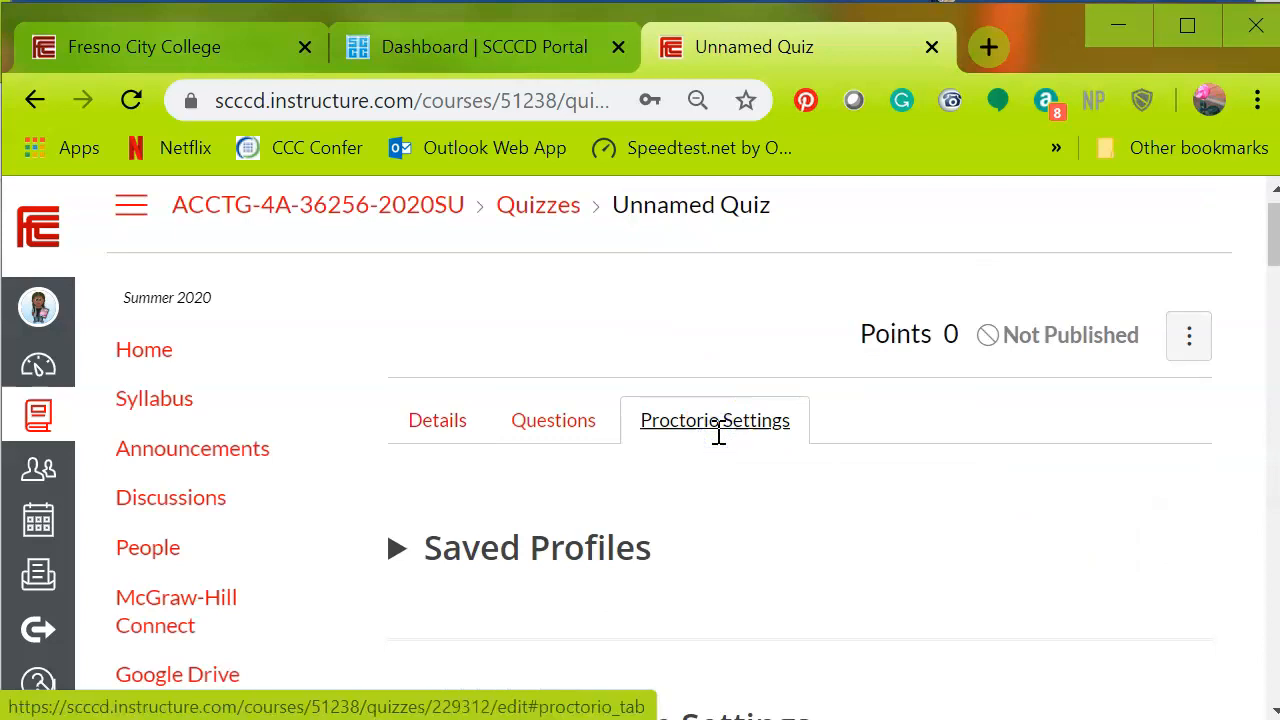
{"action": "scroll", "scroll_direction": "down", "scroll_amount": 3}
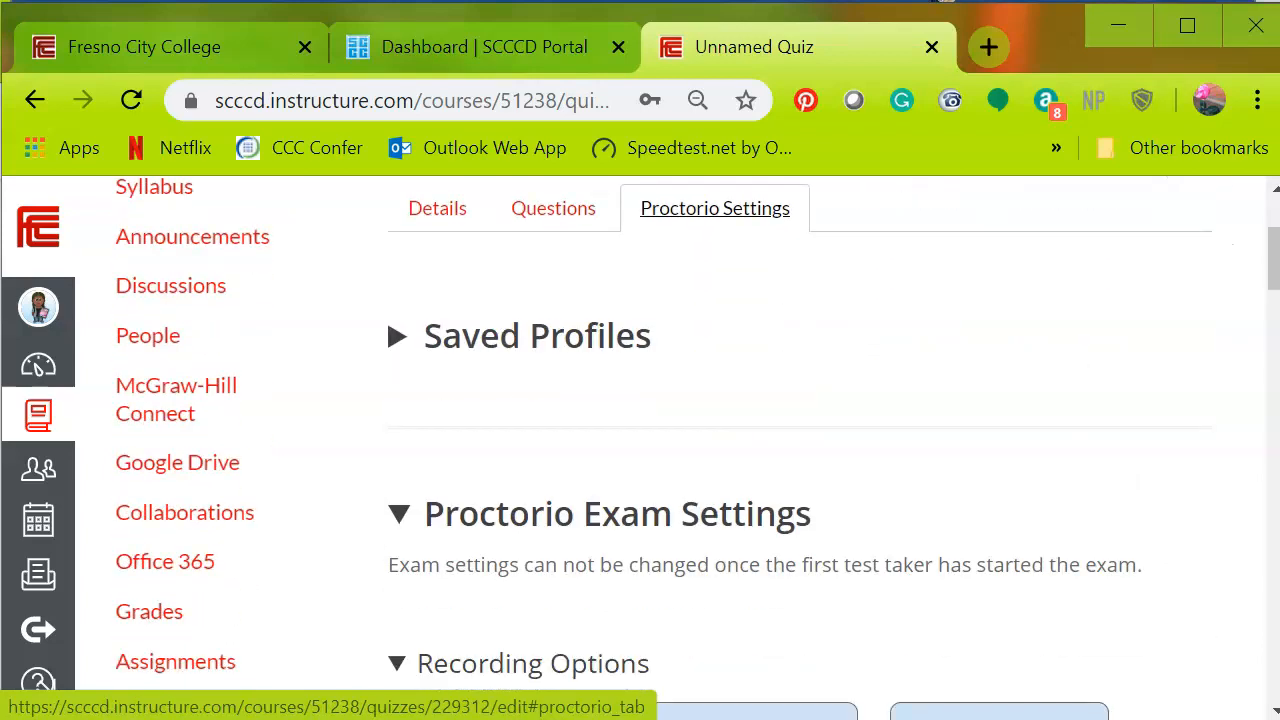
{"action": "scroll", "scroll_direction": "down", "scroll_amount": 3}
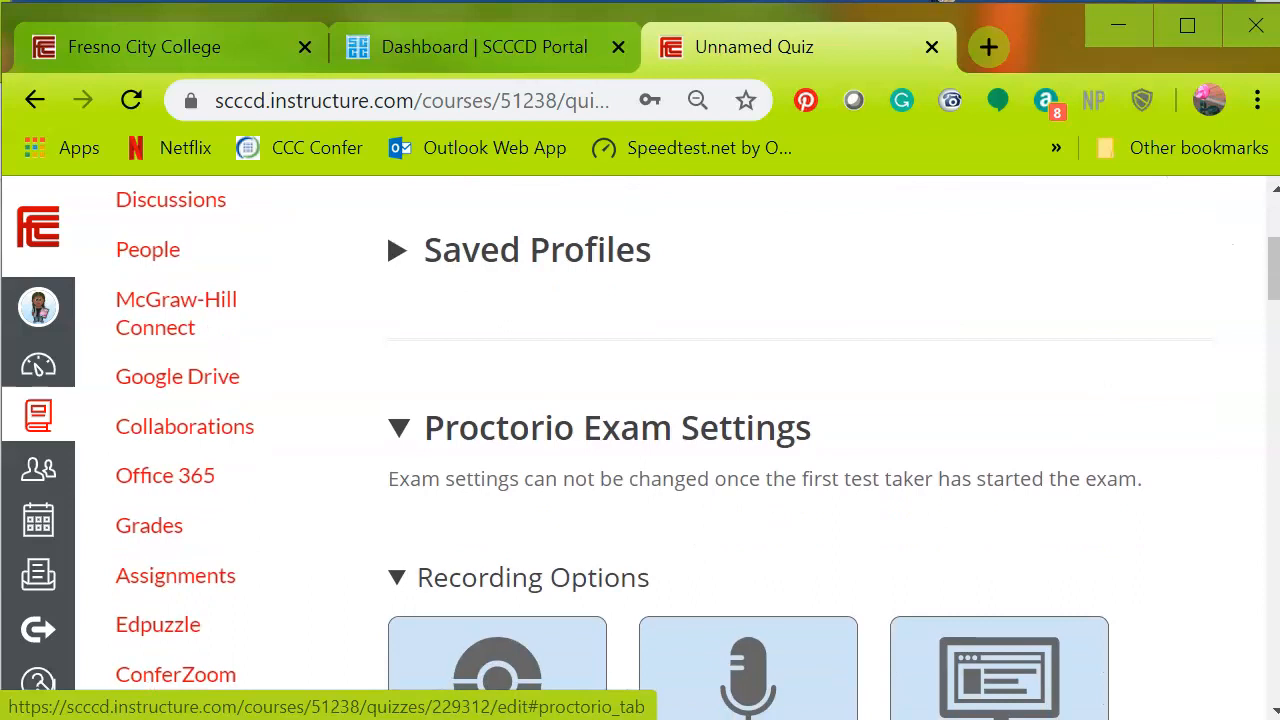
{"action": "mouse_move", "coordinate": [878, 305]}
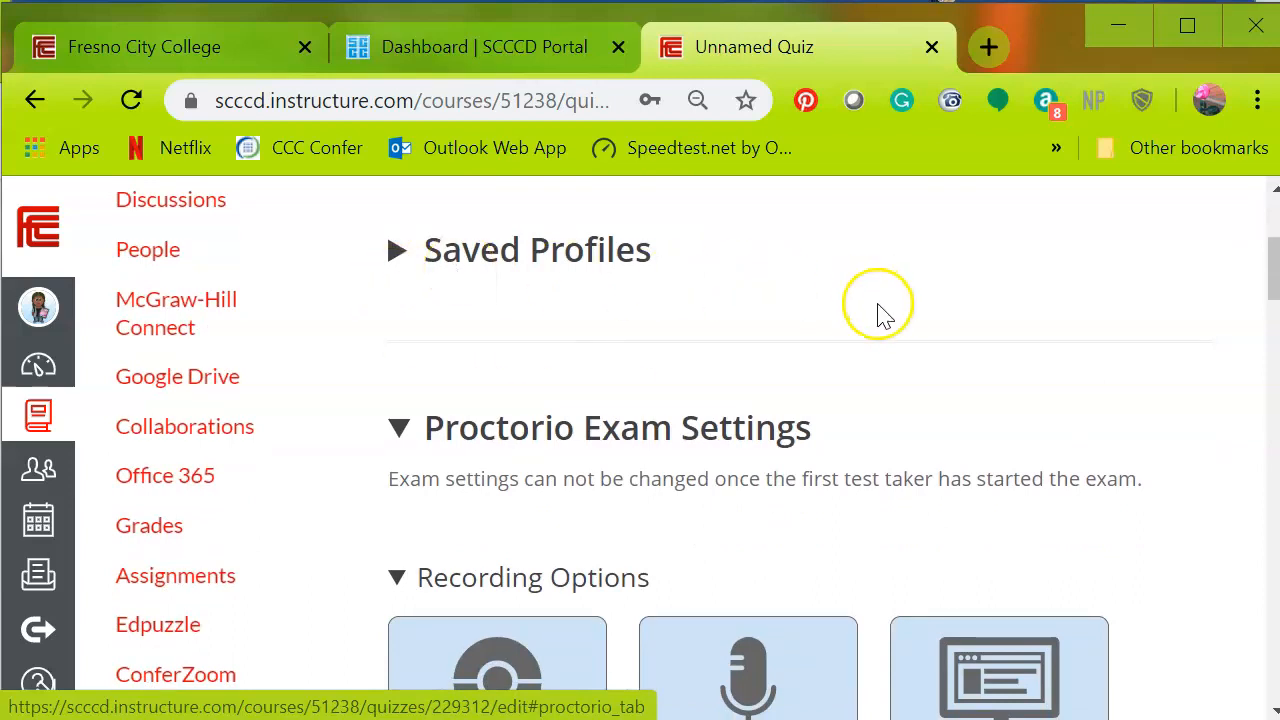
{"action": "scroll", "scroll_direction": "down", "scroll_amount": 3}
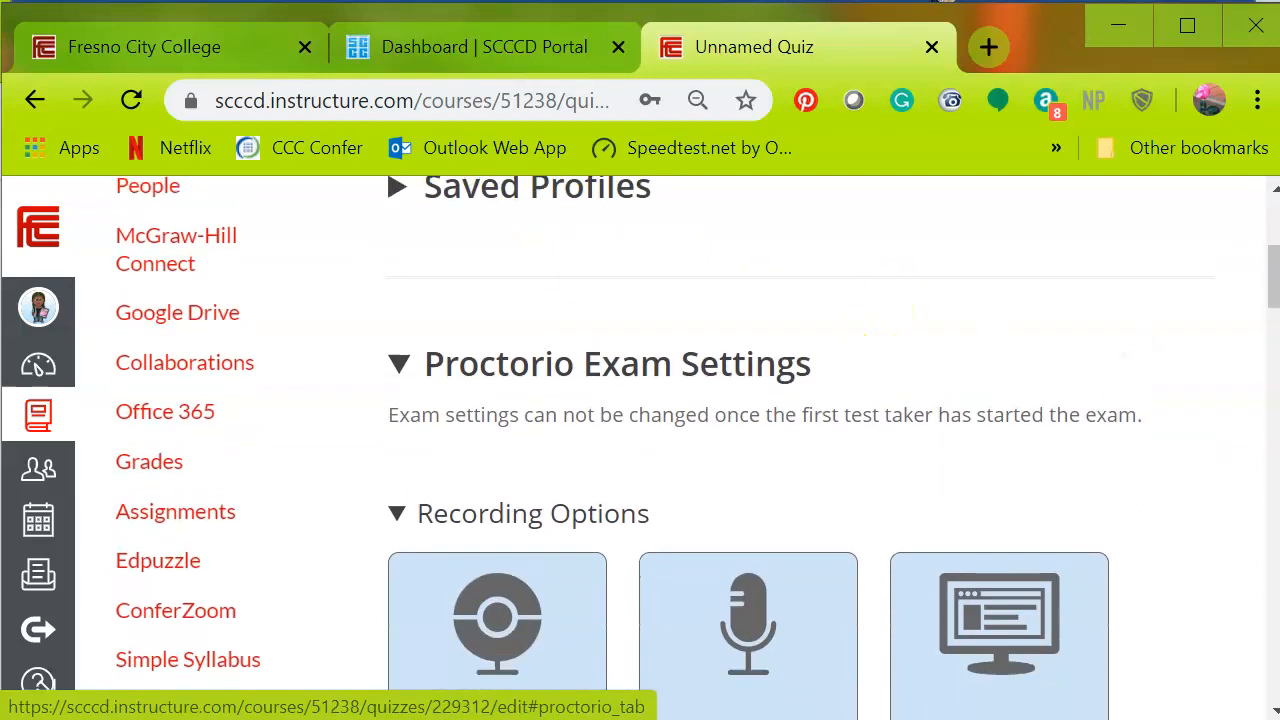
{"action": "scroll", "scroll_direction": "down", "scroll_amount": 3}
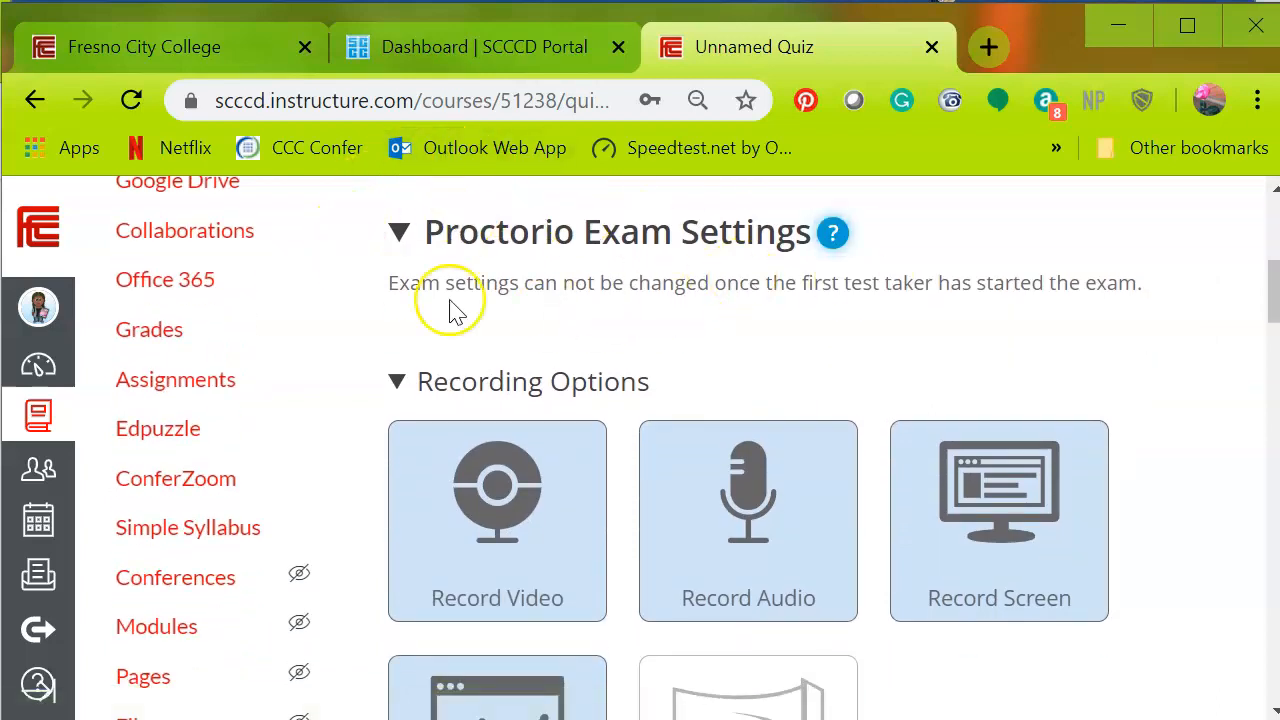
{"action": "mouse_move", "coordinate": [538, 625]}
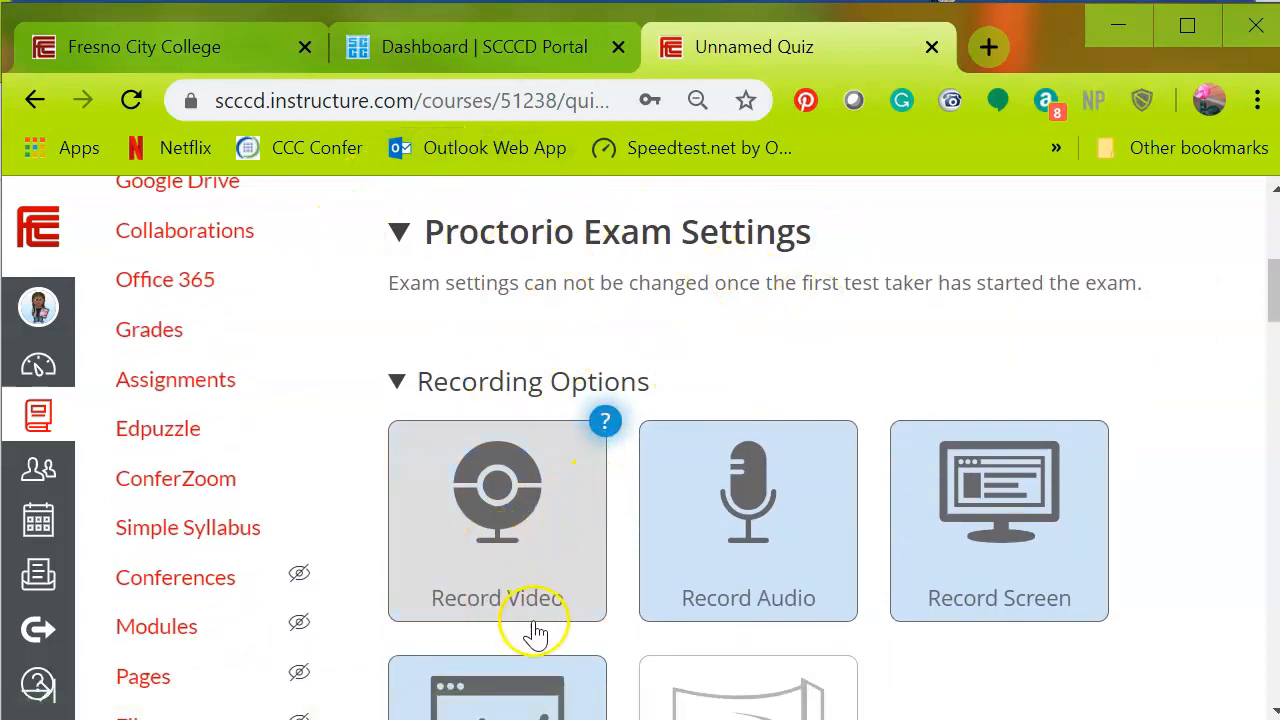
{"action": "mouse_move", "coordinate": [680, 345]}
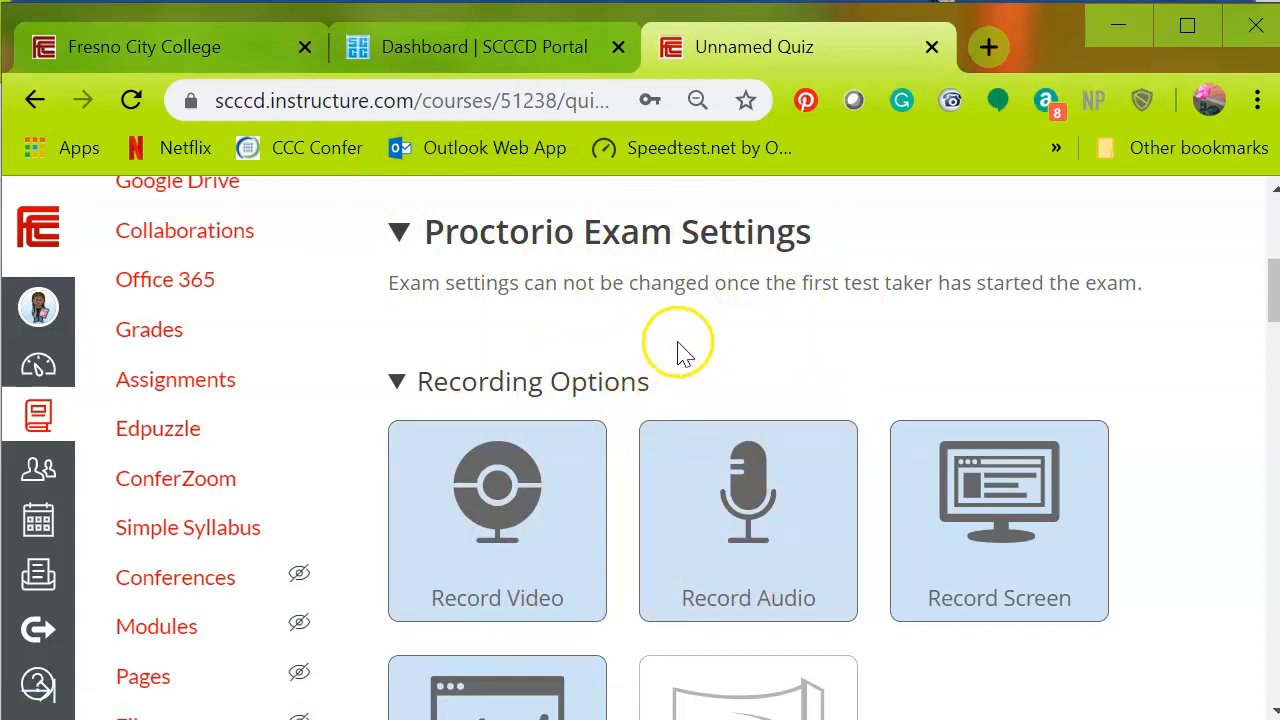
{"action": "mouse_move", "coordinate": [630, 498]}
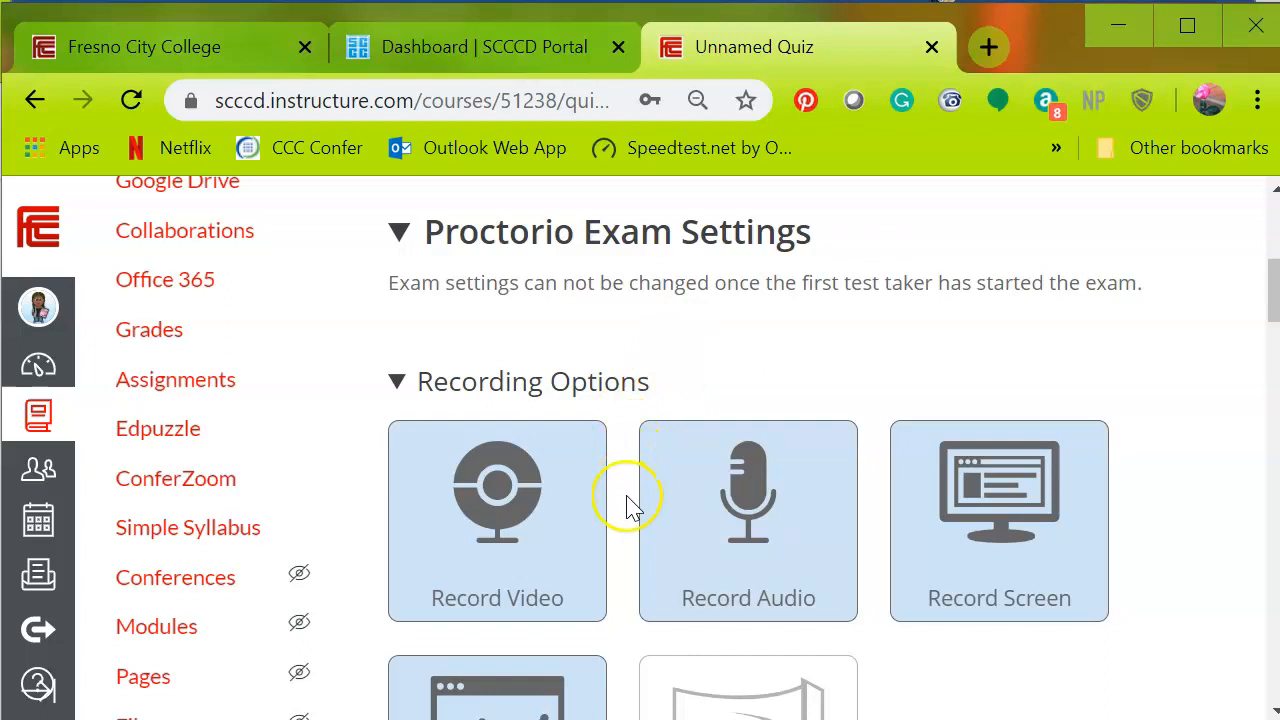
{"action": "mouse_move", "coordinate": [880, 635]}
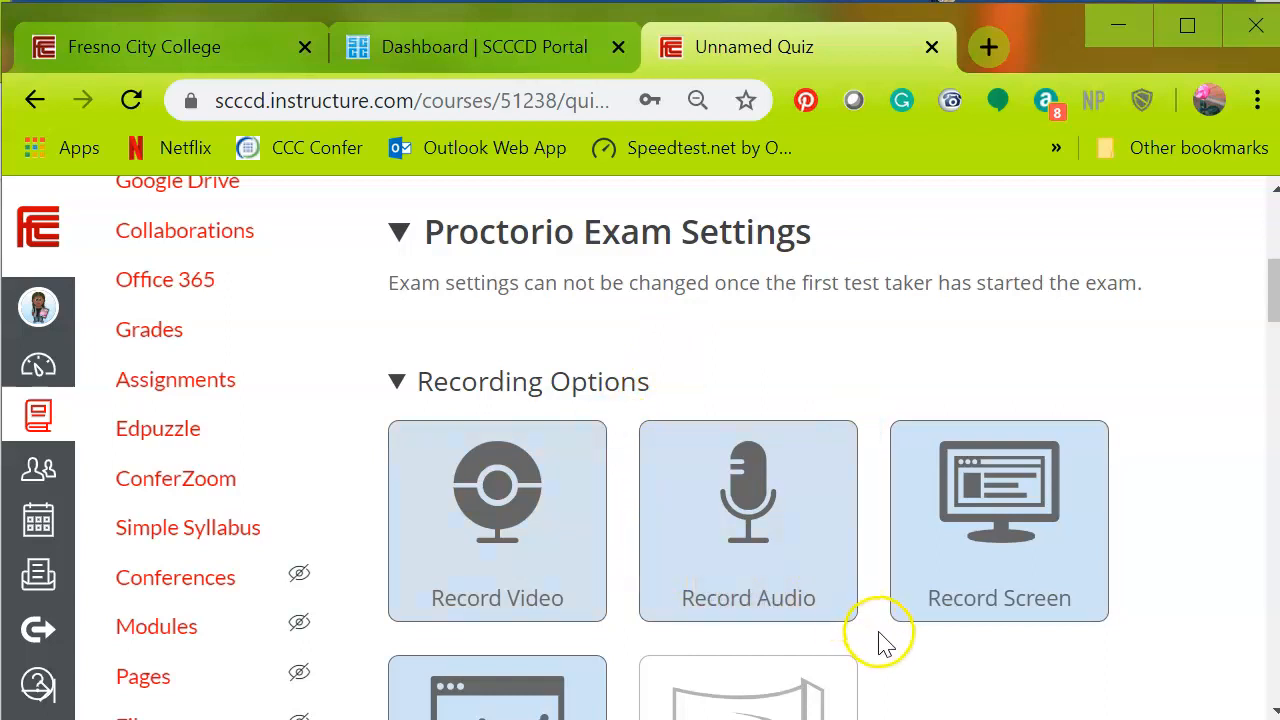
{"action": "mouse_move", "coordinate": [1150, 565]}
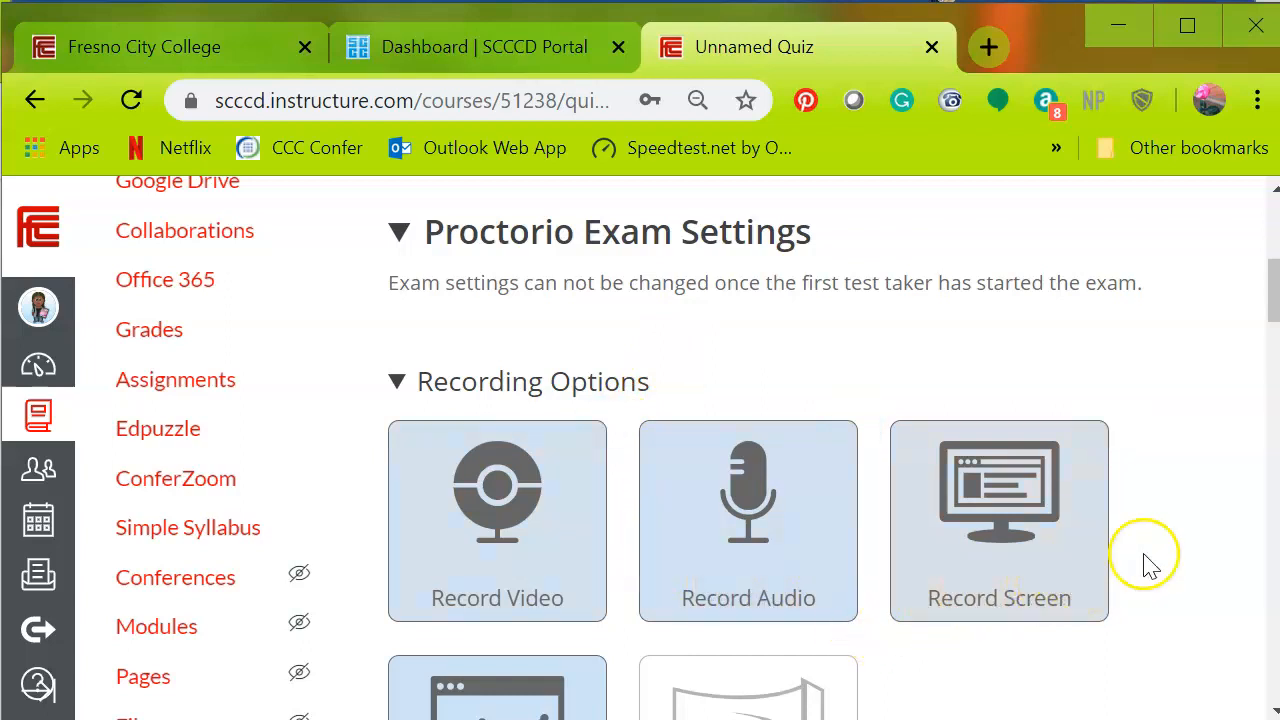
{"action": "mouse_move", "coordinate": [1270, 685]}
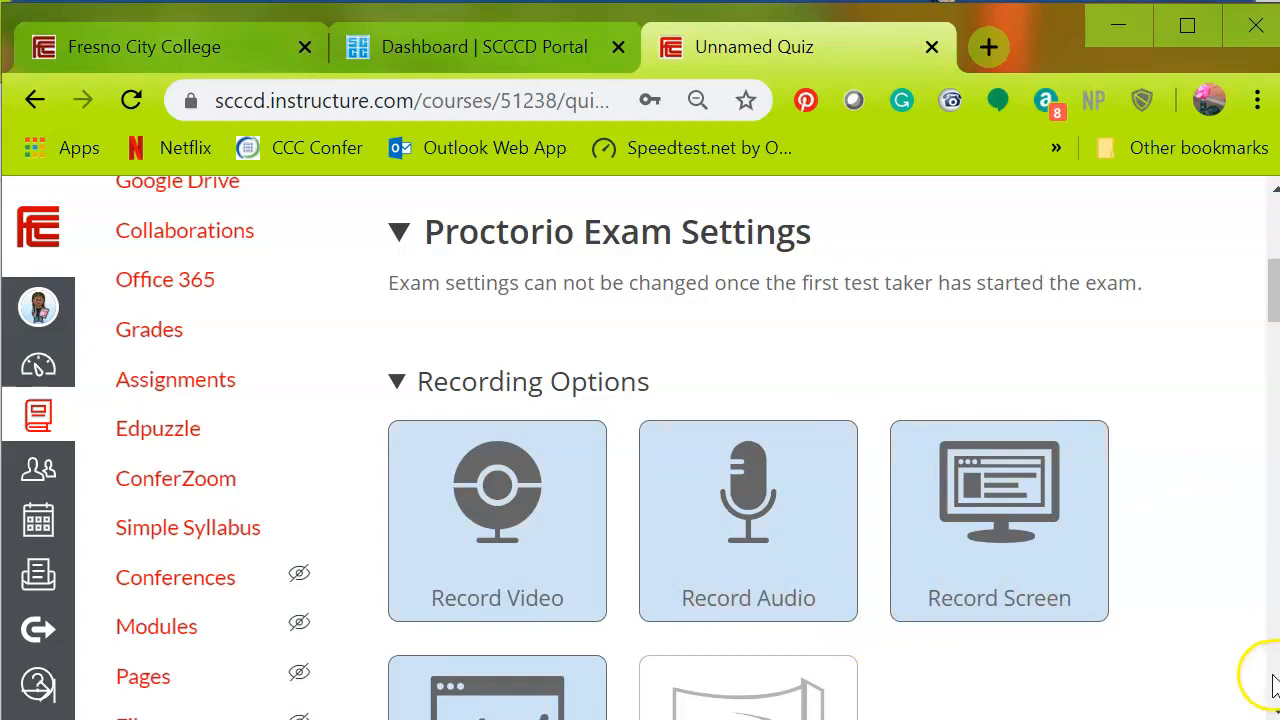
{"action": "scroll", "scroll_direction": "down", "scroll_amount": 3}
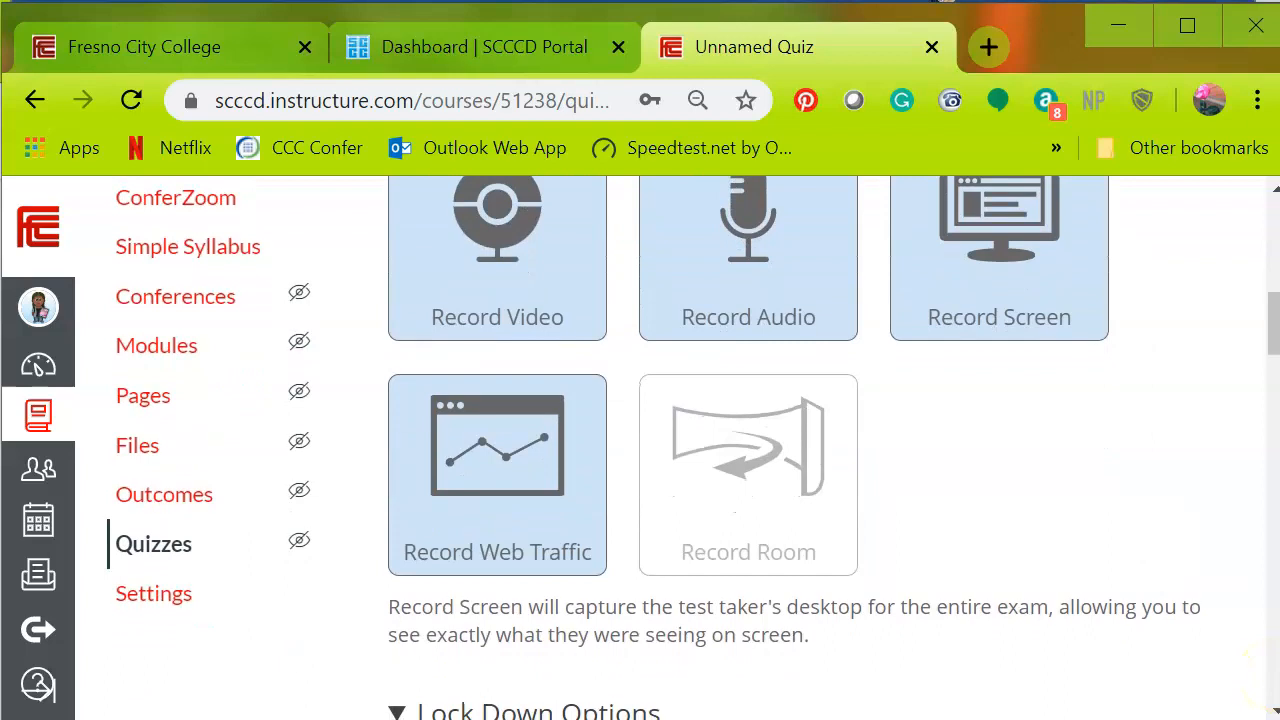
{"action": "scroll", "scroll_direction": "up", "scroll_amount": 3}
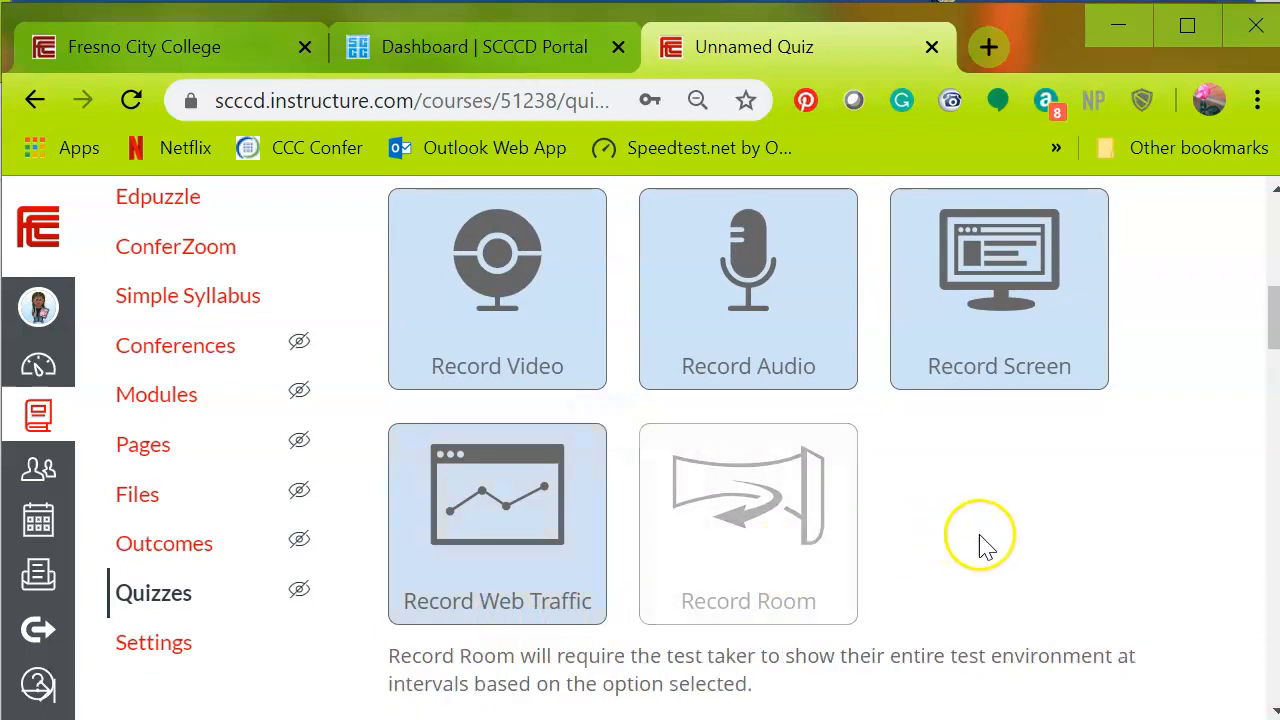
{"action": "mouse_move", "coordinate": [1025, 540]}
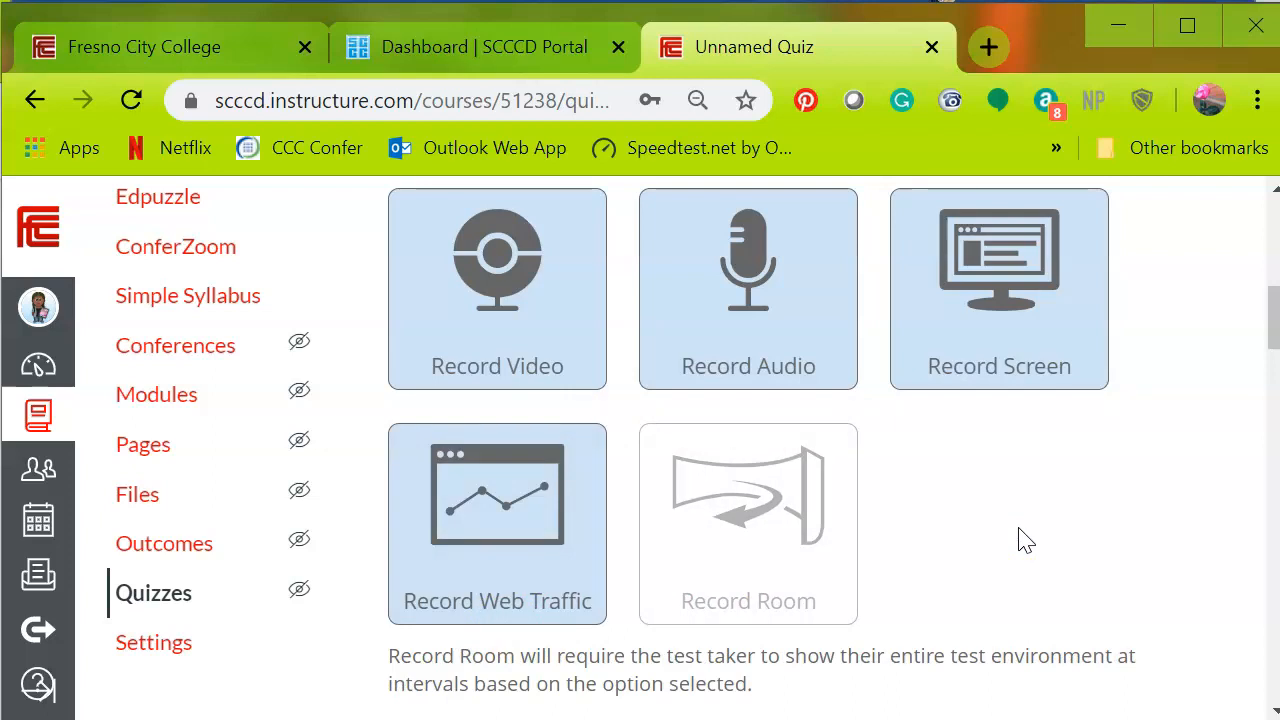
{"action": "scroll", "scroll_direction": "down", "scroll_amount": 3}
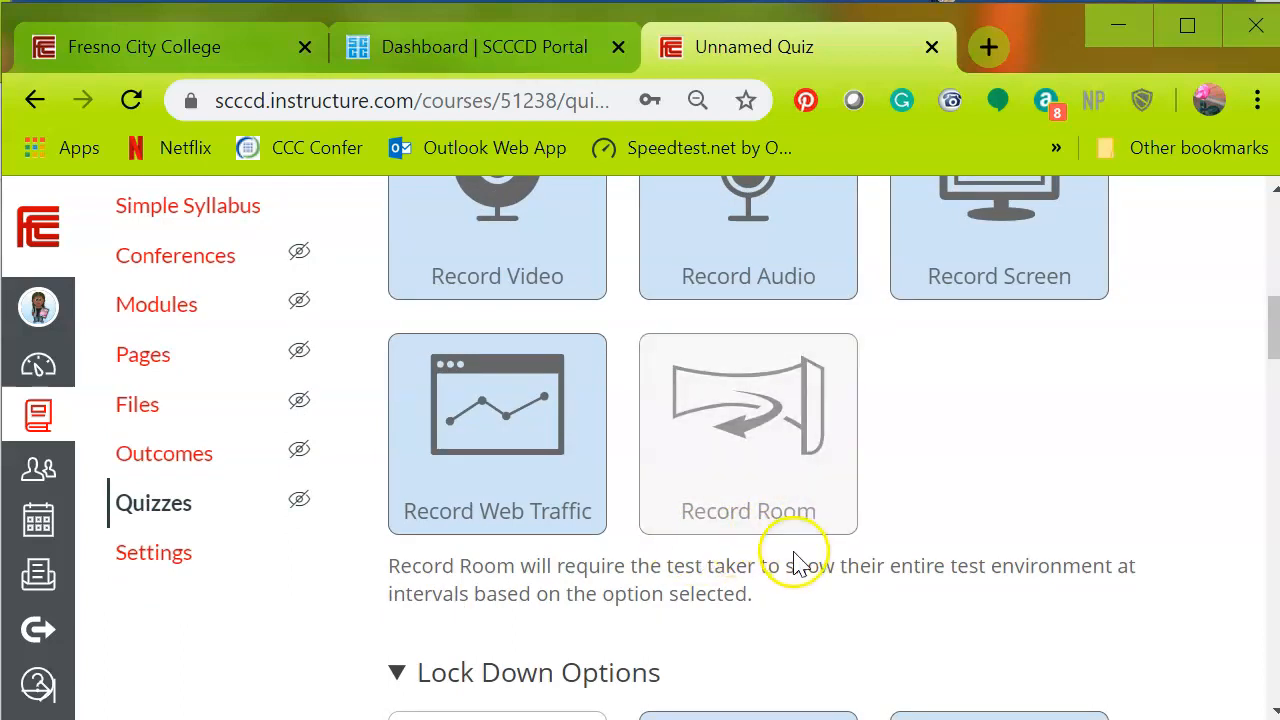
{"action": "mouse_move", "coordinate": [715, 585]}
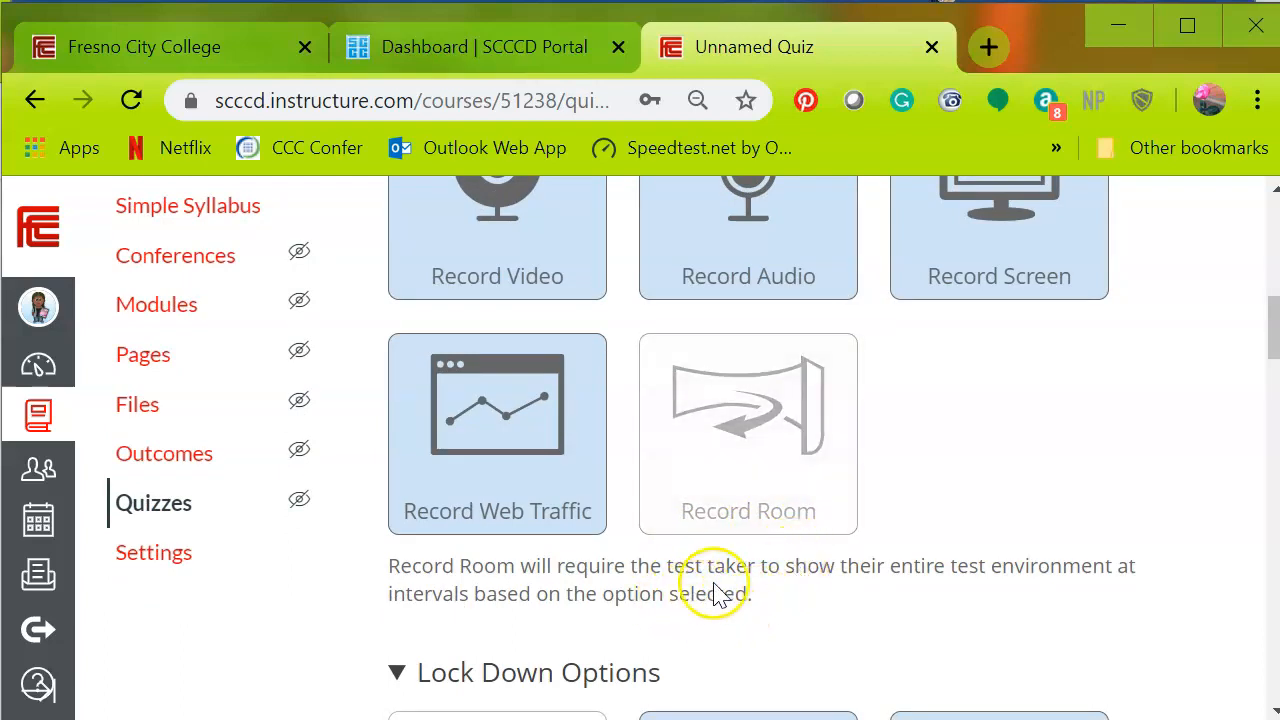
{"action": "mouse_move", "coordinate": [945, 618]}
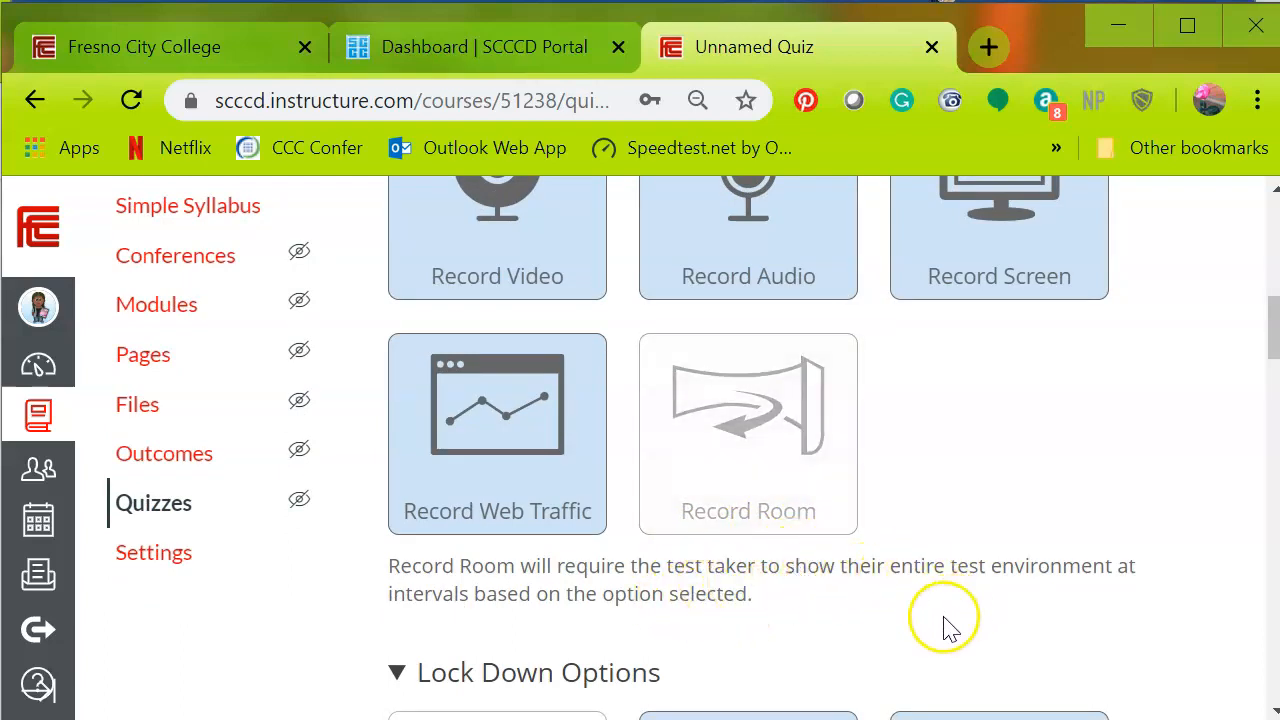
{"action": "mouse_move", "coordinate": [875, 620]}
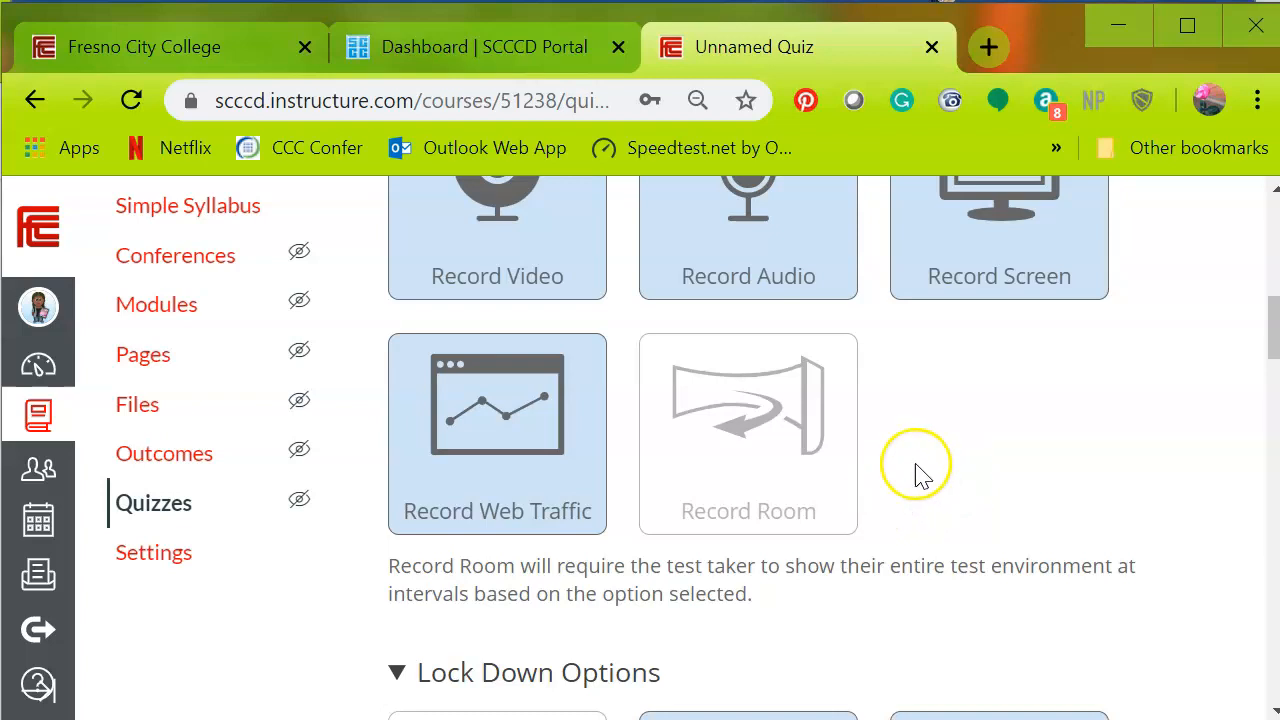
{"action": "mouse_move", "coordinate": [1270, 690]}
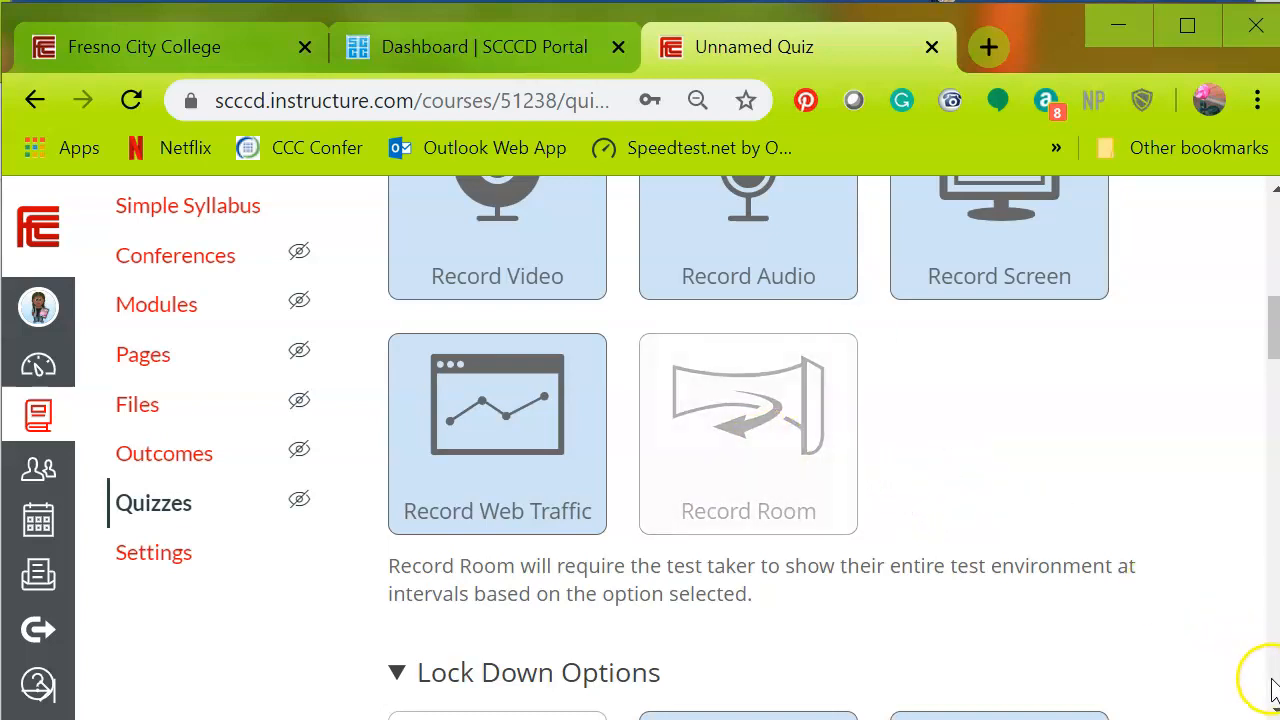
{"action": "scroll", "scroll_direction": "down", "scroll_amount": 3}
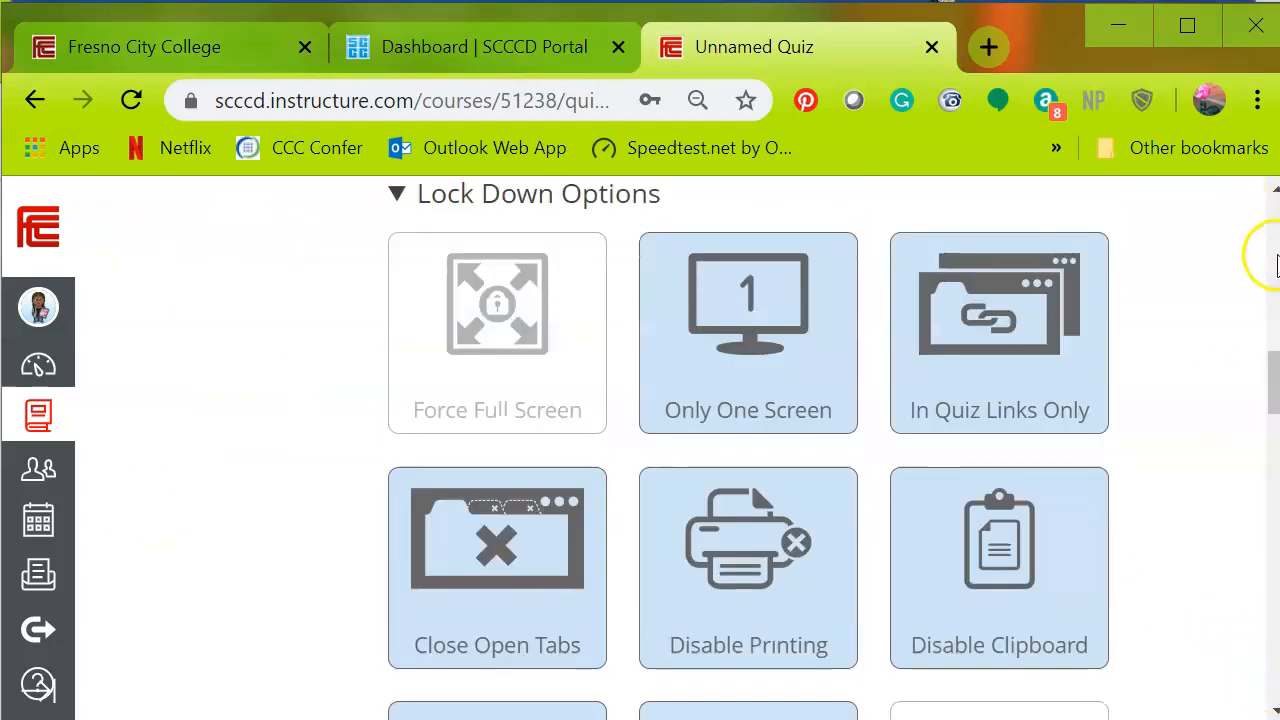
{"action": "scroll", "scroll_direction": "up", "scroll_amount": 3}
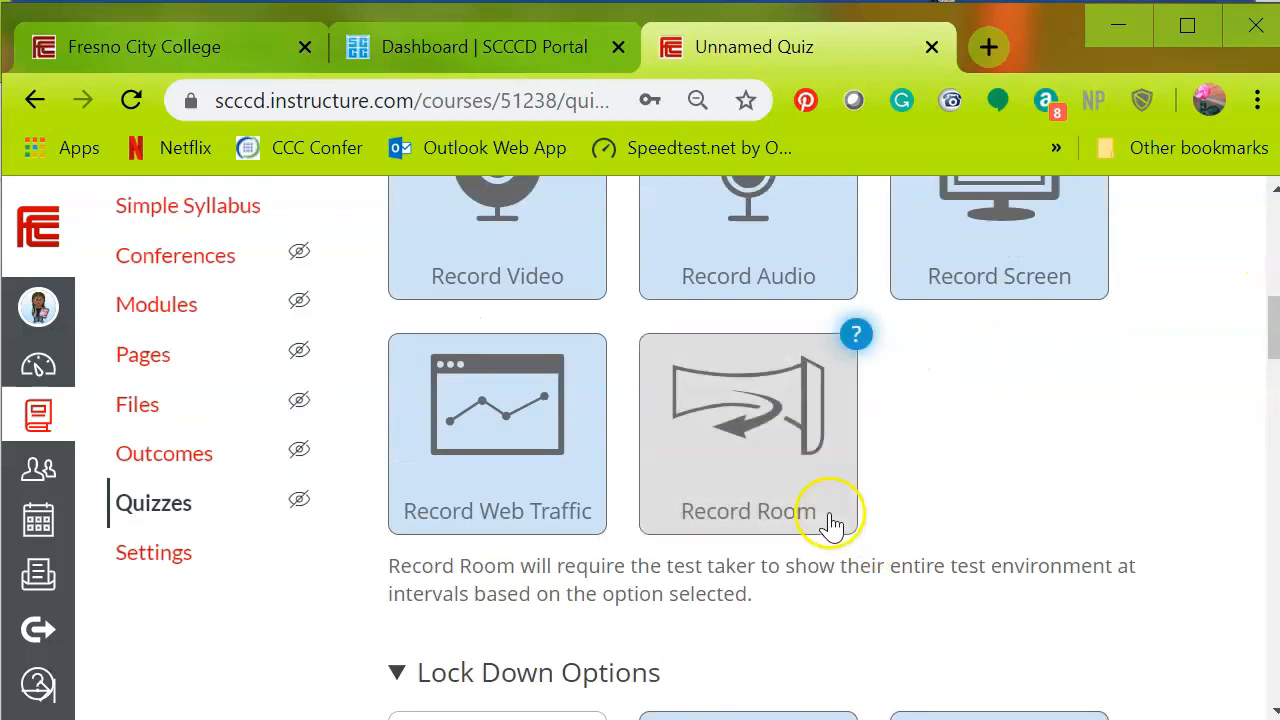
{"action": "scroll", "scroll_direction": "down", "scroll_amount": 3}
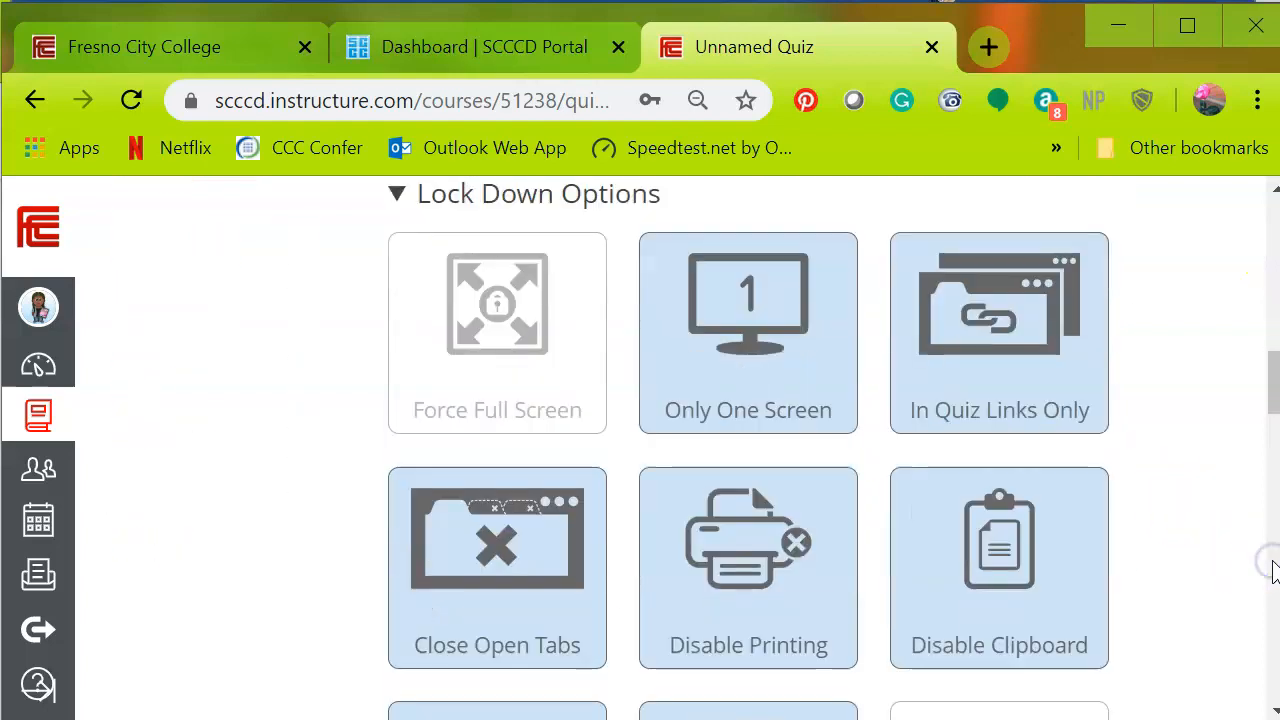
{"action": "mouse_move", "coordinate": [1267, 248]}
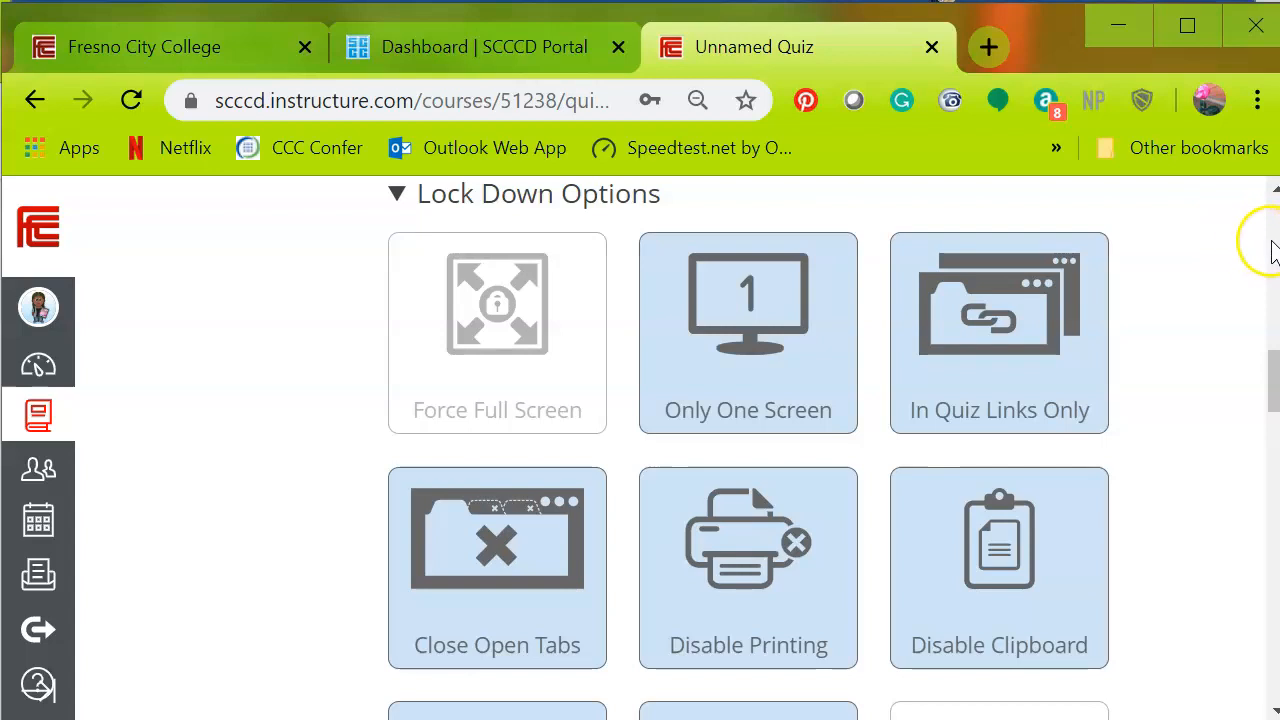
{"action": "scroll", "scroll_direction": "up", "scroll_amount": 3}
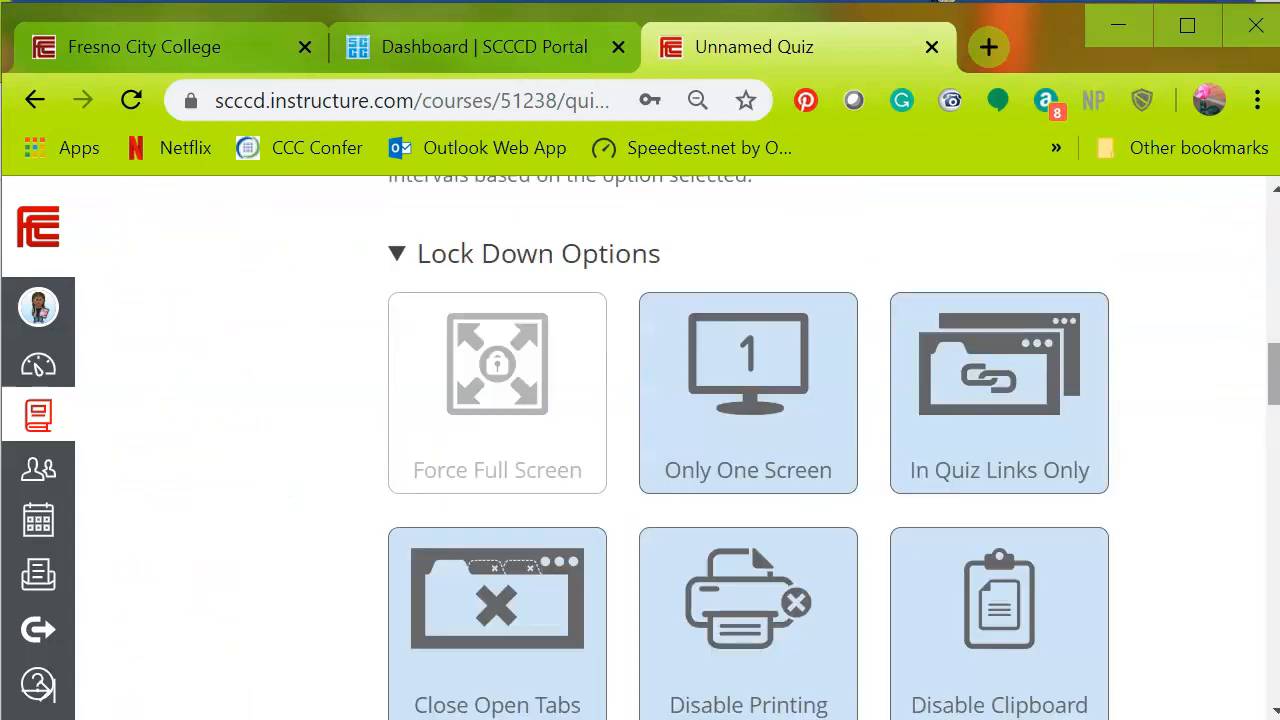
{"action": "left_click", "coordinate": [497, 393]}
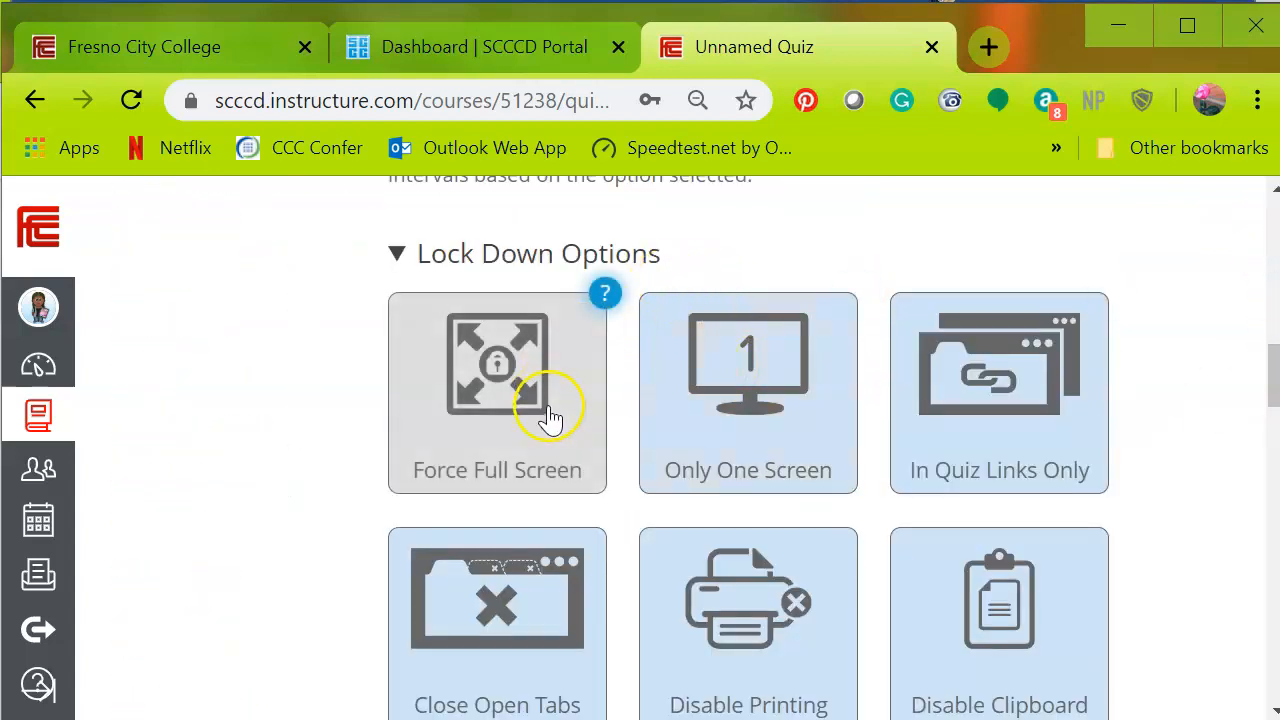
{"action": "left_click", "coordinate": [497, 392]}
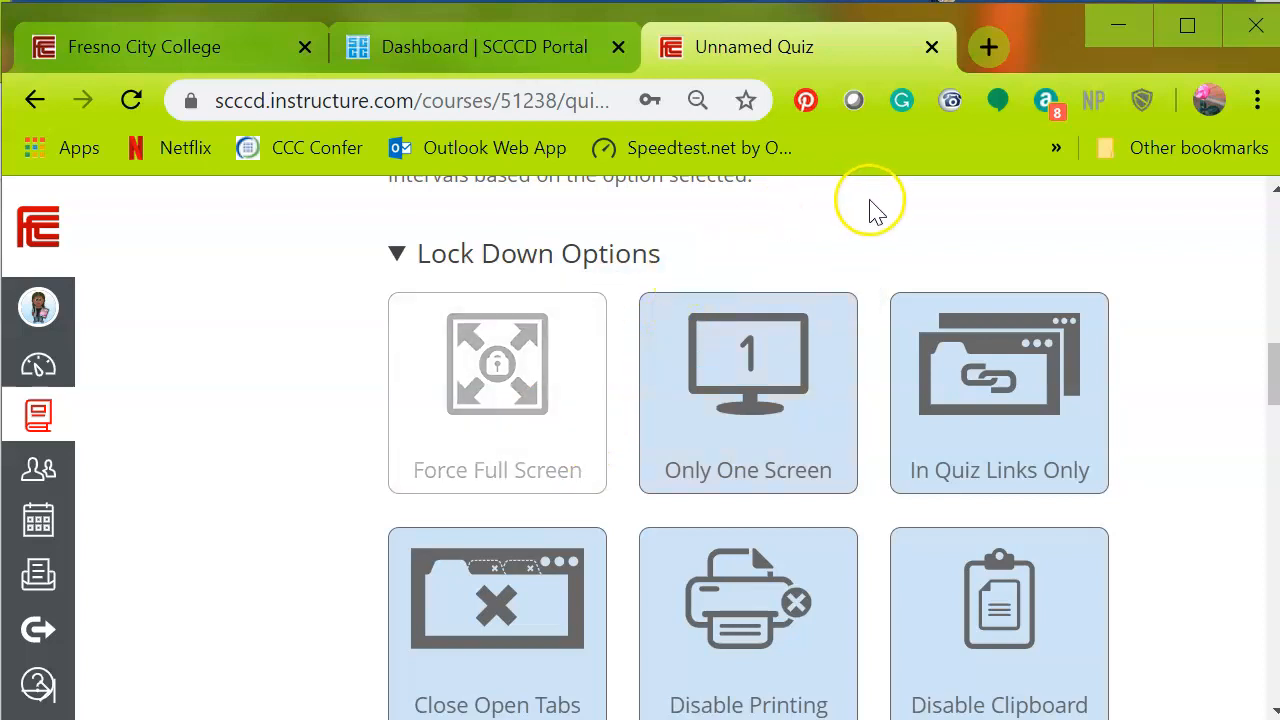
{"action": "mouse_move", "coordinate": [834, 244]}
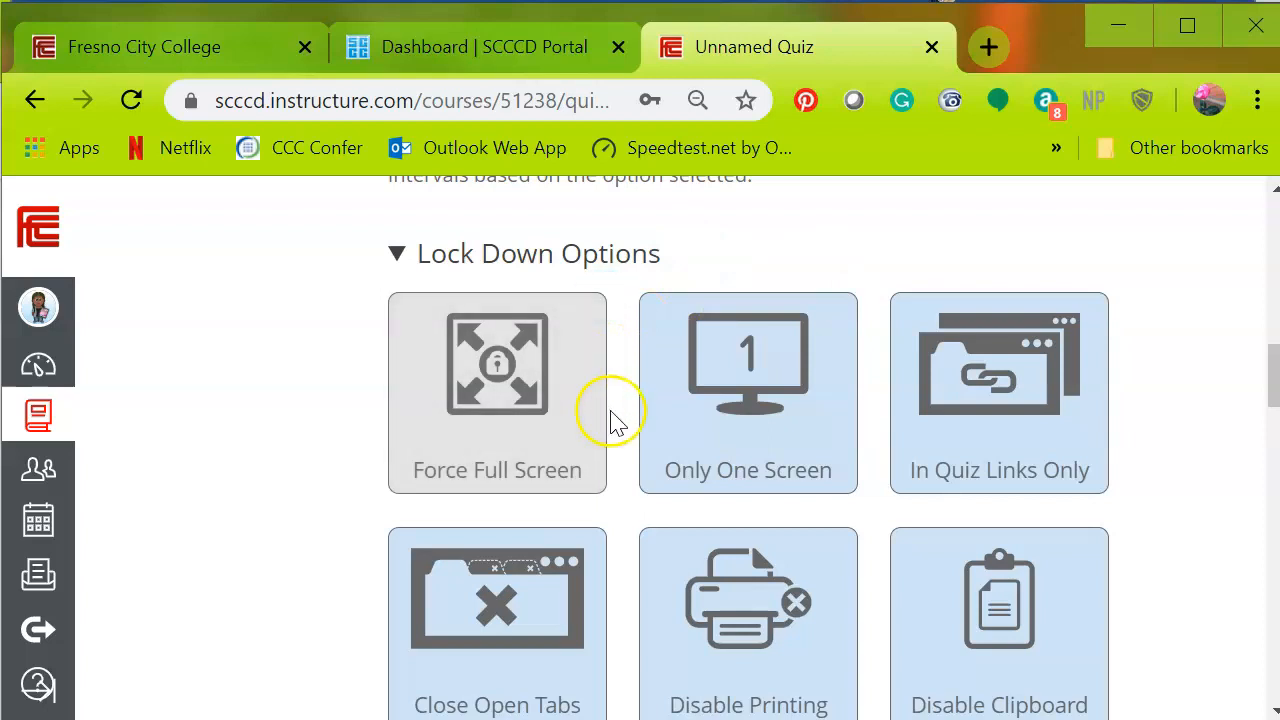
{"action": "left_click", "coordinate": [497, 392]}
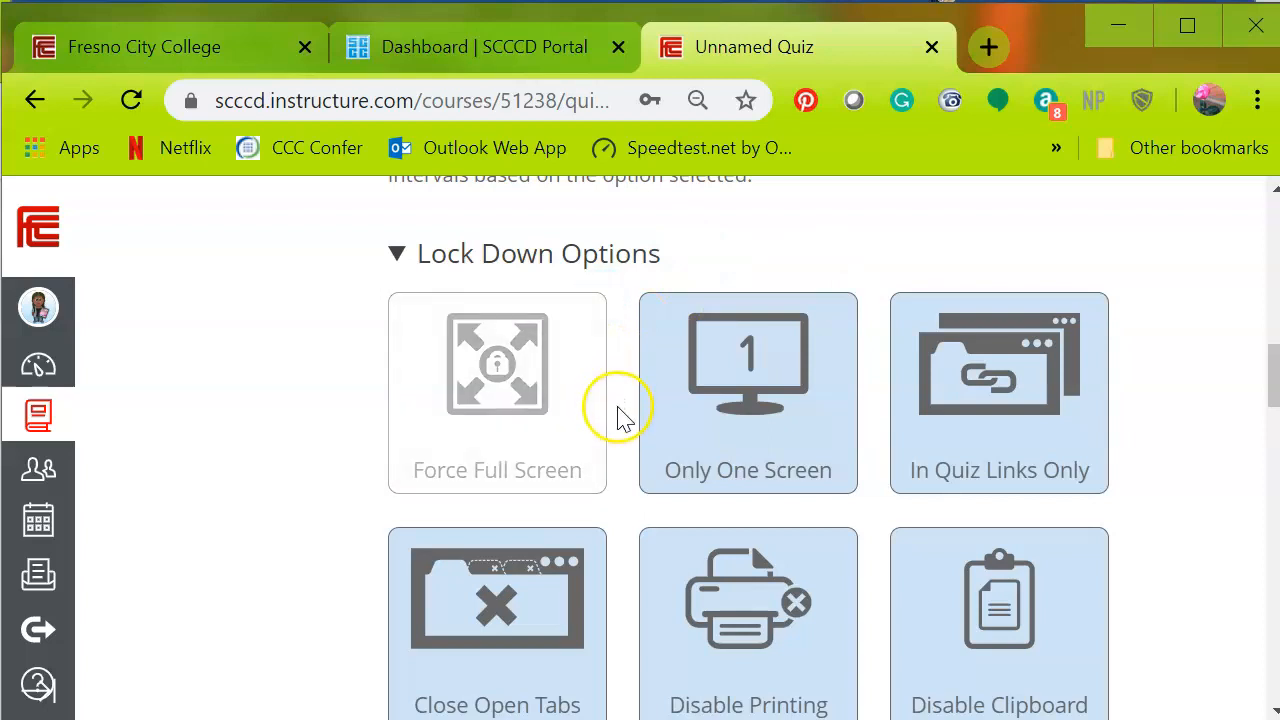
{"action": "mouse_move", "coordinate": [630, 490]}
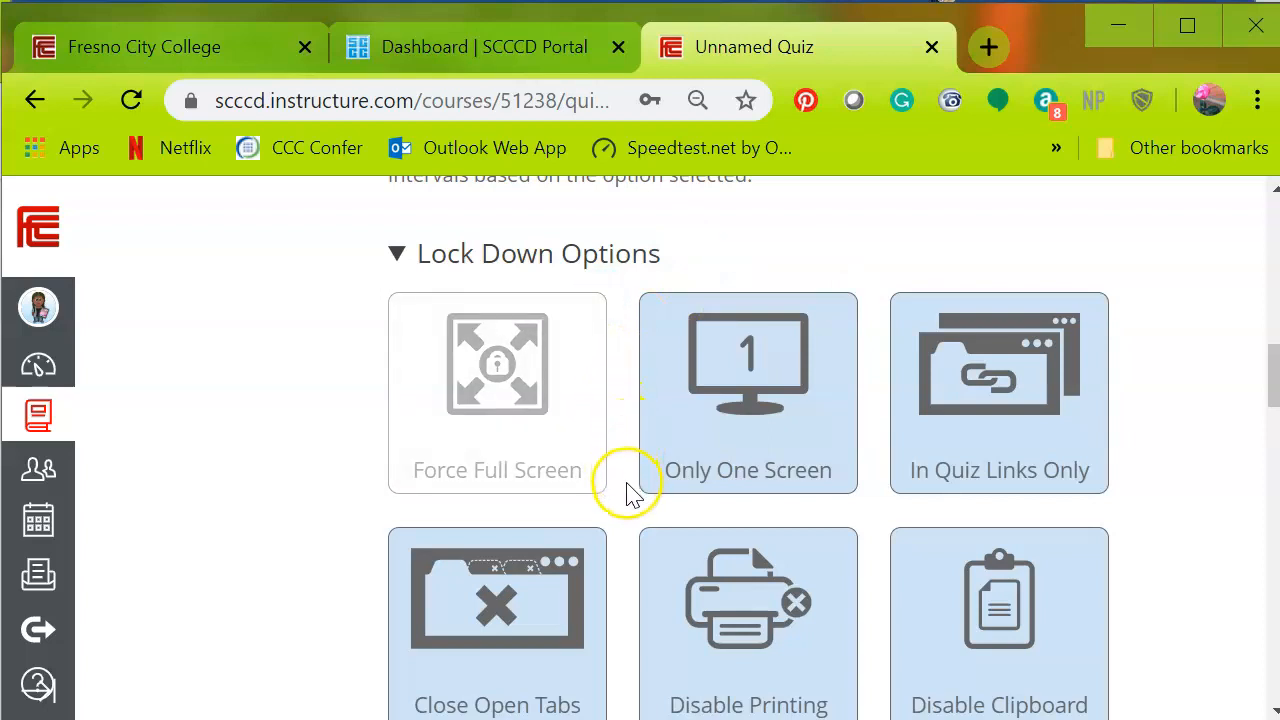
{"action": "mouse_move", "coordinate": [680, 515]}
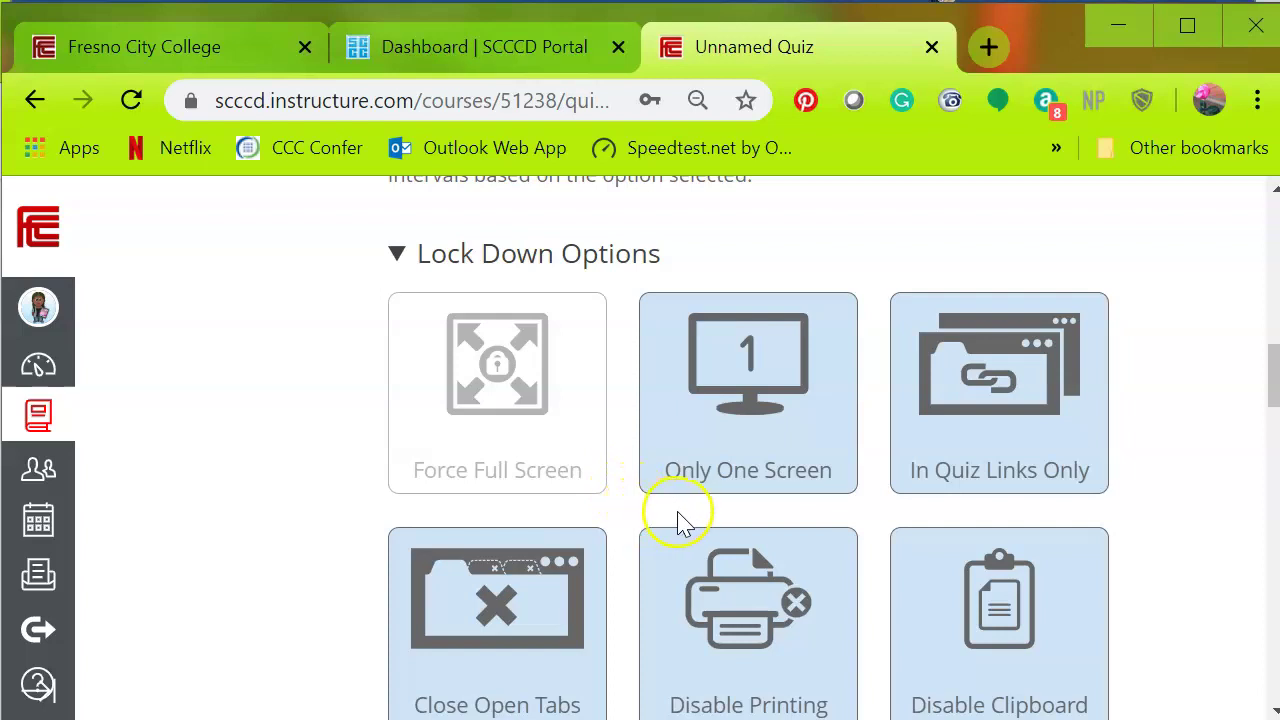
{"action": "mouse_move", "coordinate": [615, 515]}
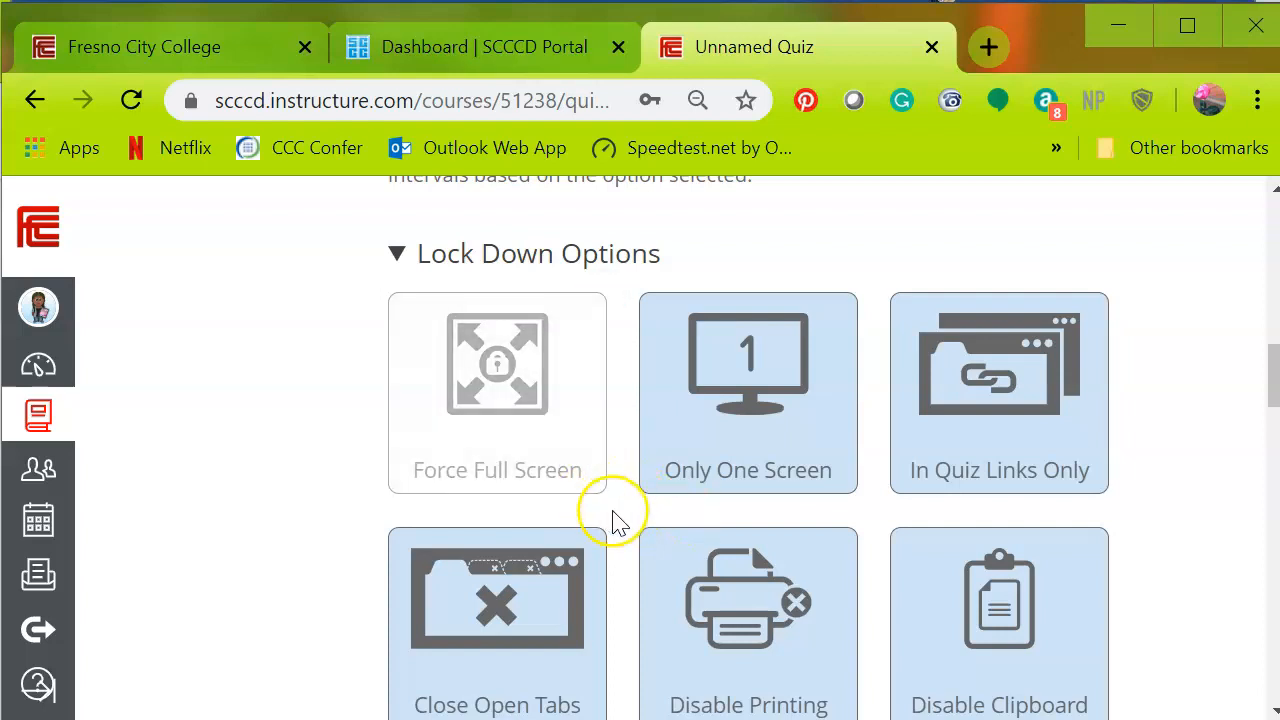
{"action": "mouse_move", "coordinate": [637, 510]}
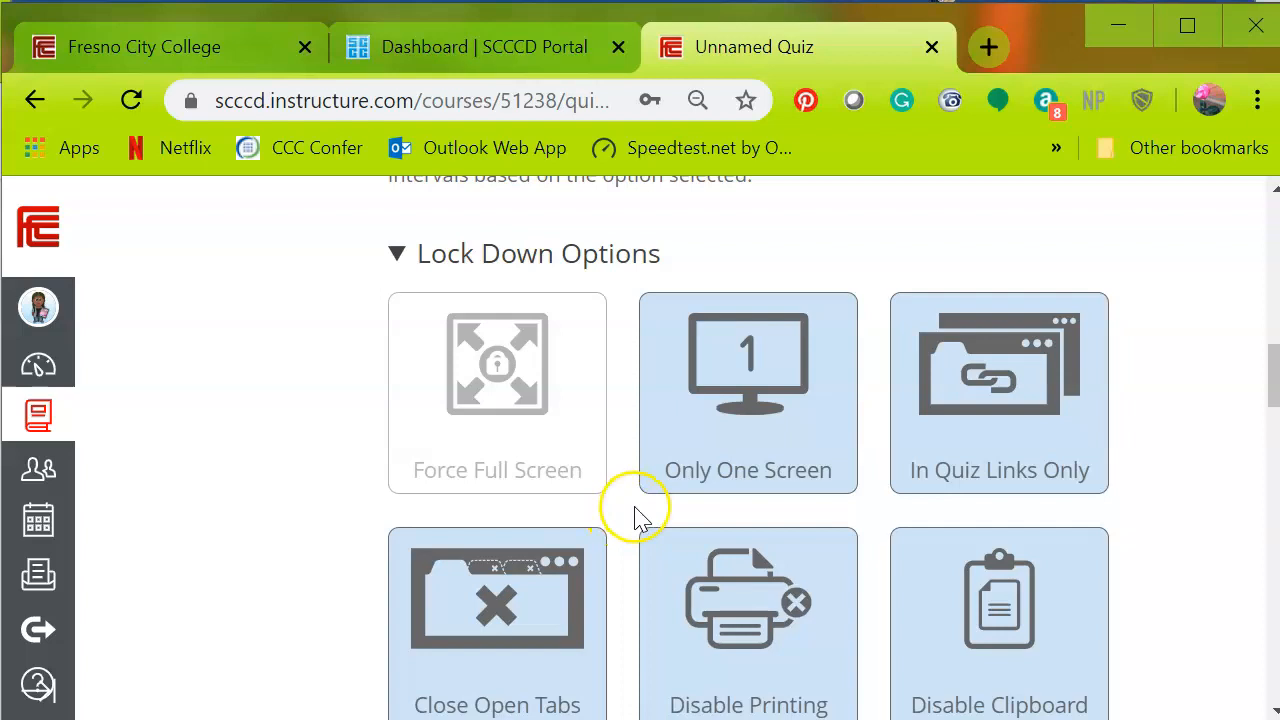
{"action": "mouse_move", "coordinate": [748, 510]}
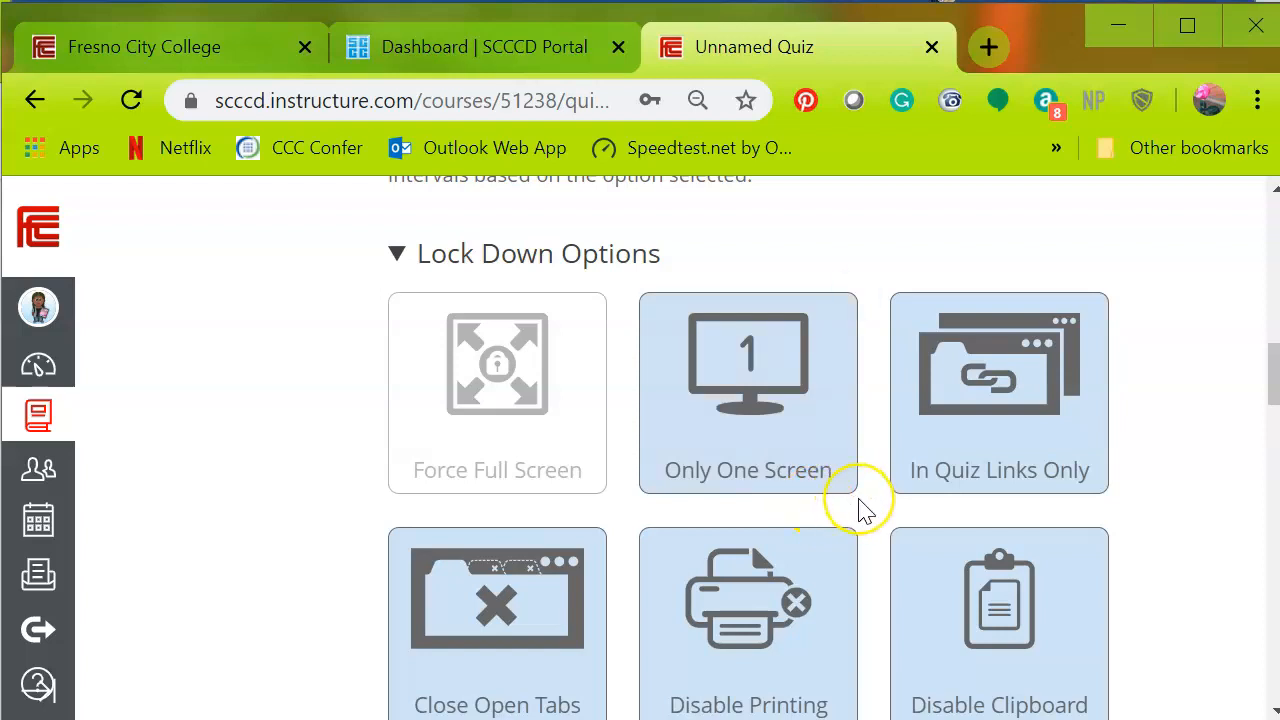
{"action": "mouse_move", "coordinate": [870, 510]}
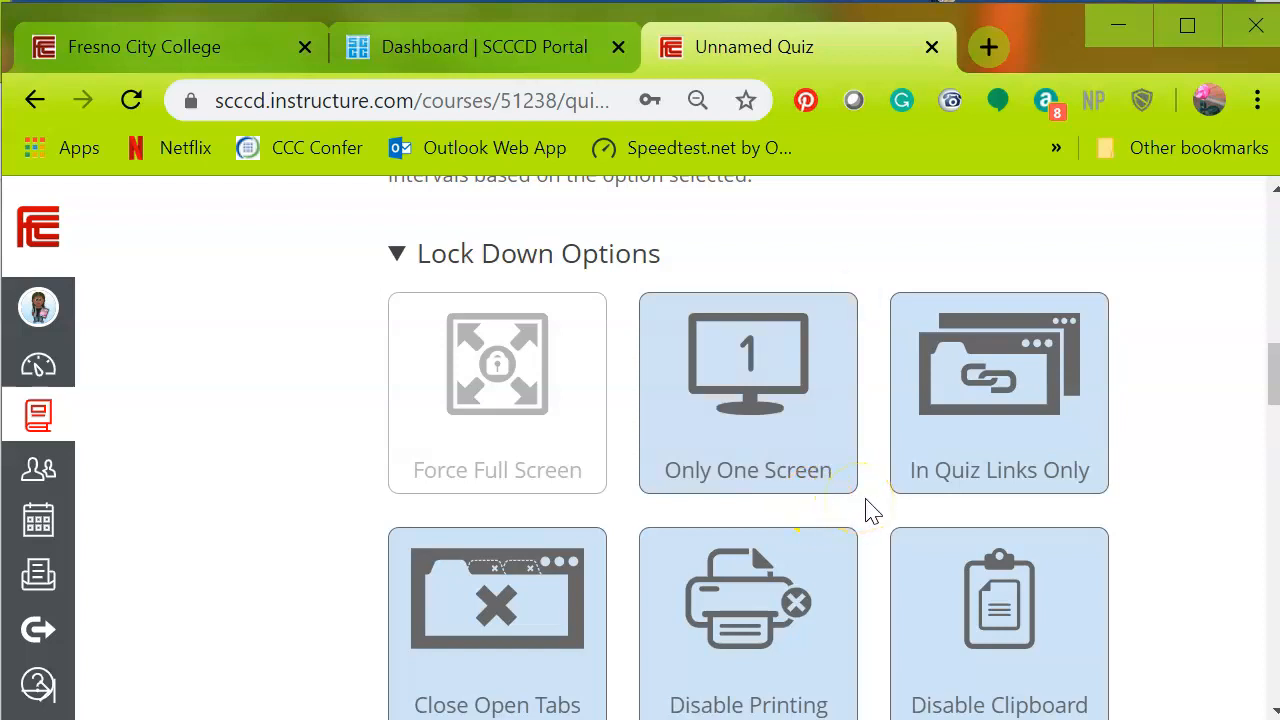
{"action": "mouse_move", "coordinate": [835, 520]}
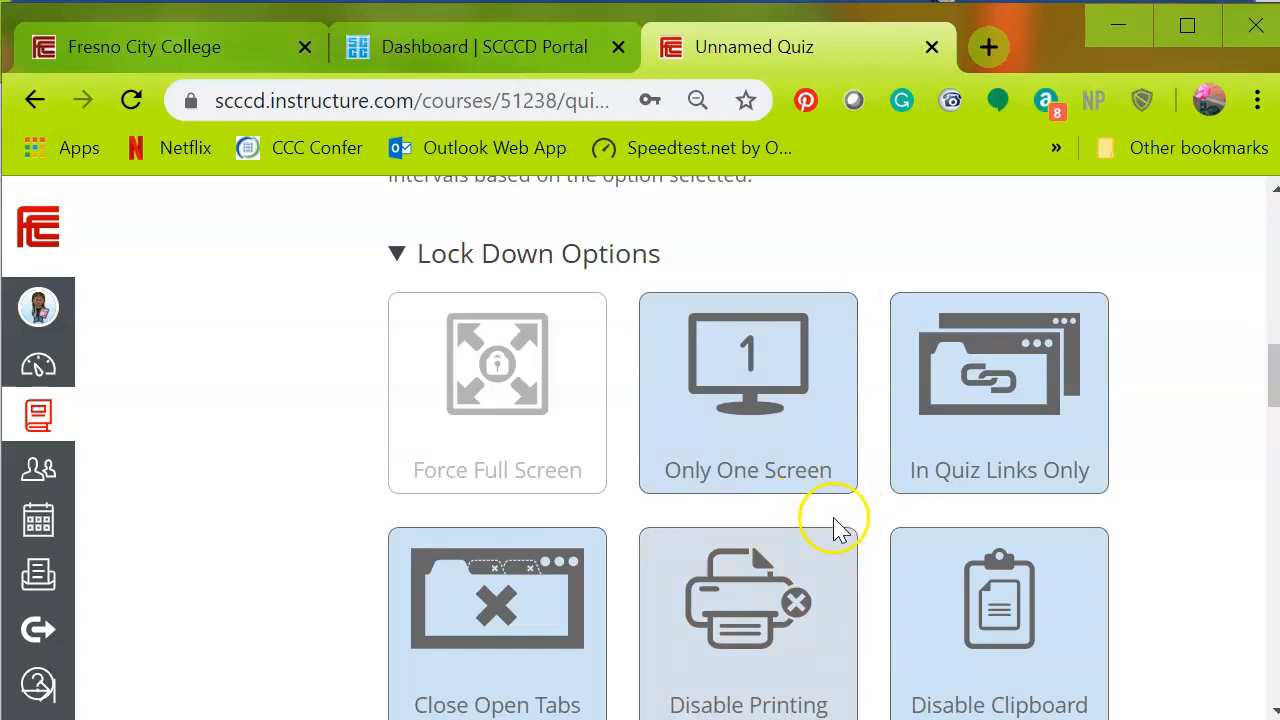
{"action": "mouse_move", "coordinate": [1010, 515]}
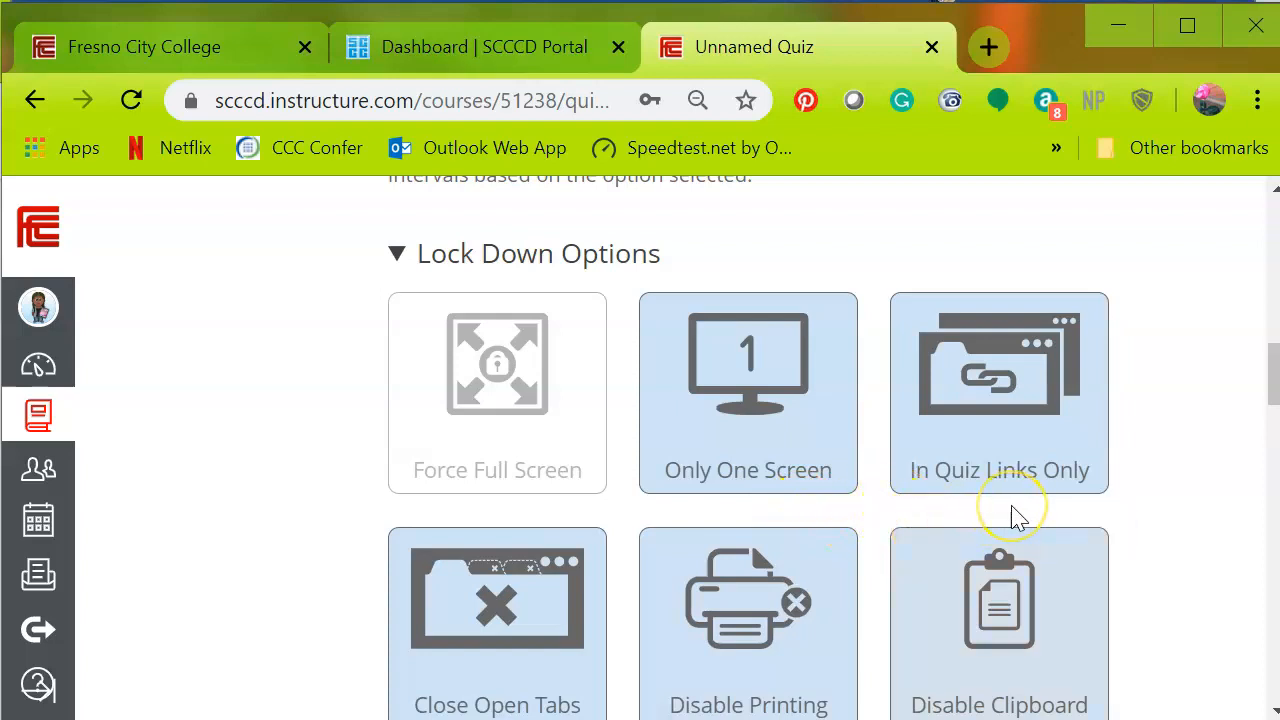
{"action": "mouse_move", "coordinate": [1125, 475]}
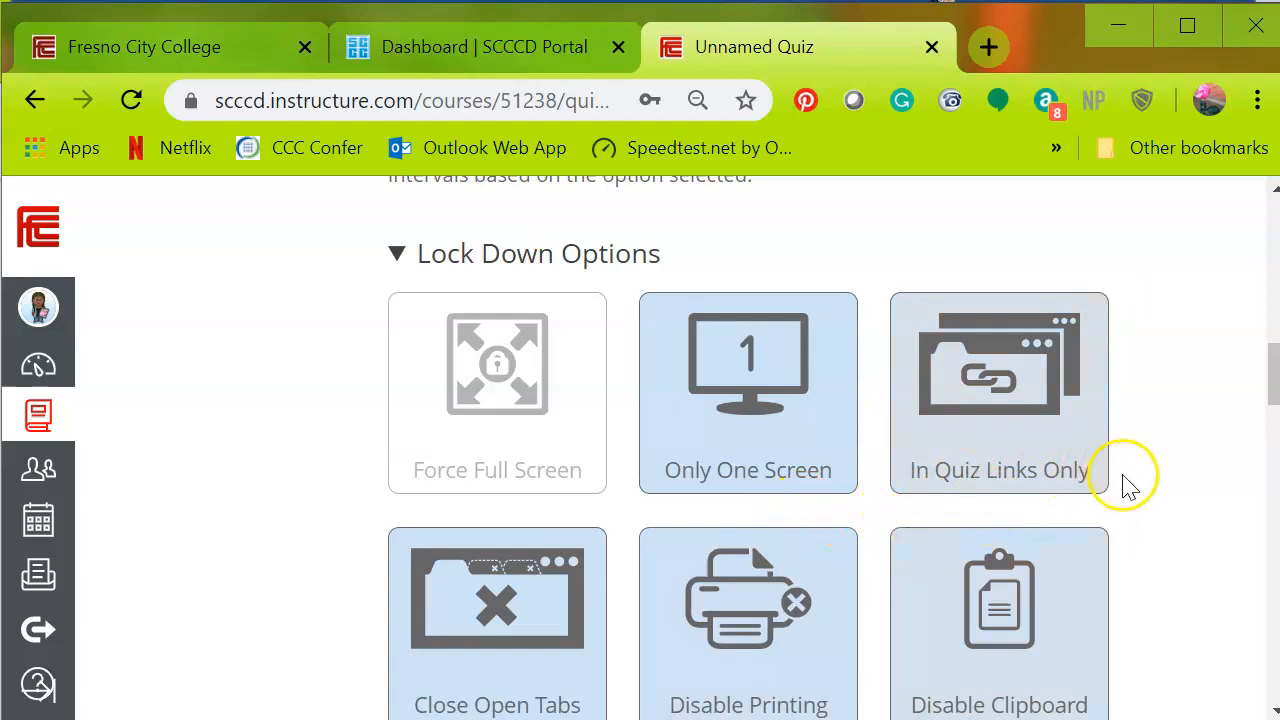
{"action": "mouse_move", "coordinate": [1128, 453]}
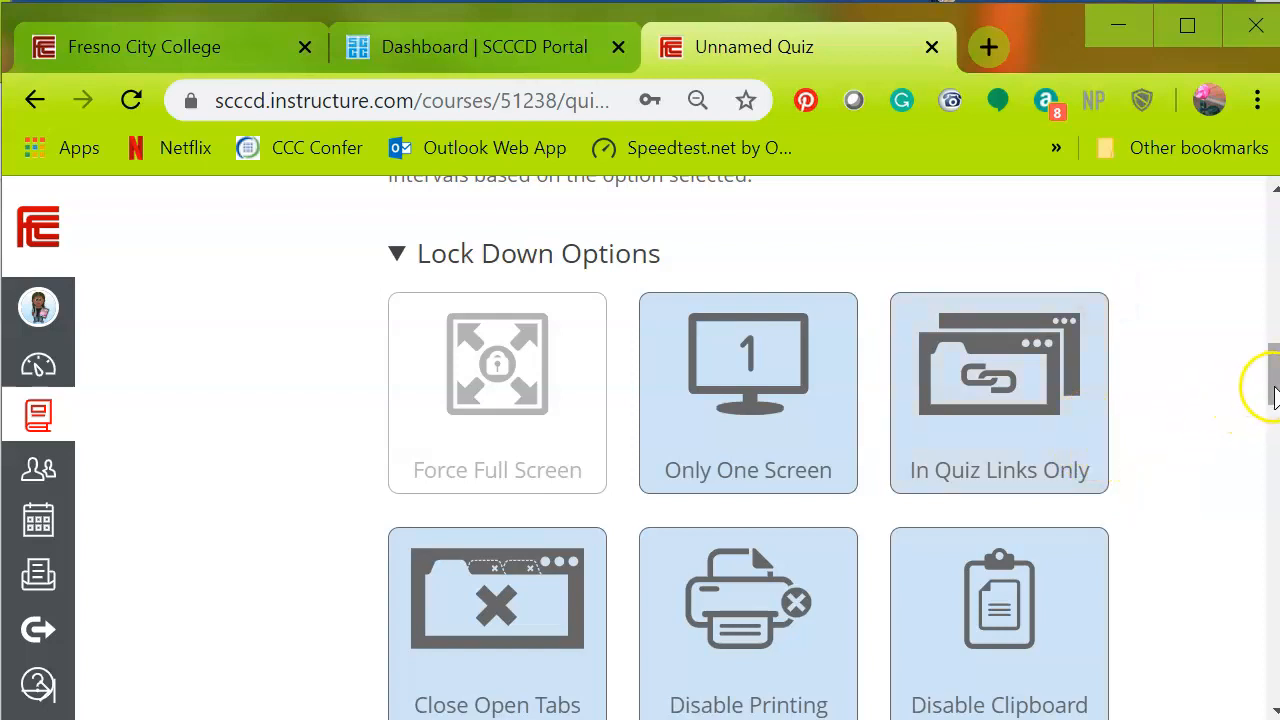
Step: Enable Close Open Tabs, Disable Printing, Clipboard, Clear Cache and Right Click; leave Prevent Re-entry off
{"action": "scroll", "scroll_direction": "down", "scroll_amount": 3}
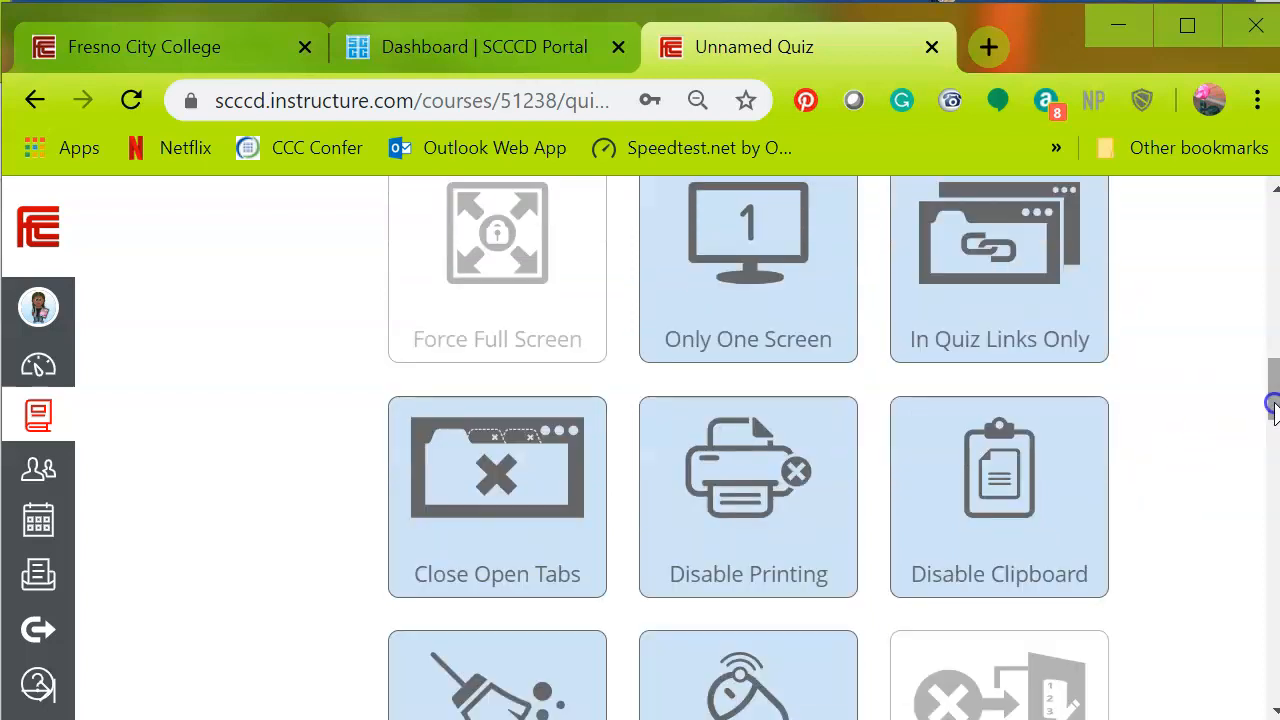
{"action": "mouse_move", "coordinate": [1118, 330]}
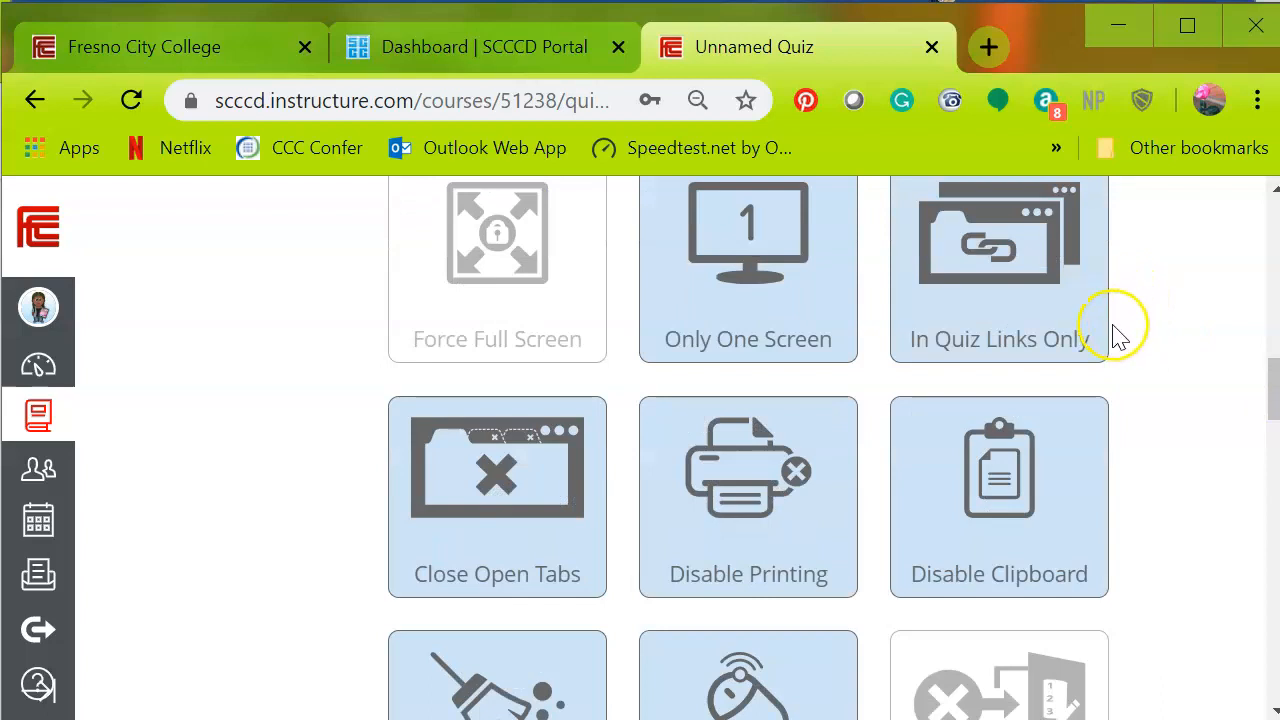
{"action": "mouse_move", "coordinate": [613, 405]}
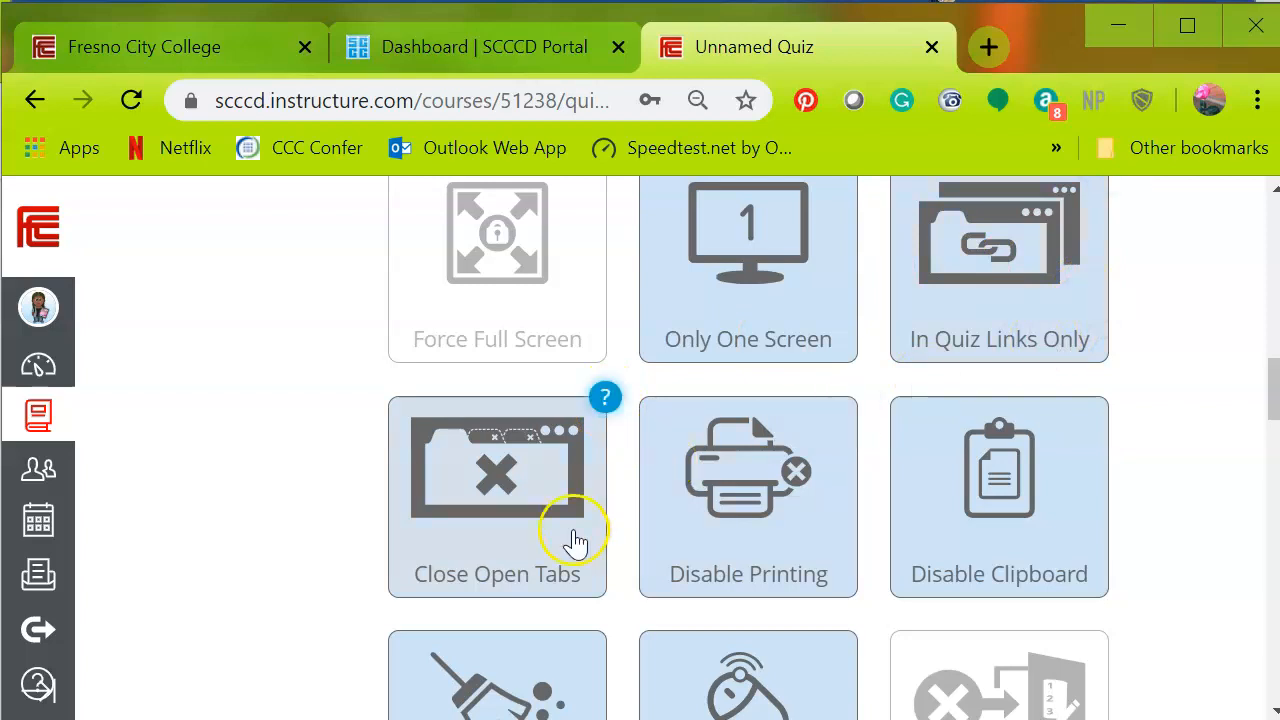
{"action": "mouse_move", "coordinate": [645, 615]}
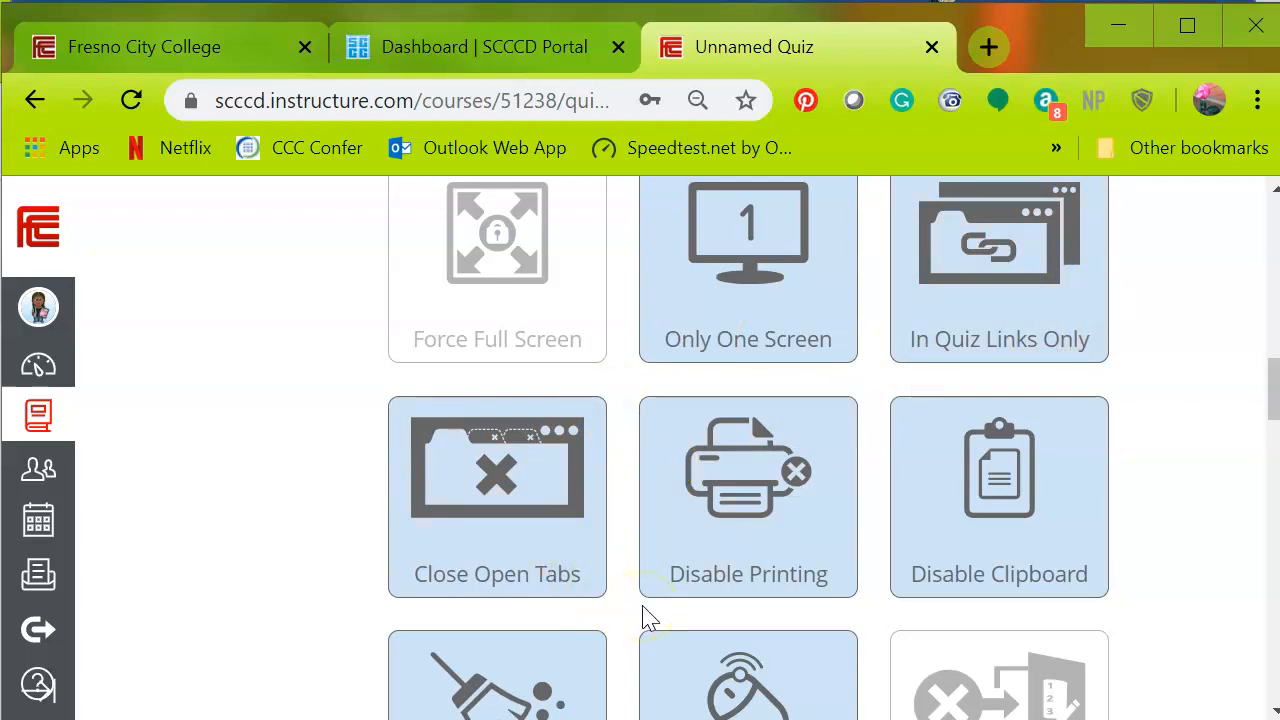
{"action": "mouse_move", "coordinate": [570, 560]}
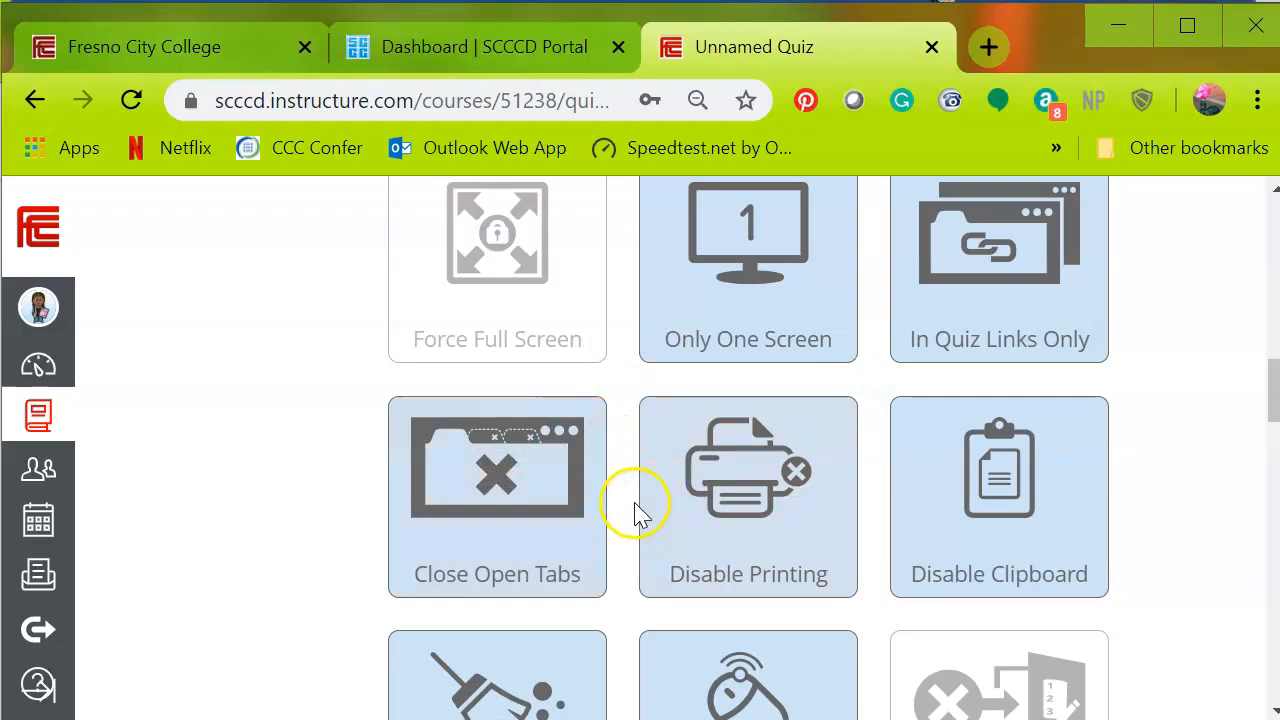
{"action": "mouse_move", "coordinate": [720, 505]}
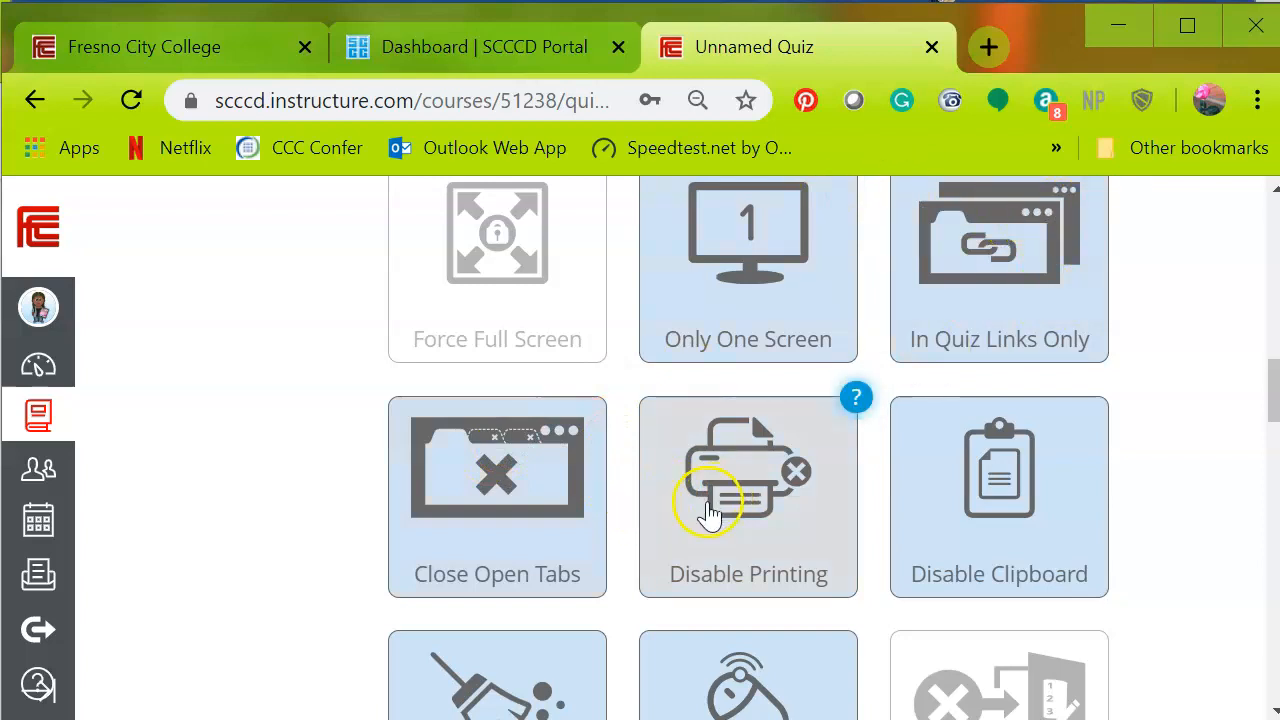
{"action": "mouse_move", "coordinate": [1143, 540]}
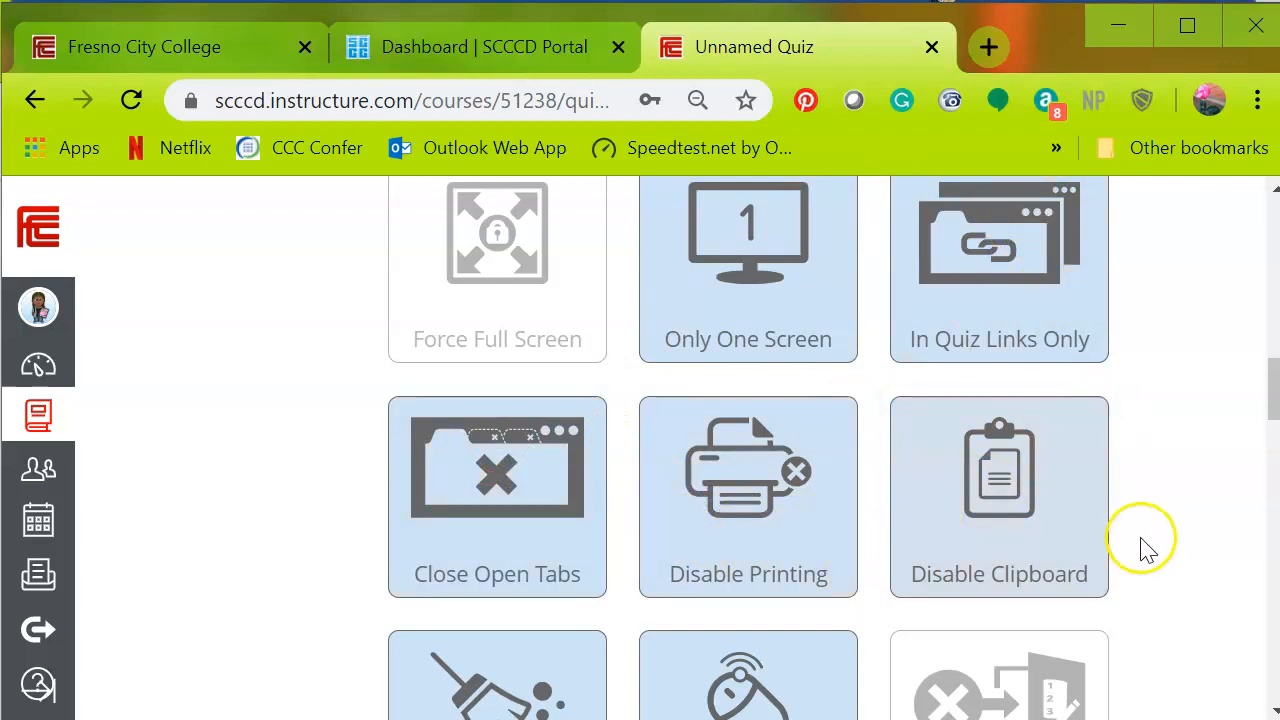
{"action": "mouse_move", "coordinate": [1205, 555]}
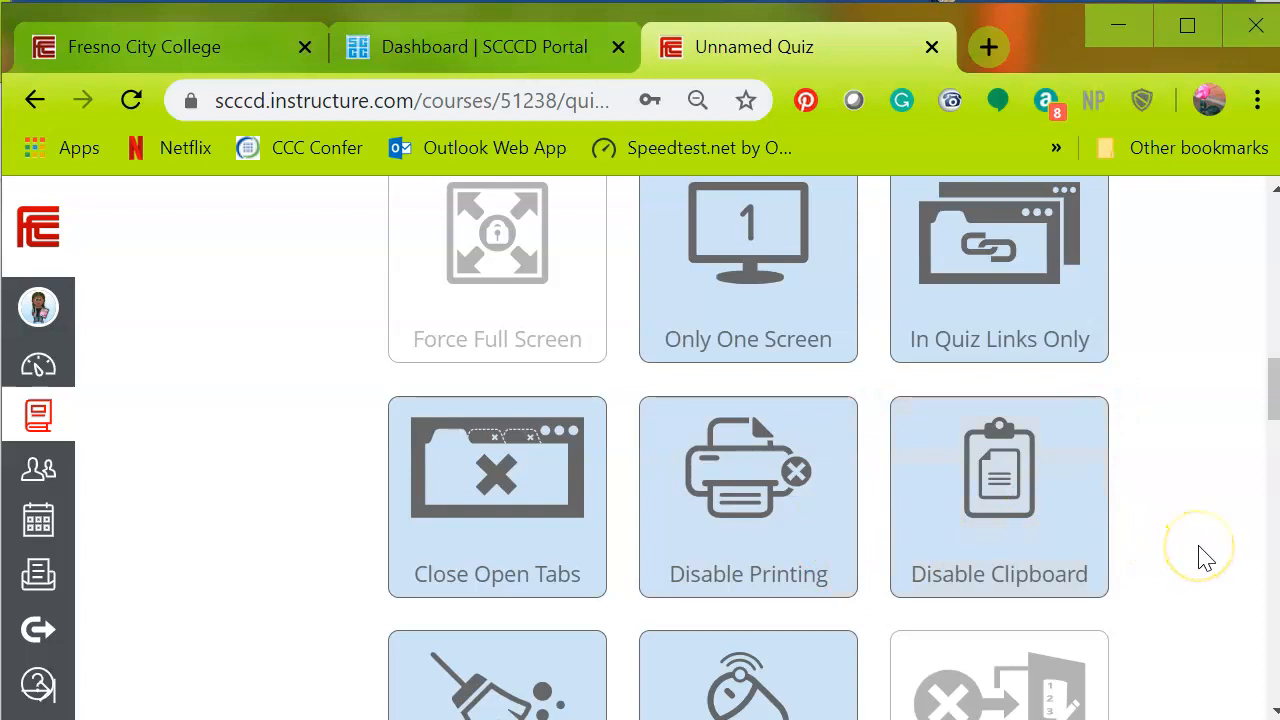
{"action": "mouse_move", "coordinate": [1125, 540]}
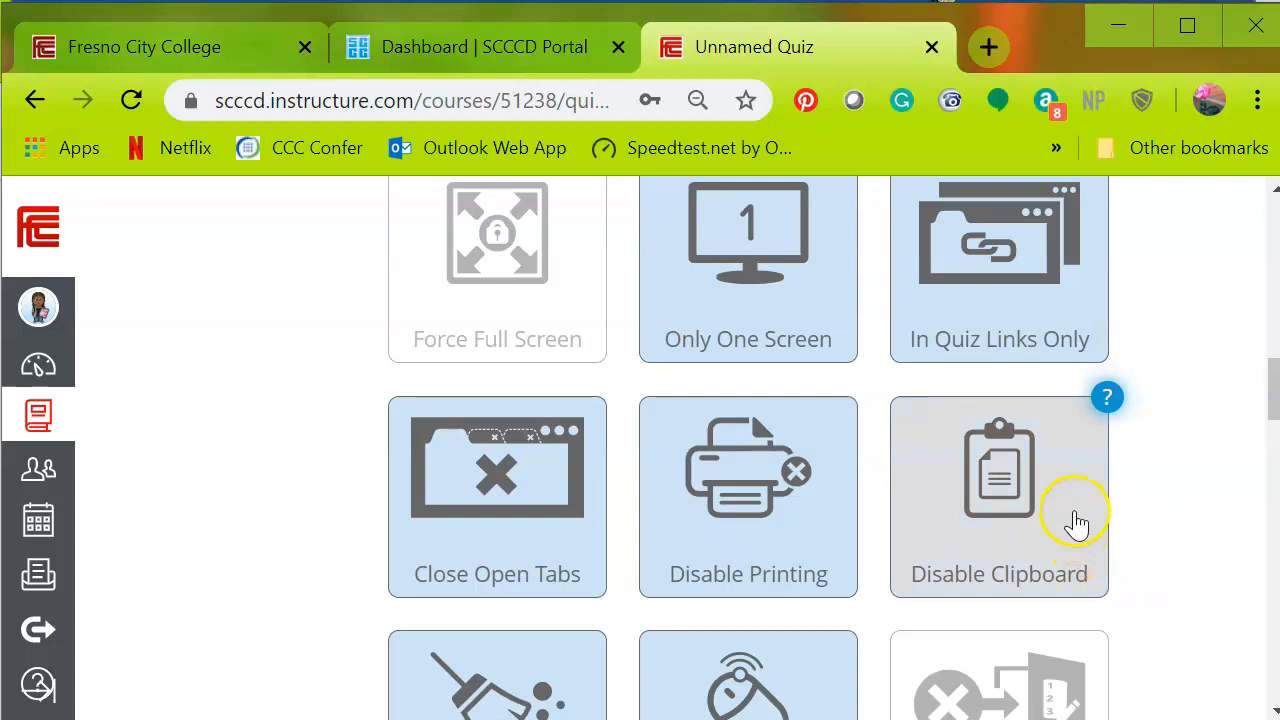
{"action": "mouse_move", "coordinate": [1270, 600]}
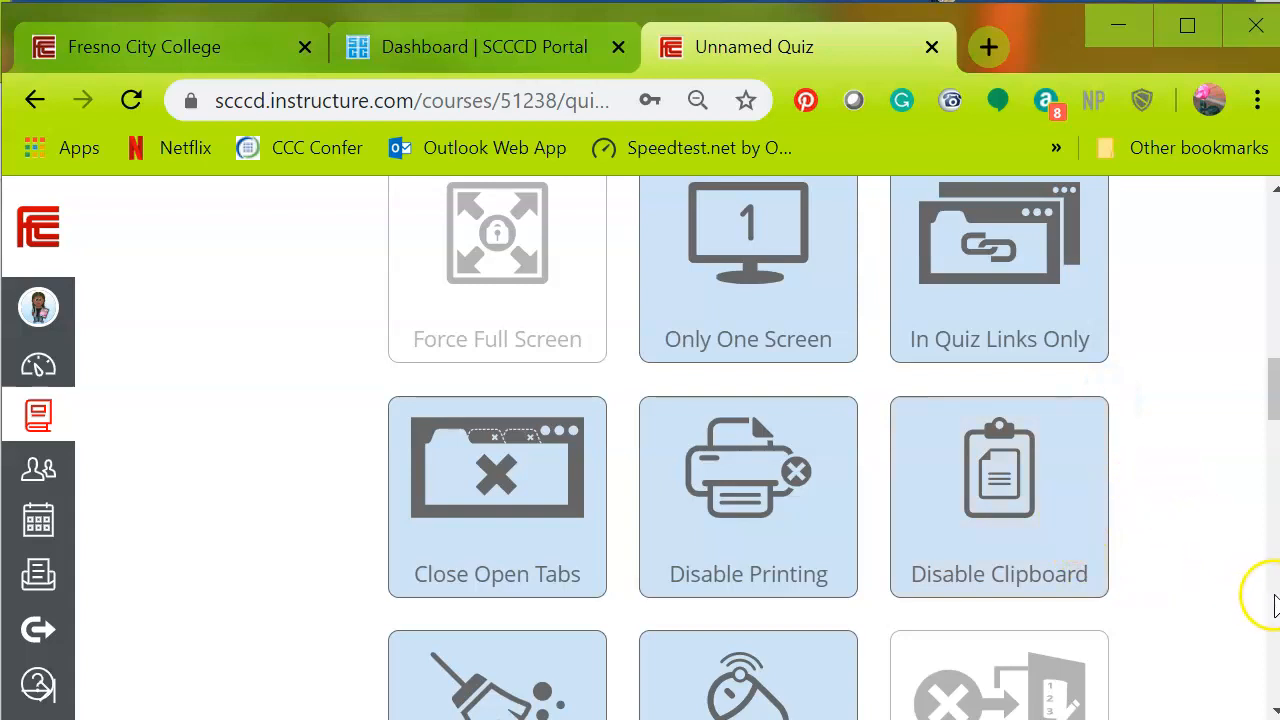
{"action": "scroll", "scroll_direction": "down", "scroll_amount": 3}
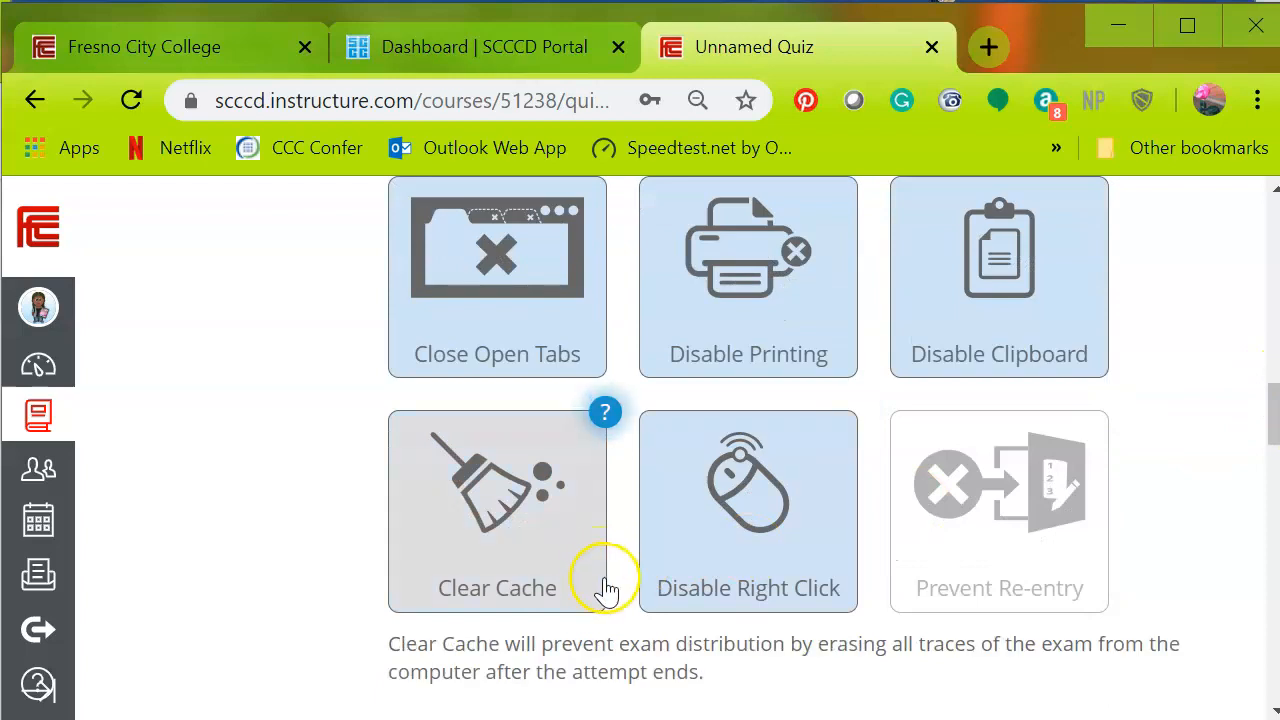
{"action": "mouse_move", "coordinate": [650, 585]}
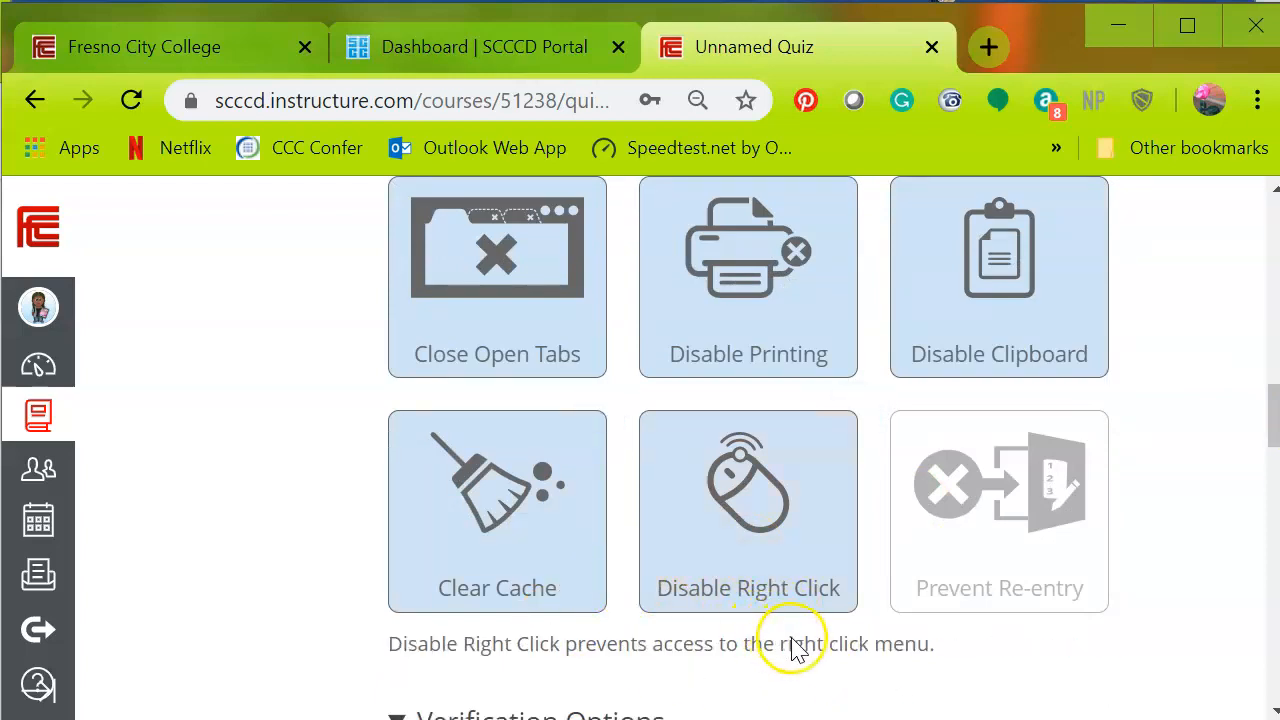
{"action": "mouse_move", "coordinate": [748, 530]}
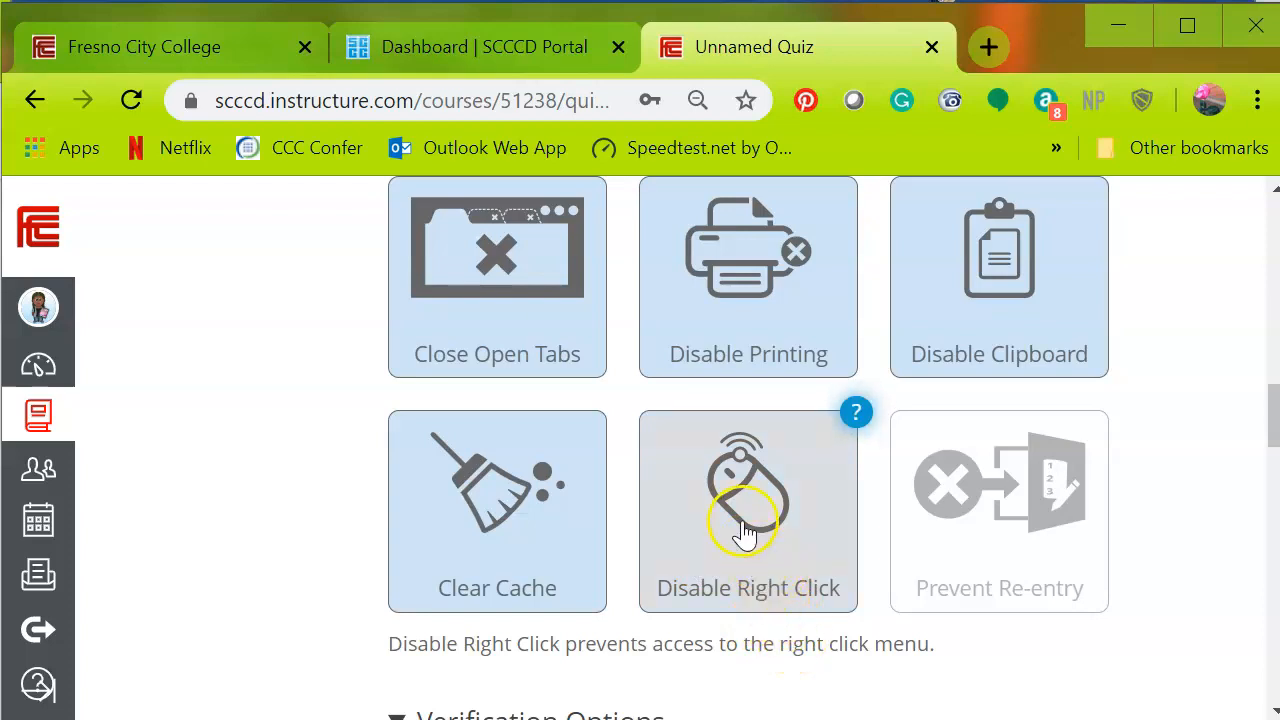
{"action": "mouse_move", "coordinate": [808, 555]}
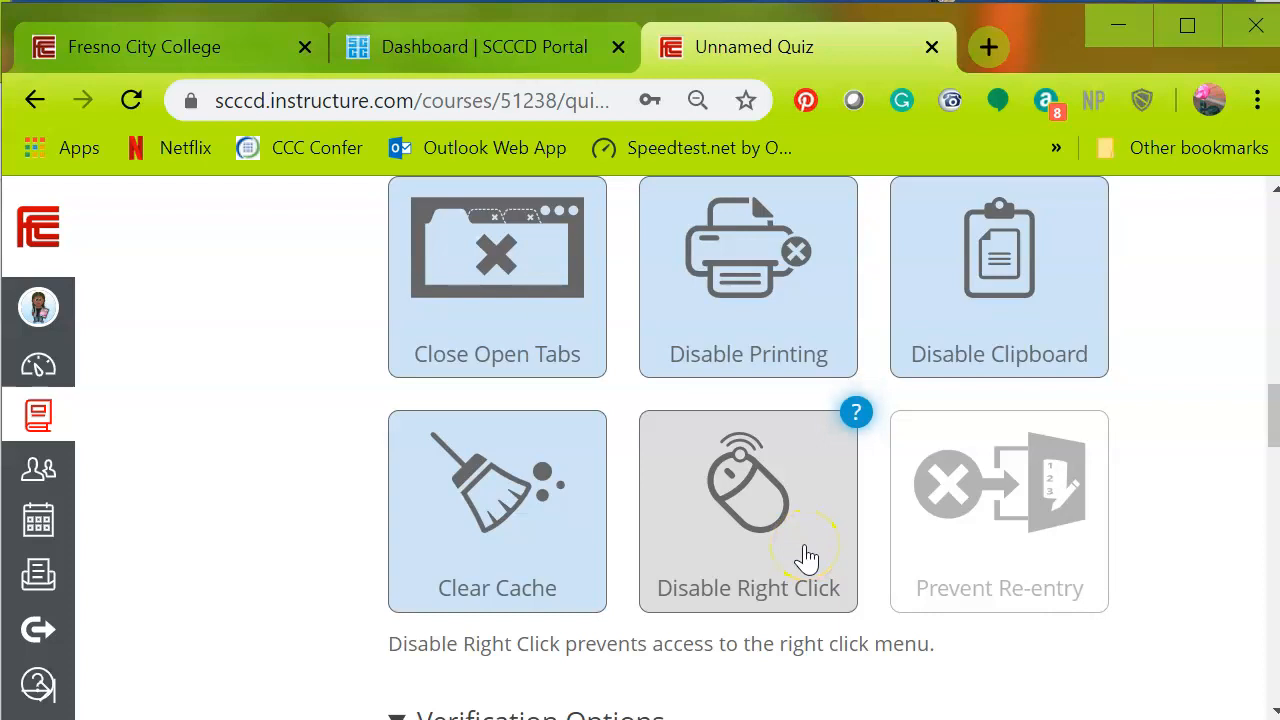
{"action": "mouse_move", "coordinate": [808, 518]}
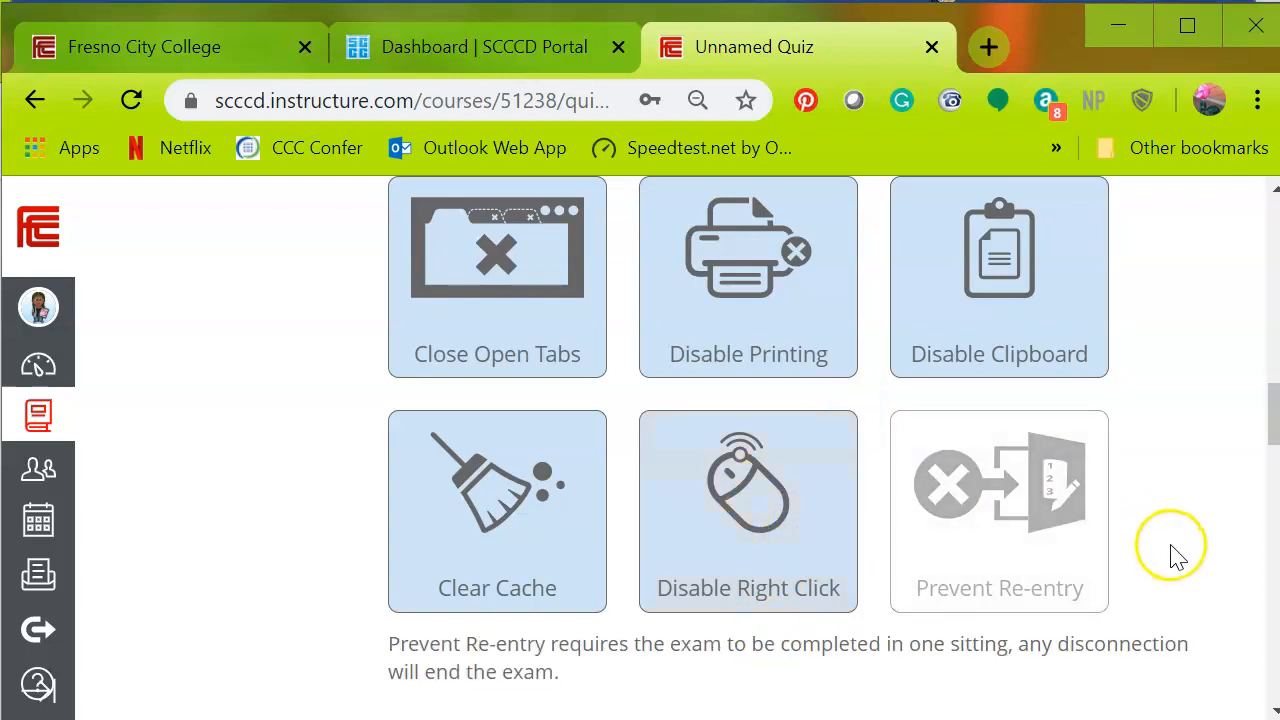
{"action": "scroll", "scroll_direction": "down", "scroll_amount": 3}
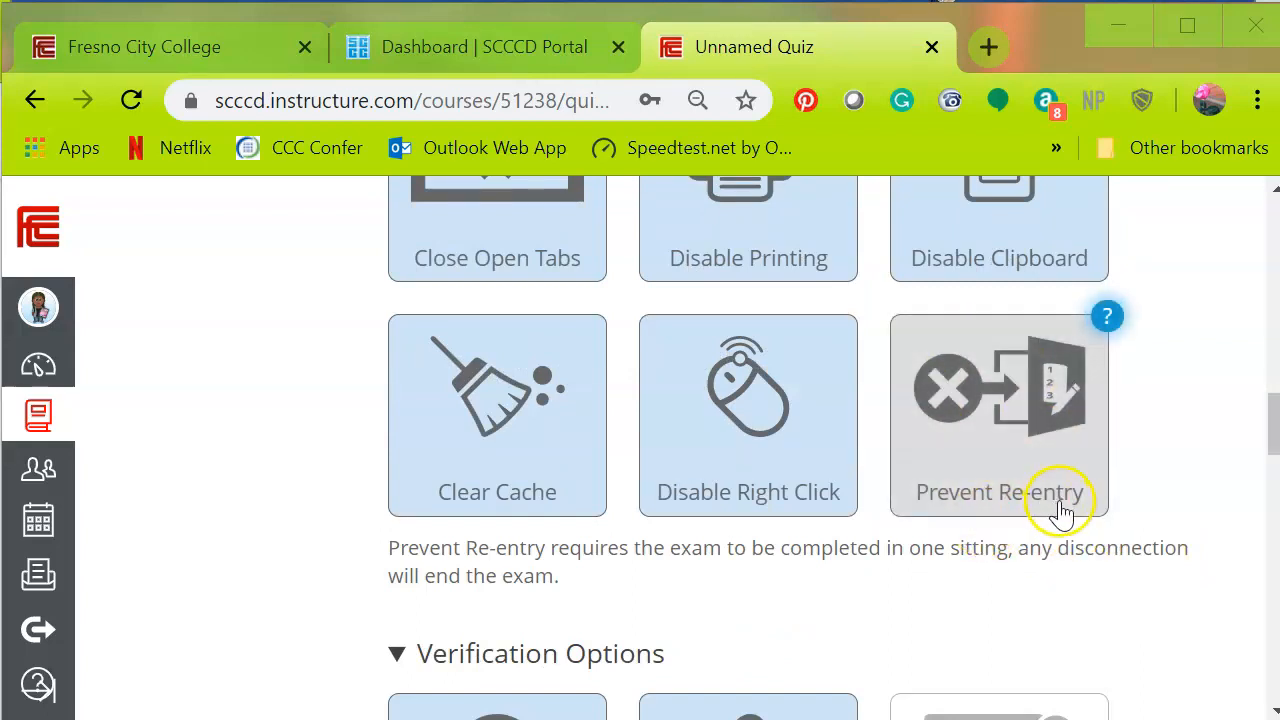
{"action": "mouse_move", "coordinate": [1150, 485]}
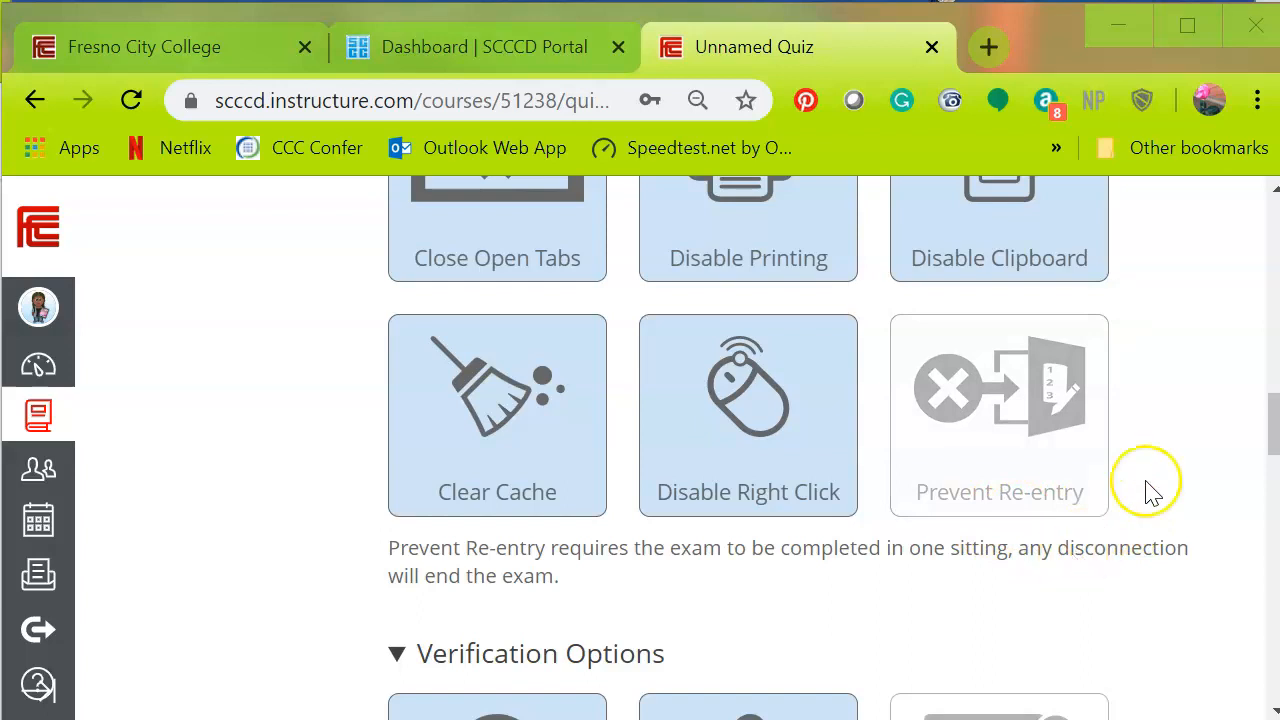
{"action": "mouse_move", "coordinate": [1143, 485]}
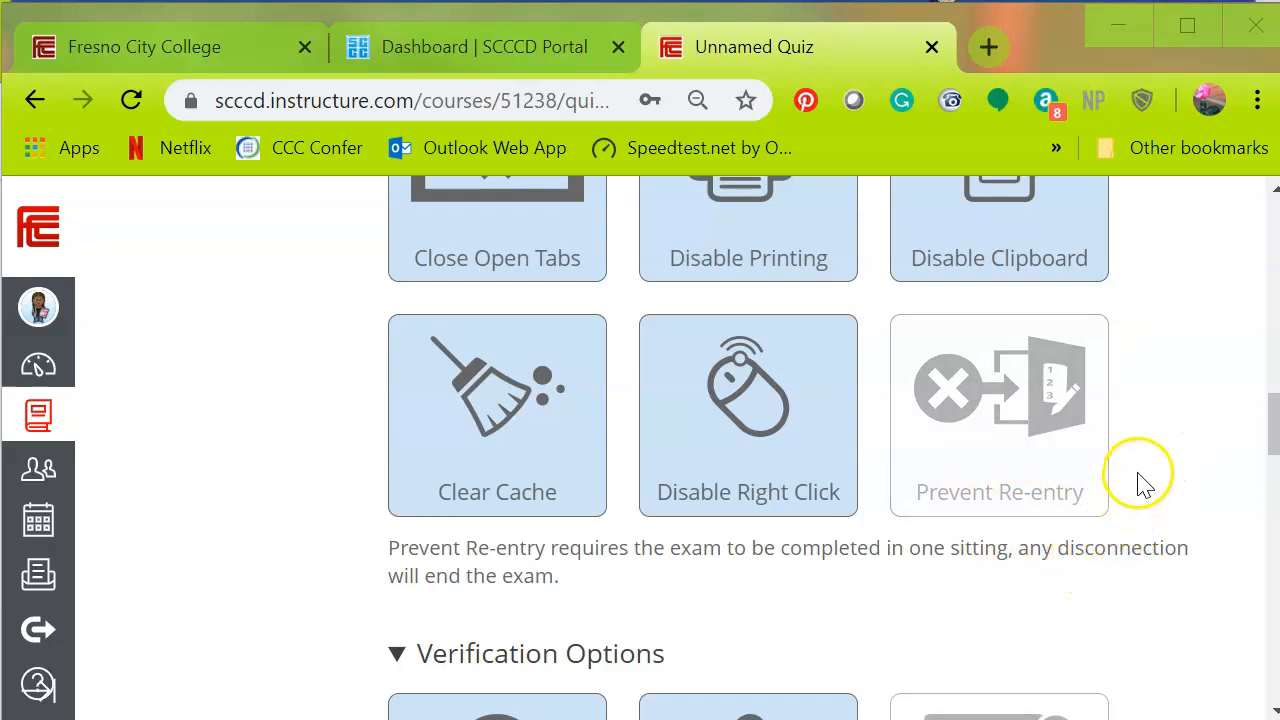
{"action": "mouse_move", "coordinate": [1098, 580]}
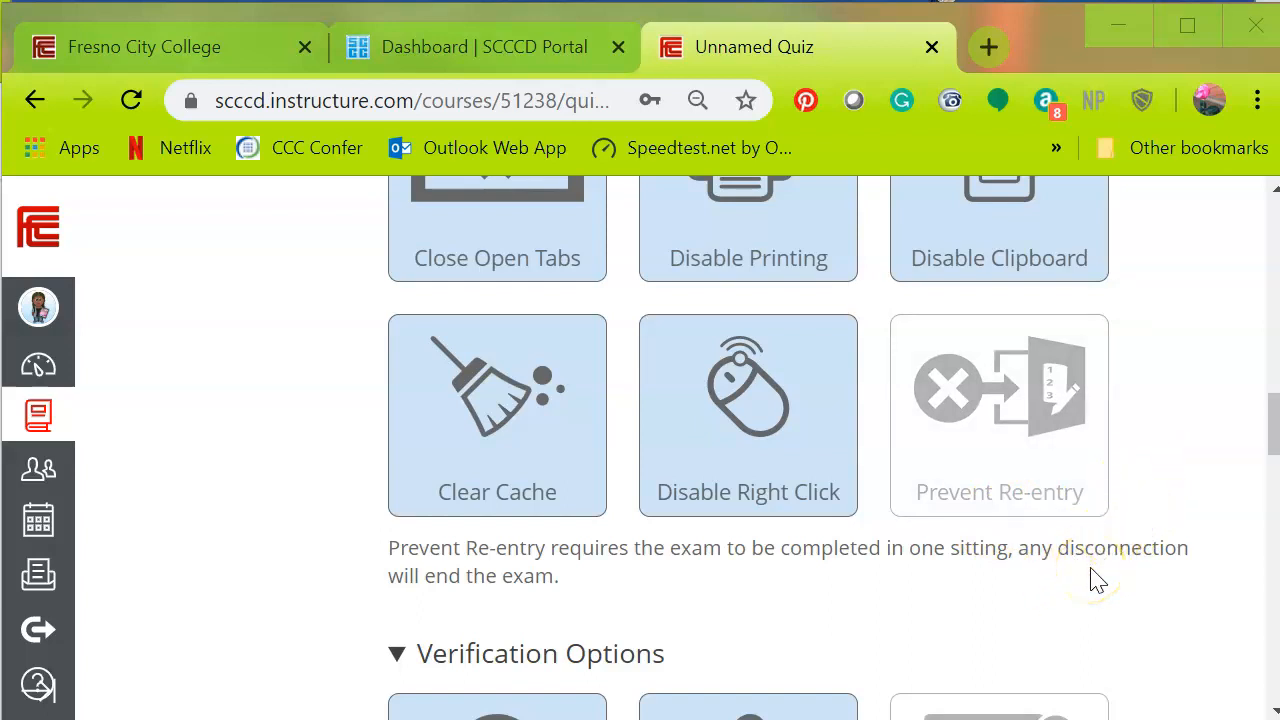
Step: Turn on Verify Desktop alongside Verify Video, Verify Audio and Auto ID Check
{"action": "scroll", "scroll_direction": "down", "scroll_amount": 3}
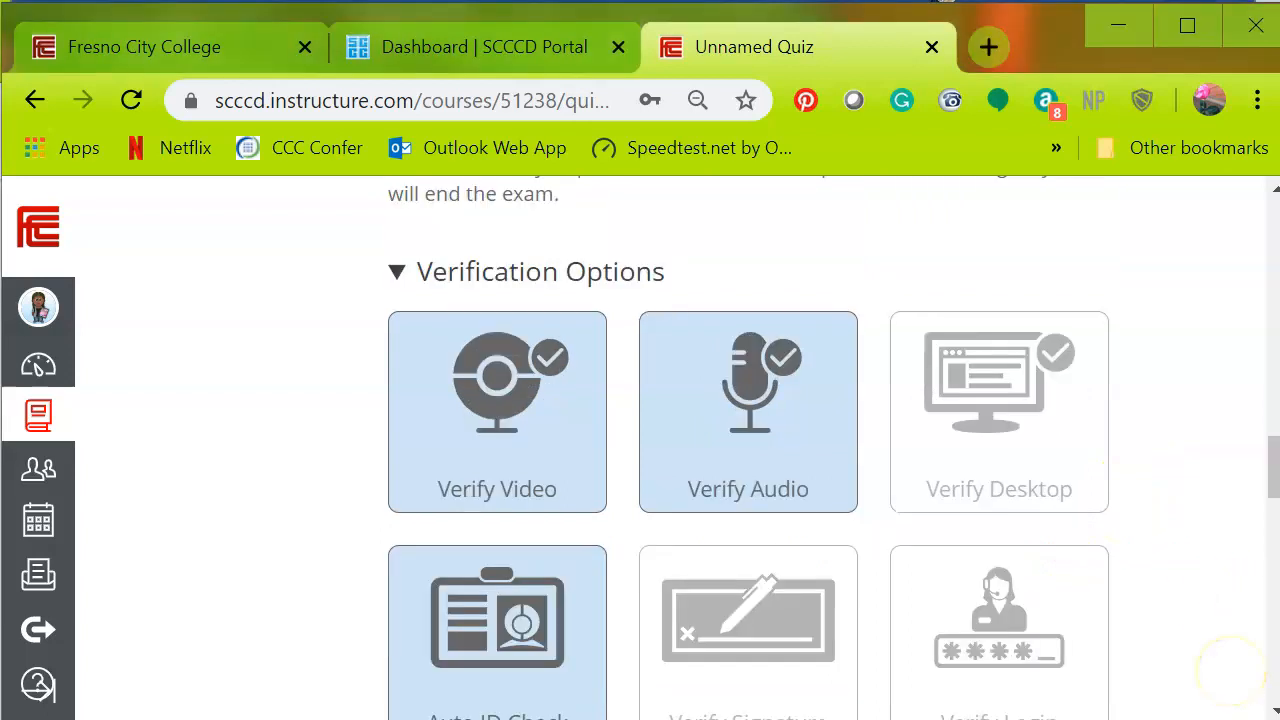
{"action": "mouse_move", "coordinate": [497, 553]}
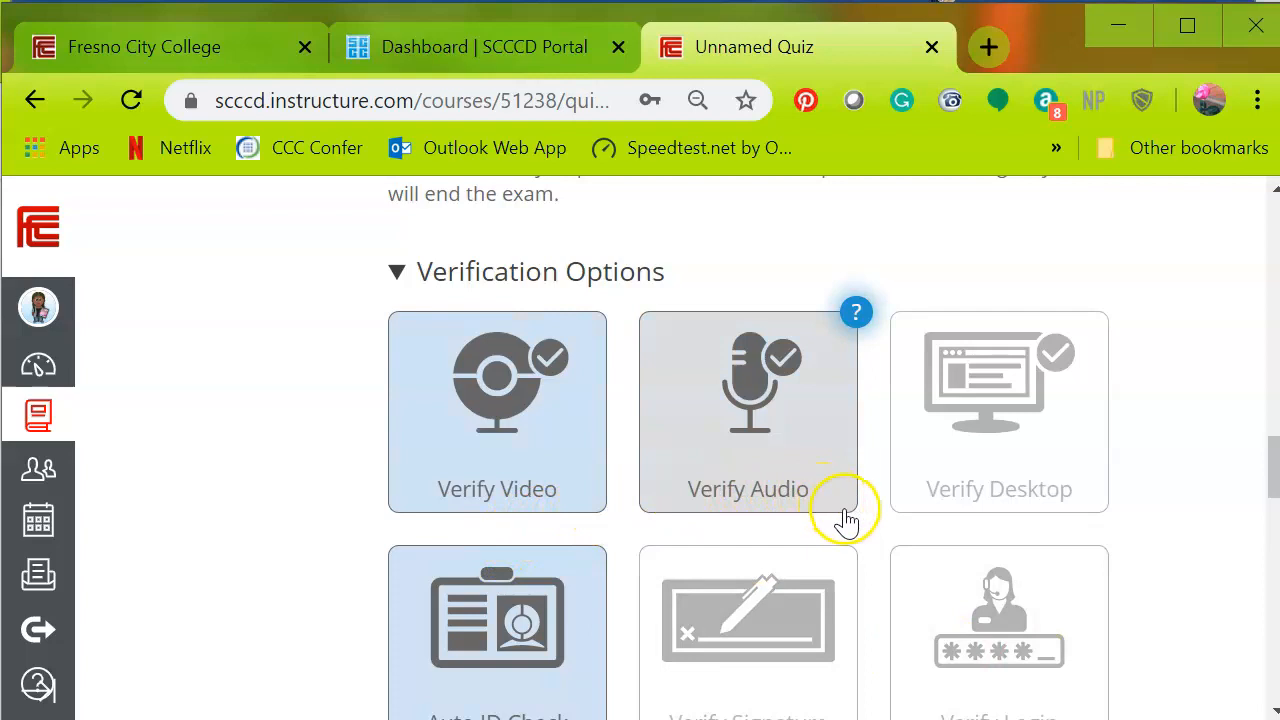
{"action": "mouse_move", "coordinate": [1158, 398]}
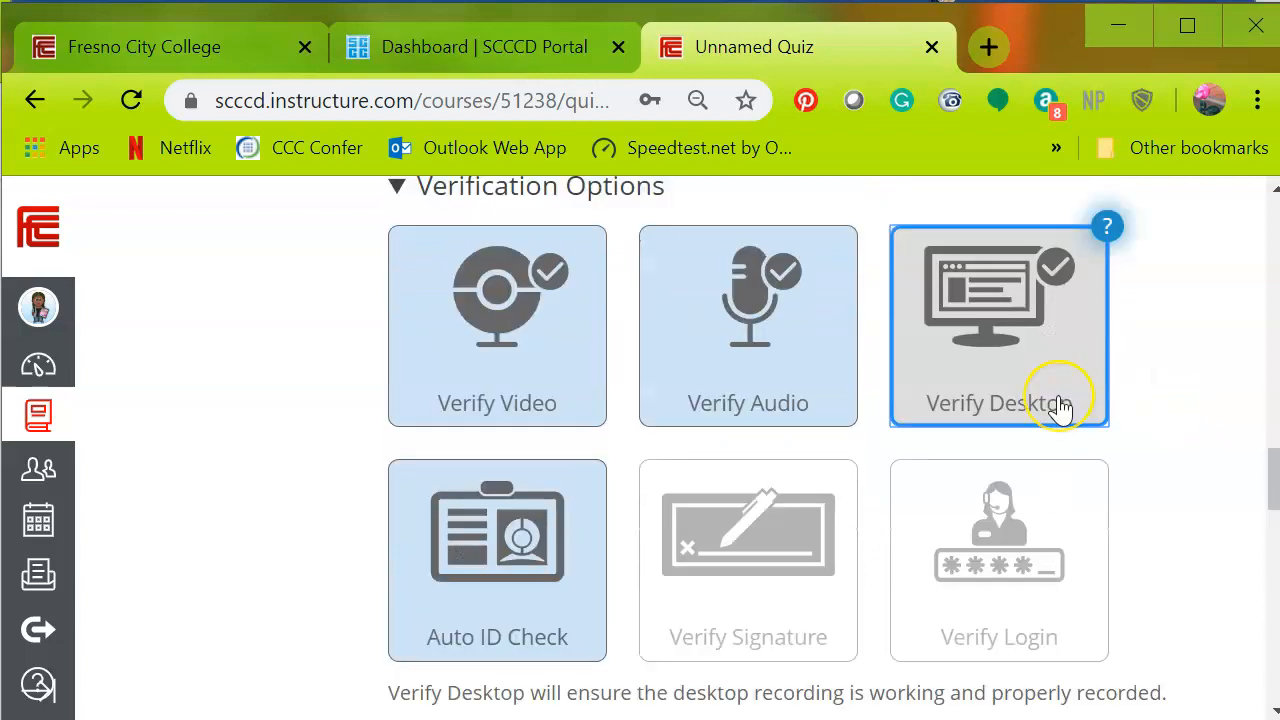
{"action": "scroll", "scroll_direction": "down", "scroll_amount": 3}
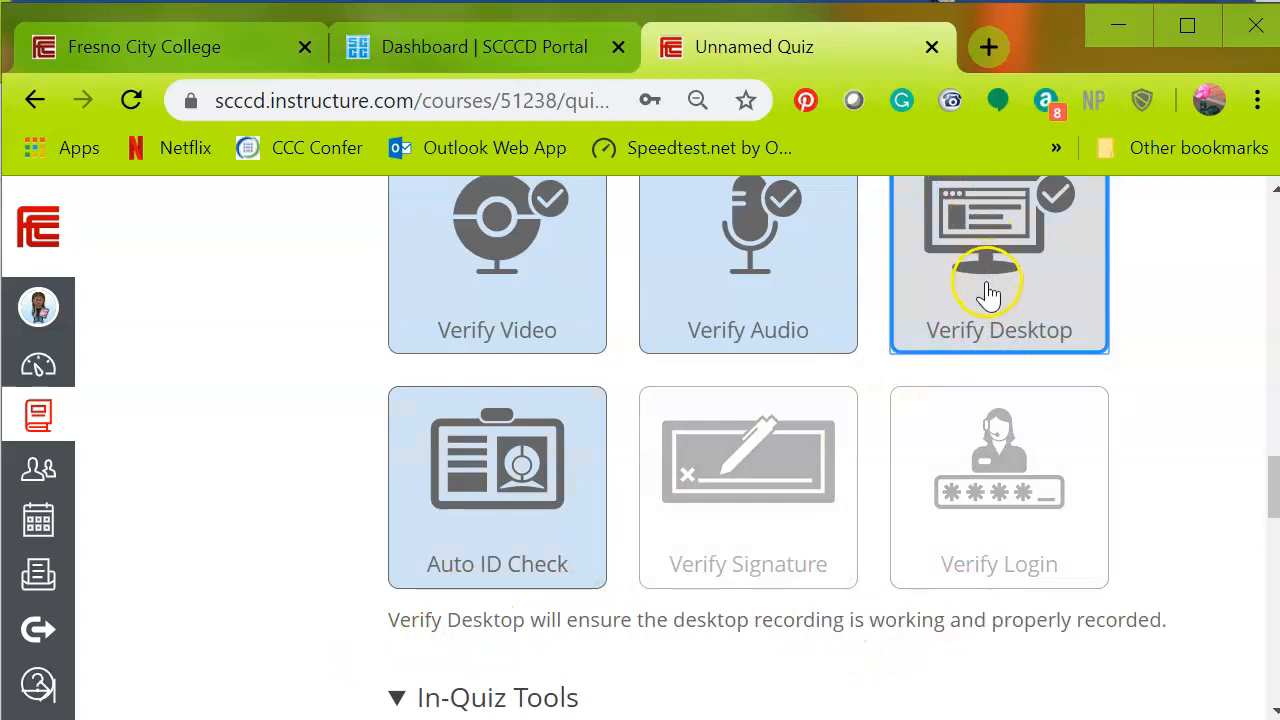
{"action": "mouse_move", "coordinate": [1010, 320]}
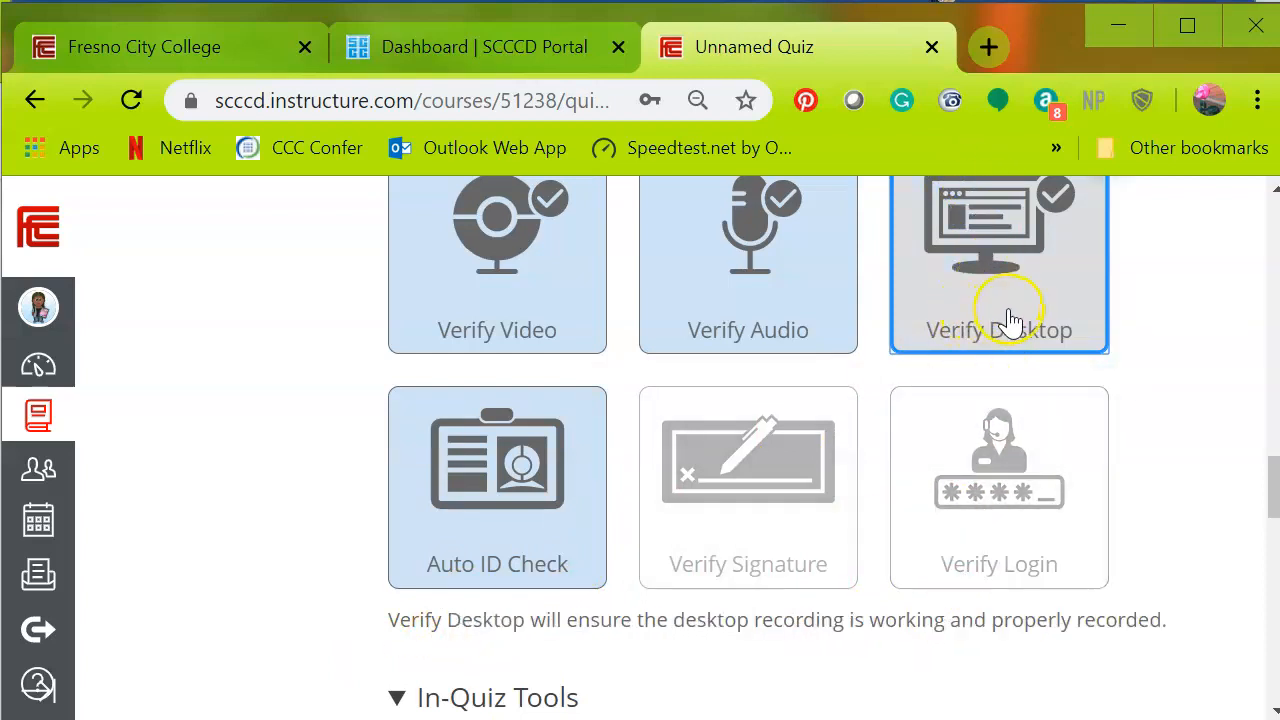
{"action": "mouse_move", "coordinate": [1008, 318]}
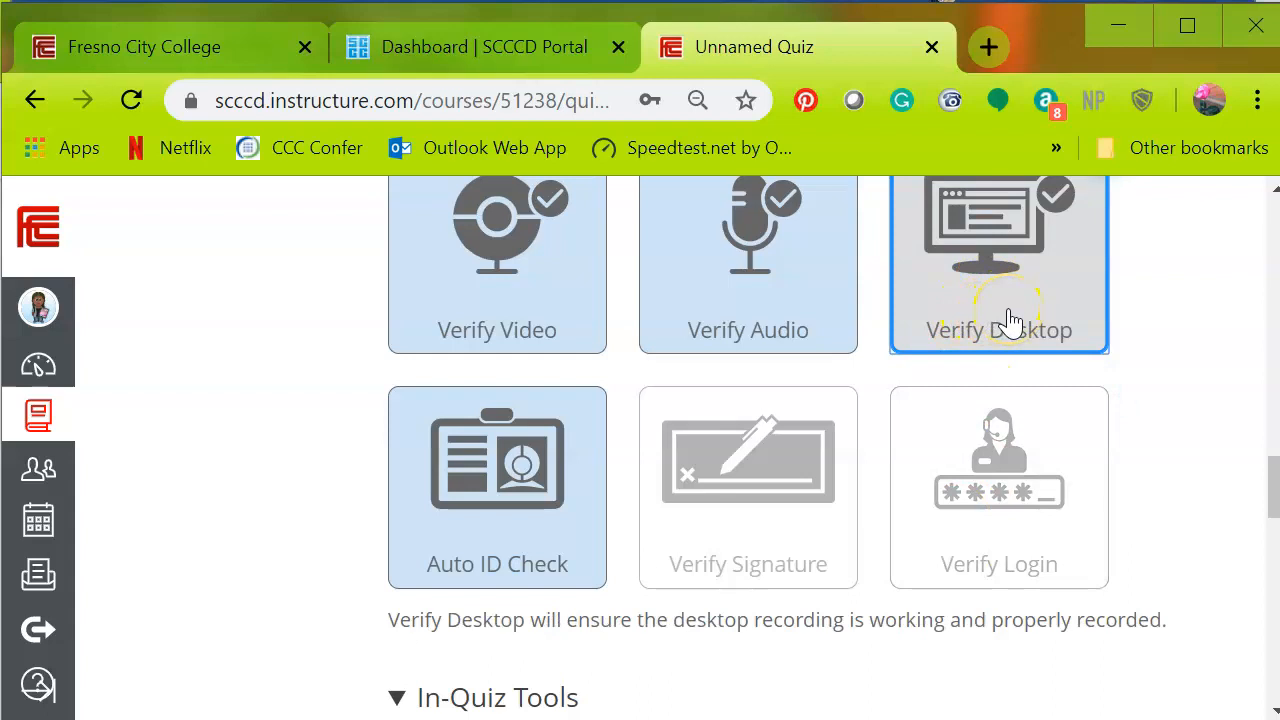
{"action": "mouse_move", "coordinate": [1040, 275]}
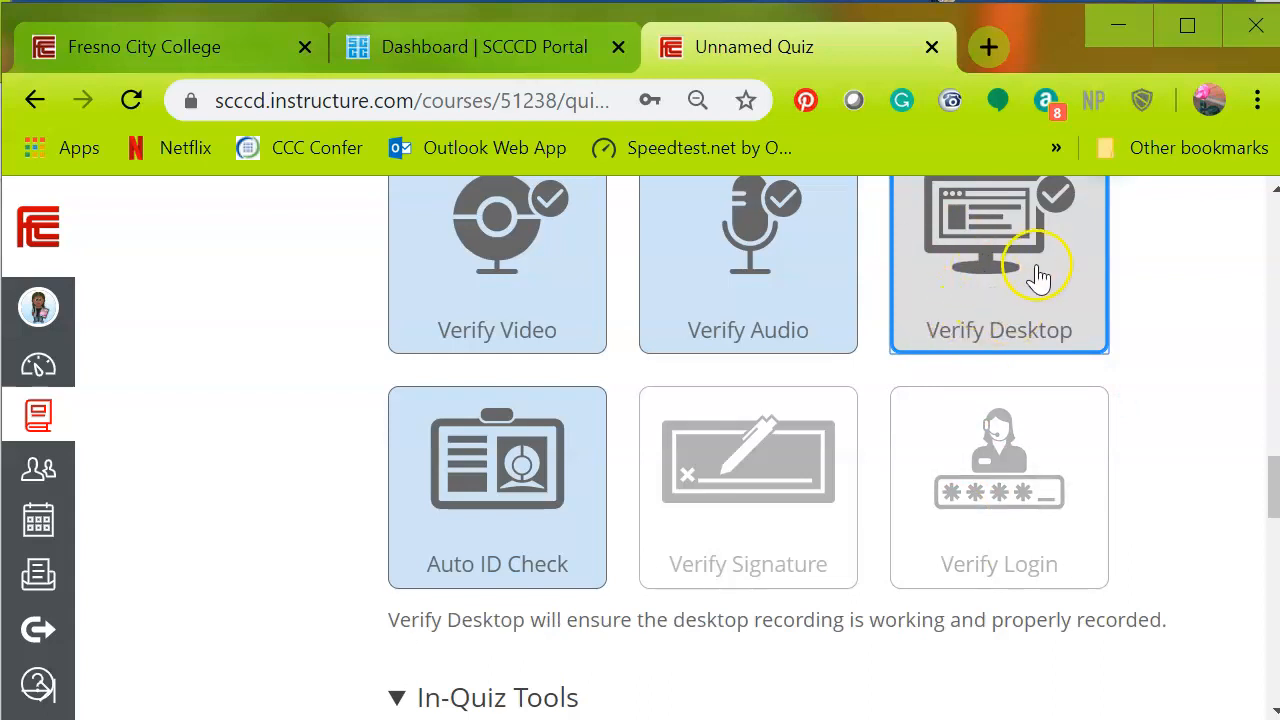
{"action": "mouse_move", "coordinate": [1100, 320]}
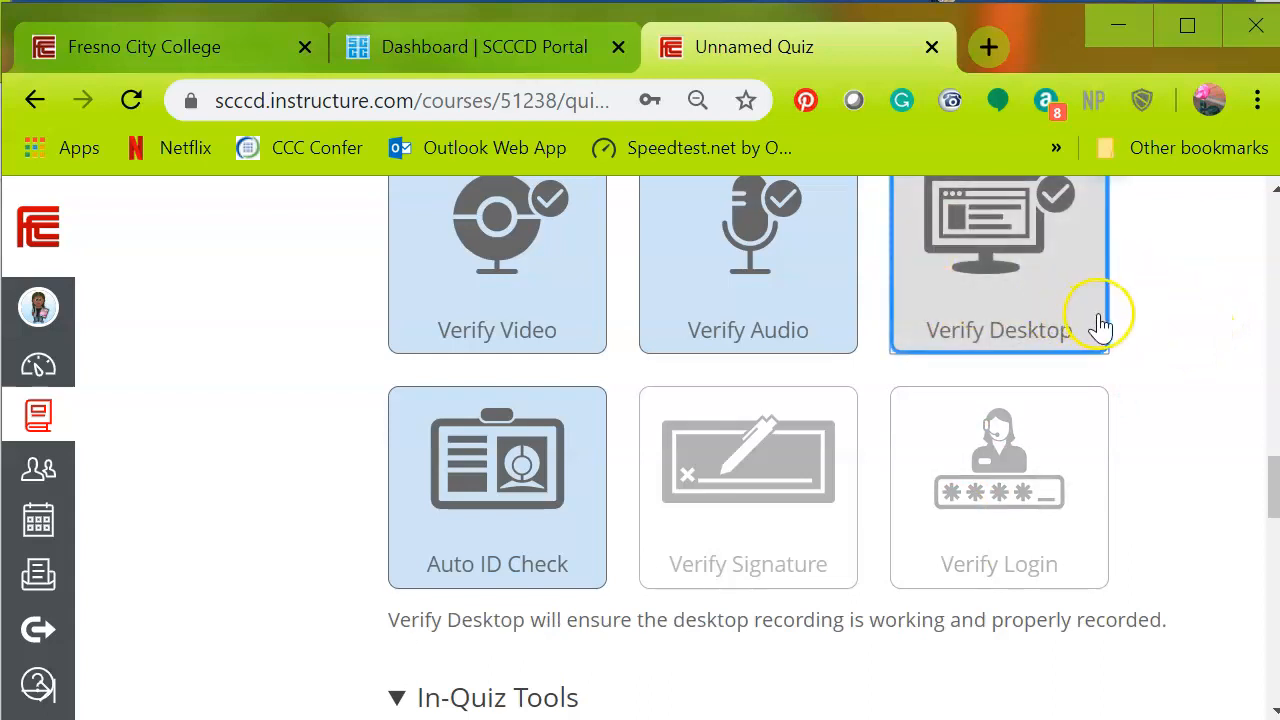
{"action": "scroll", "scroll_direction": "up", "scroll_amount": 3}
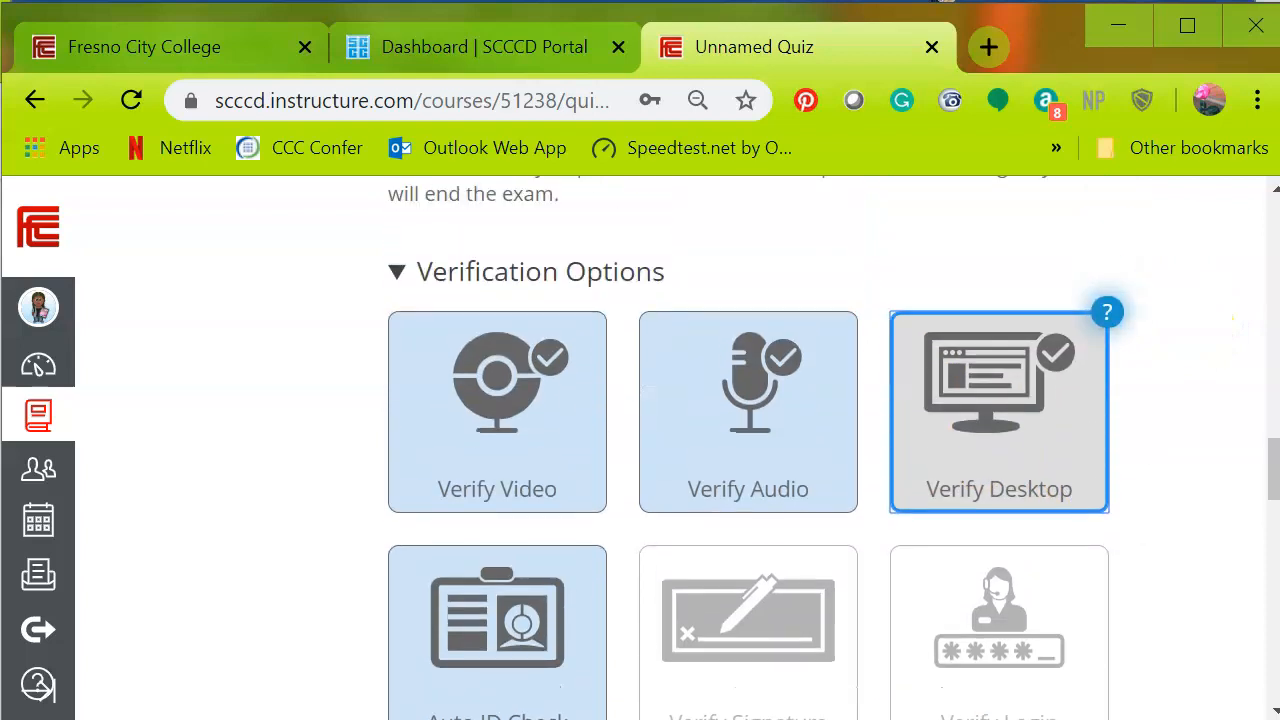
{"action": "mouse_move", "coordinate": [1135, 540]}
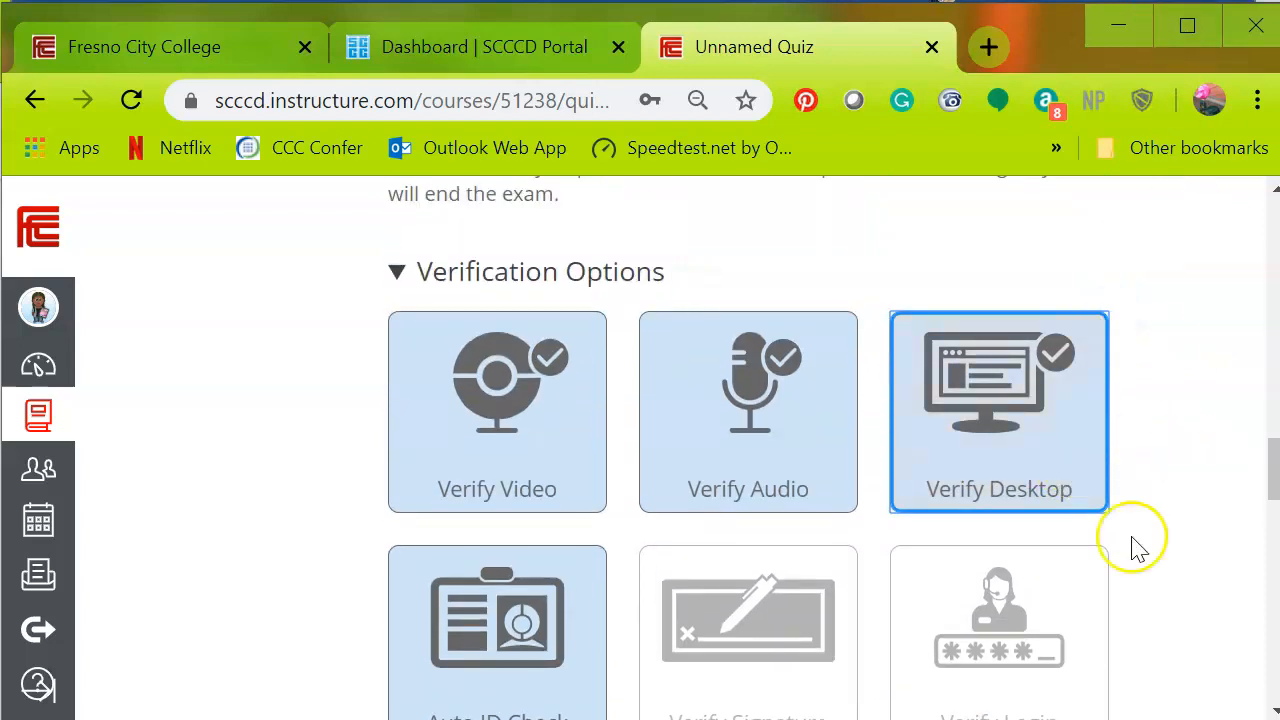
{"action": "scroll", "scroll_direction": "down", "scroll_amount": 3}
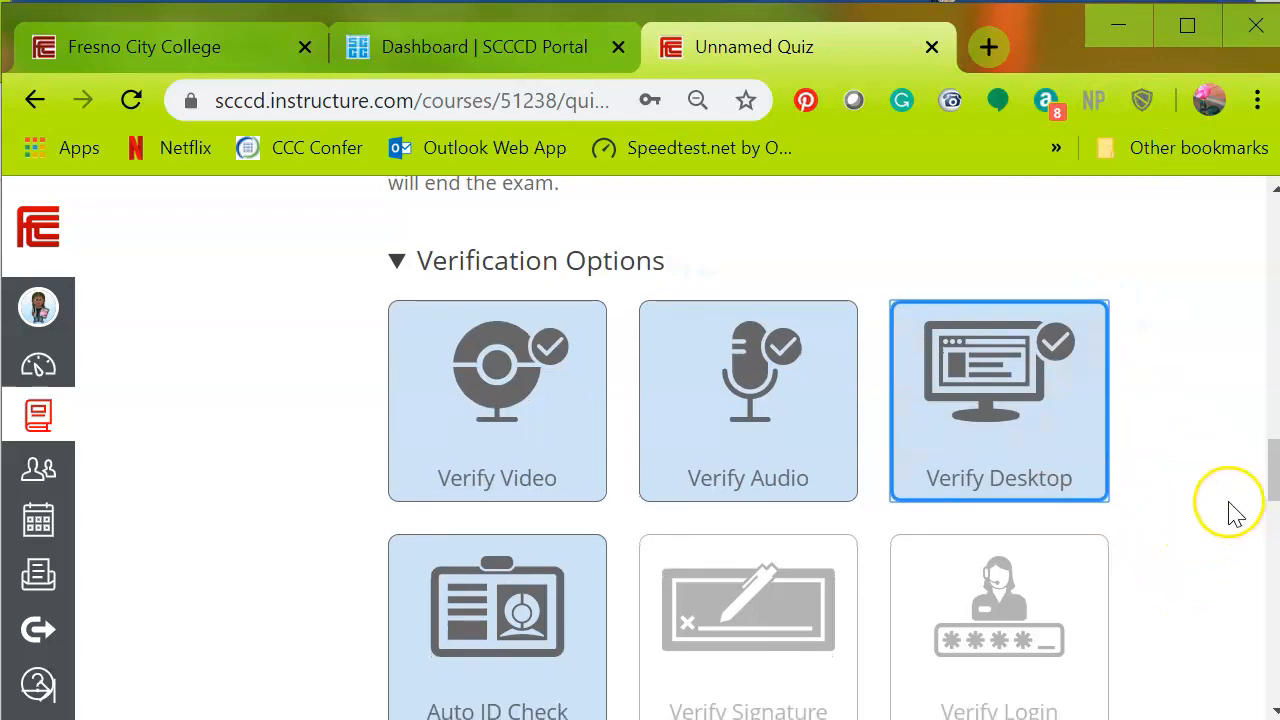
{"action": "scroll", "scroll_direction": "down", "scroll_amount": 3}
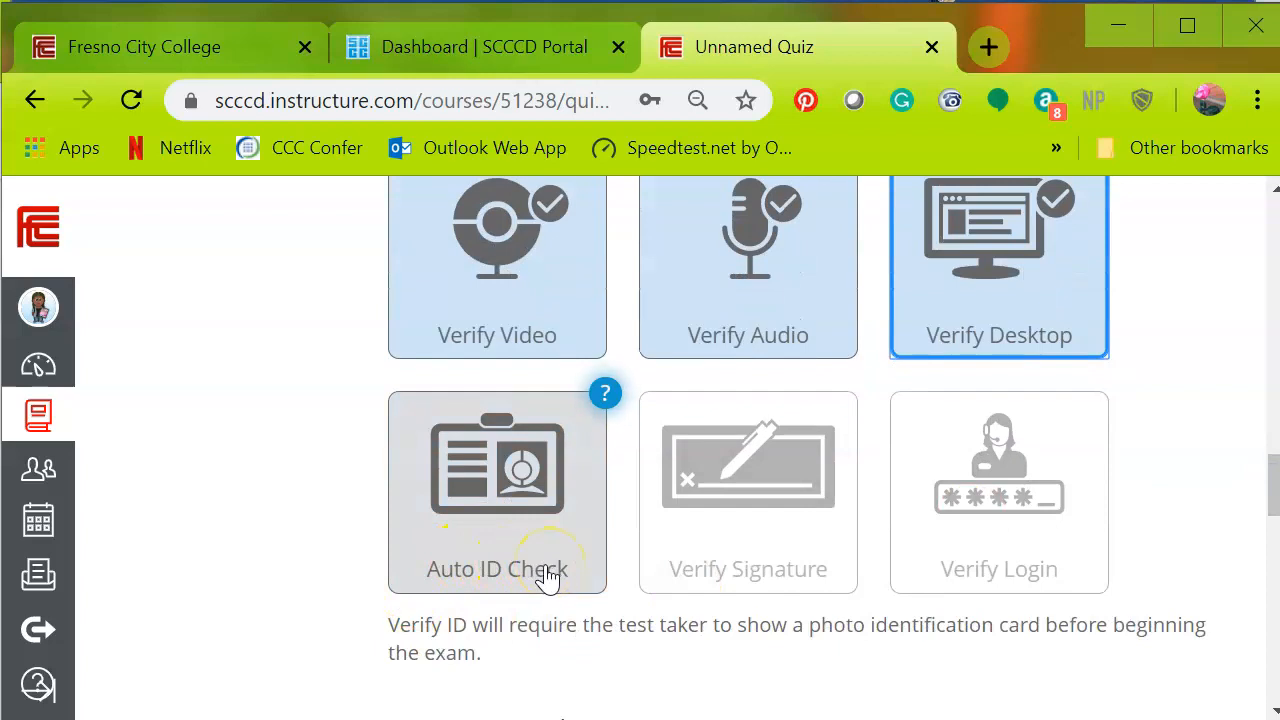
{"action": "left_click", "coordinate": [497, 492]}
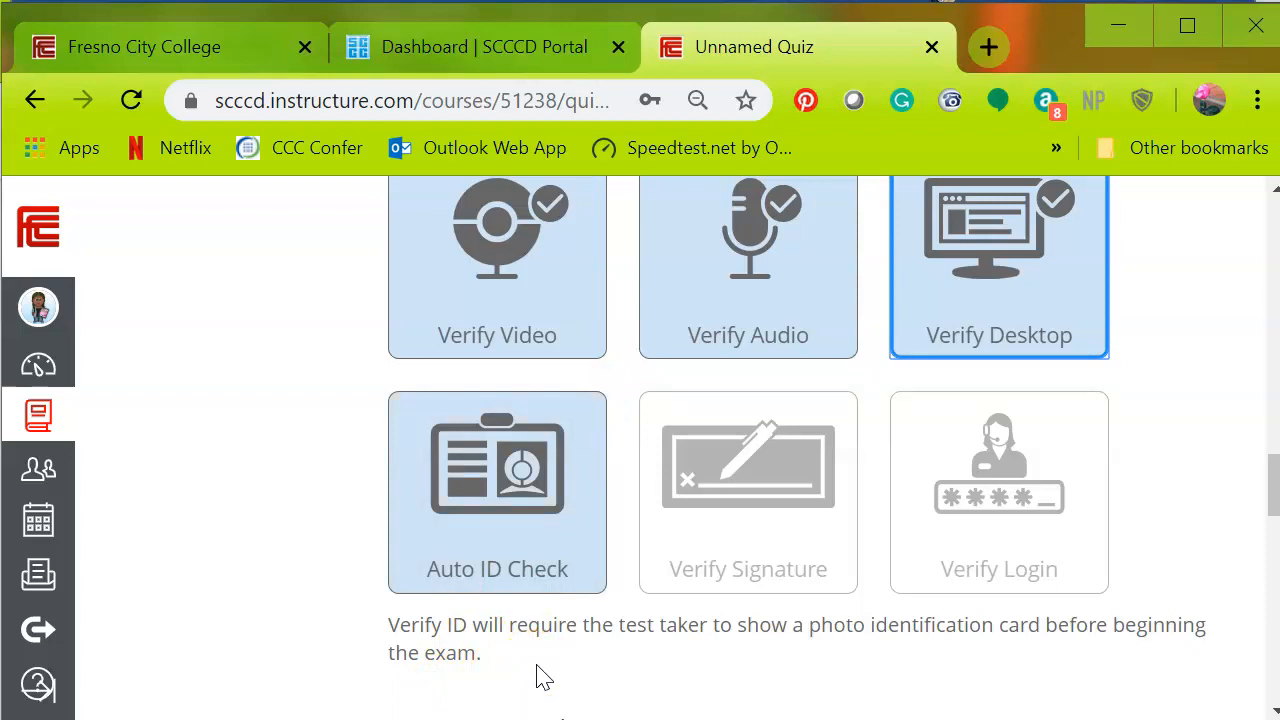
{"action": "mouse_move", "coordinate": [545, 670]}
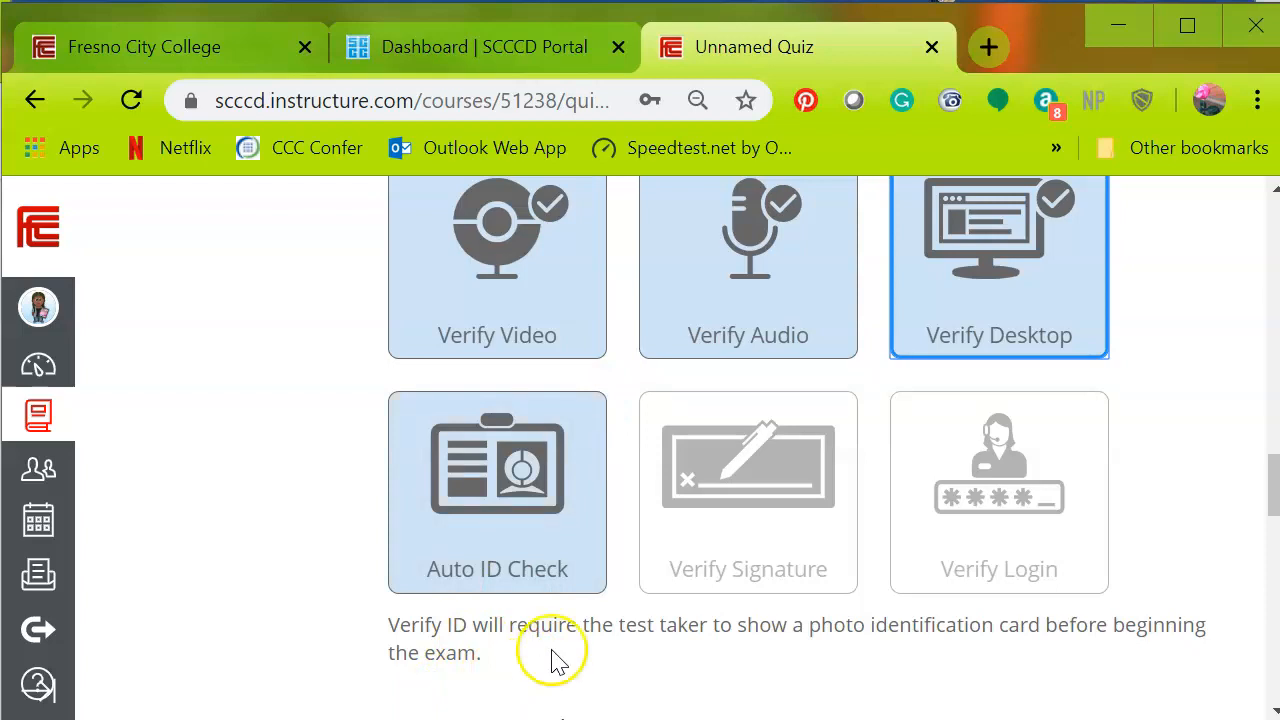
{"action": "left_click", "coordinate": [747, 492]}
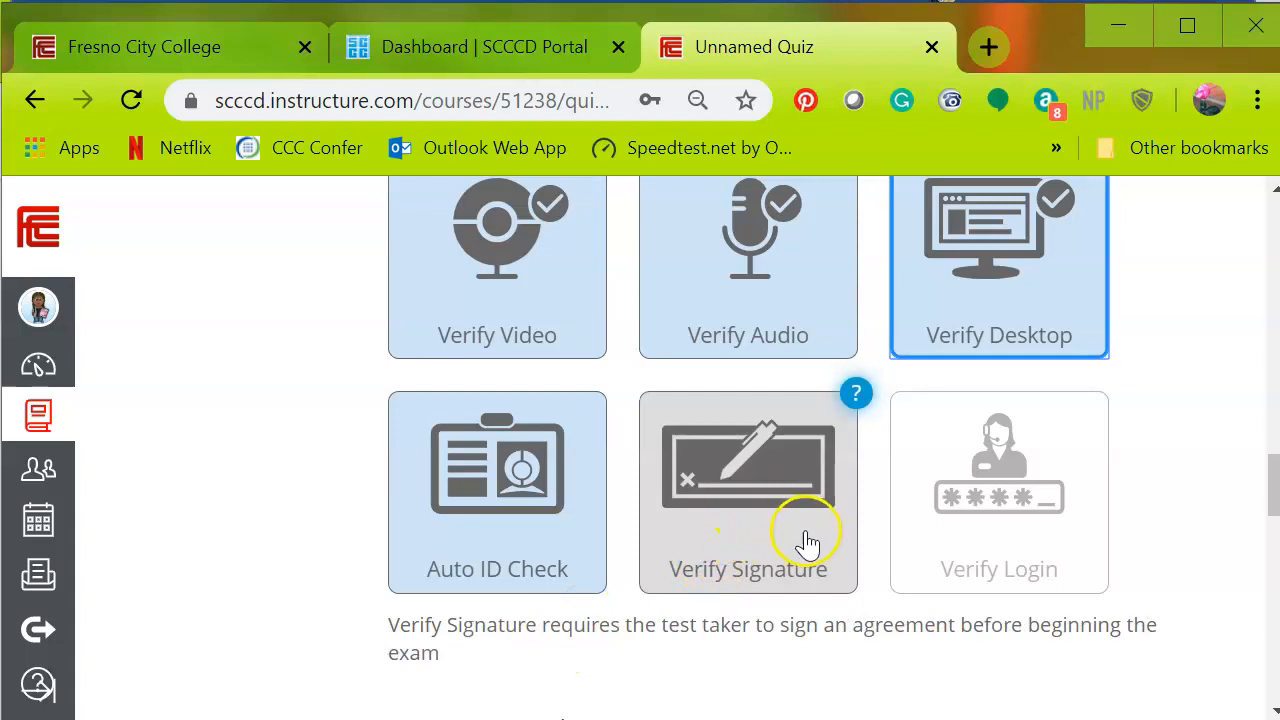
{"action": "mouse_move", "coordinate": [780, 595]}
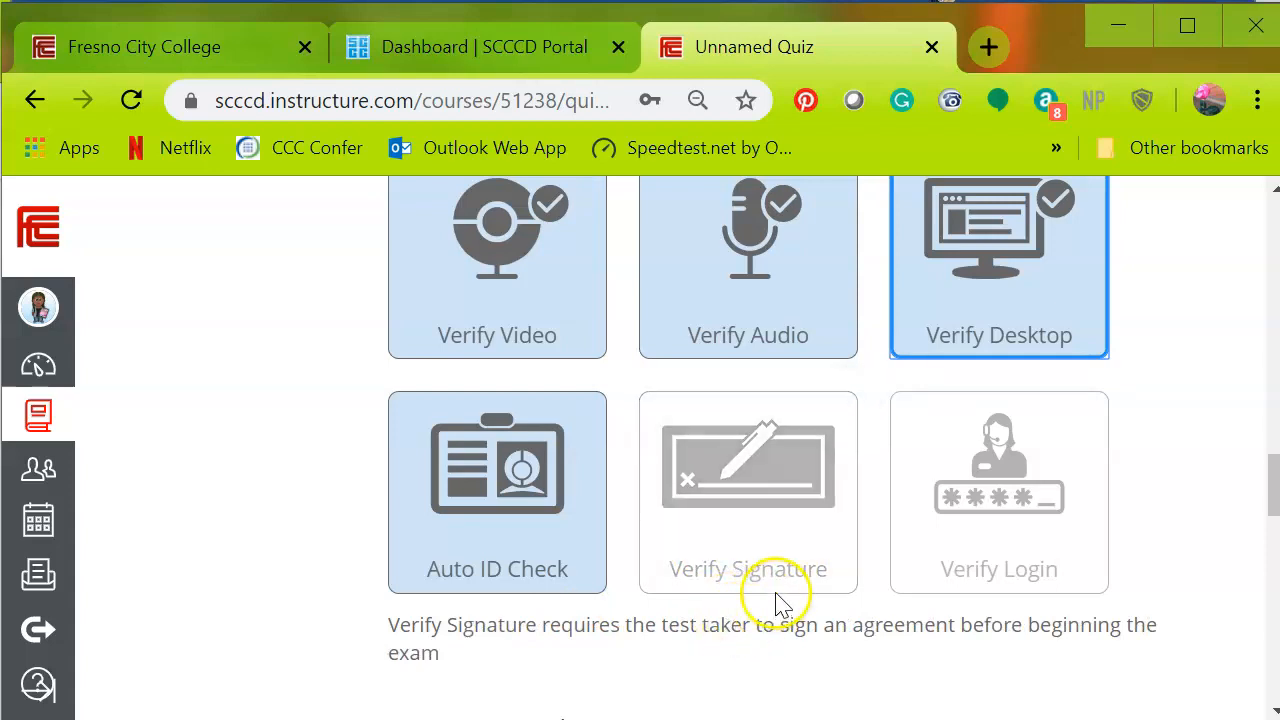
{"action": "mouse_move", "coordinate": [905, 635]}
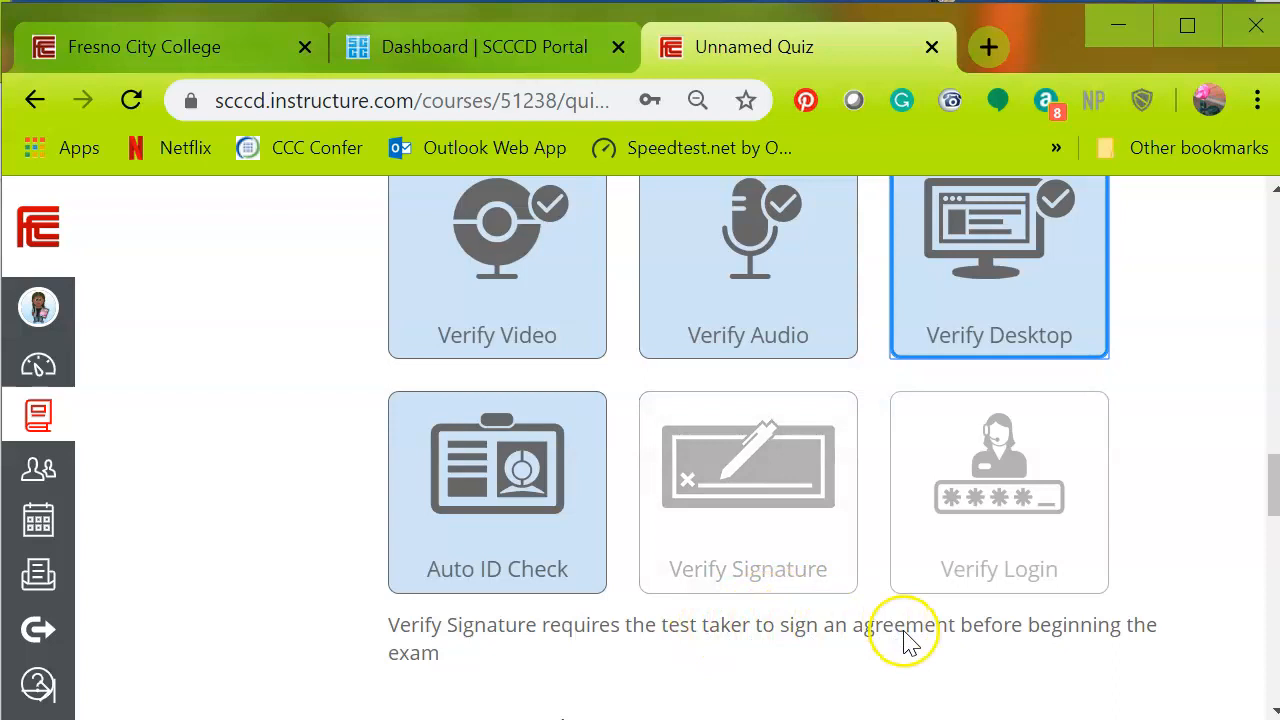
{"action": "mouse_move", "coordinate": [1025, 665]}
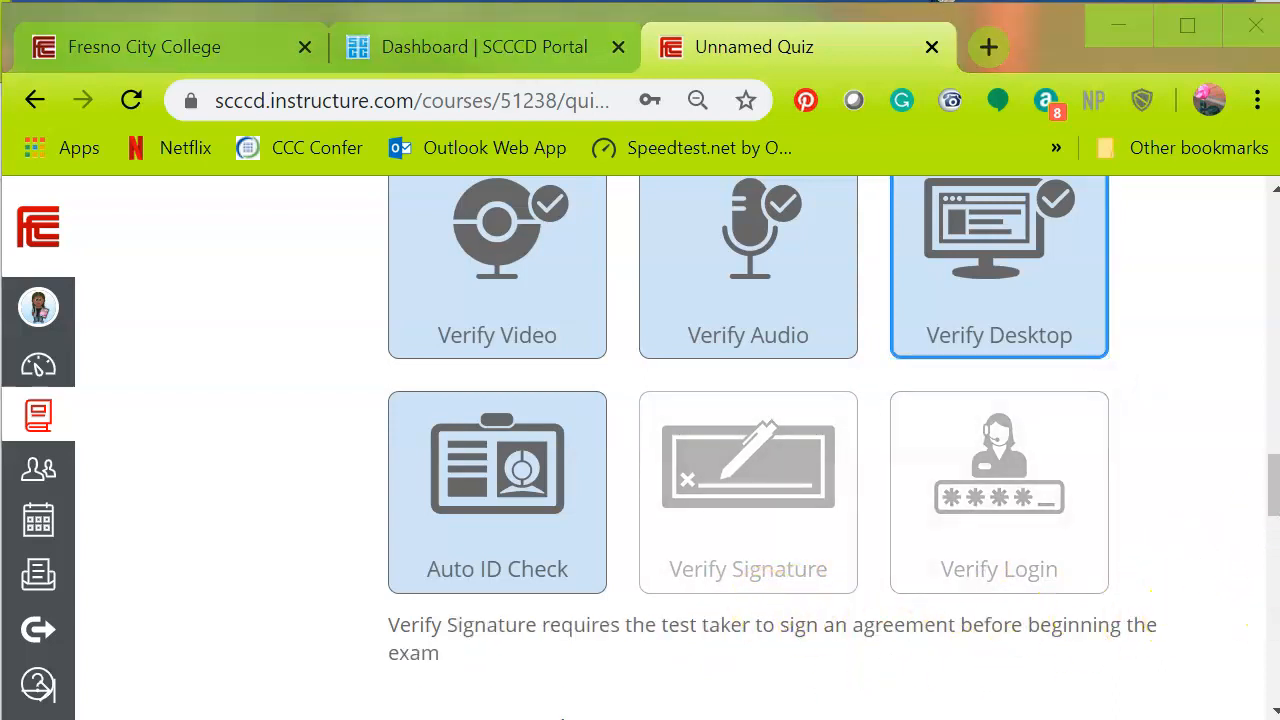
Step: Set the Proctorio Calculator in-quiz tool to Basic, leaving Whiteboard off
{"action": "scroll", "scroll_direction": "down", "scroll_amount": 3}
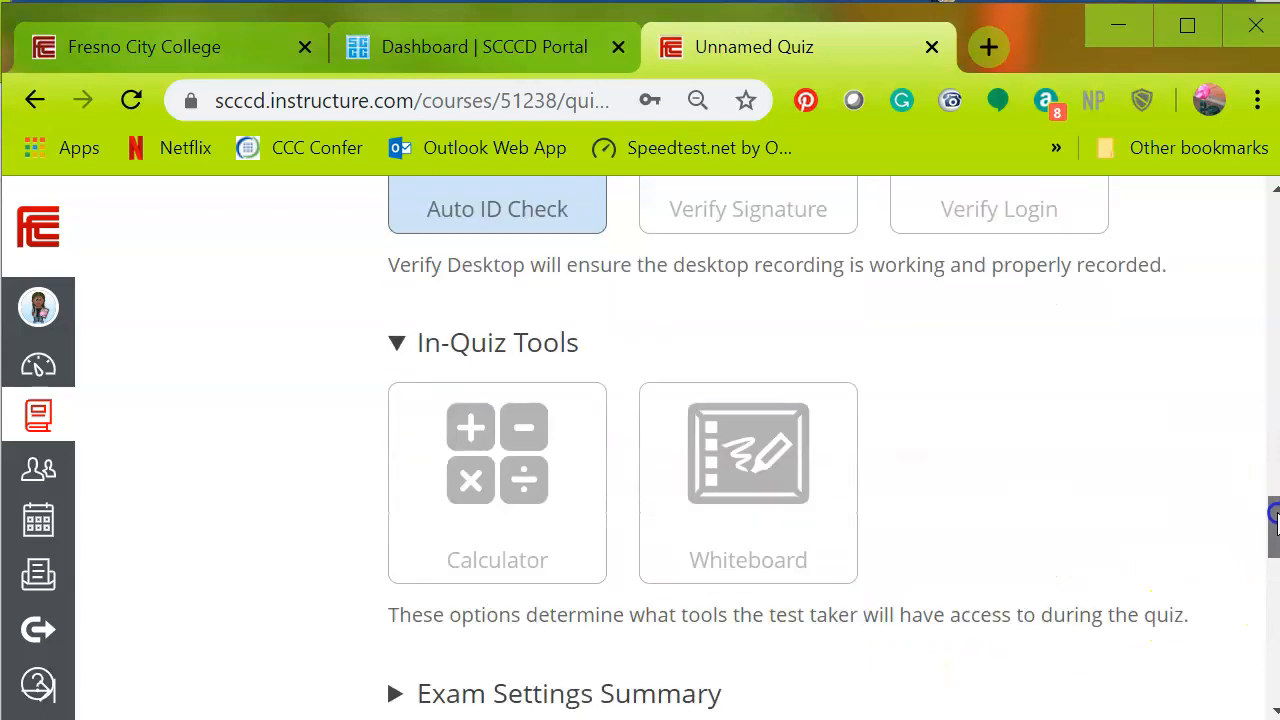
{"action": "scroll", "scroll_direction": "down", "scroll_amount": 3}
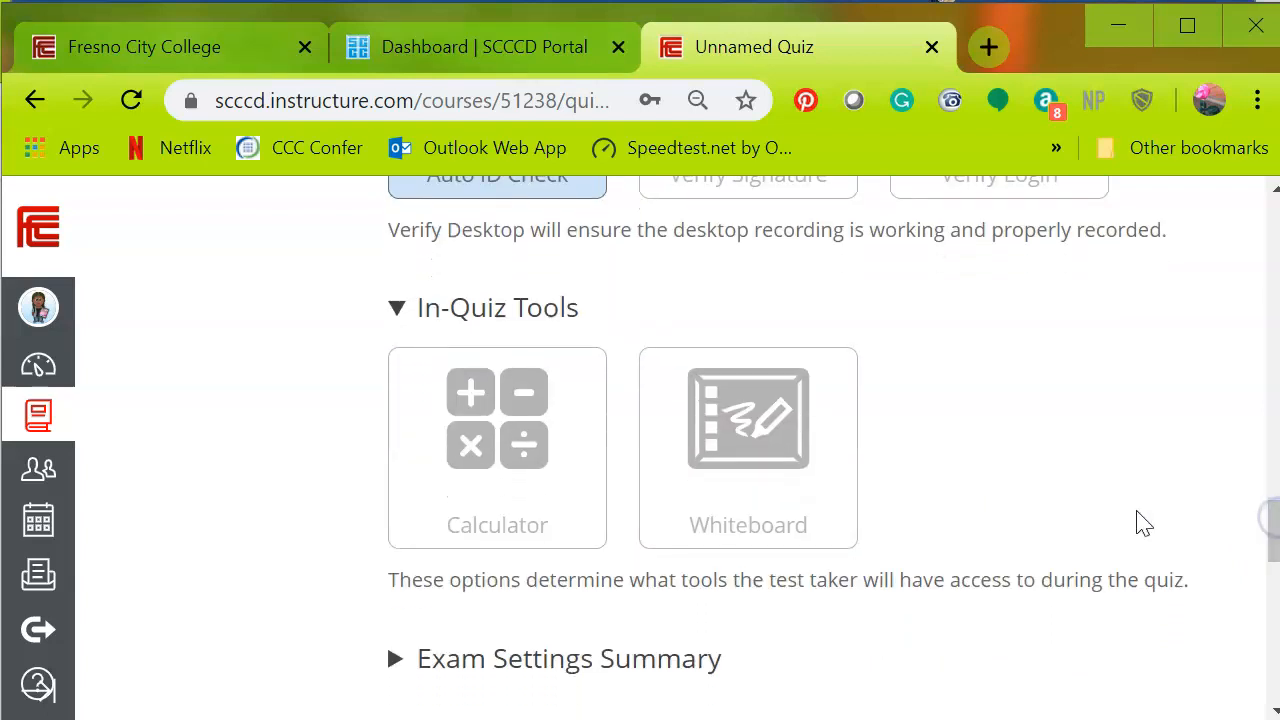
{"action": "left_click", "coordinate": [497, 447]}
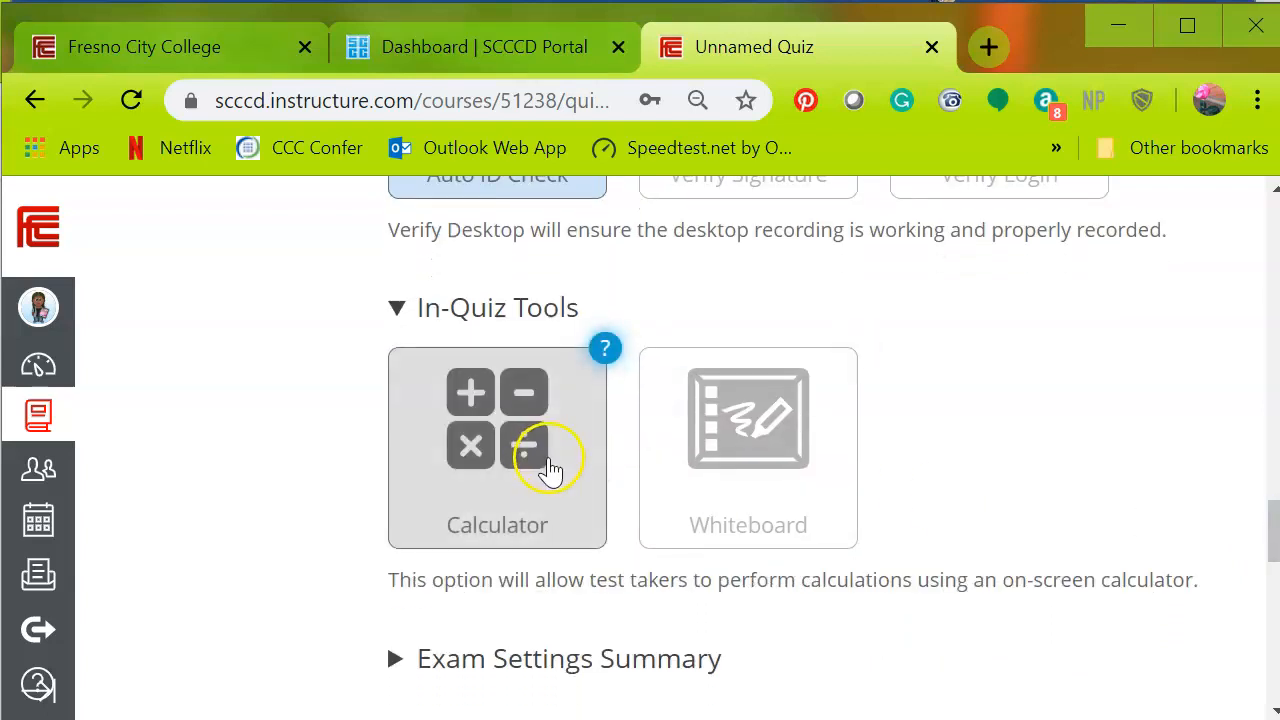
{"action": "left_click", "coordinate": [497, 447]}
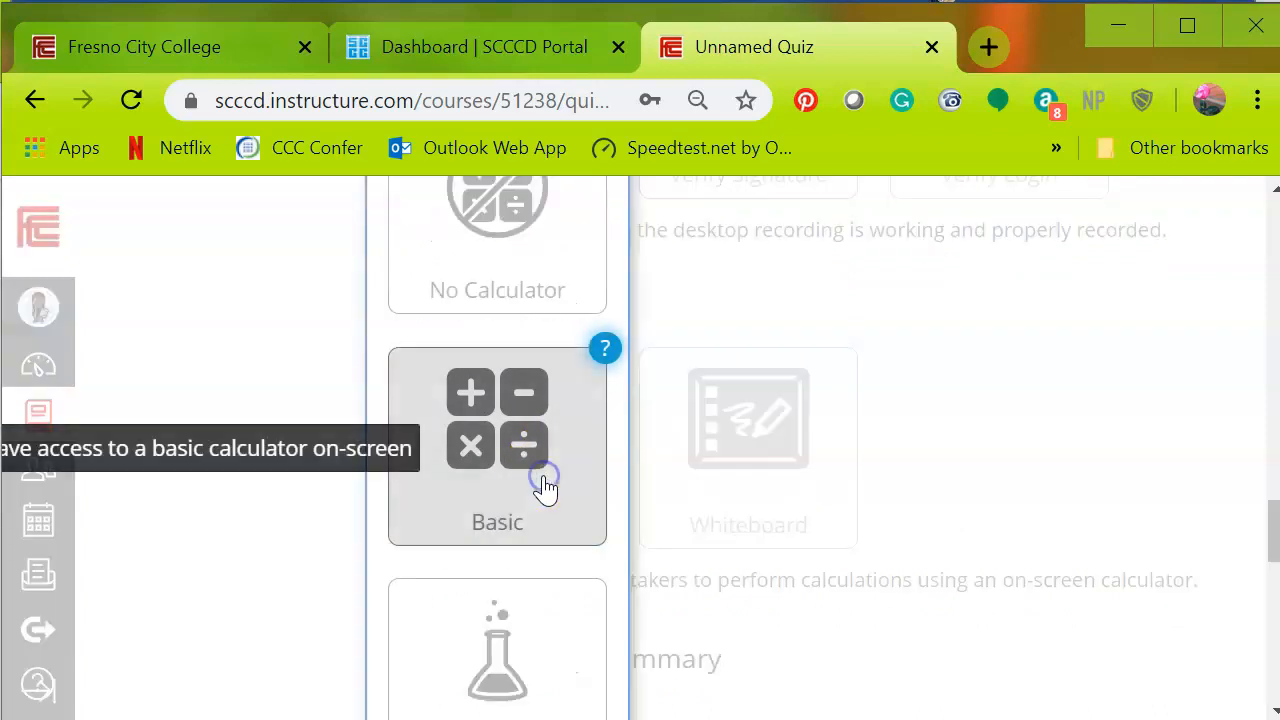
{"action": "mouse_move", "coordinate": [568, 472]}
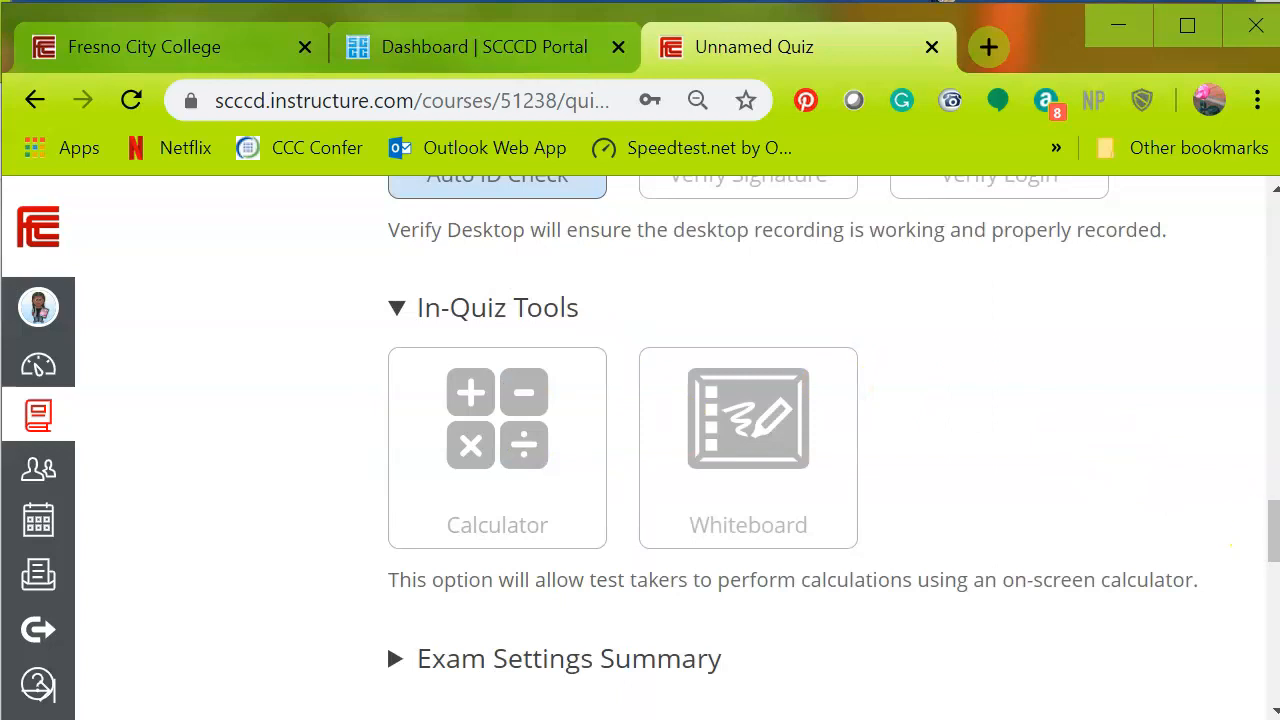
{"action": "left_click", "coordinate": [497, 447]}
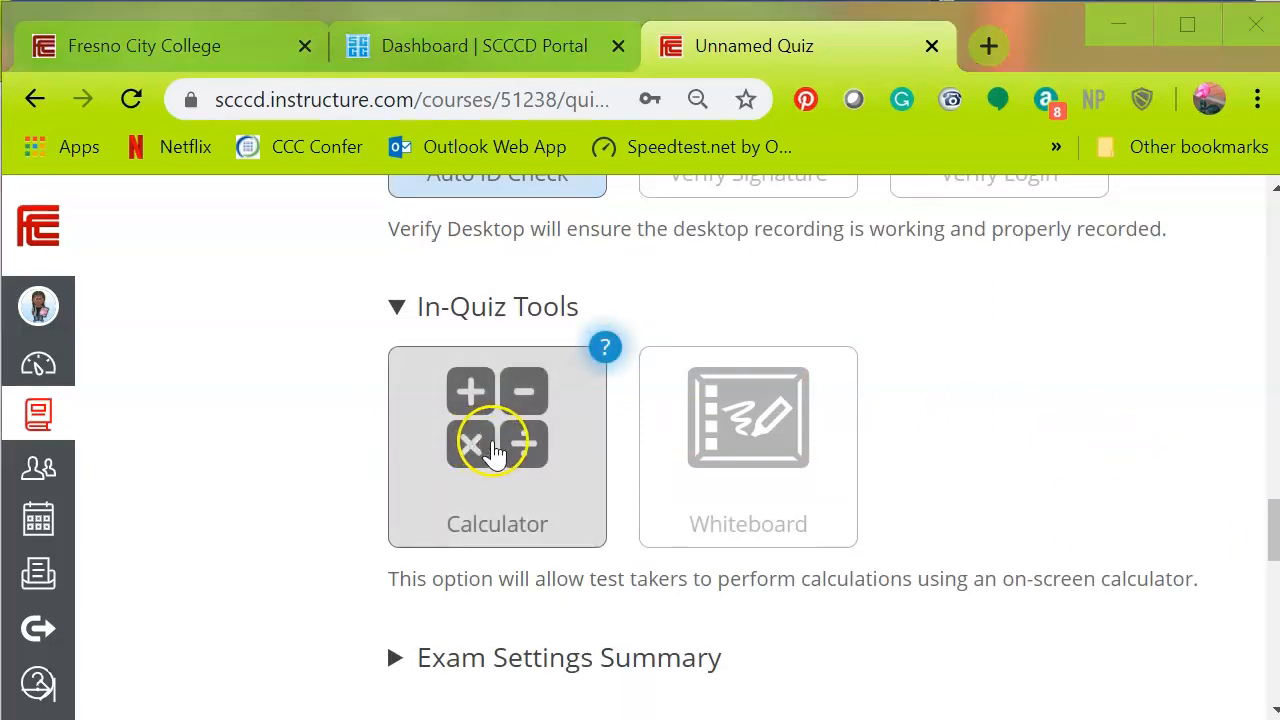
{"action": "left_click", "coordinate": [497, 447]}
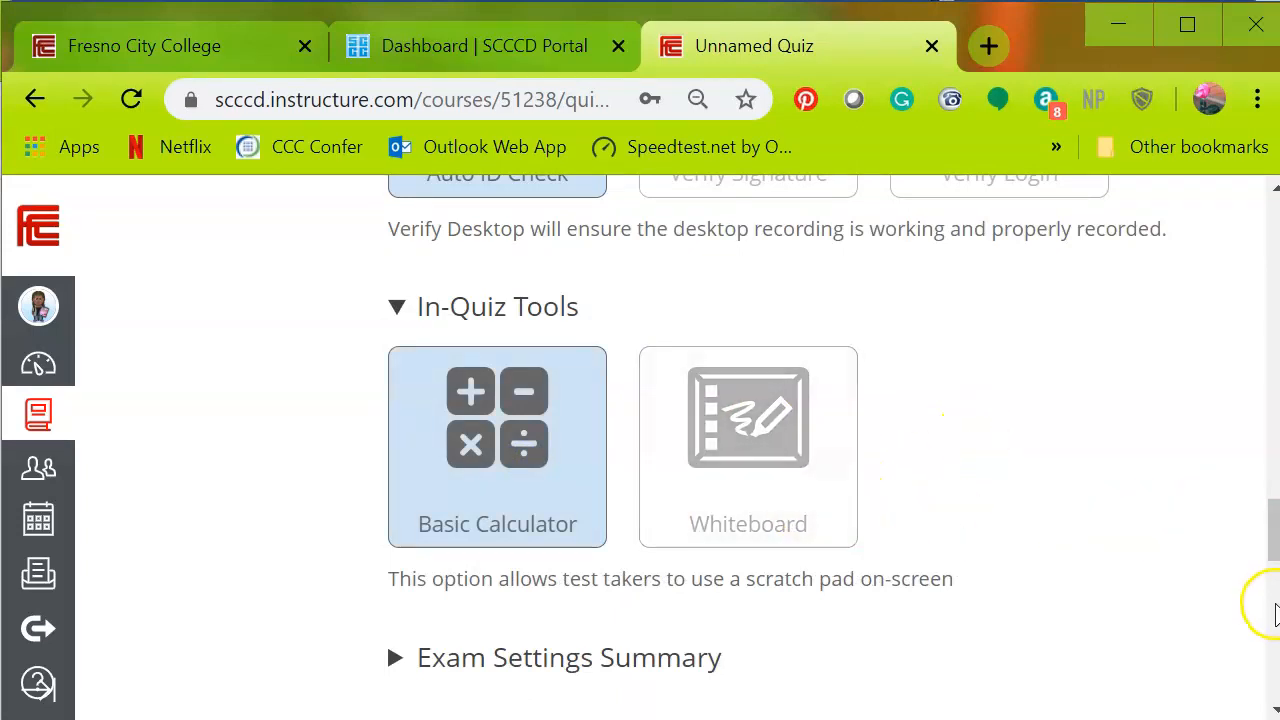
{"action": "scroll", "scroll_direction": "down", "scroll_amount": 3}
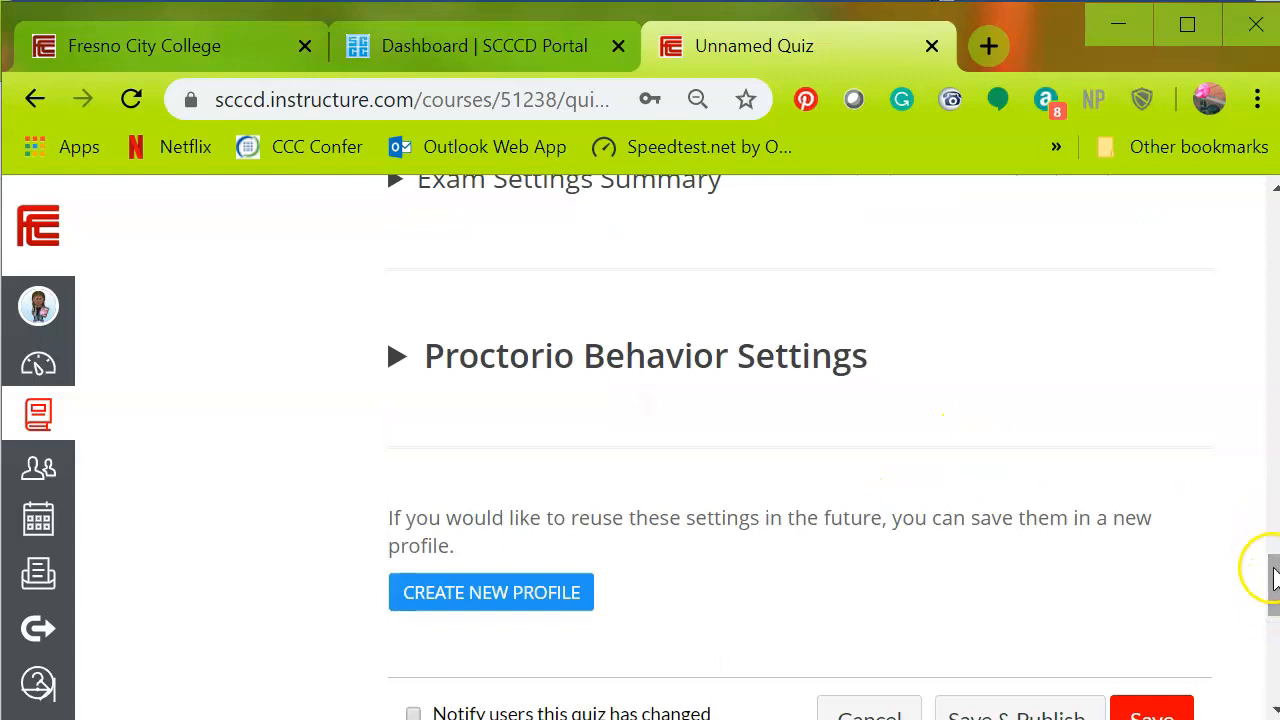
{"action": "scroll", "scroll_direction": "up", "scroll_amount": 3}
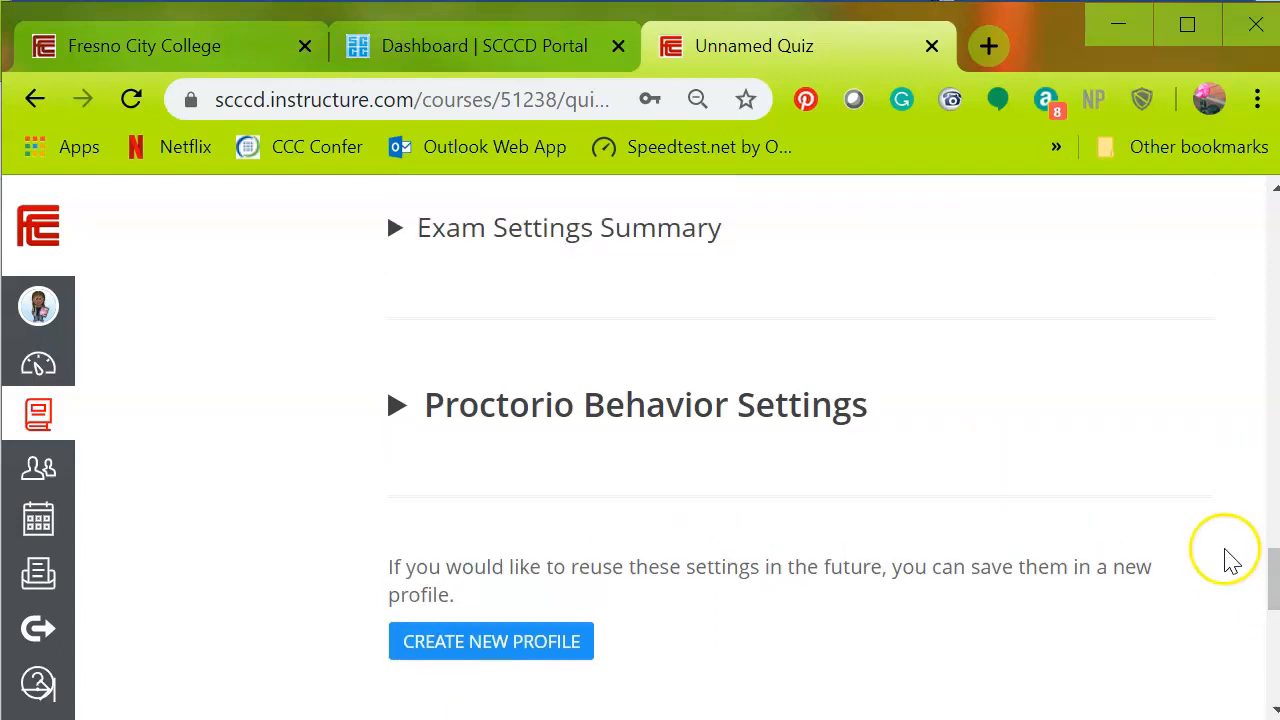
{"action": "scroll", "scroll_direction": "up", "scroll_amount": 3}
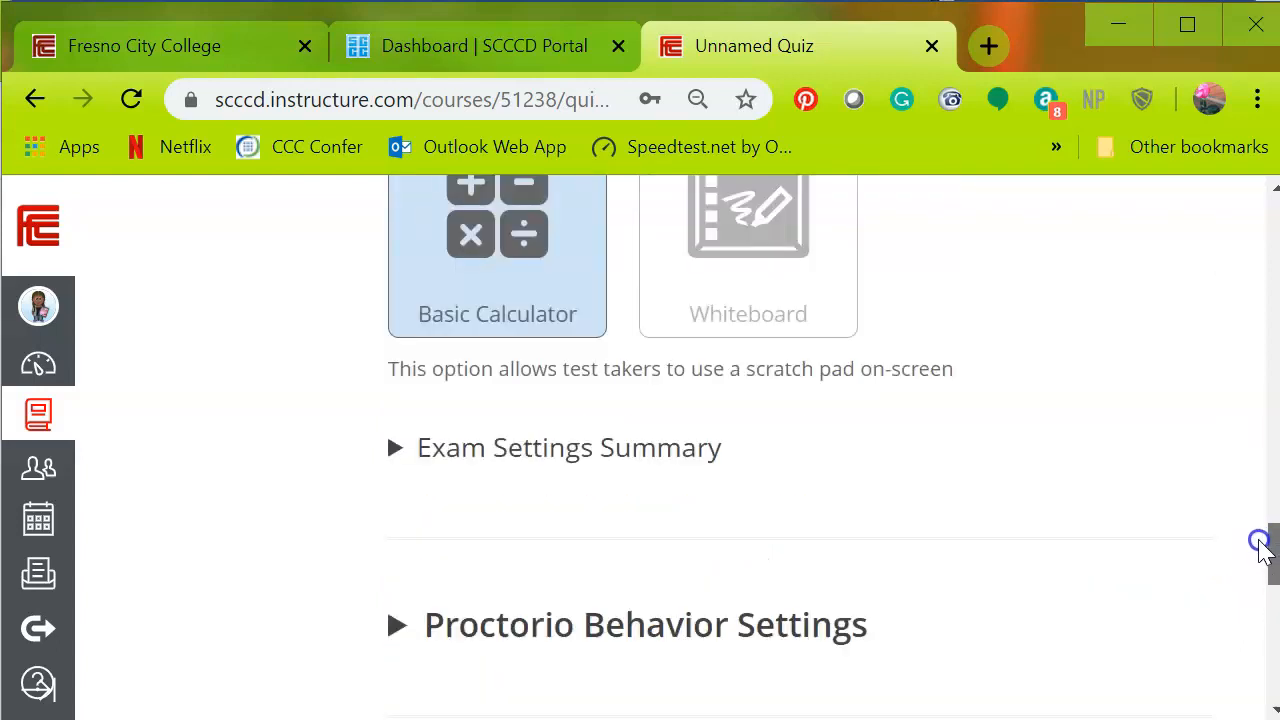
{"action": "scroll", "scroll_direction": "down", "scroll_amount": 3}
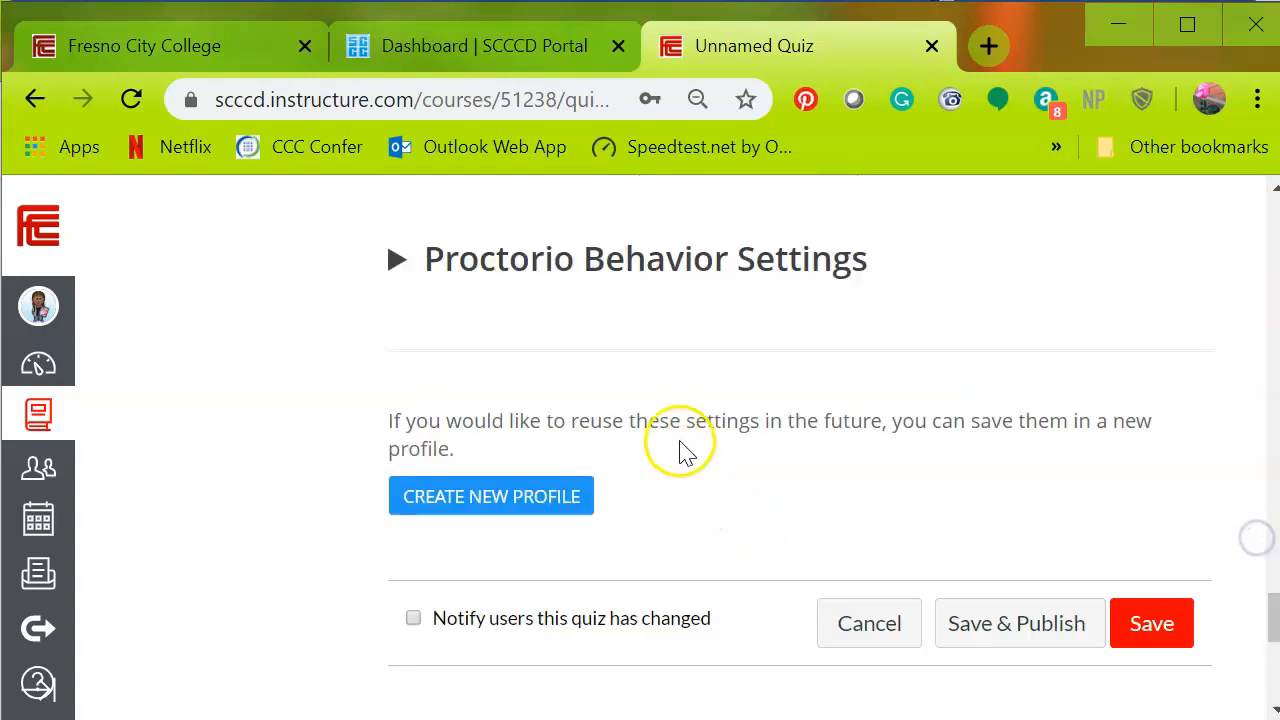
{"action": "mouse_move", "coordinate": [845, 440]}
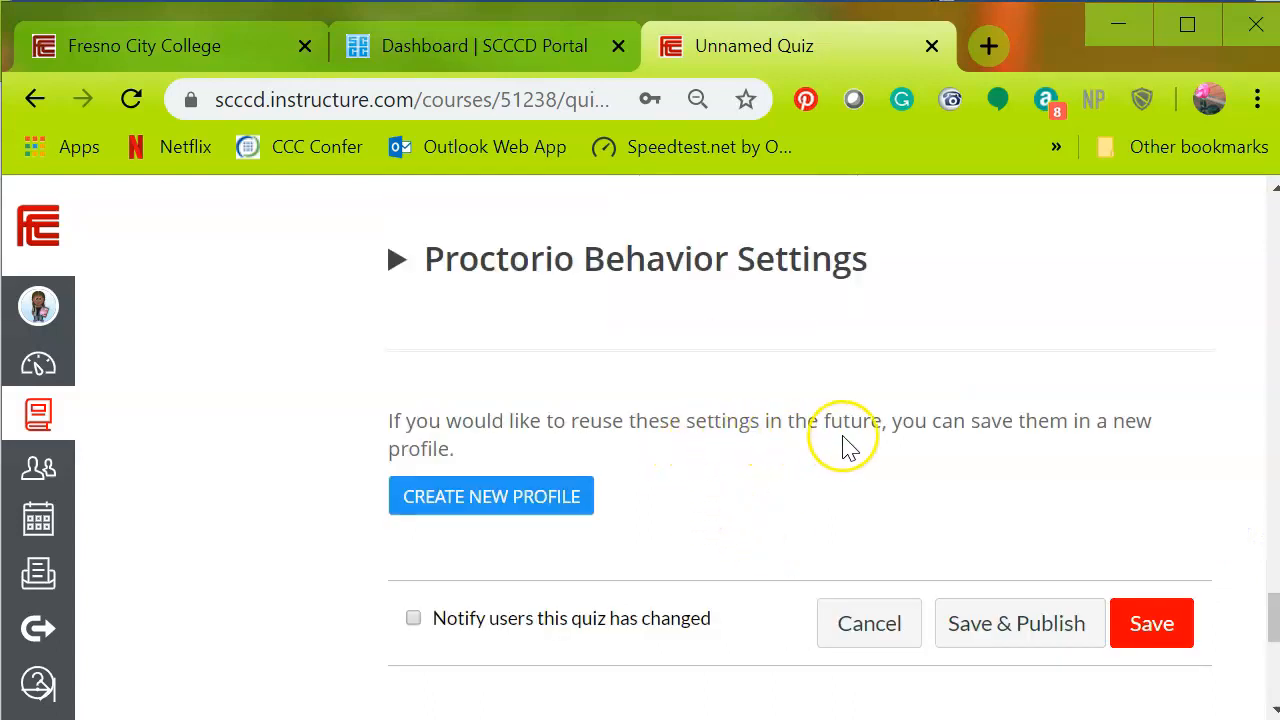
{"action": "mouse_move", "coordinate": [1120, 450]}
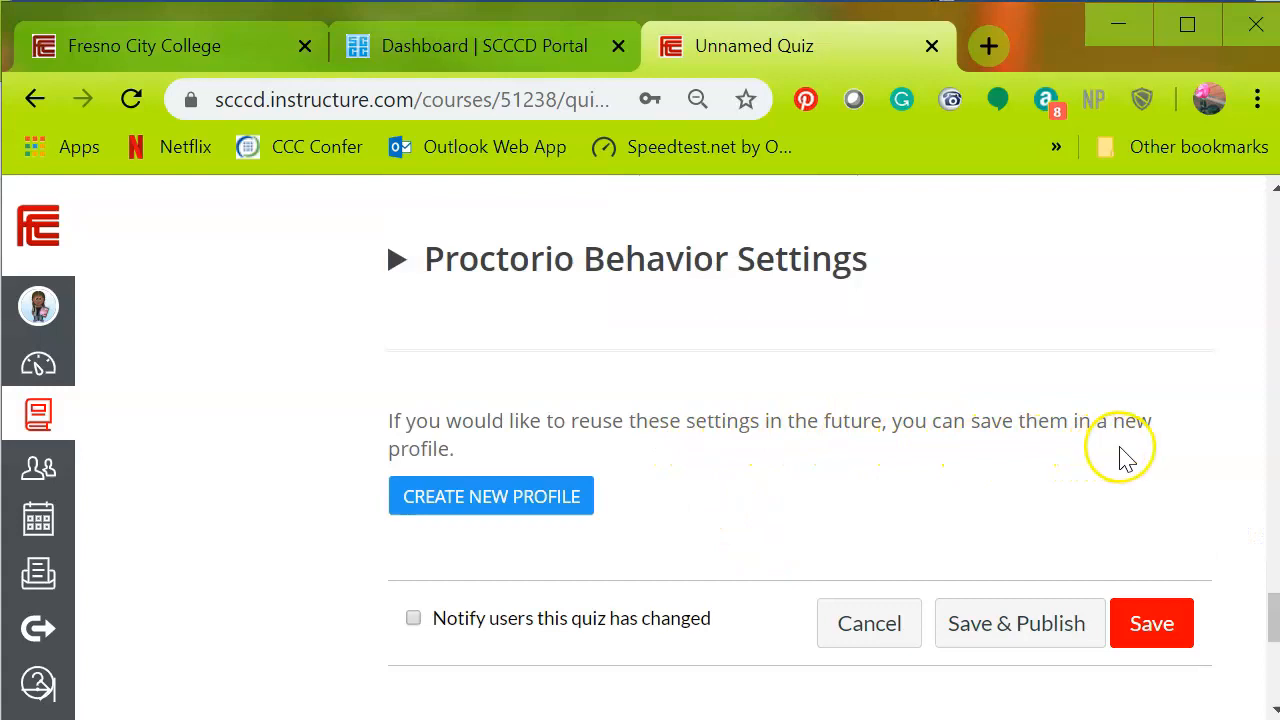
{"action": "mouse_move", "coordinate": [491, 496]}
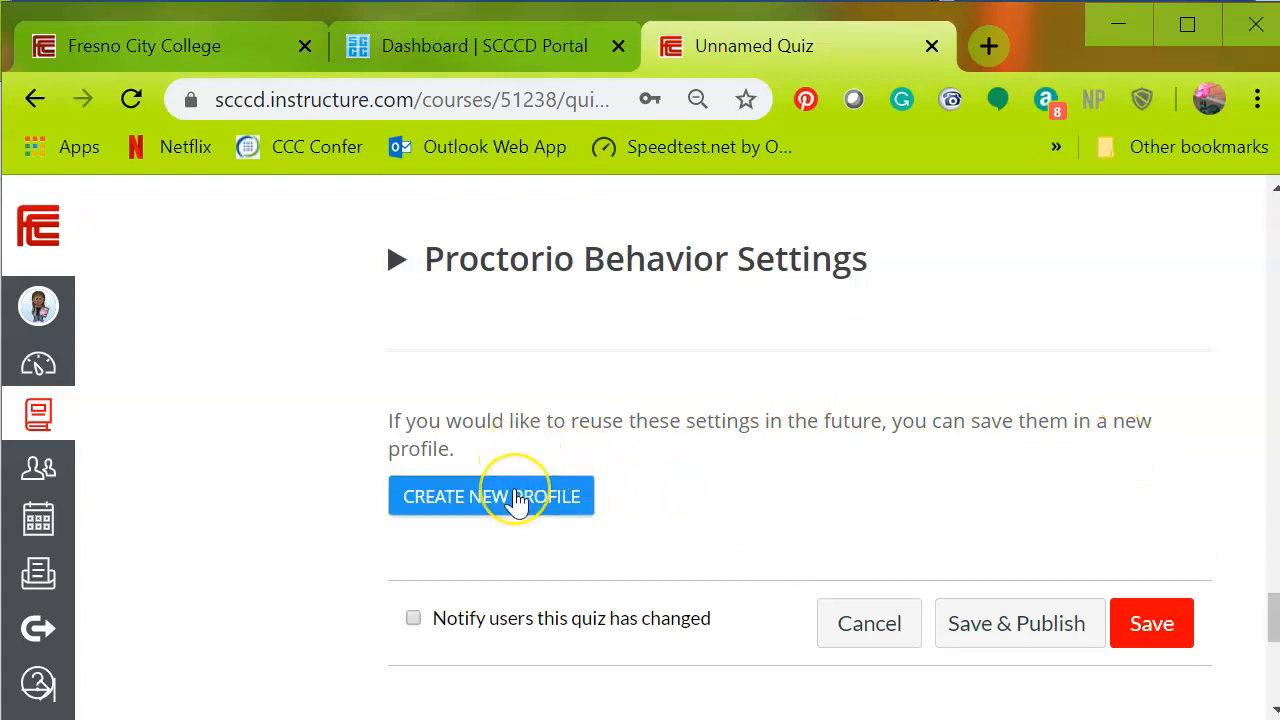
Step: Save the current settings as a new Proctorio profile named 'Examination MK Settings'
{"action": "left_click", "coordinate": [491, 496]}
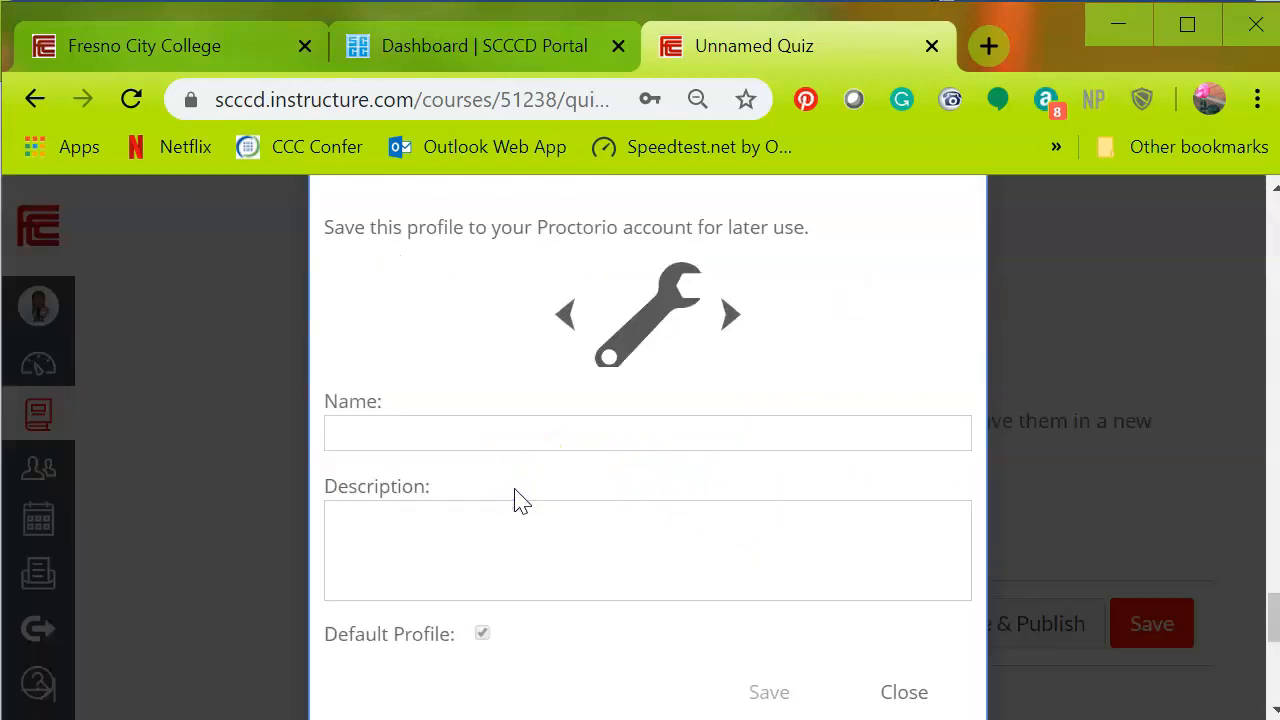
{"action": "left_click", "coordinate": [647, 433]}
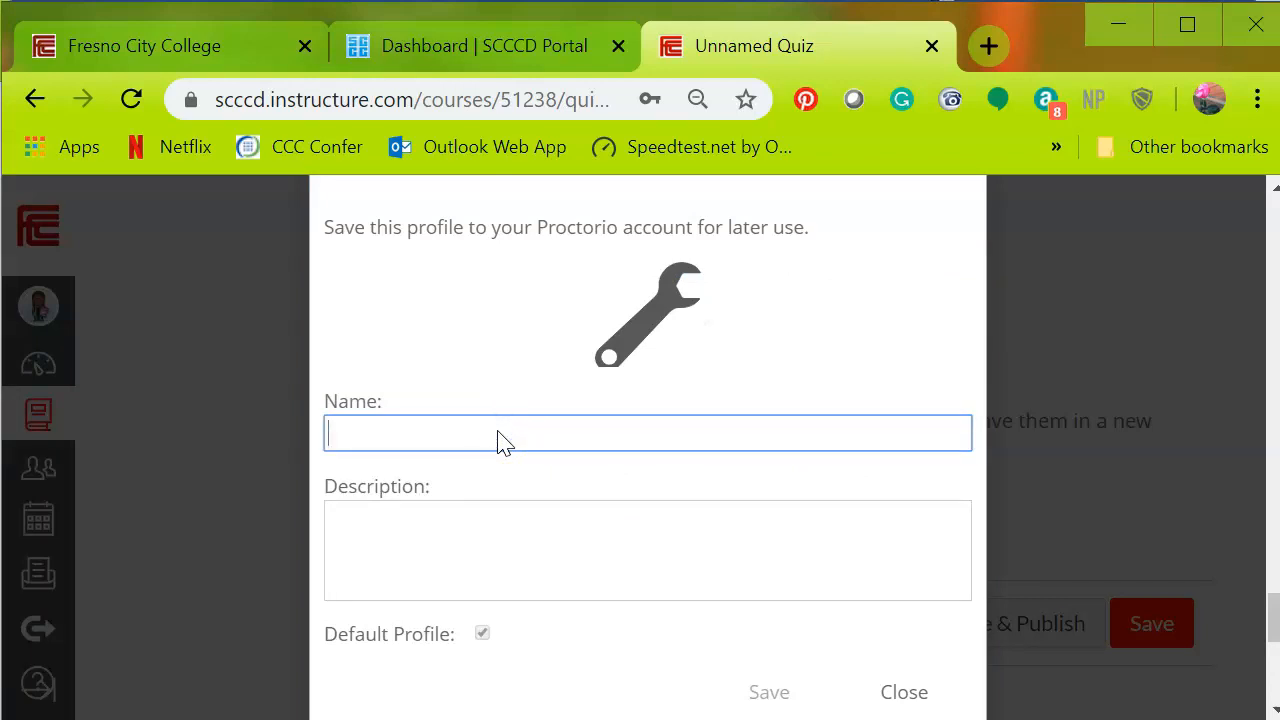
{"action": "type", "text": "Examini"}
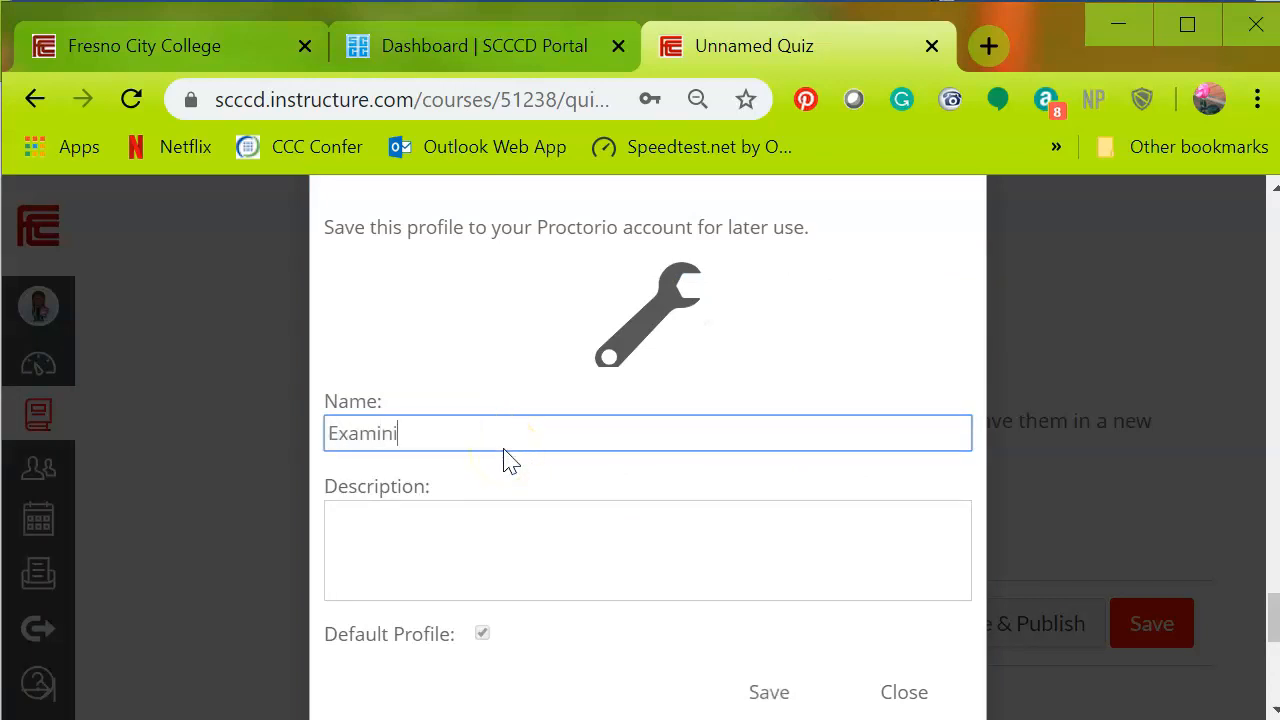
{"action": "type", "text": "nation"}
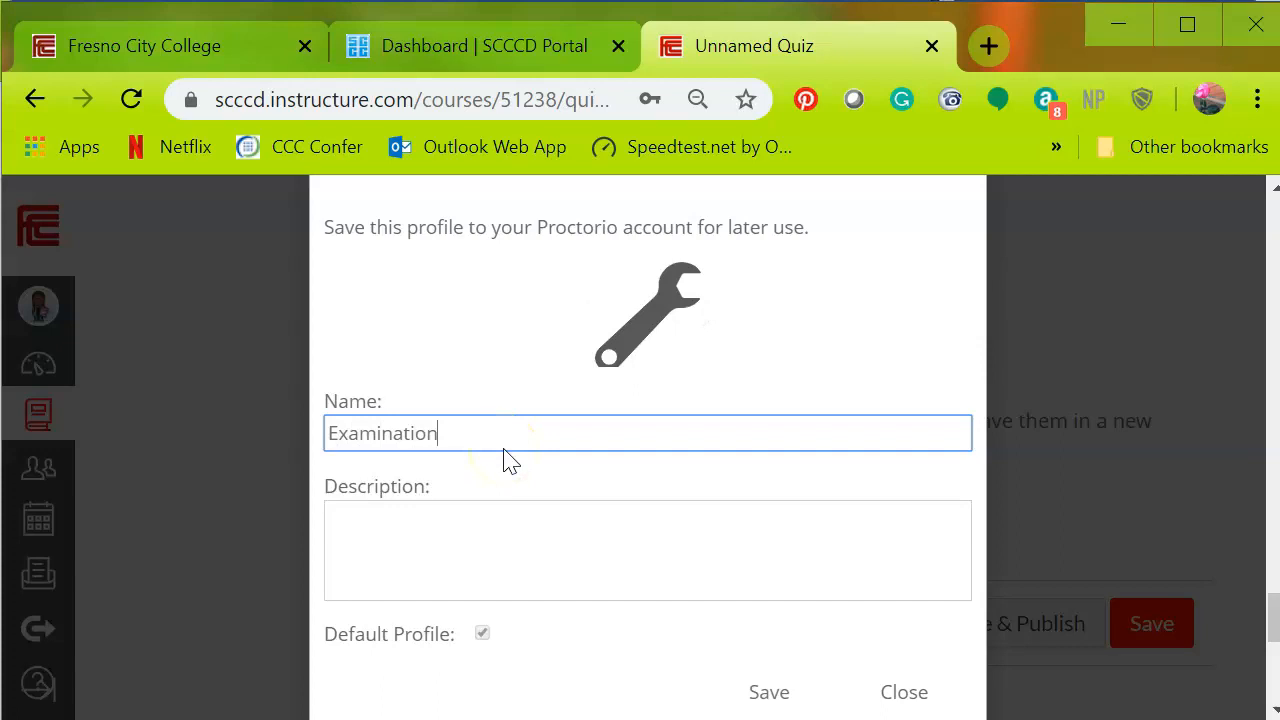
{"action": "type", "text": "MK Settings"}
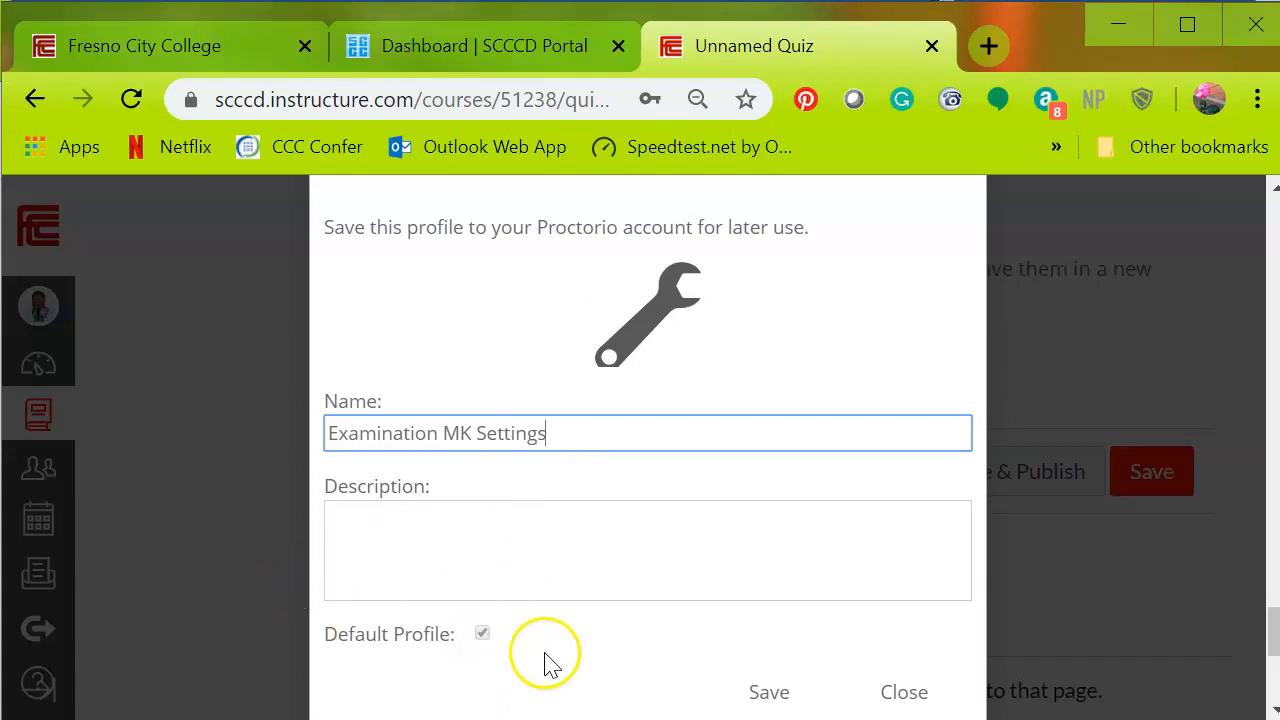
{"action": "left_click", "coordinate": [769, 692]}
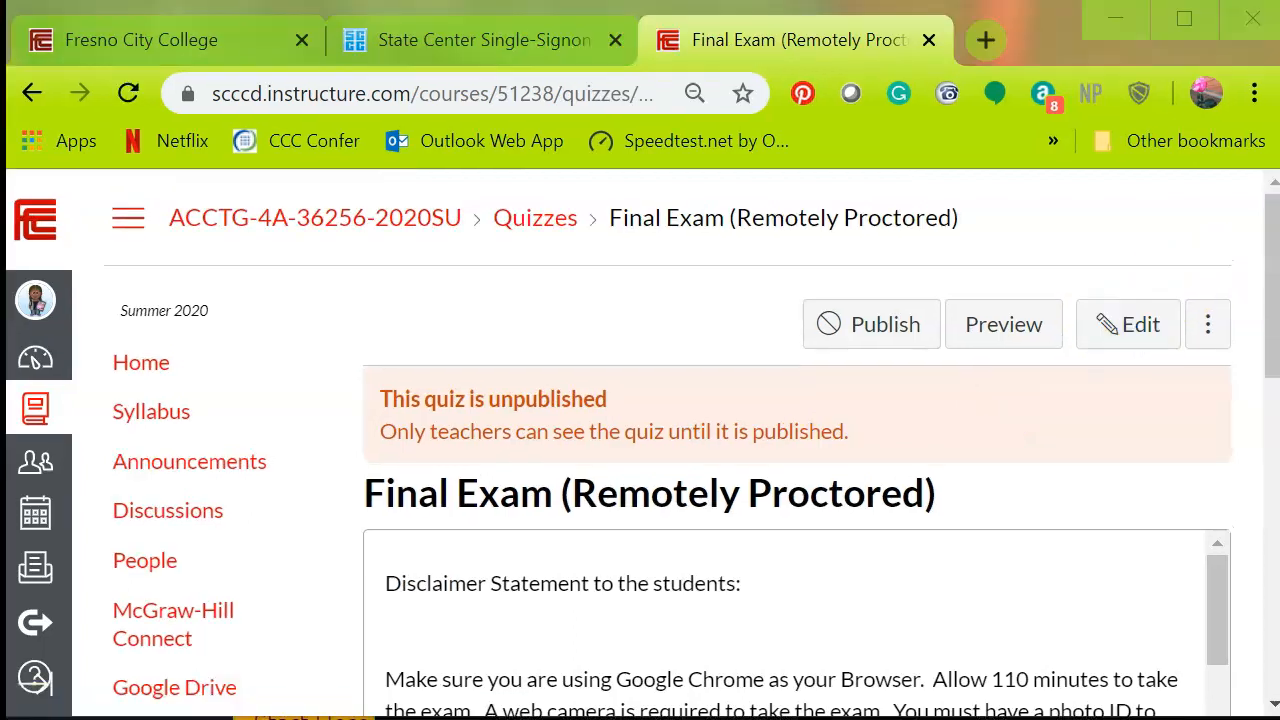
Step: Reopen the Final Exam quiz in the editor and scroll up to its Details
{"action": "left_click", "coordinate": [1127, 323]}
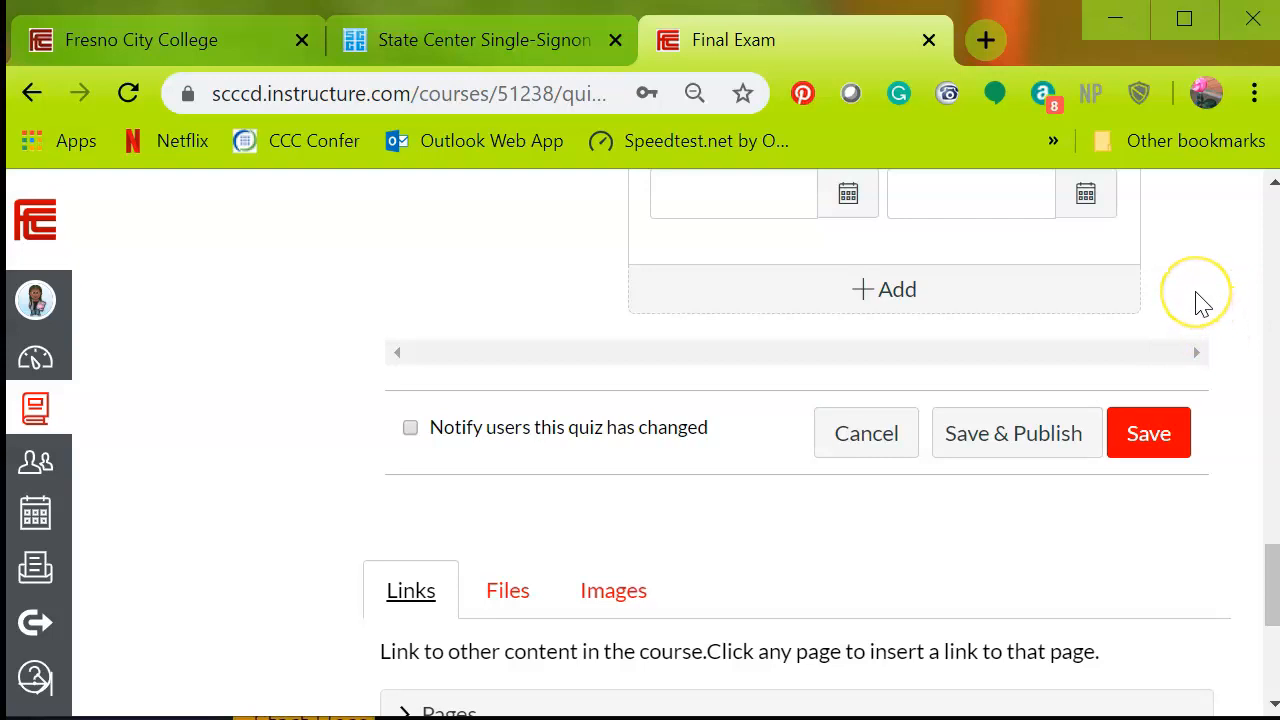
{"action": "mouse_move", "coordinate": [1265, 325]}
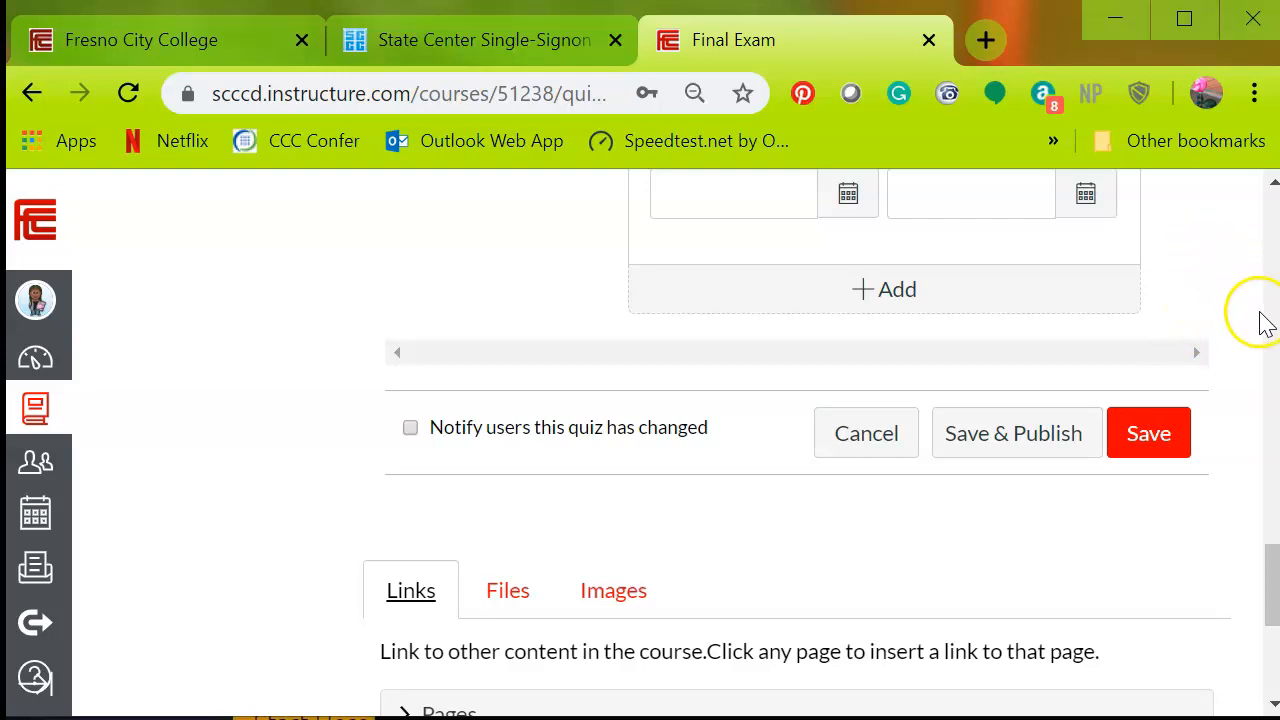
{"action": "mouse_move", "coordinate": [1270, 335]}
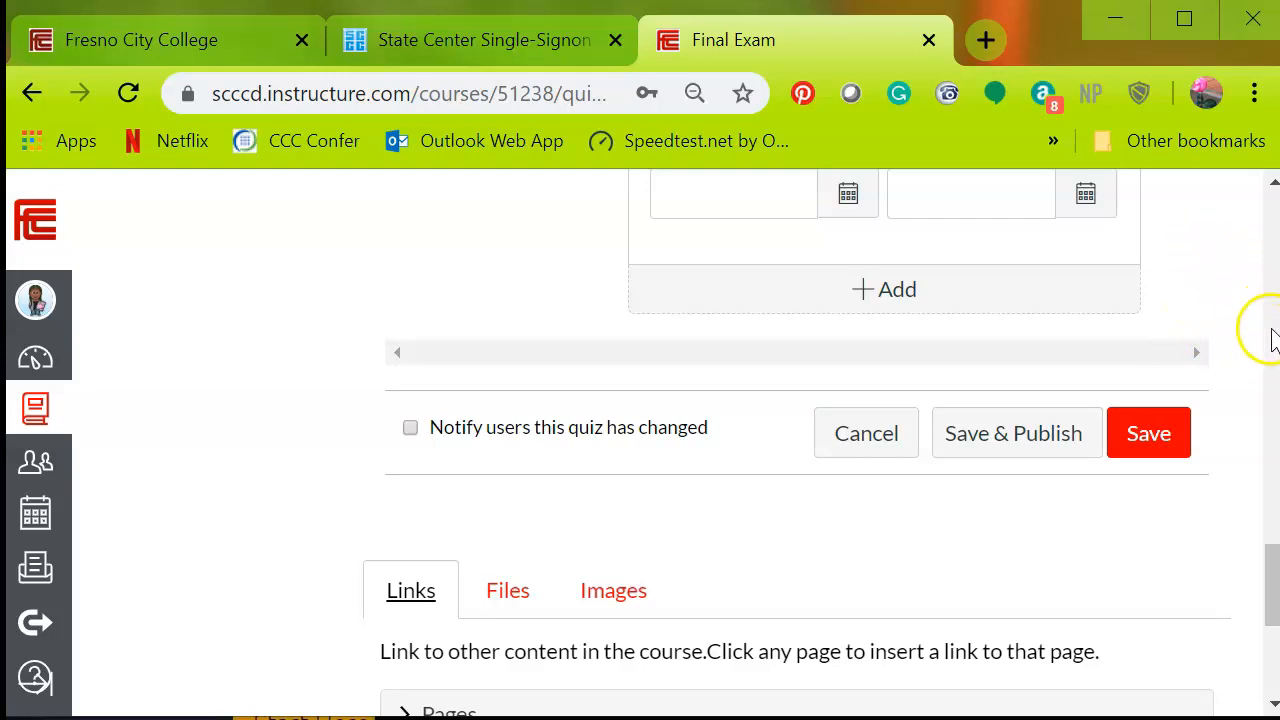
{"action": "scroll", "scroll_direction": "up", "scroll_amount": 3}
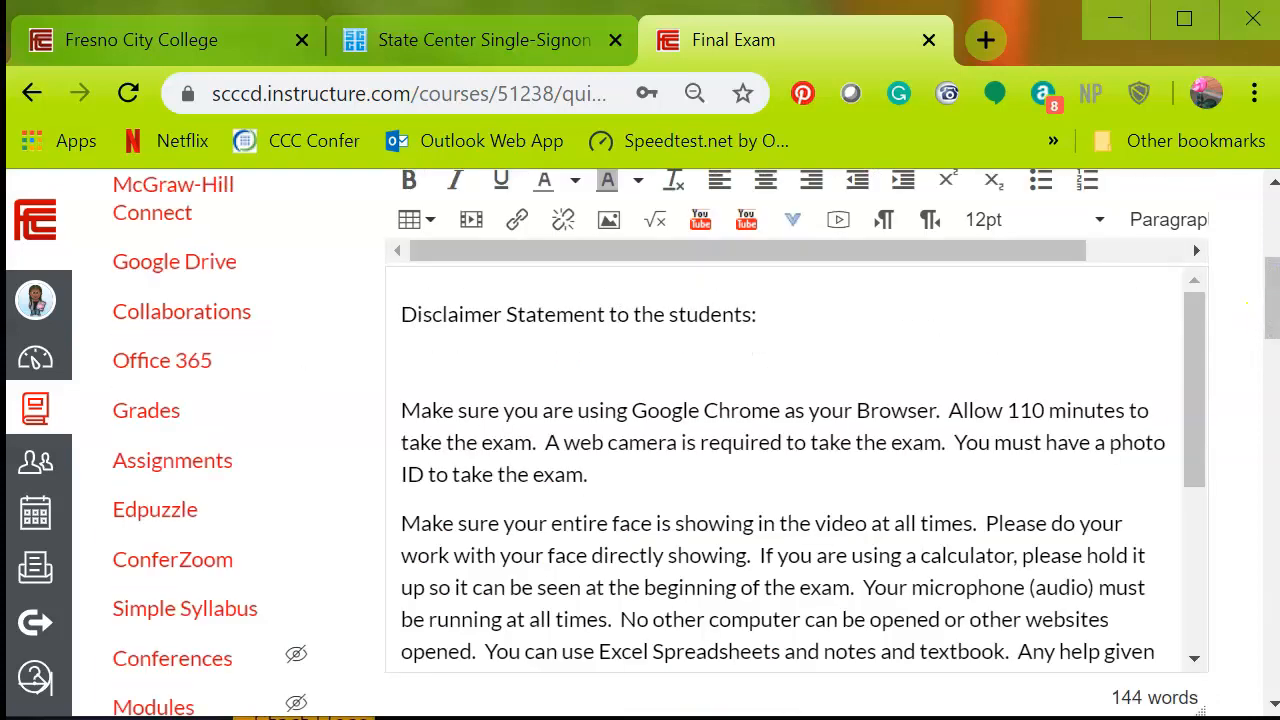
{"action": "scroll", "scroll_direction": "up", "scroll_amount": 3}
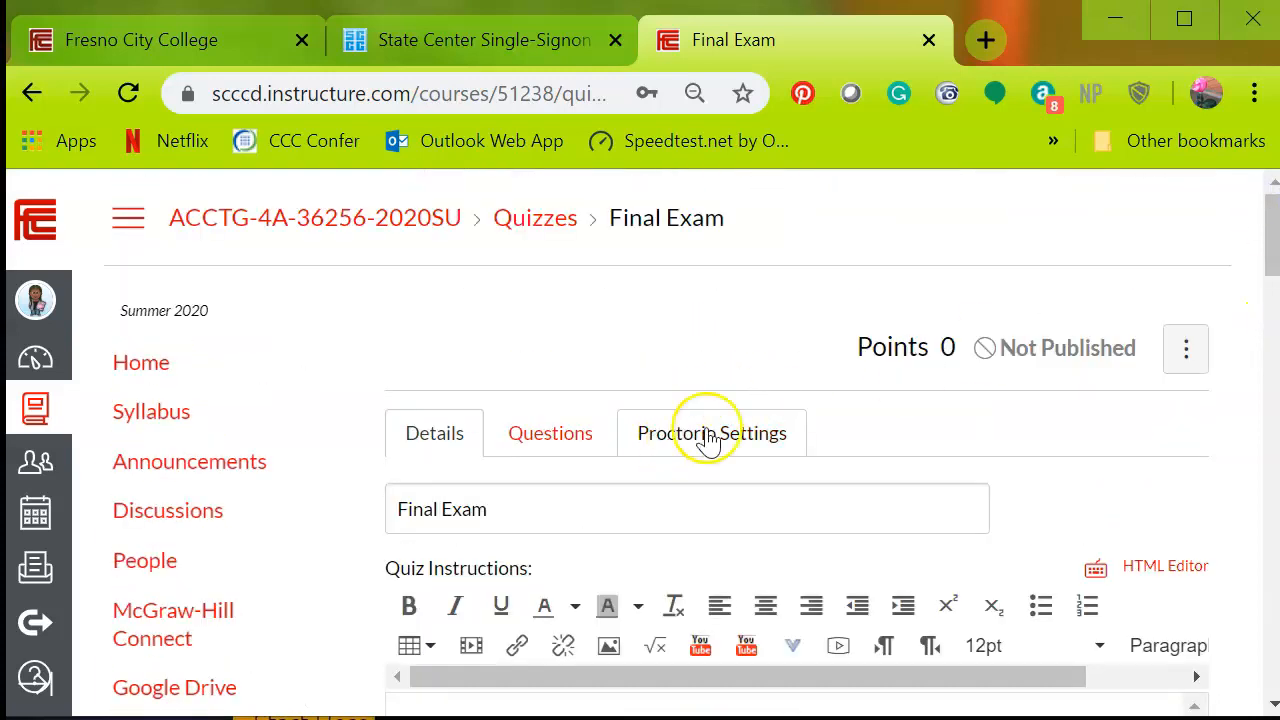
{"action": "mouse_move", "coordinate": [740, 445]}
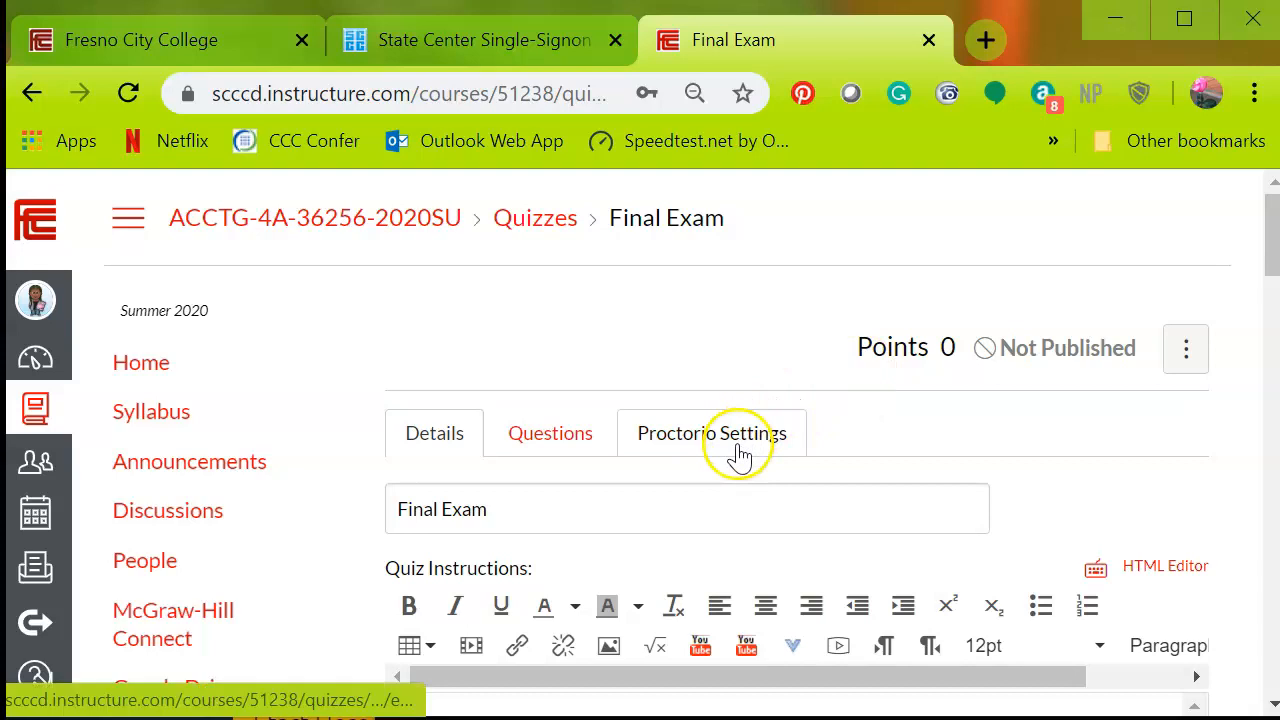
Step: Show Proctorio Settings, expand Proctorio Exam Settings, and scroll down to Verification Options
{"action": "left_click", "coordinate": [711, 433]}
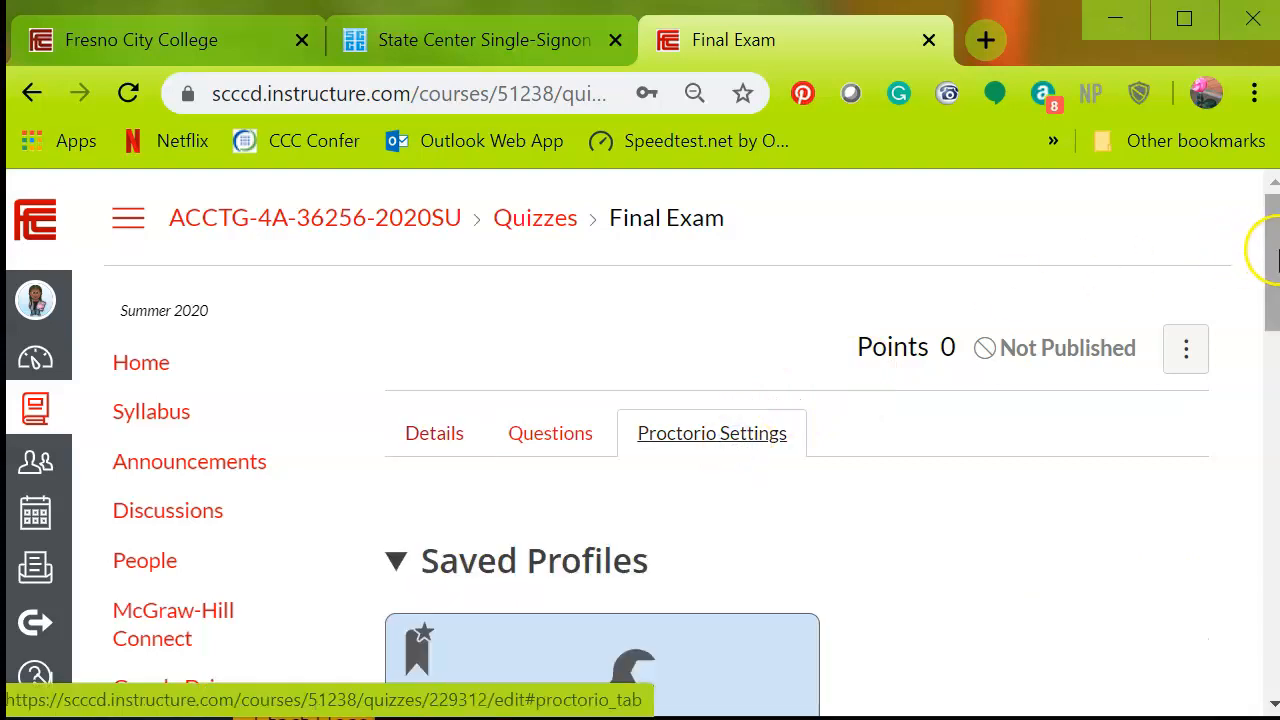
{"action": "scroll", "scroll_direction": "down", "scroll_amount": 3}
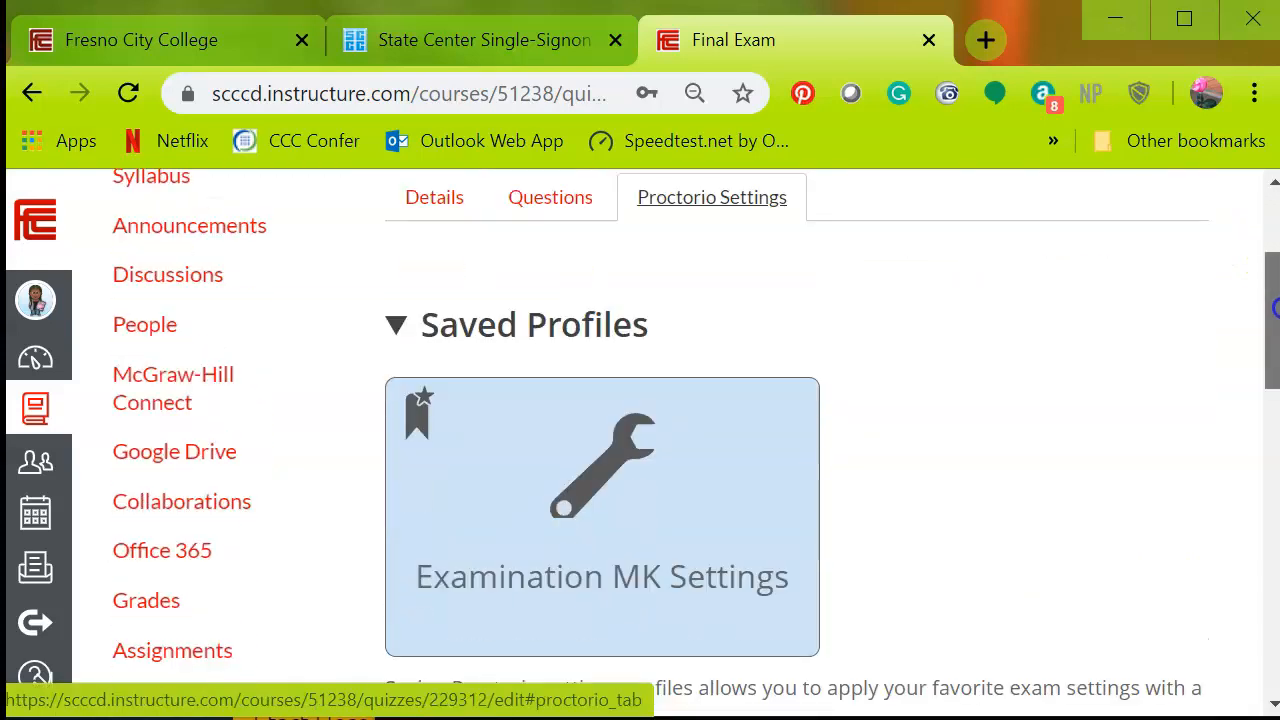
{"action": "scroll", "scroll_direction": "down", "scroll_amount": 3}
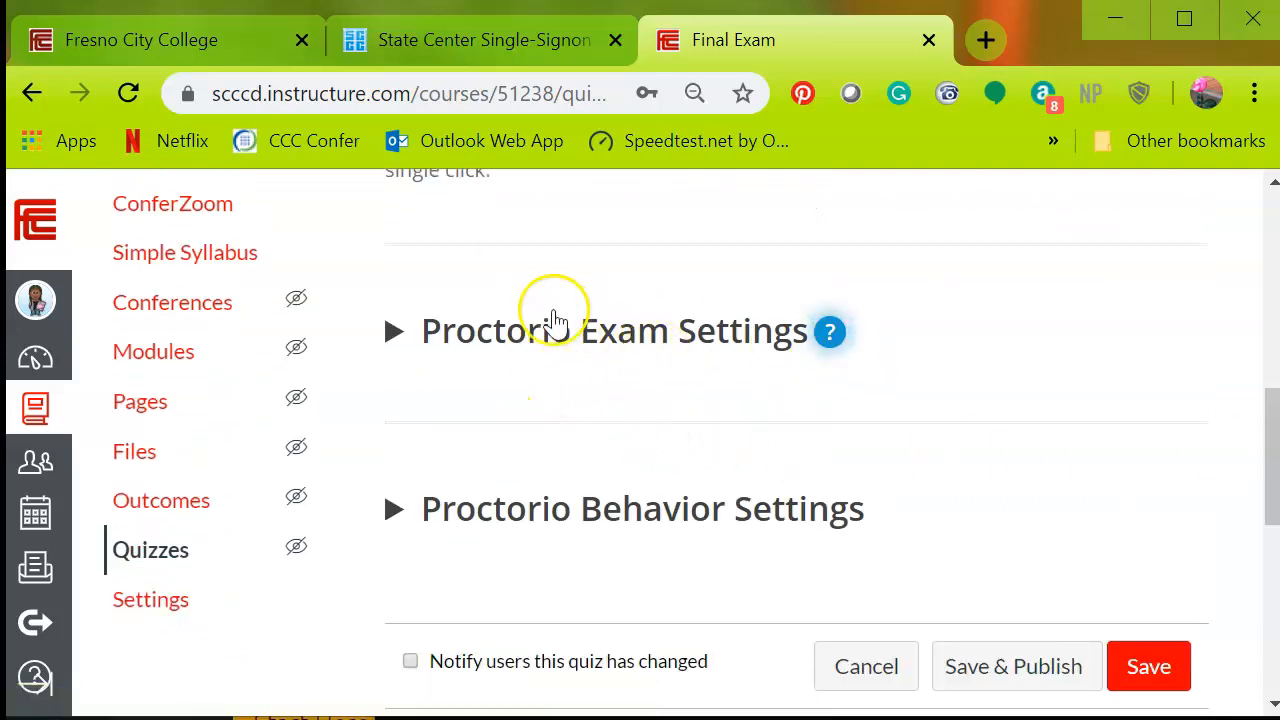
{"action": "left_click", "coordinate": [394, 331]}
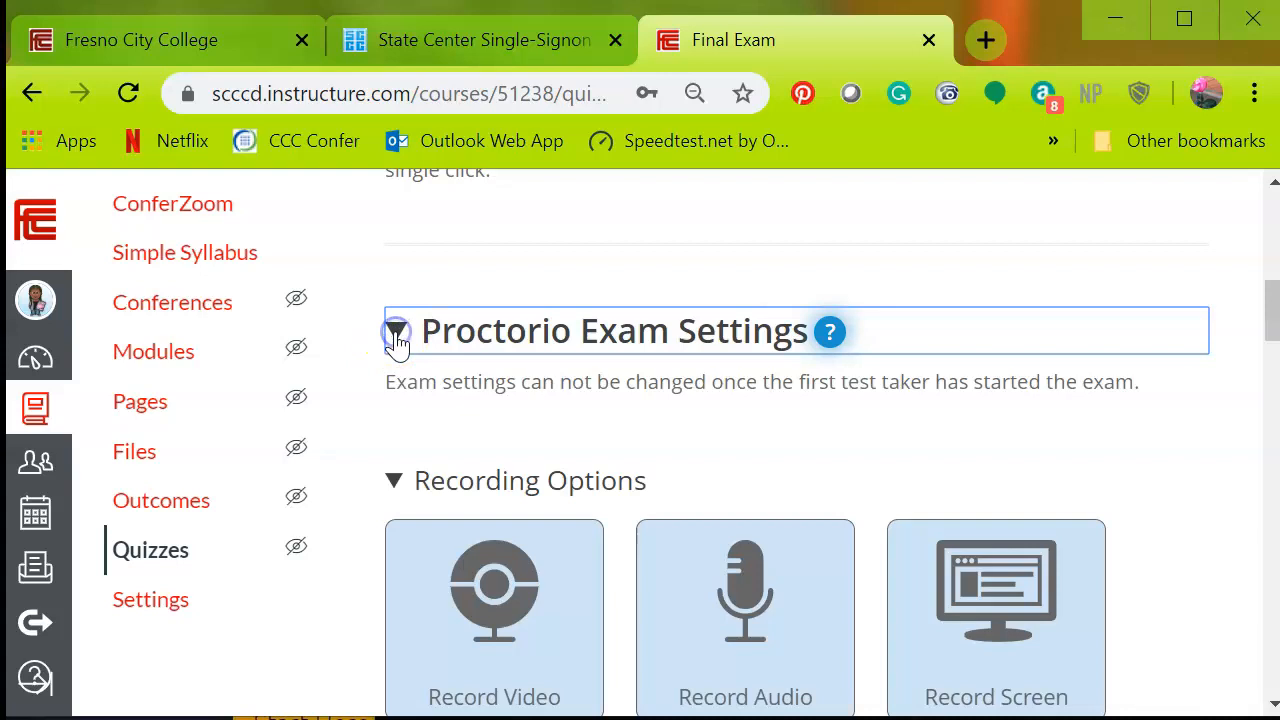
{"action": "left_click", "coordinate": [397, 331]}
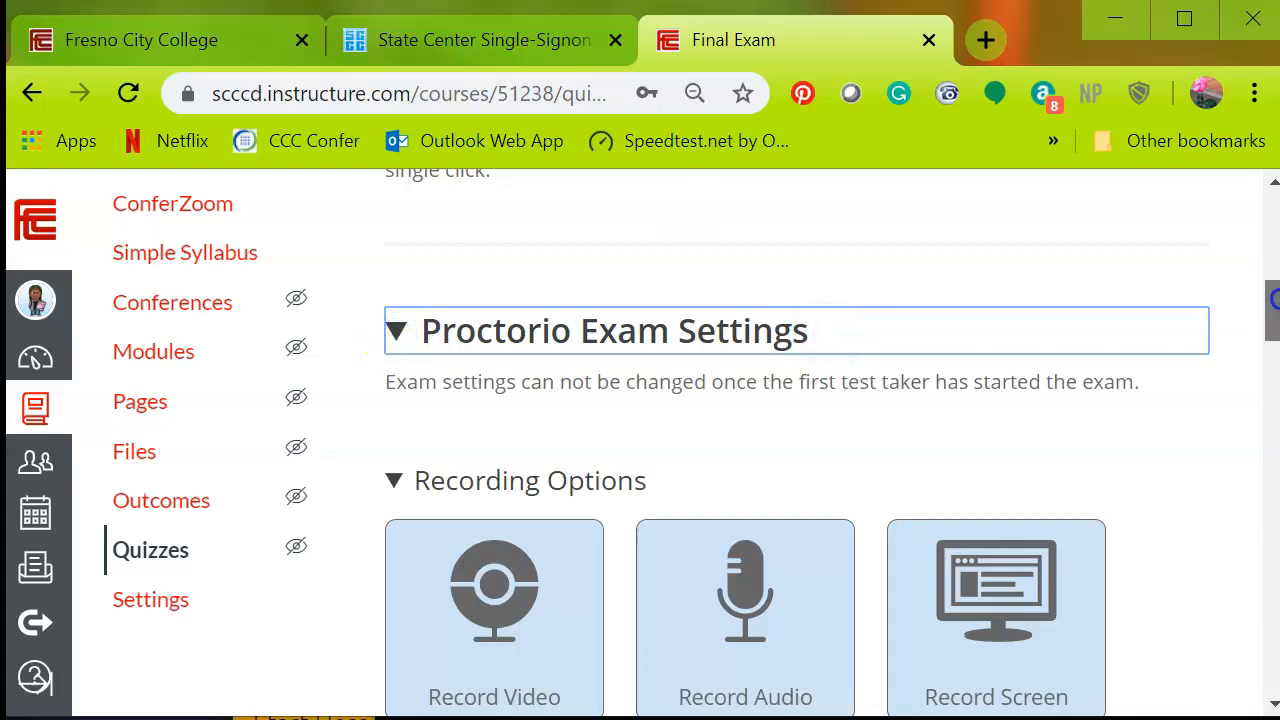
{"action": "scroll", "scroll_direction": "down", "scroll_amount": 3}
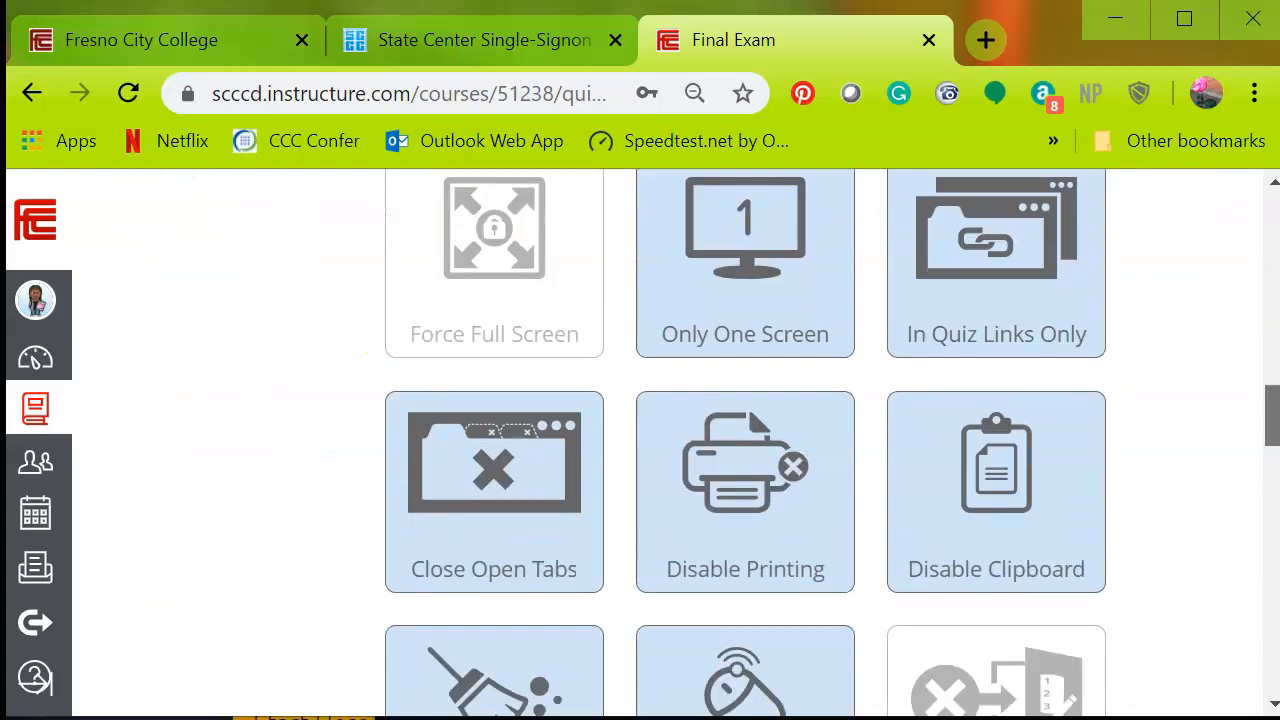
{"action": "scroll", "scroll_direction": "down", "scroll_amount": 3}
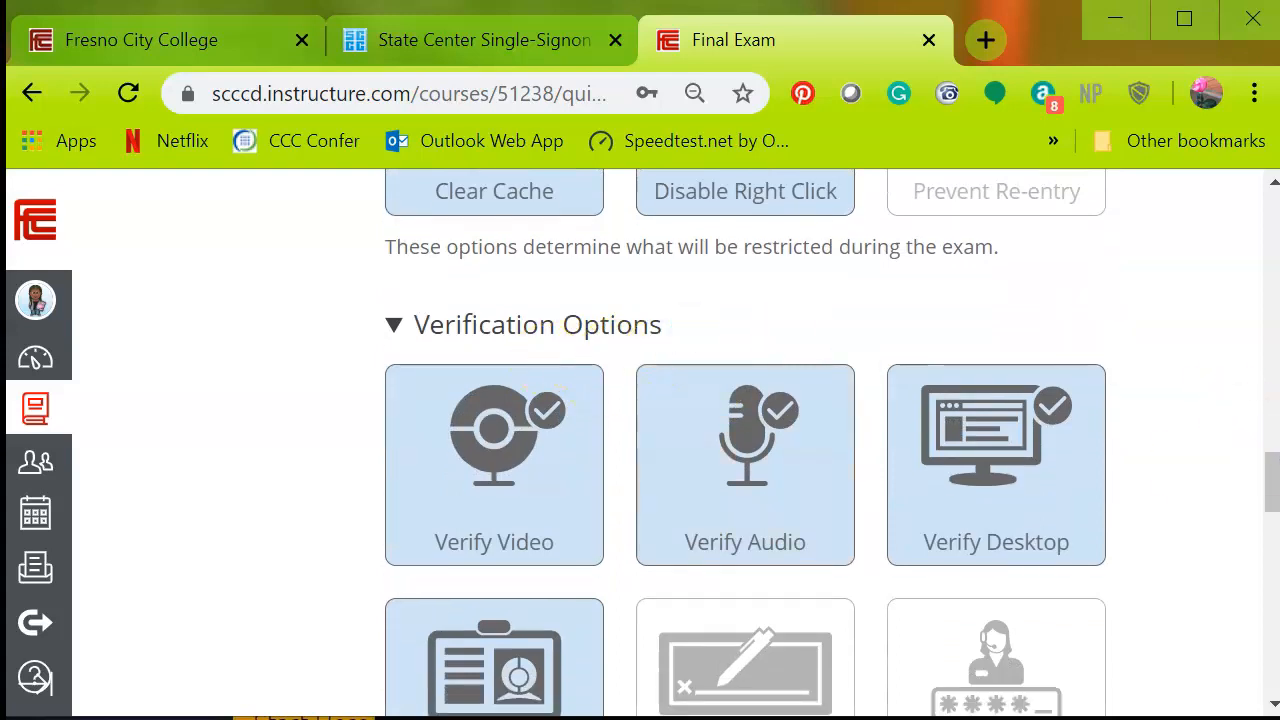
{"action": "scroll", "scroll_direction": "down", "scroll_amount": 3}
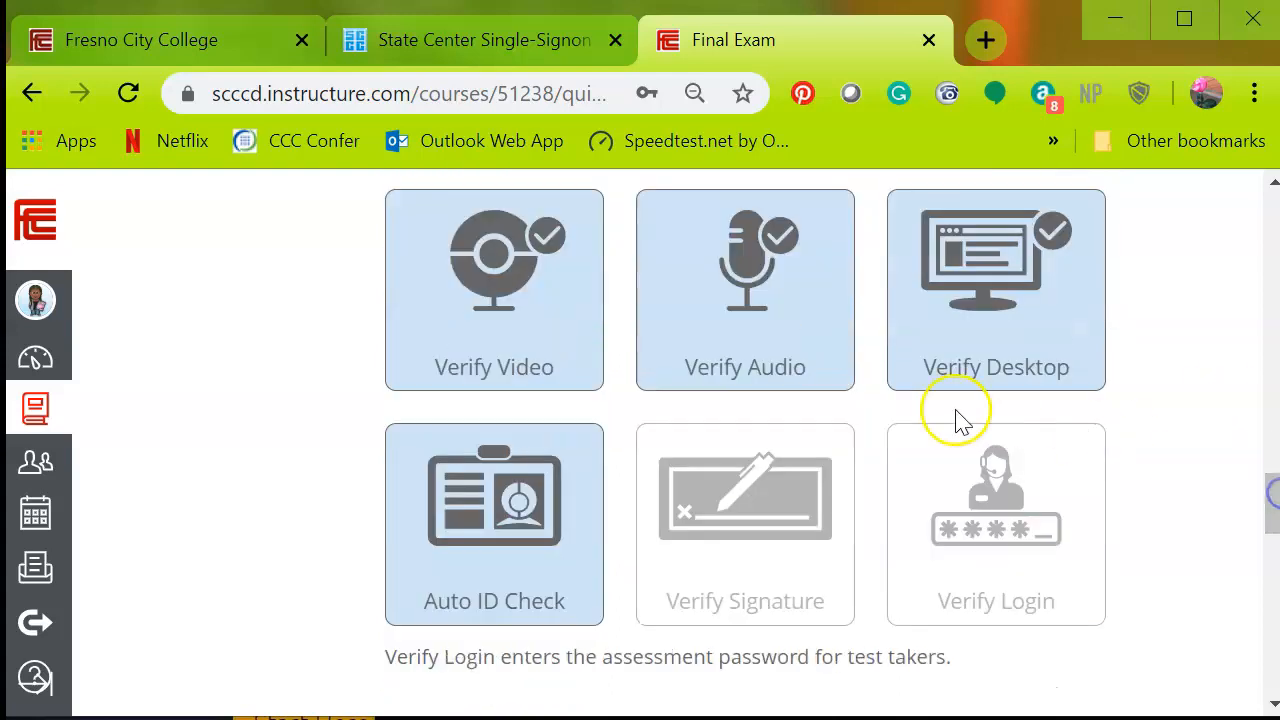
{"action": "mouse_move", "coordinate": [996, 470]}
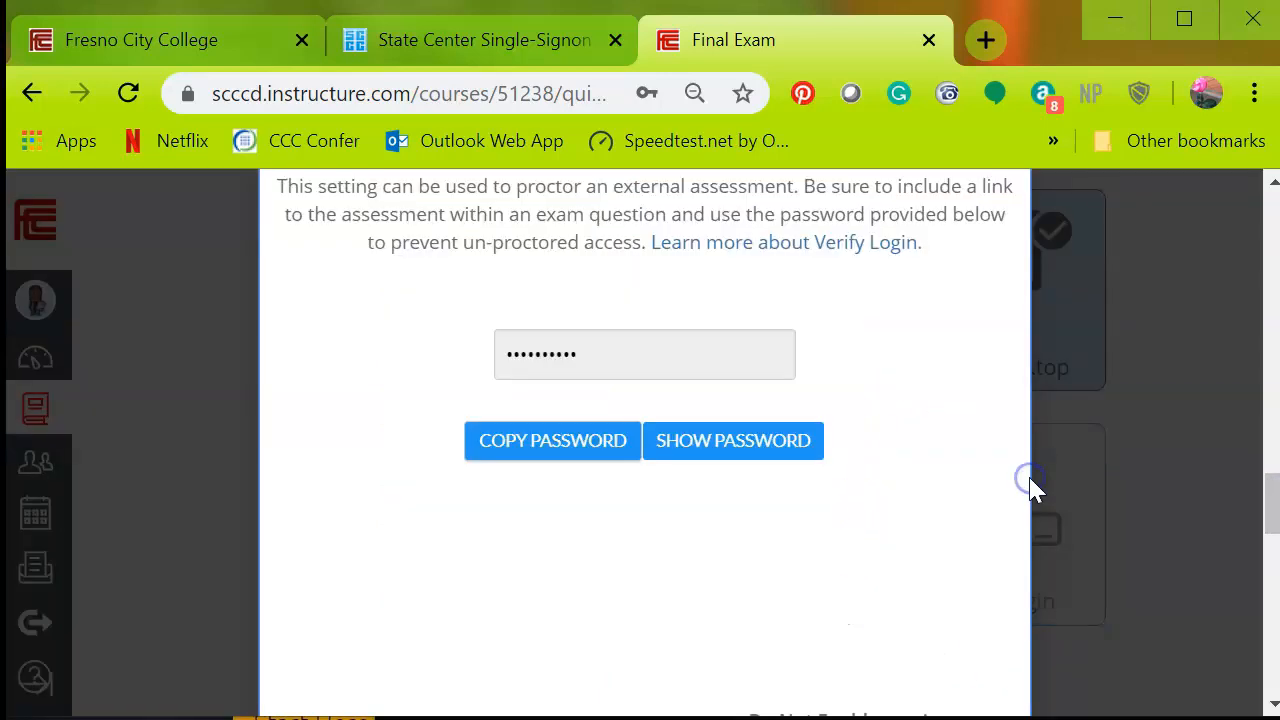
{"action": "mouse_move", "coordinate": [363, 222]}
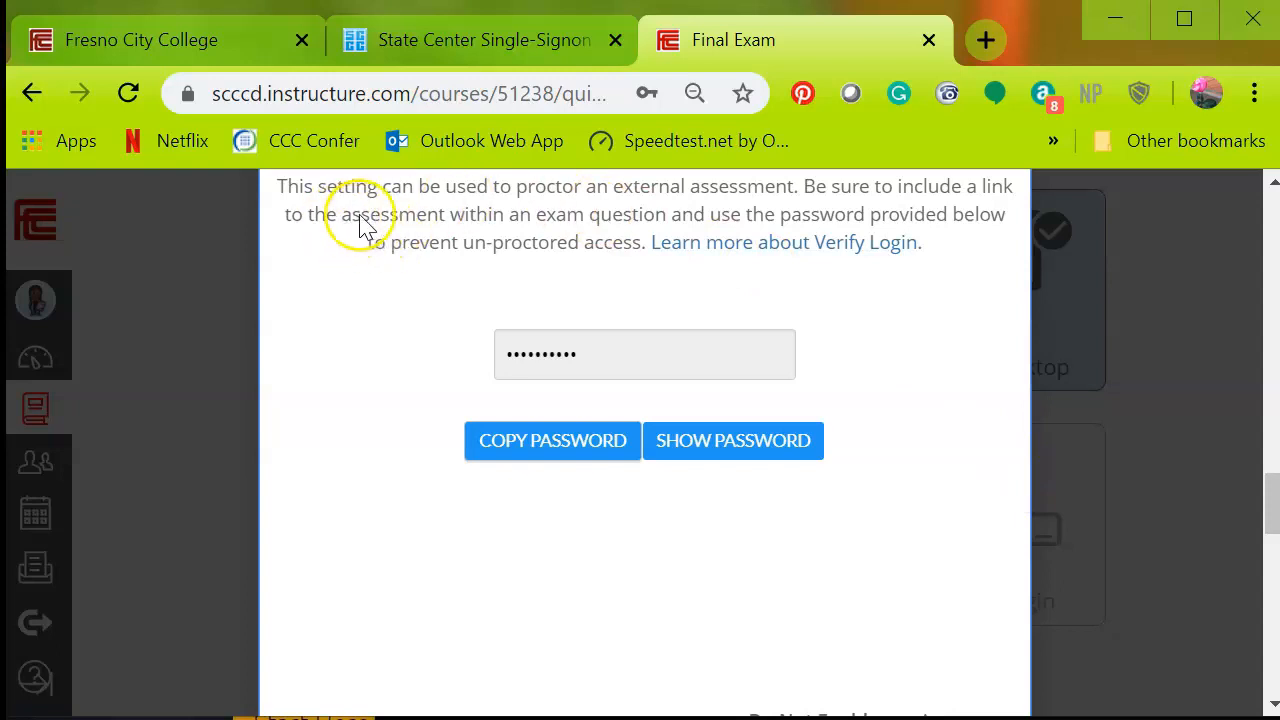
{"action": "mouse_move", "coordinate": [705, 200]}
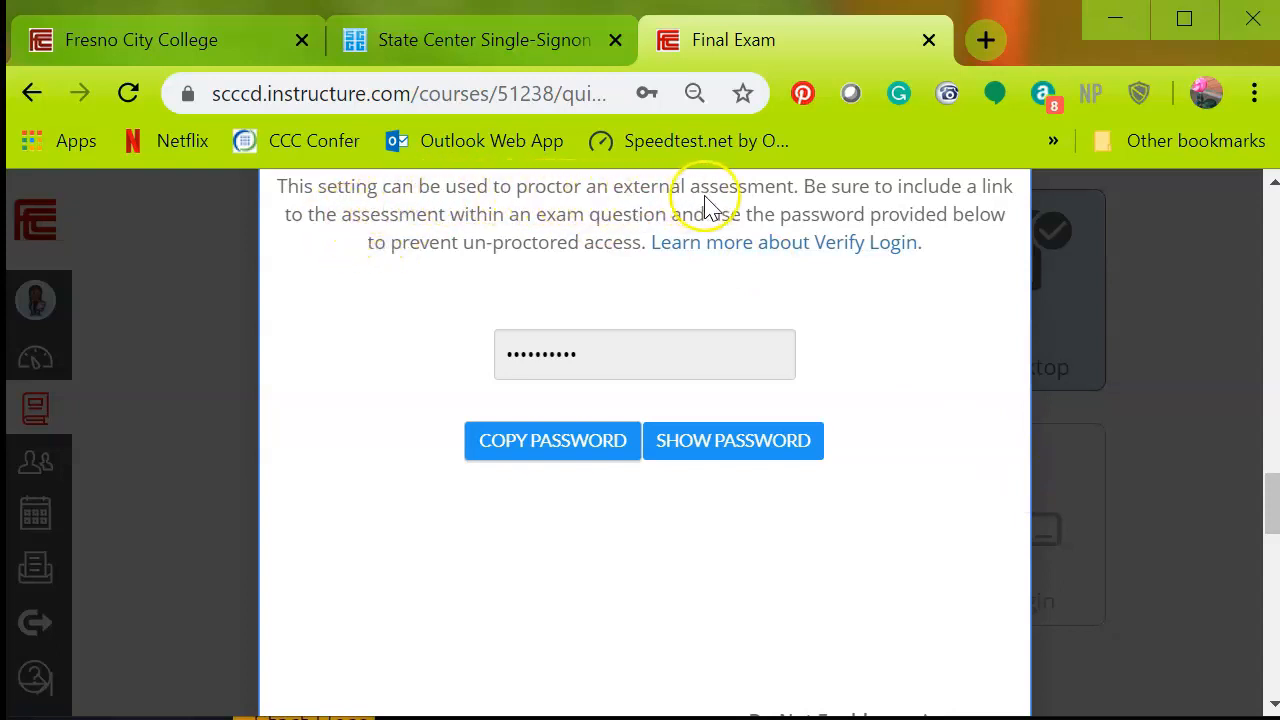
{"action": "mouse_move", "coordinate": [890, 215]}
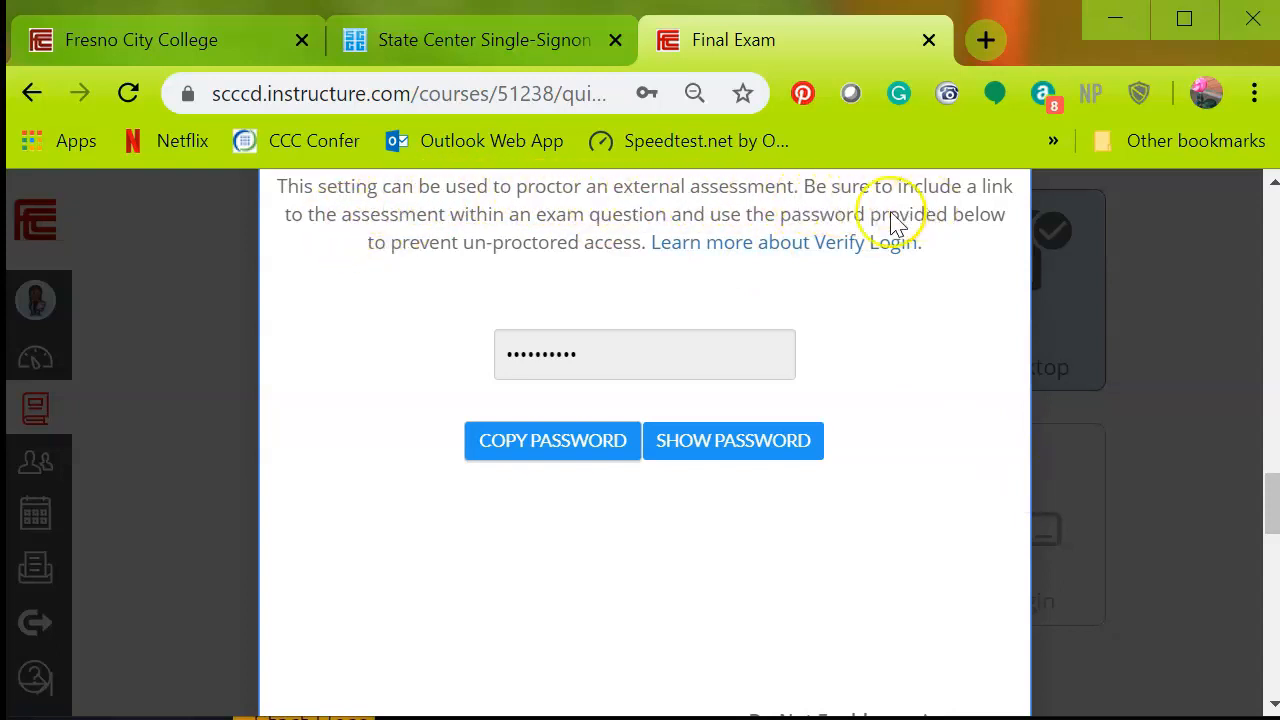
{"action": "mouse_move", "coordinate": [490, 220]}
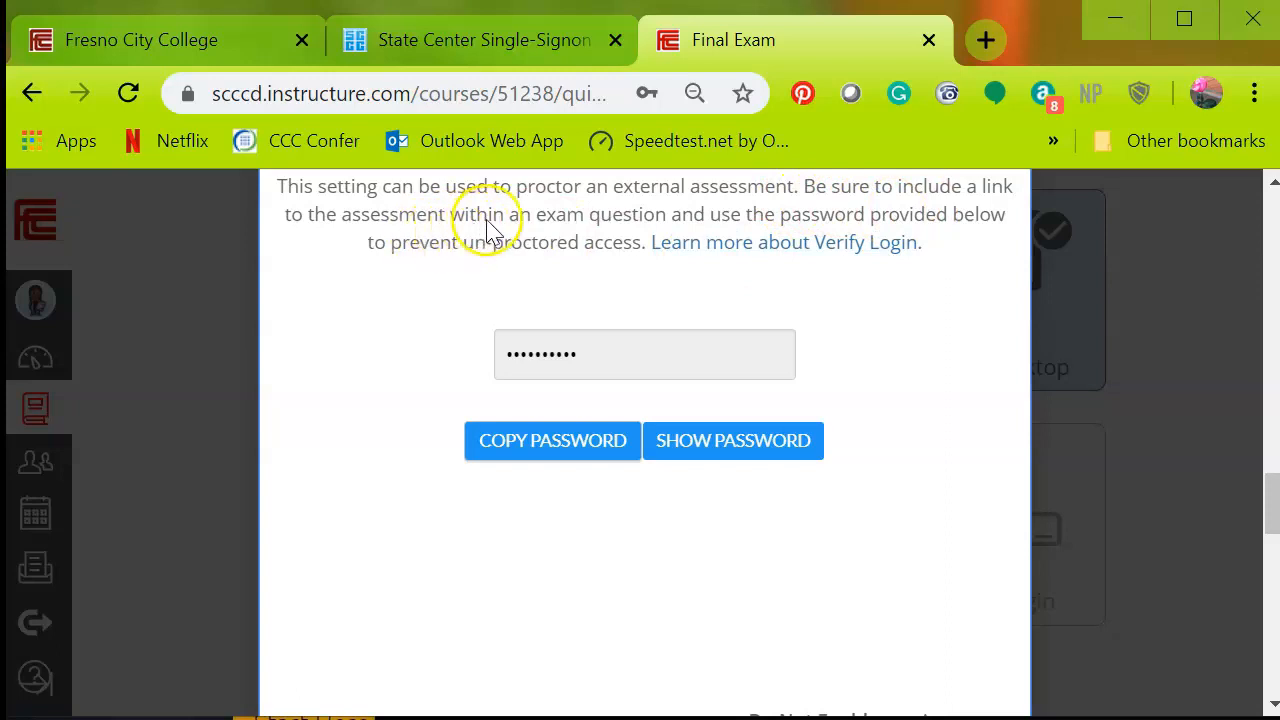
{"action": "mouse_move", "coordinate": [575, 265]}
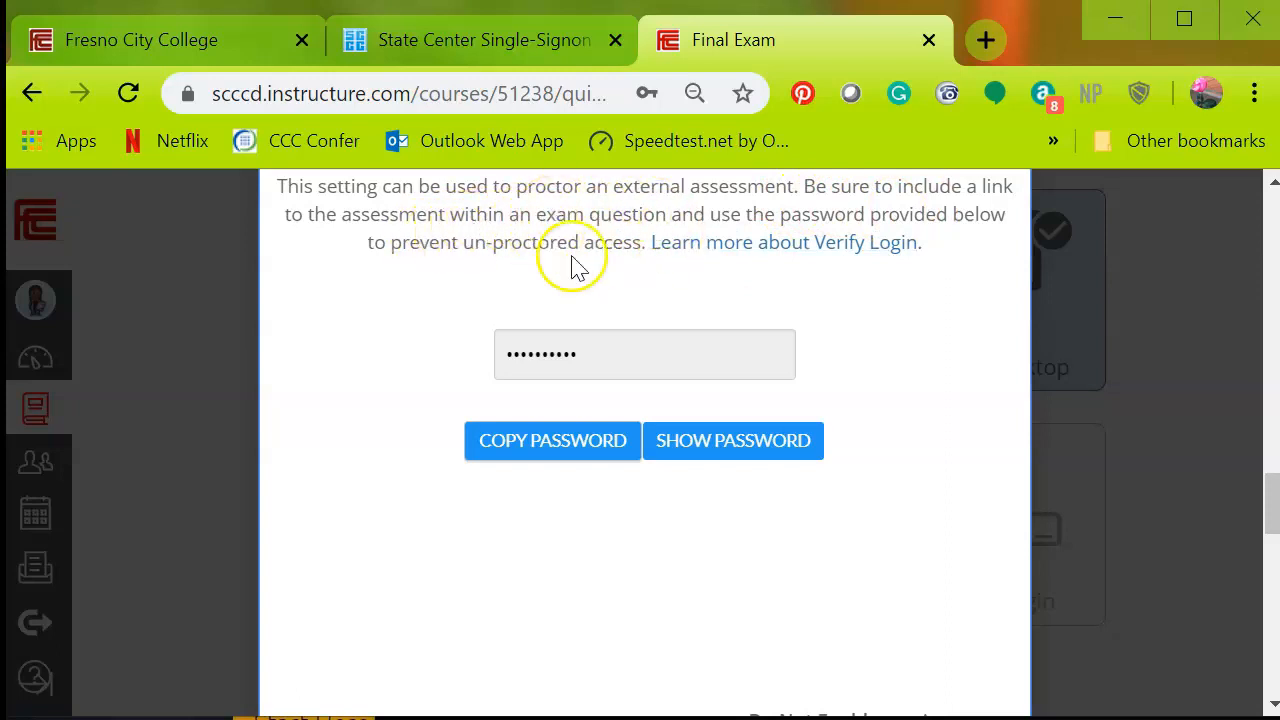
{"action": "mouse_move", "coordinate": [620, 245]}
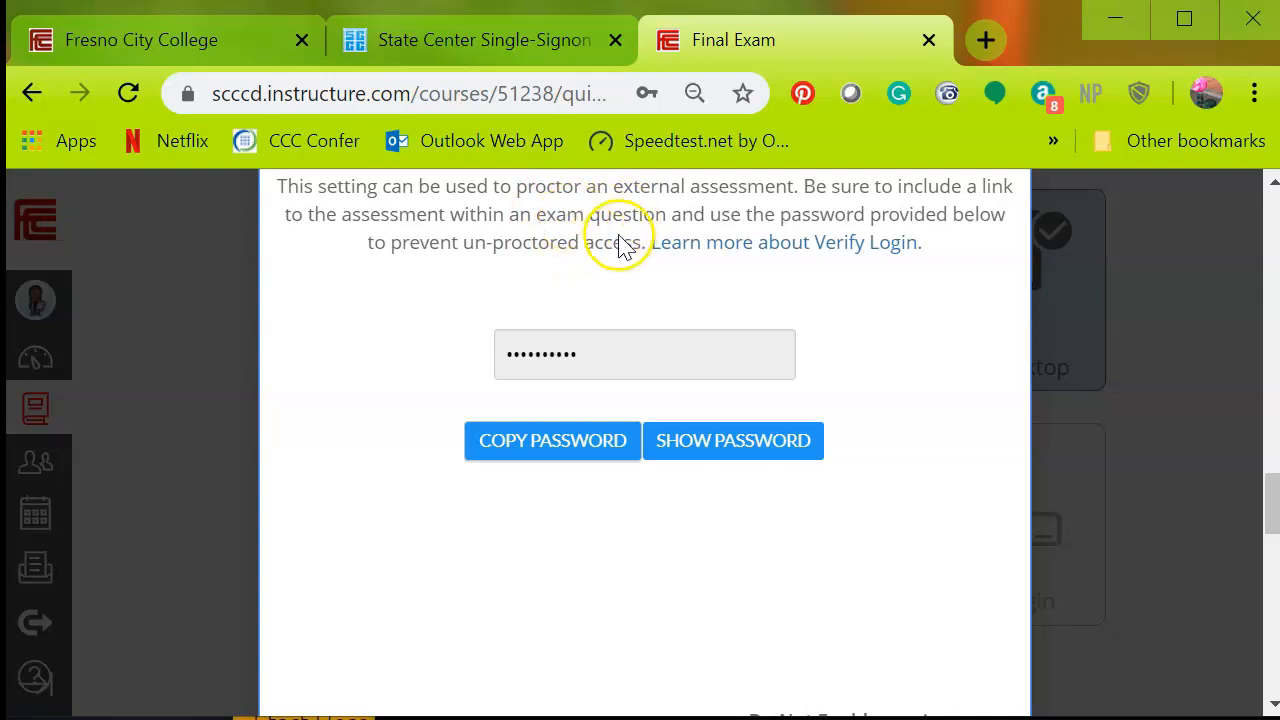
{"action": "mouse_move", "coordinate": [810, 242]}
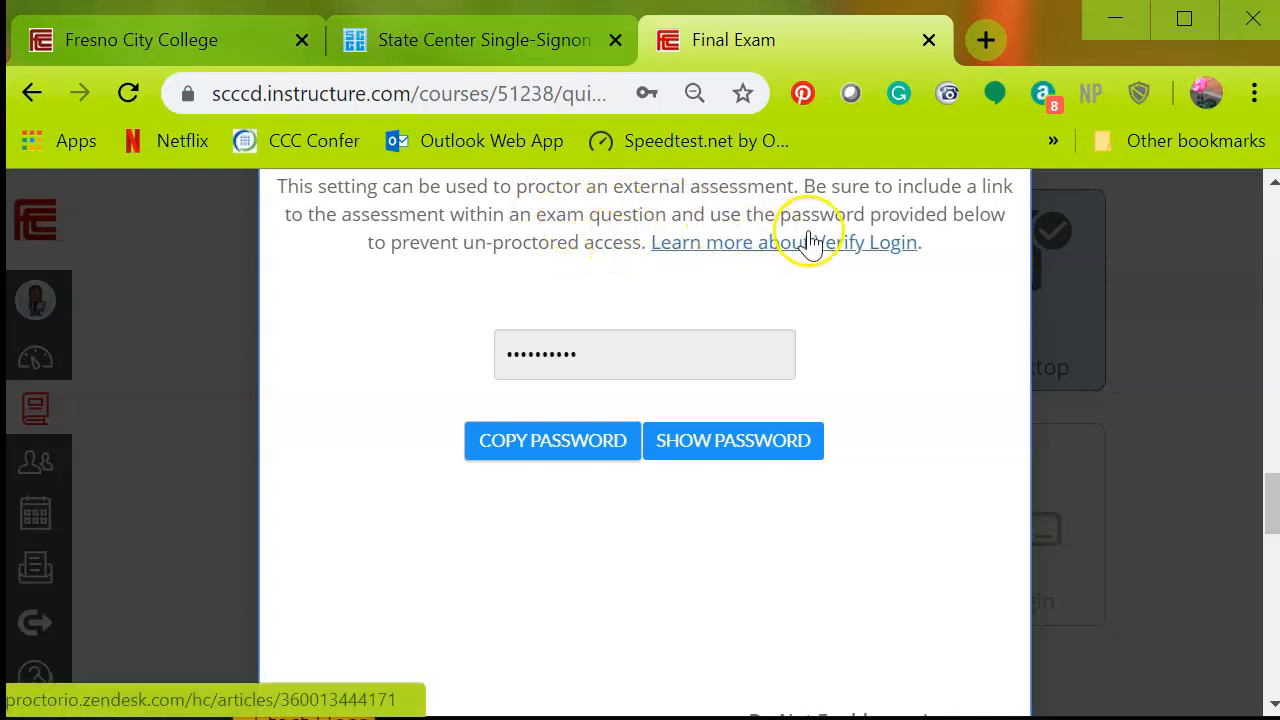
{"action": "mouse_move", "coordinate": [420, 237]}
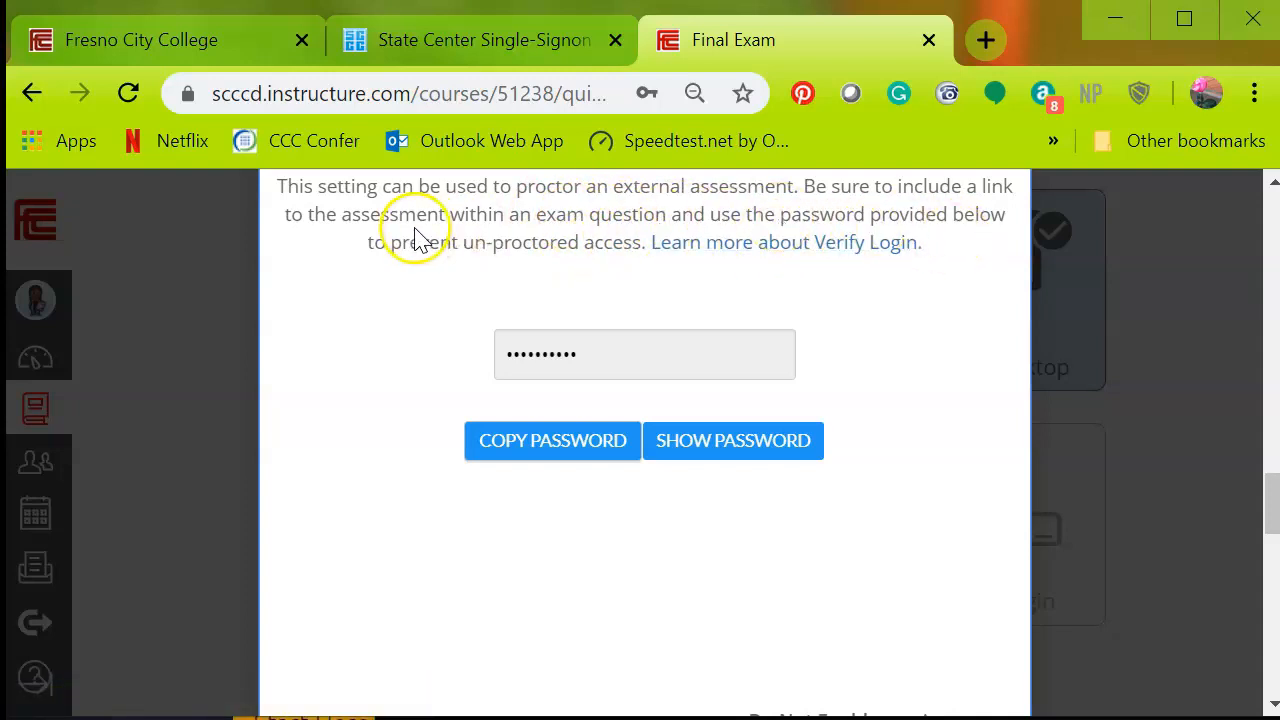
{"action": "mouse_move", "coordinate": [628, 262]}
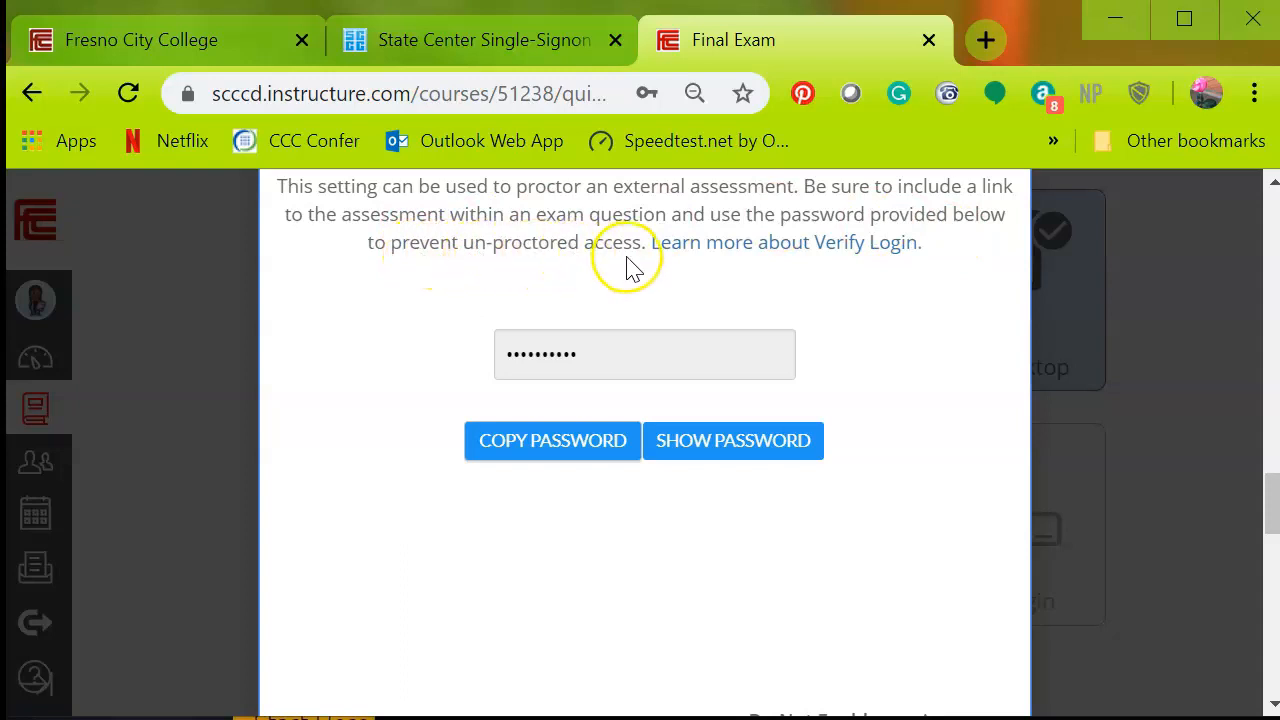
{"action": "mouse_move", "coordinate": [640, 265]}
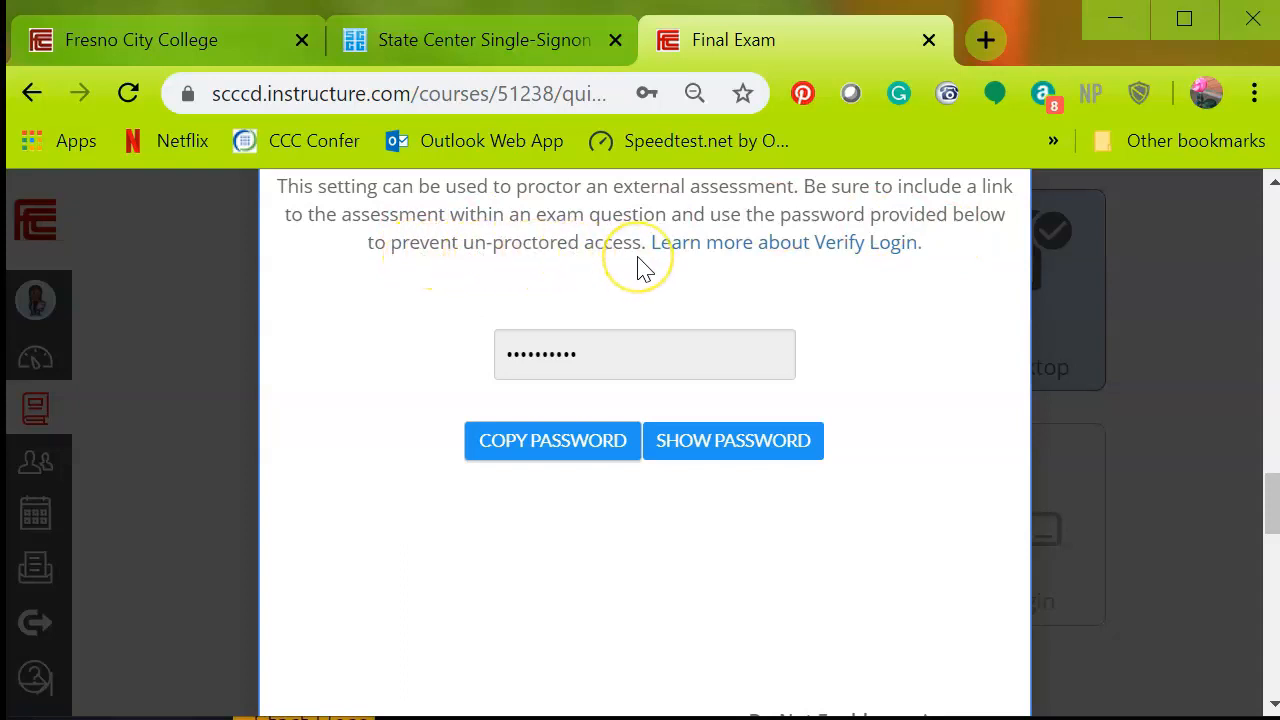
{"action": "mouse_move", "coordinate": [640, 265]}
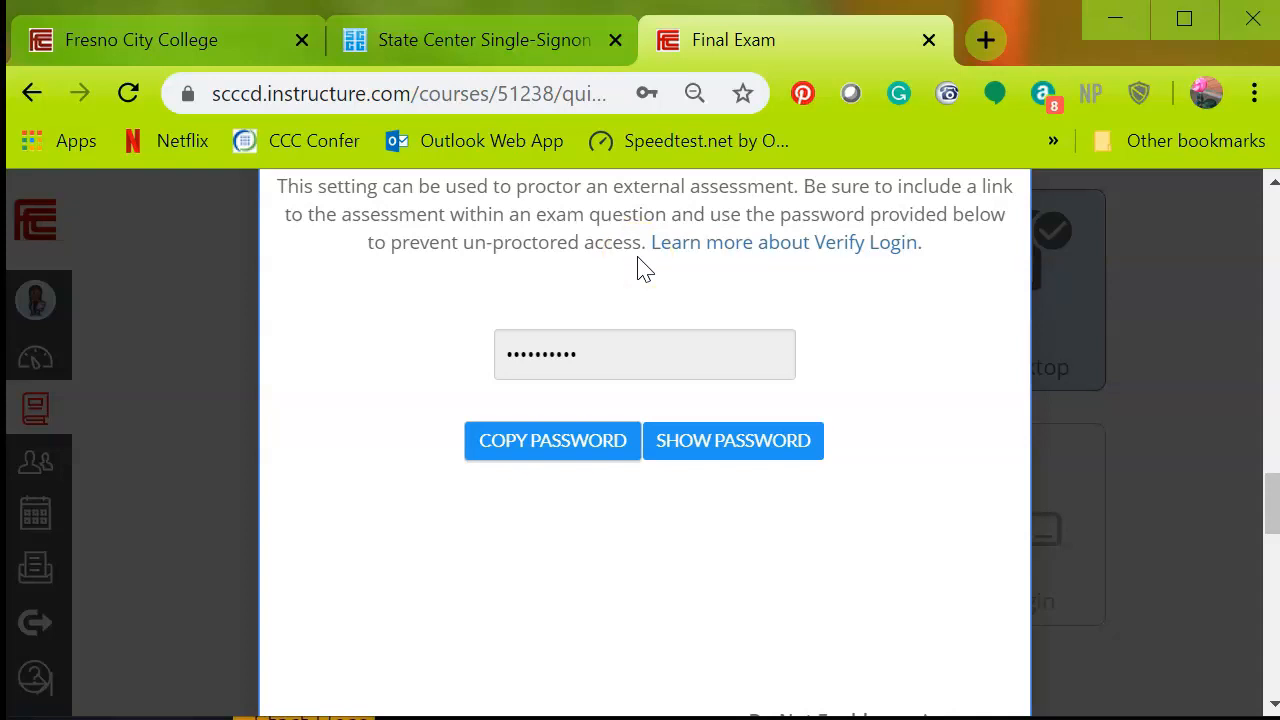
{"action": "mouse_move", "coordinate": [605, 265]}
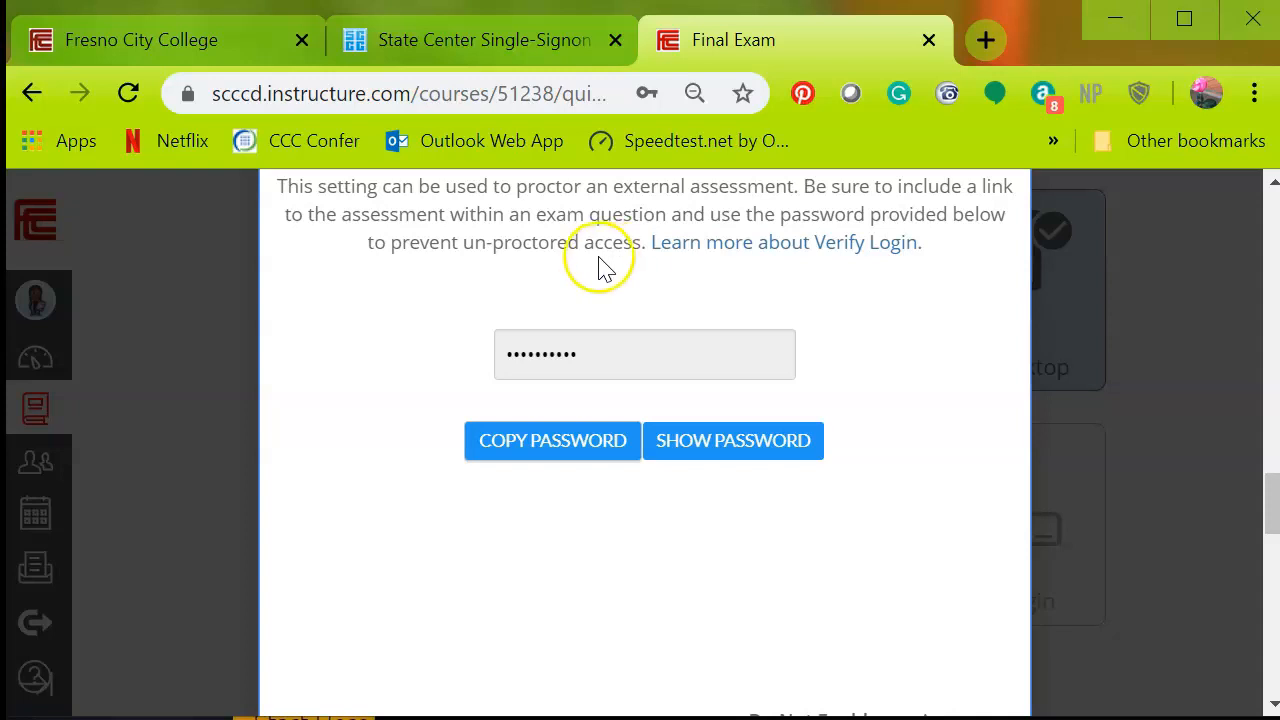
{"action": "mouse_move", "coordinate": [723, 275]}
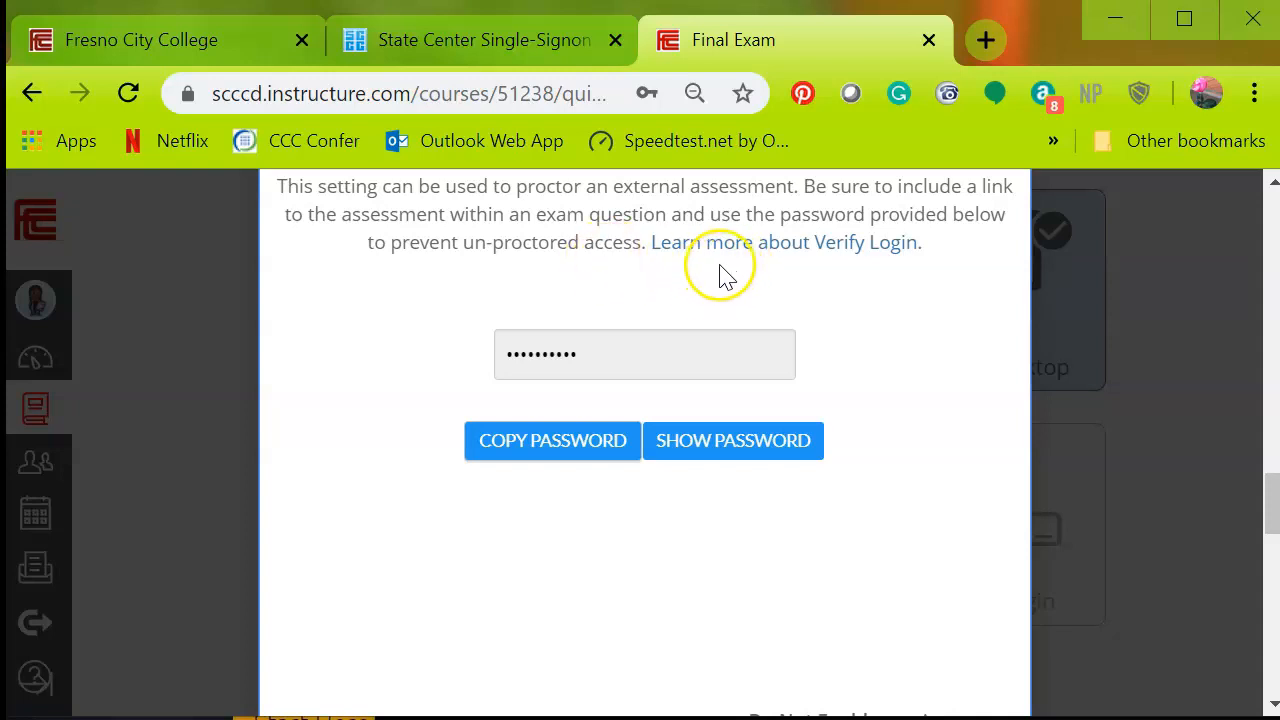
{"action": "mouse_move", "coordinate": [540, 305]}
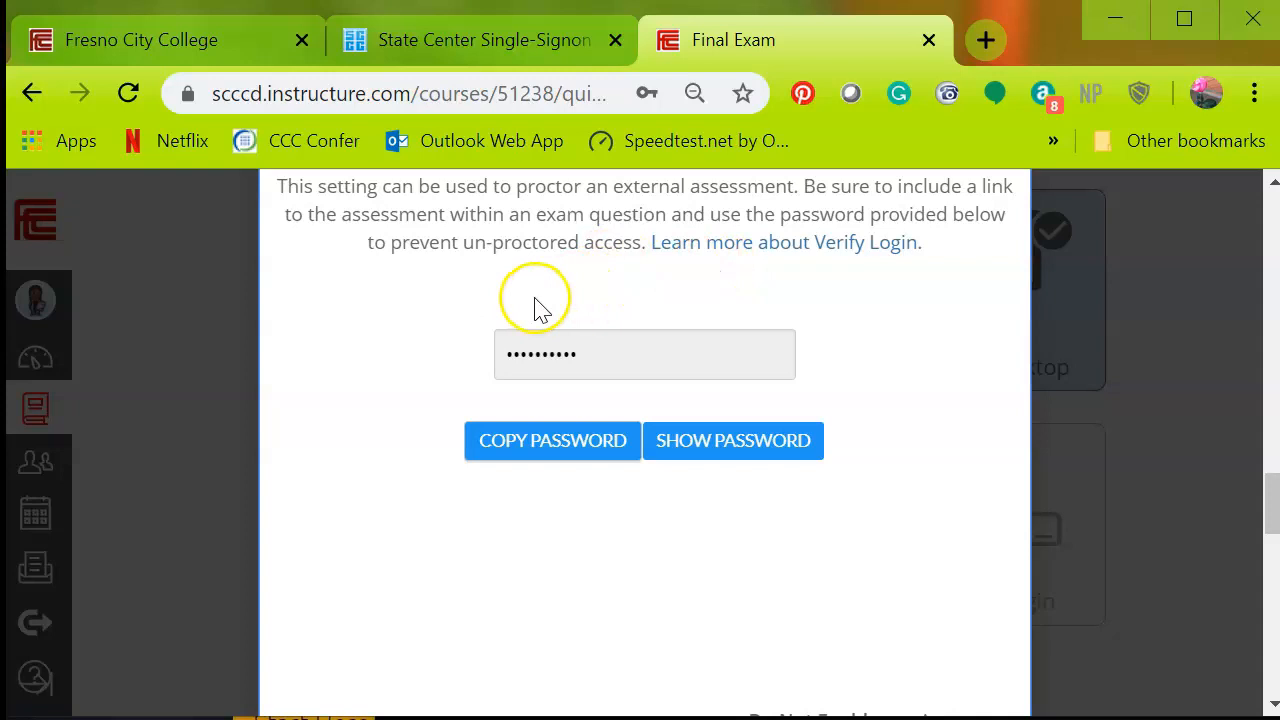
{"action": "mouse_move", "coordinate": [590, 555]}
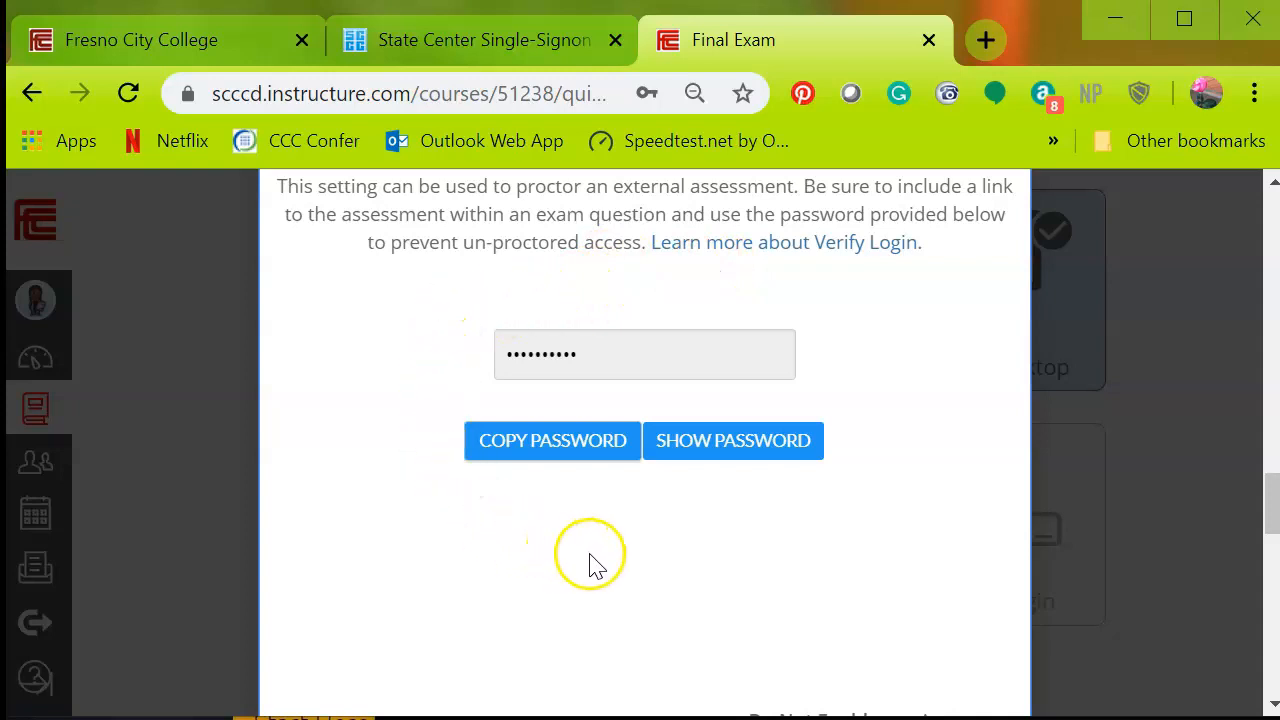
{"action": "mouse_move", "coordinate": [585, 530]}
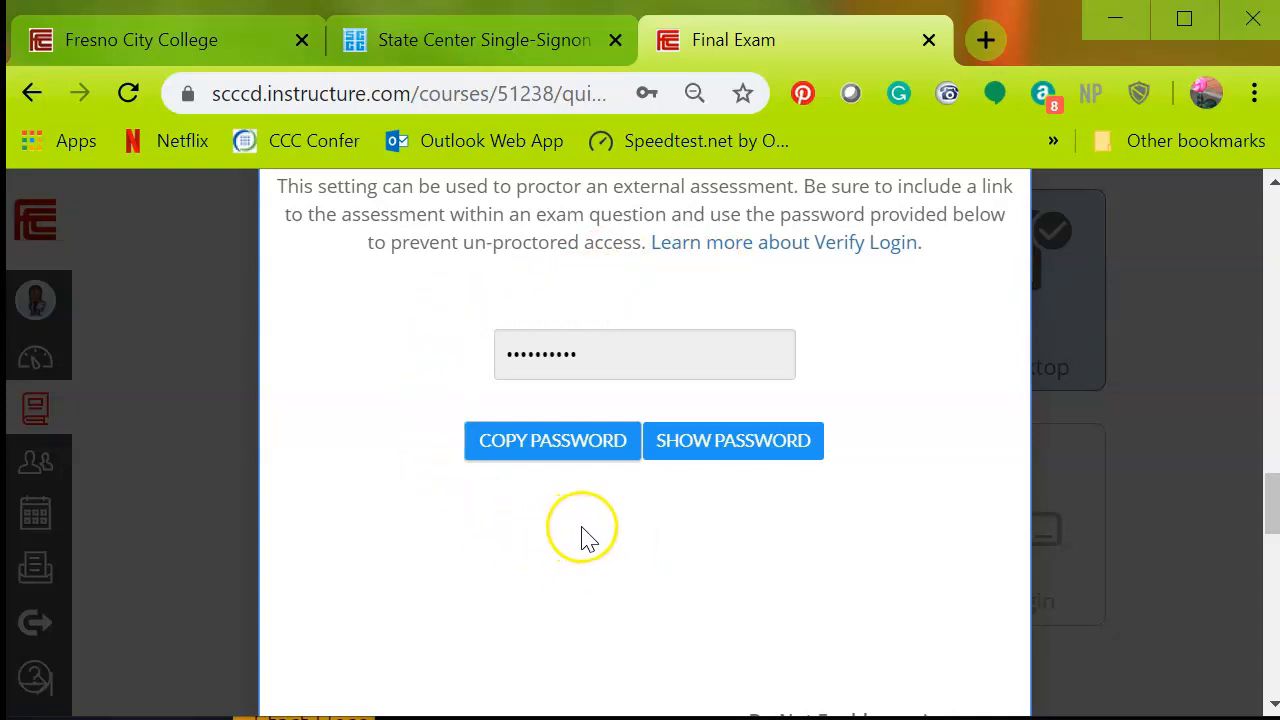
{"action": "mouse_move", "coordinate": [610, 540]}
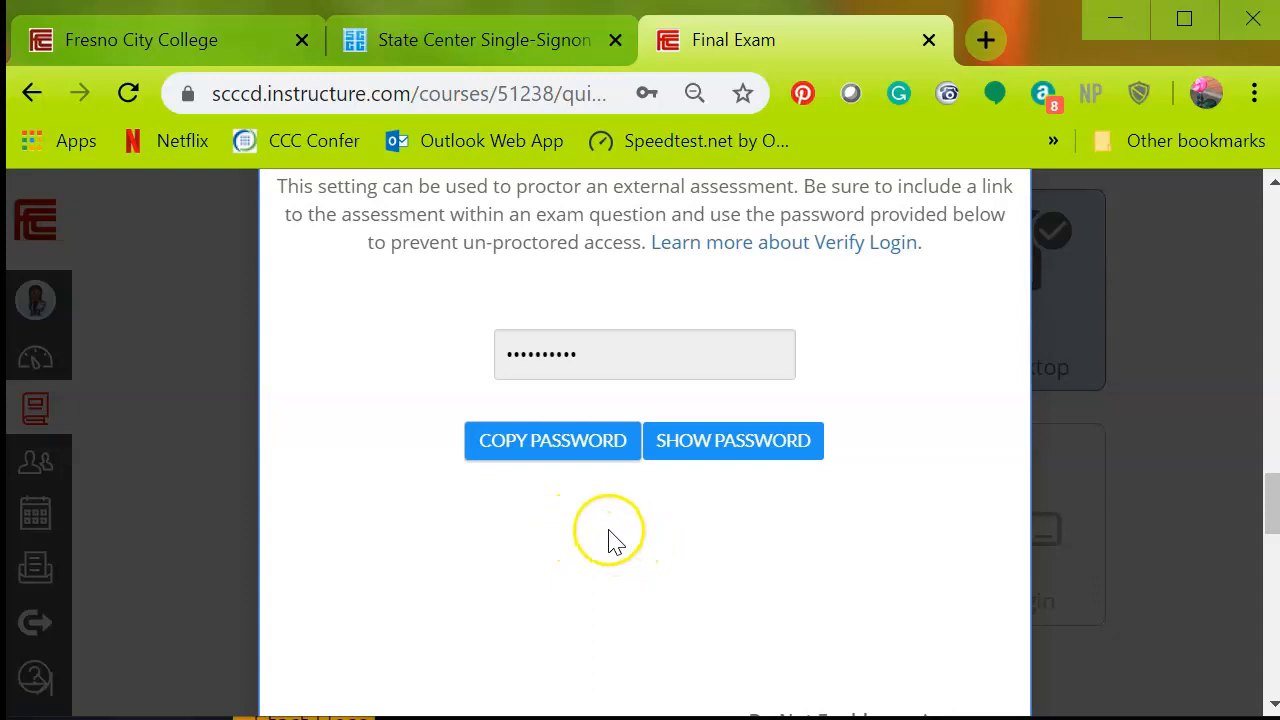
Step: Reveal and copy the generated Verify Login password, then accept it to enable Verify Login
{"action": "left_click", "coordinate": [732, 440]}
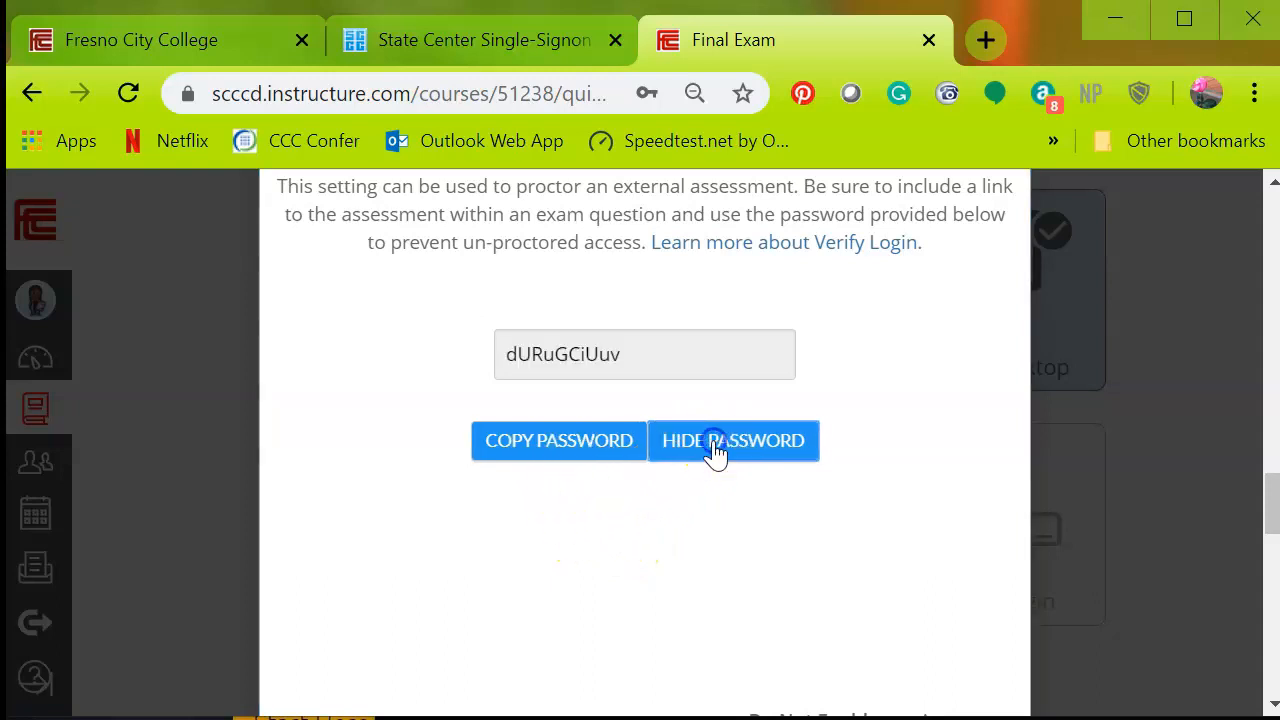
{"action": "mouse_move", "coordinate": [455, 335]}
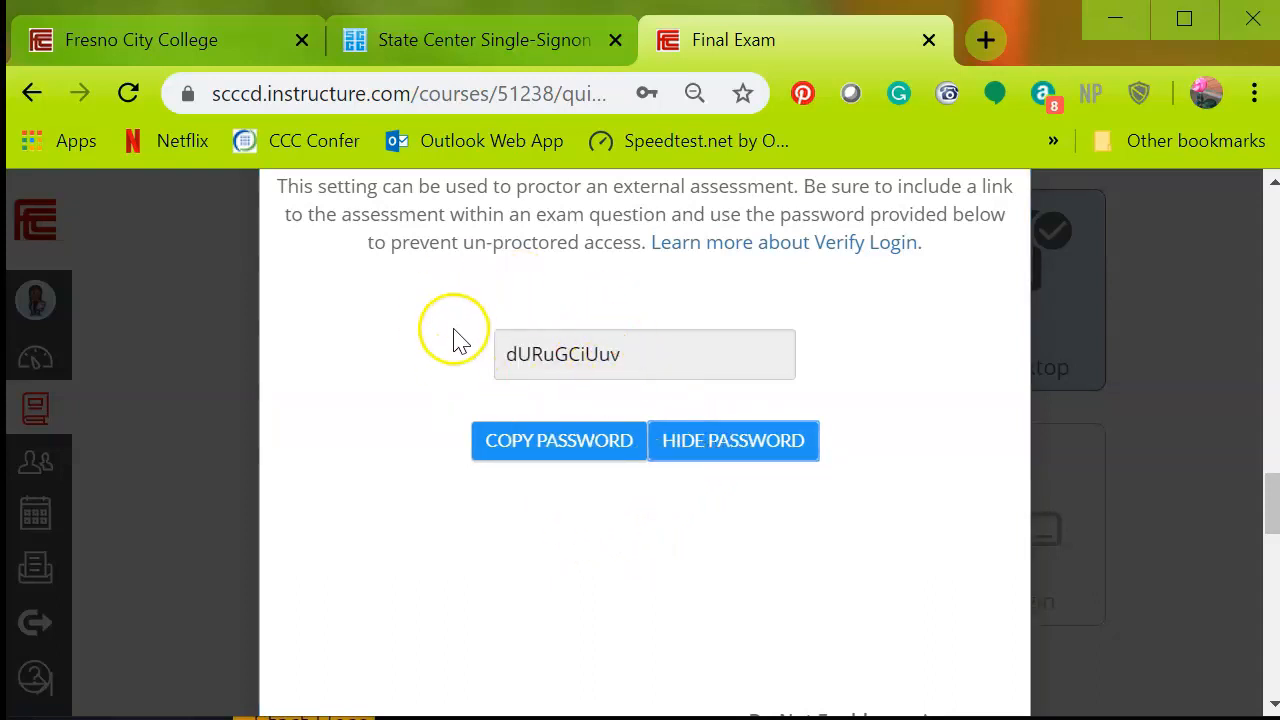
{"action": "mouse_move", "coordinate": [615, 415]}
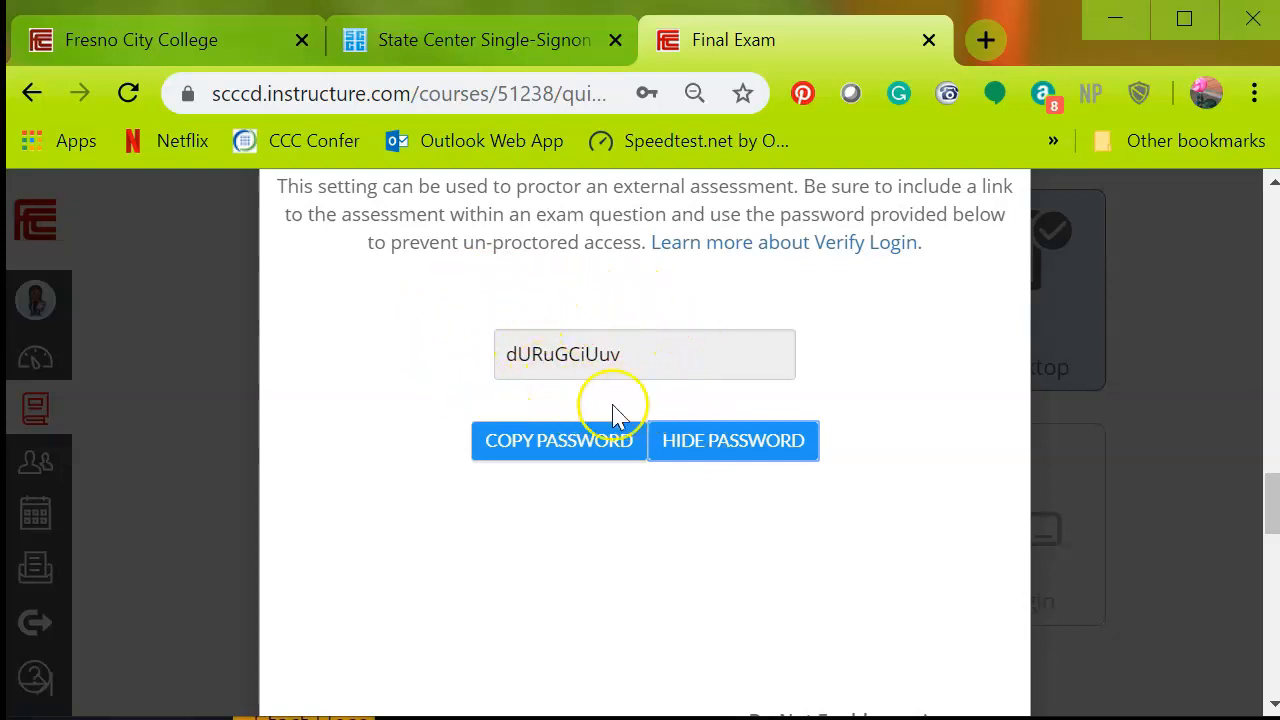
{"action": "left_click", "coordinate": [558, 440]}
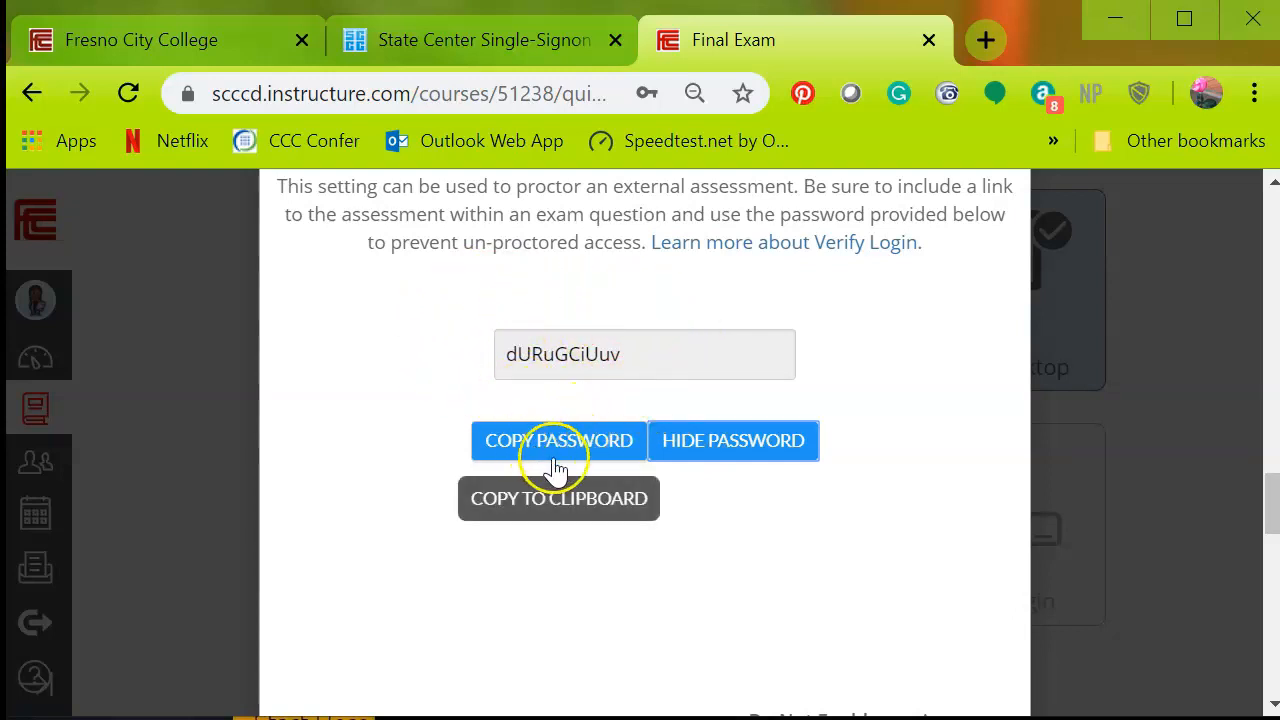
{"action": "left_click", "coordinate": [558, 440]}
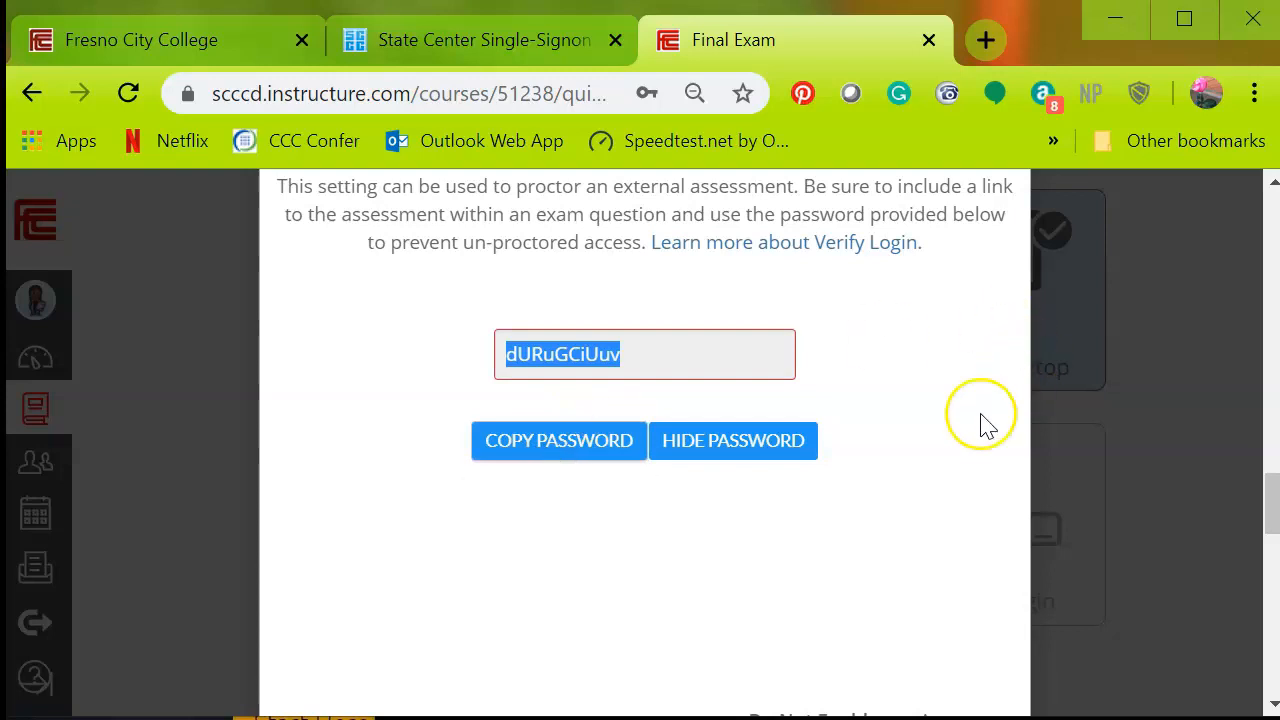
{"action": "mouse_move", "coordinate": [1270, 500]}
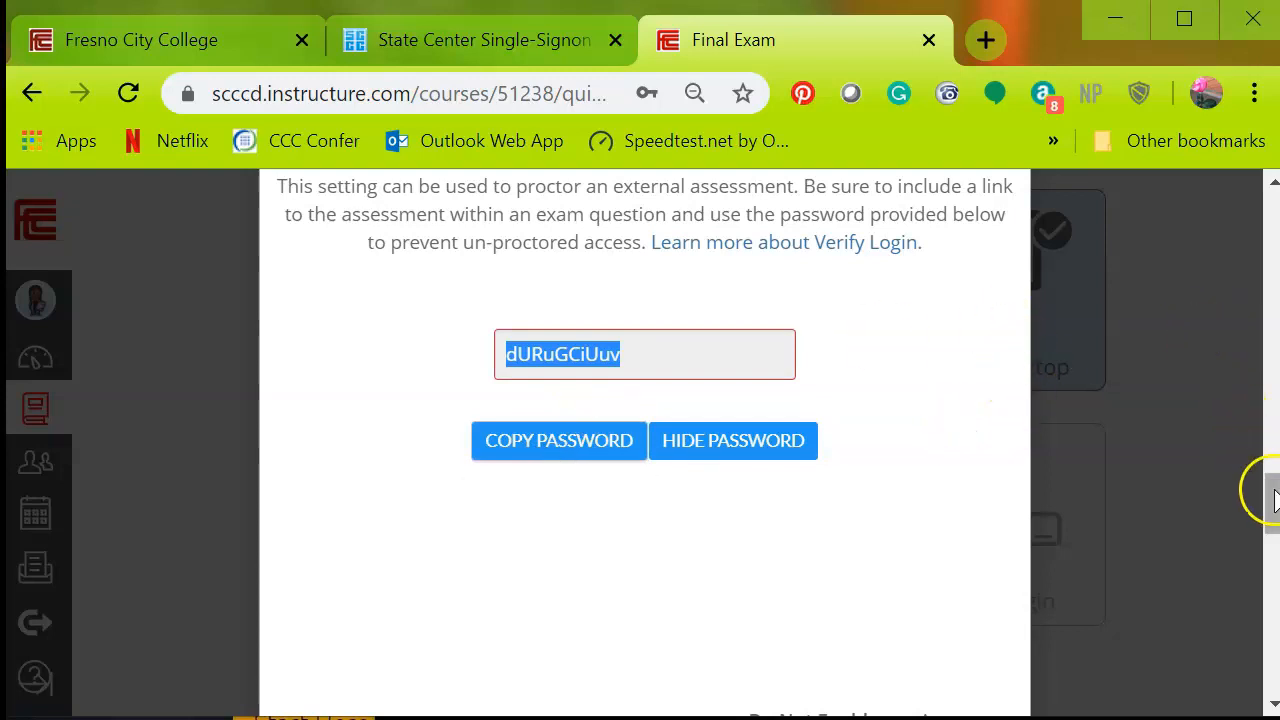
{"action": "mouse_move", "coordinate": [875, 430]}
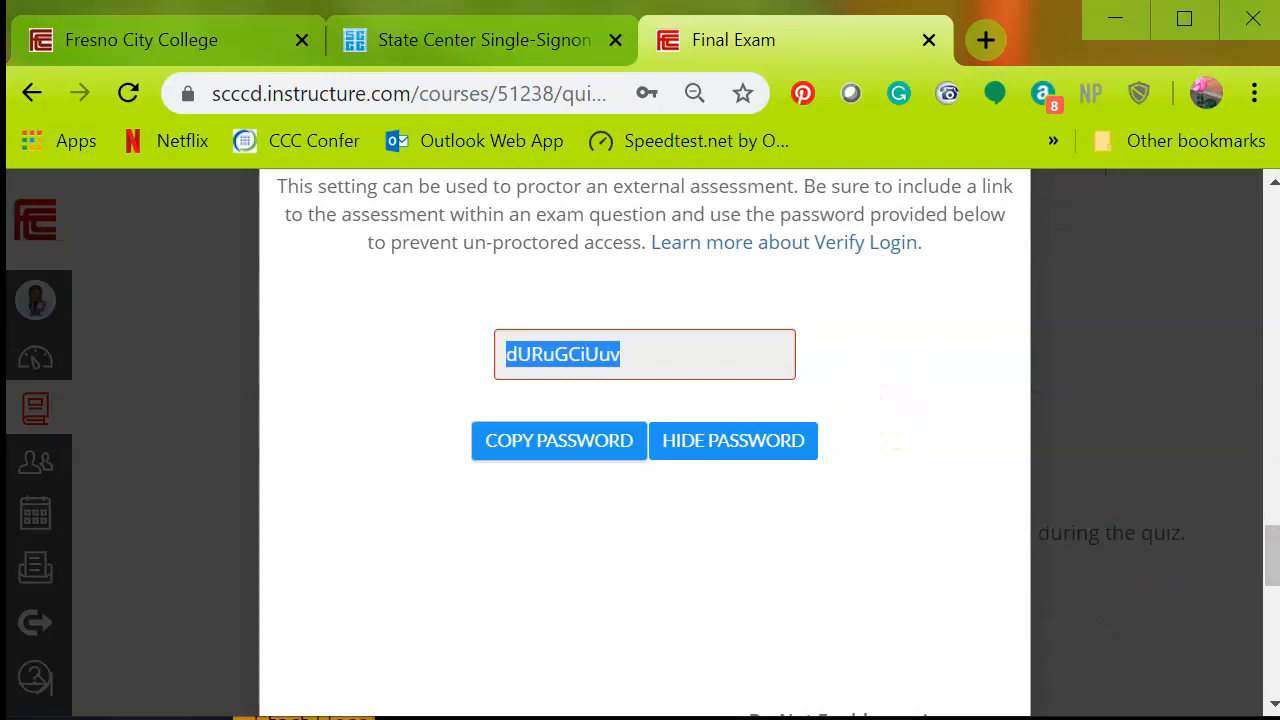
{"action": "scroll", "scroll_direction": "down", "scroll_amount": 3}
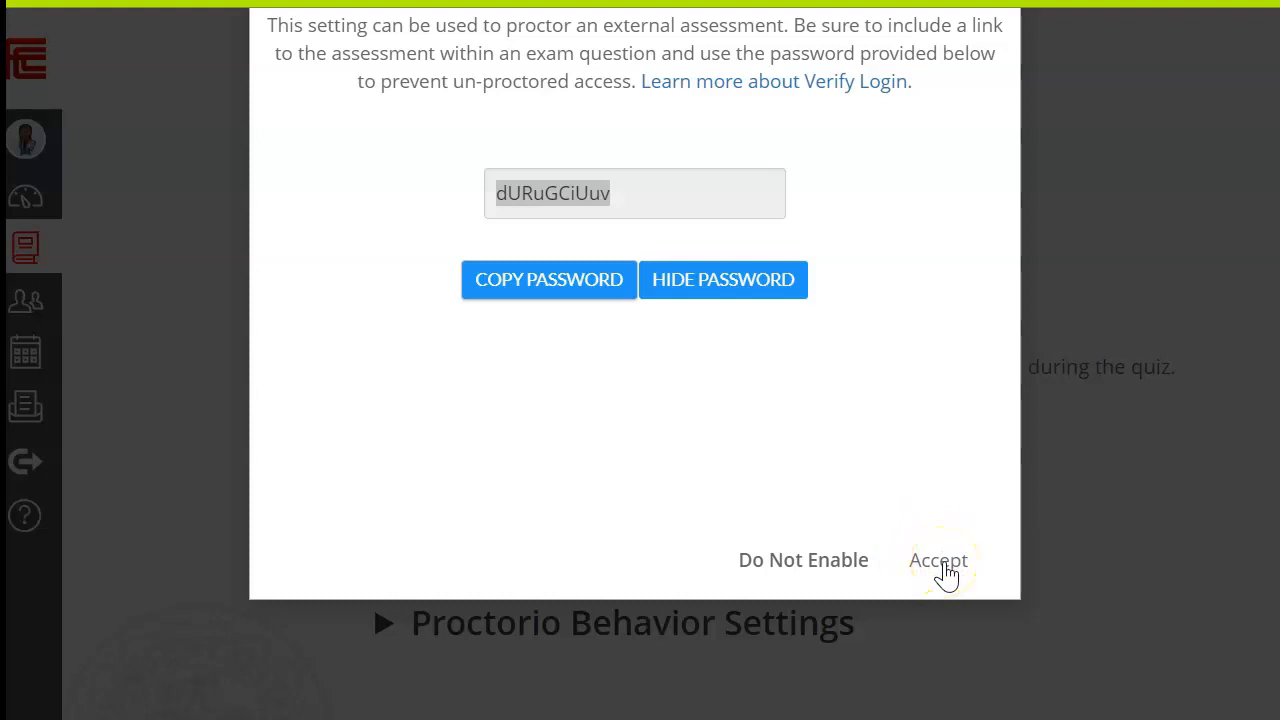
{"action": "left_click", "coordinate": [938, 559]}
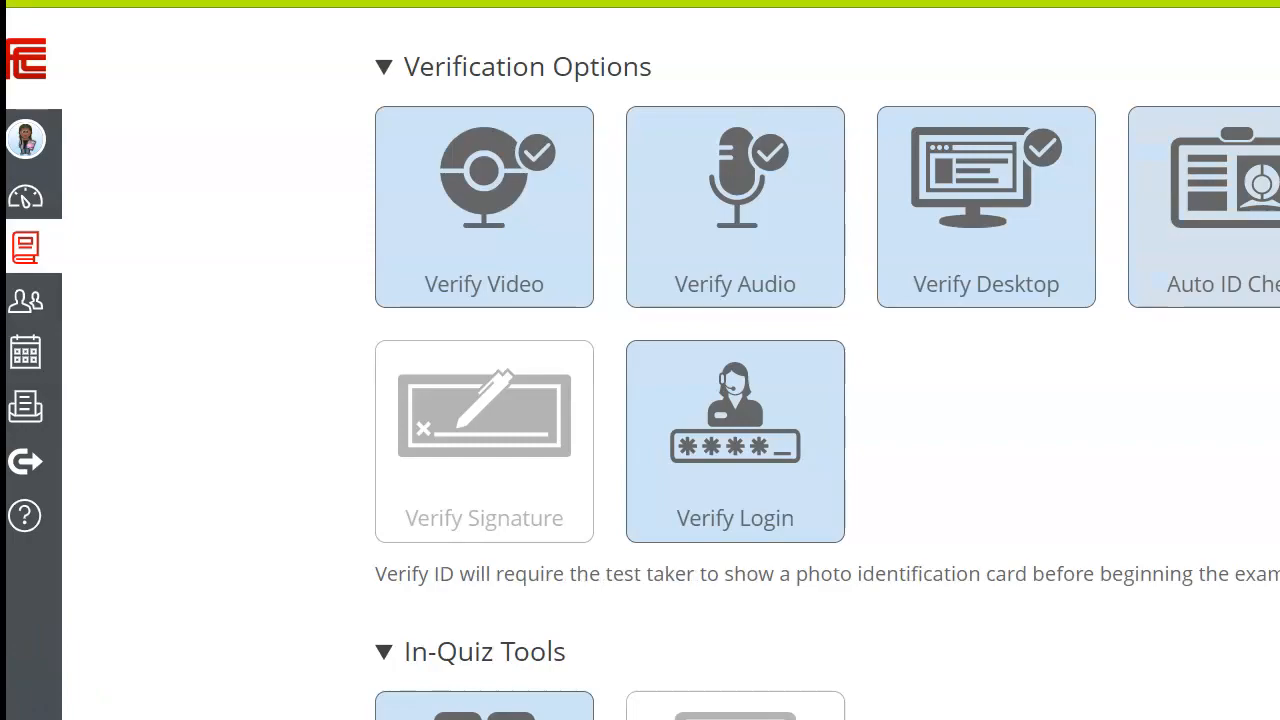
{"action": "scroll", "scroll_direction": "up", "scroll_amount": 3}
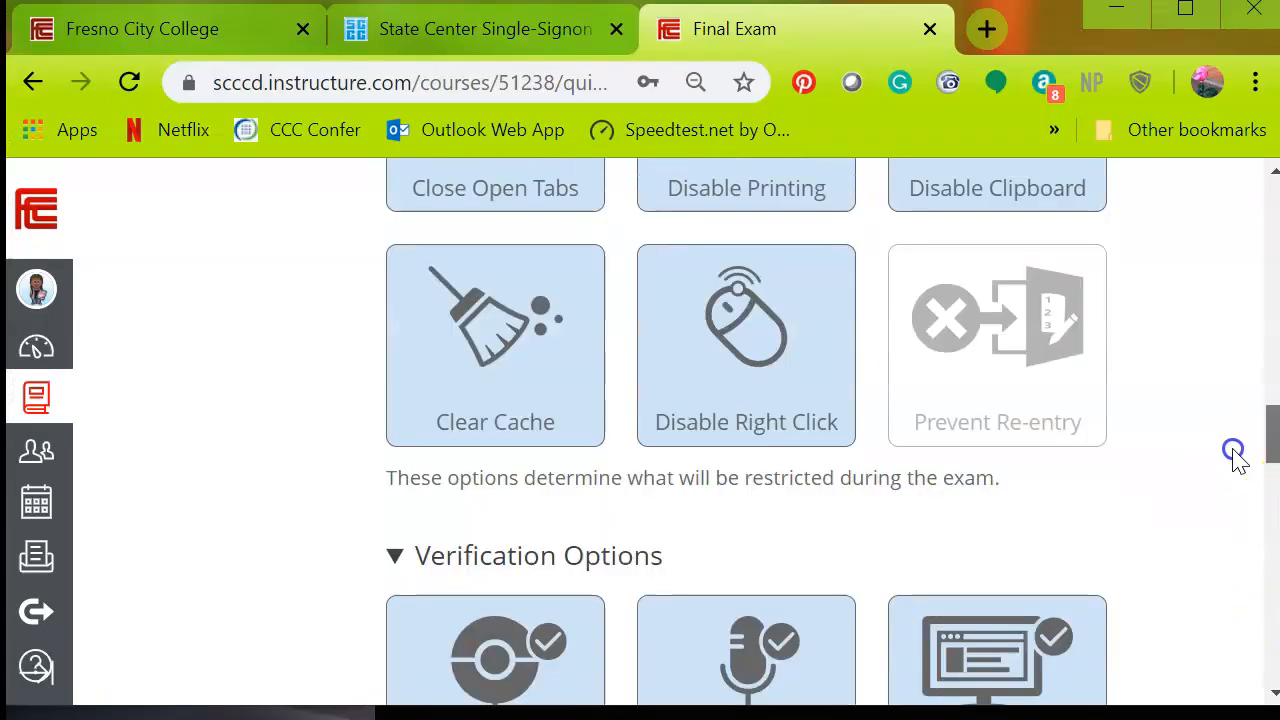
{"action": "scroll", "scroll_direction": "up", "scroll_amount": 3}
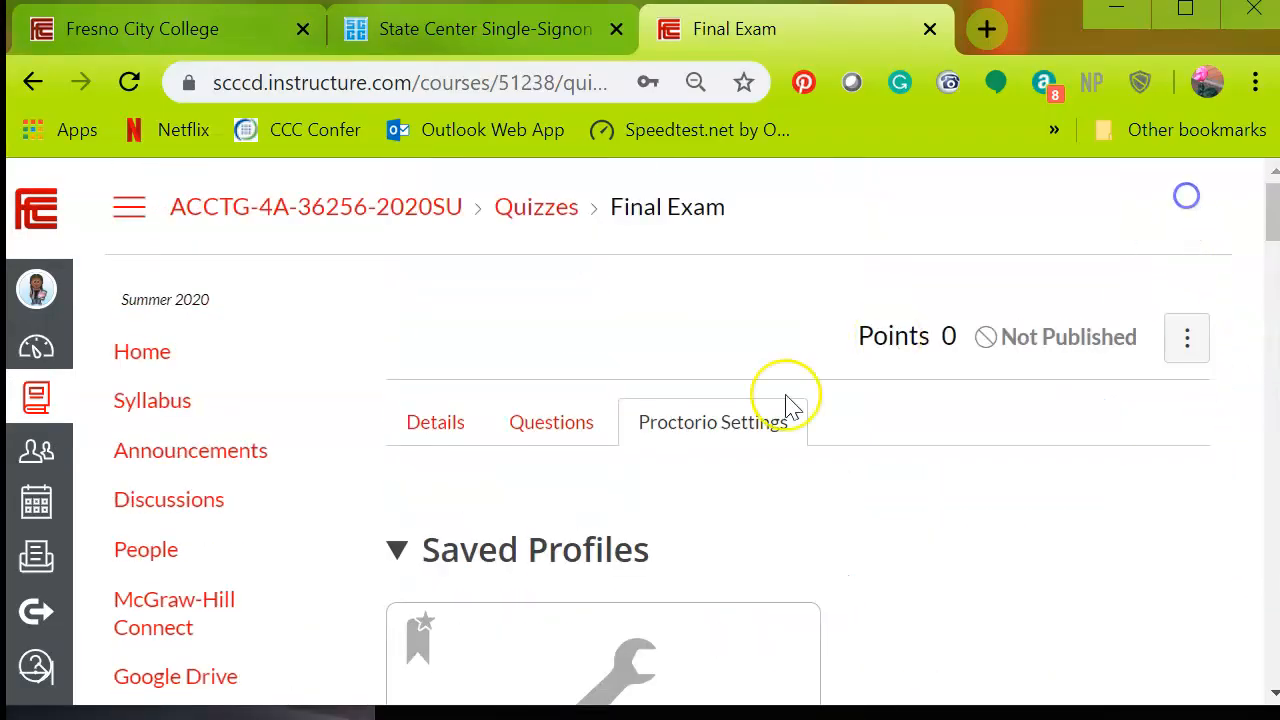
{"action": "mouse_move", "coordinate": [551, 422]}
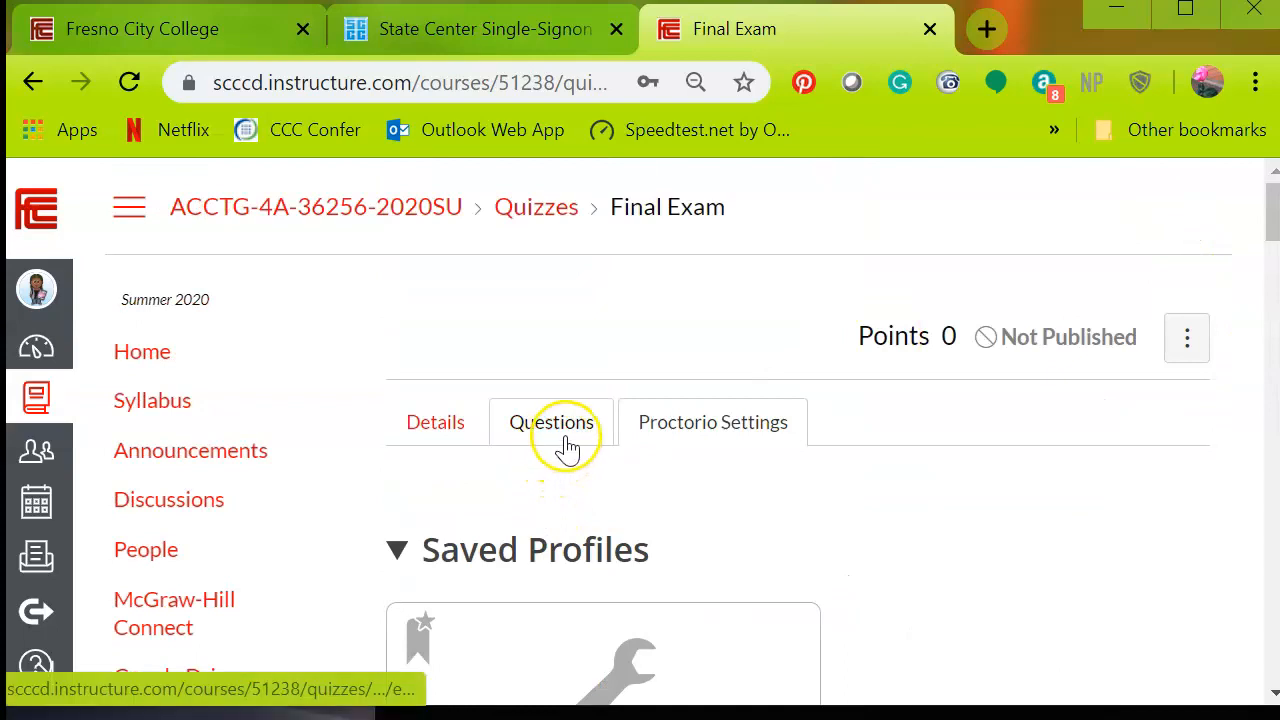
Step: Add a new essay question to the Final Exam's questions
{"action": "left_click", "coordinate": [551, 421]}
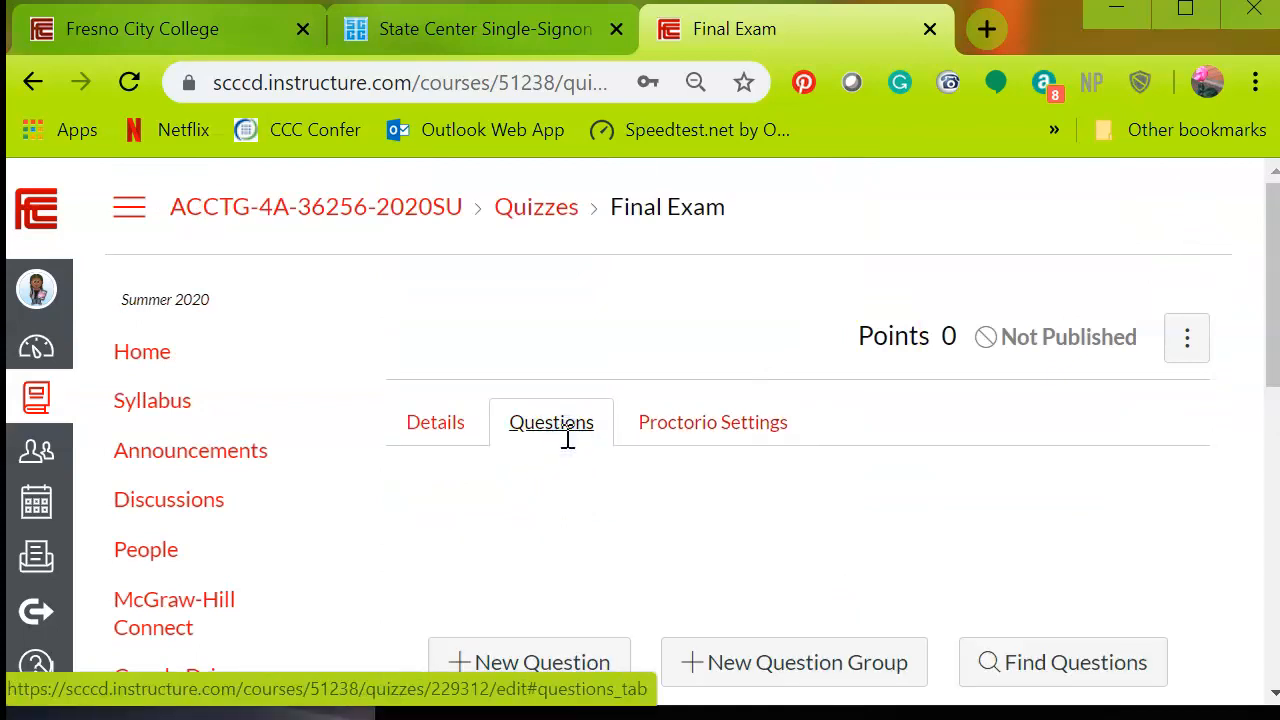
{"action": "scroll", "scroll_direction": "down", "scroll_amount": 3}
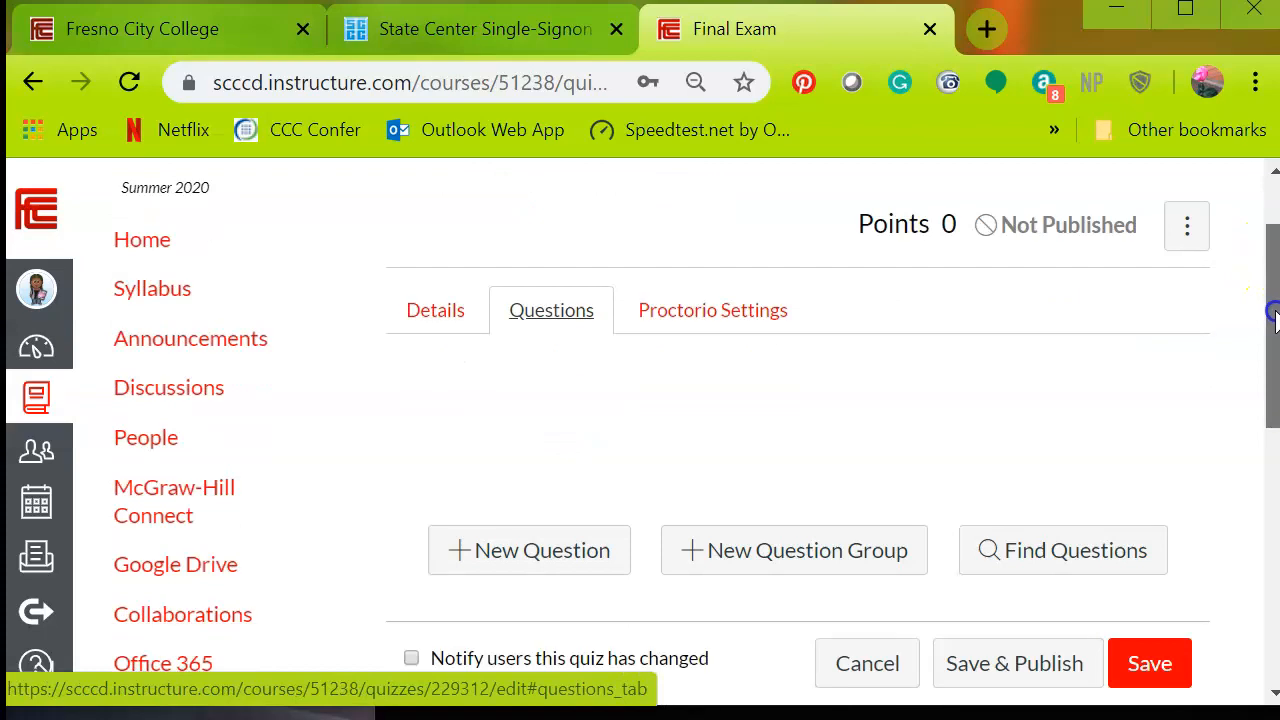
{"action": "scroll", "scroll_direction": "down", "scroll_amount": 3}
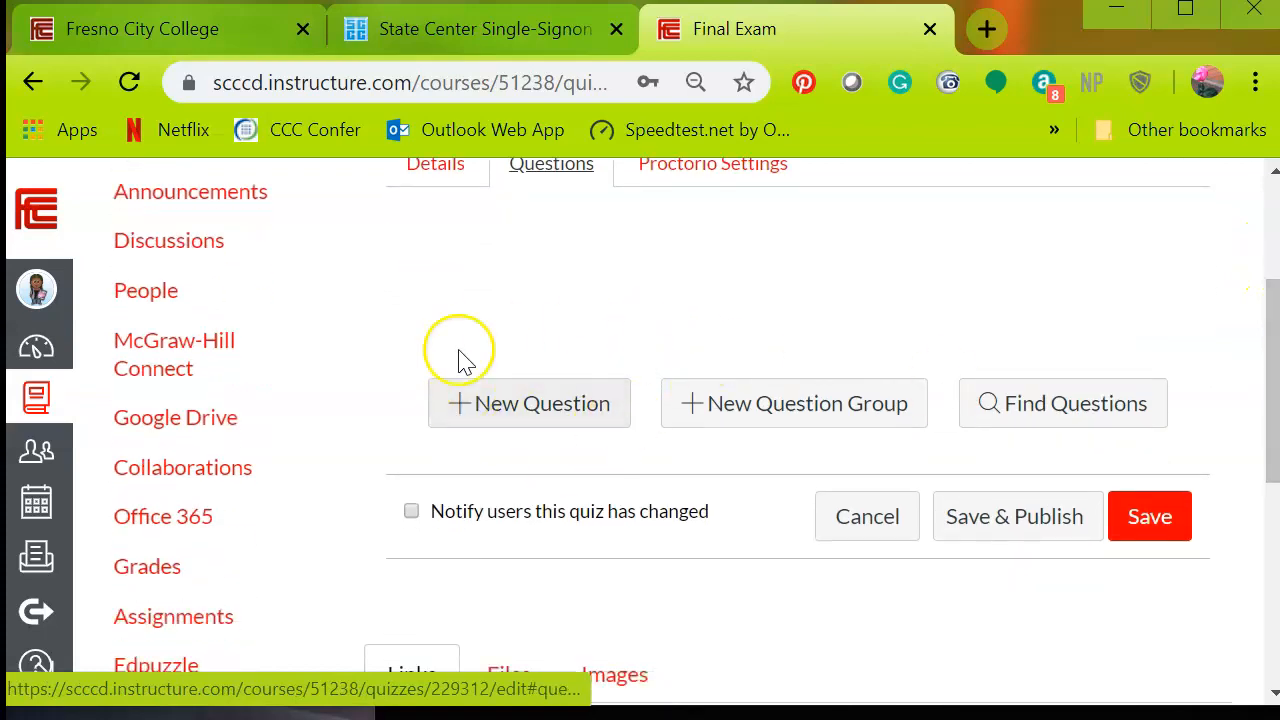
{"action": "left_click", "coordinate": [528, 403]}
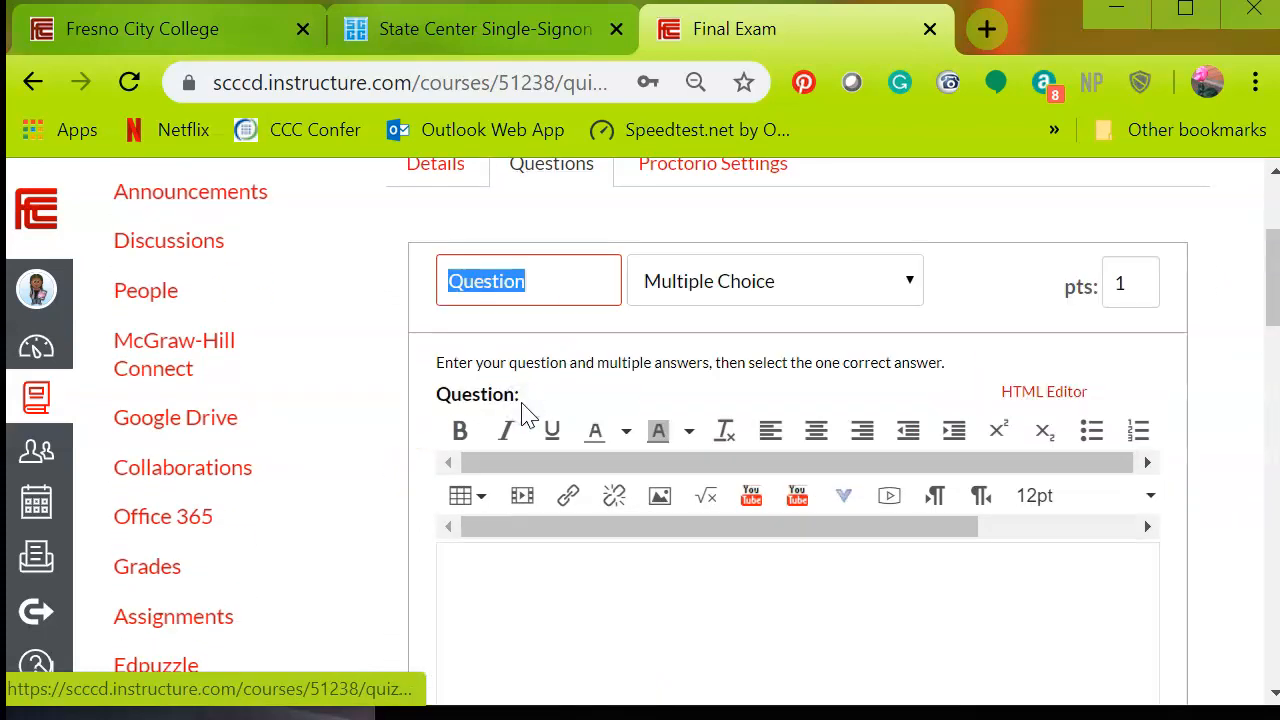
{"action": "left_click", "coordinate": [521, 583]}
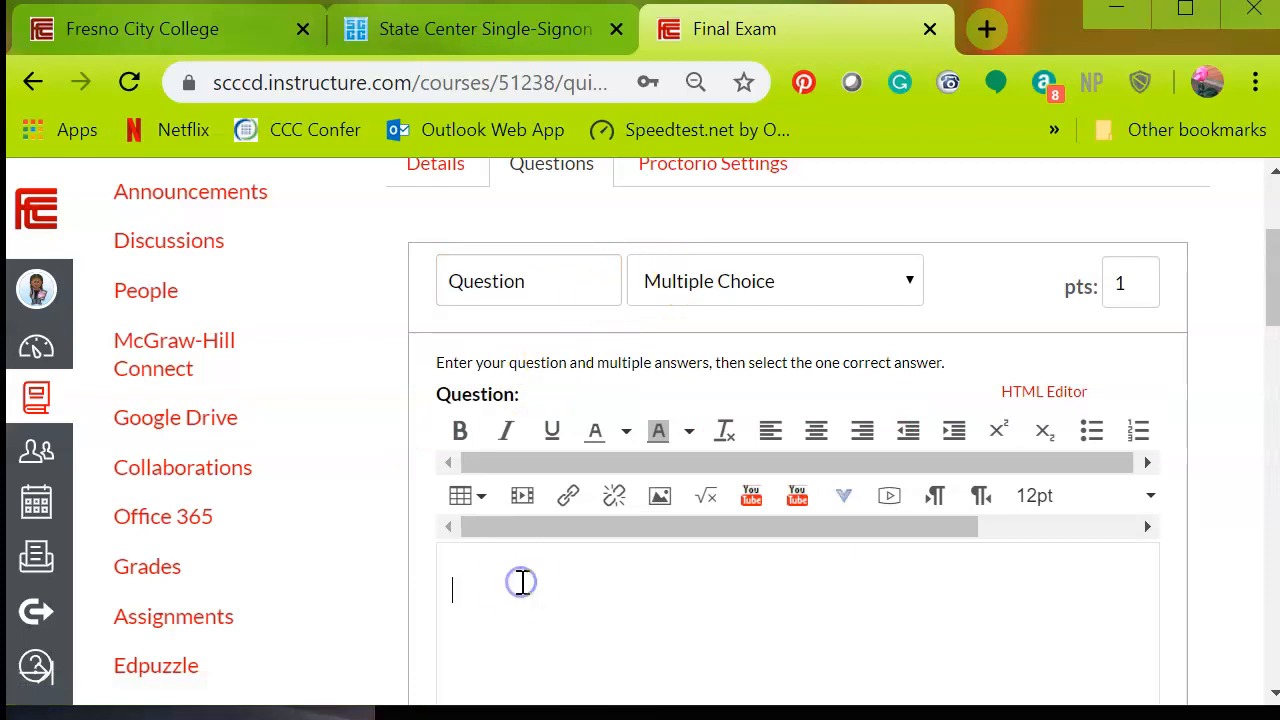
{"action": "mouse_move", "coordinate": [1013, 186]}
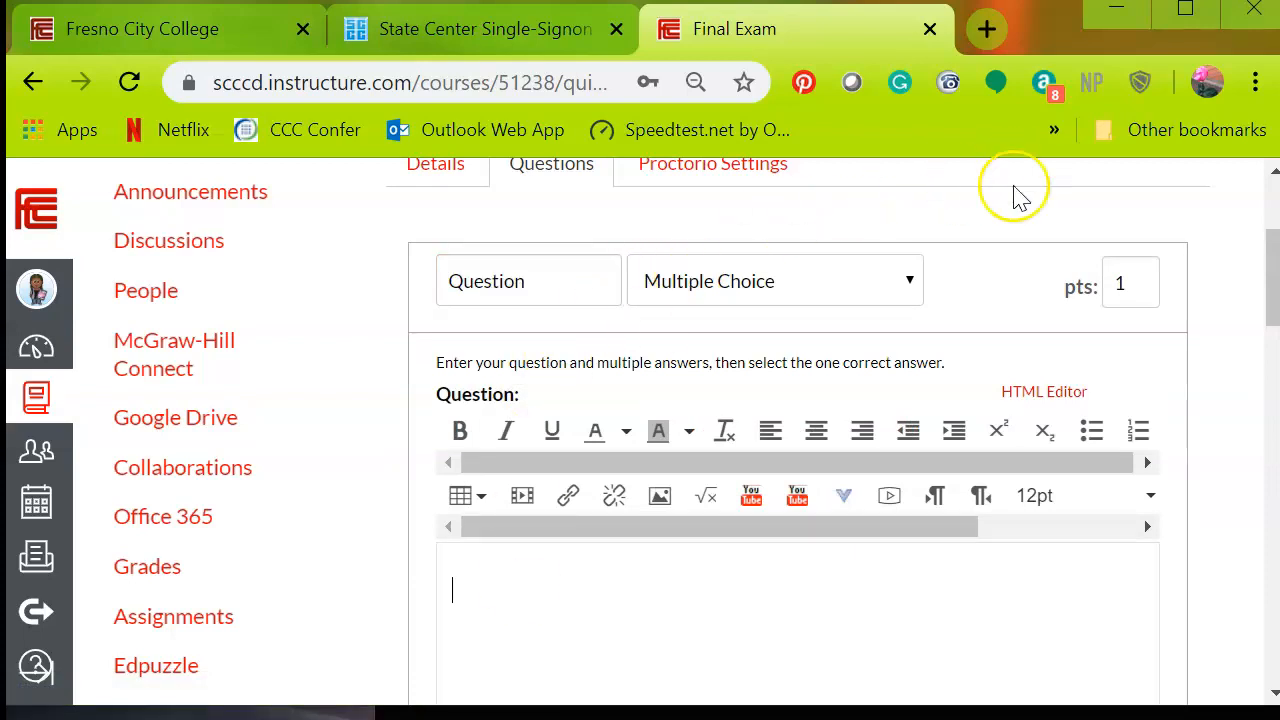
{"action": "left_click", "coordinate": [775, 281]}
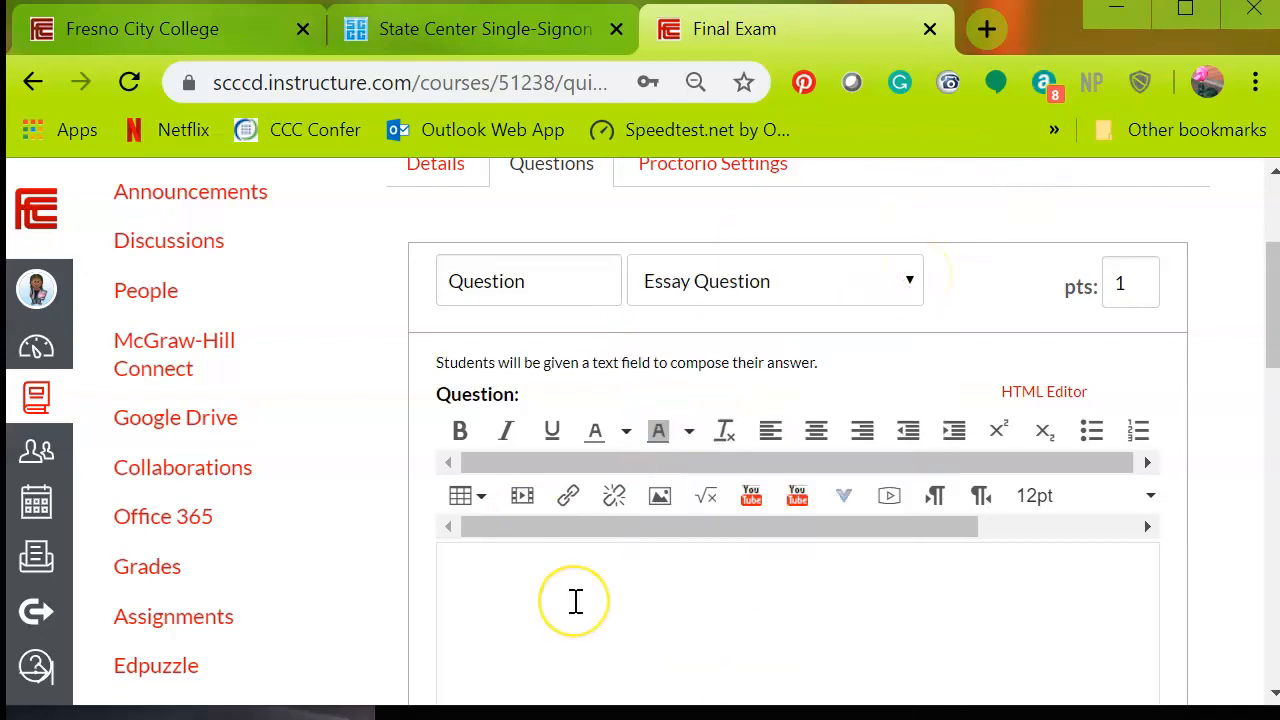
{"action": "type", "text": "Passwo"}
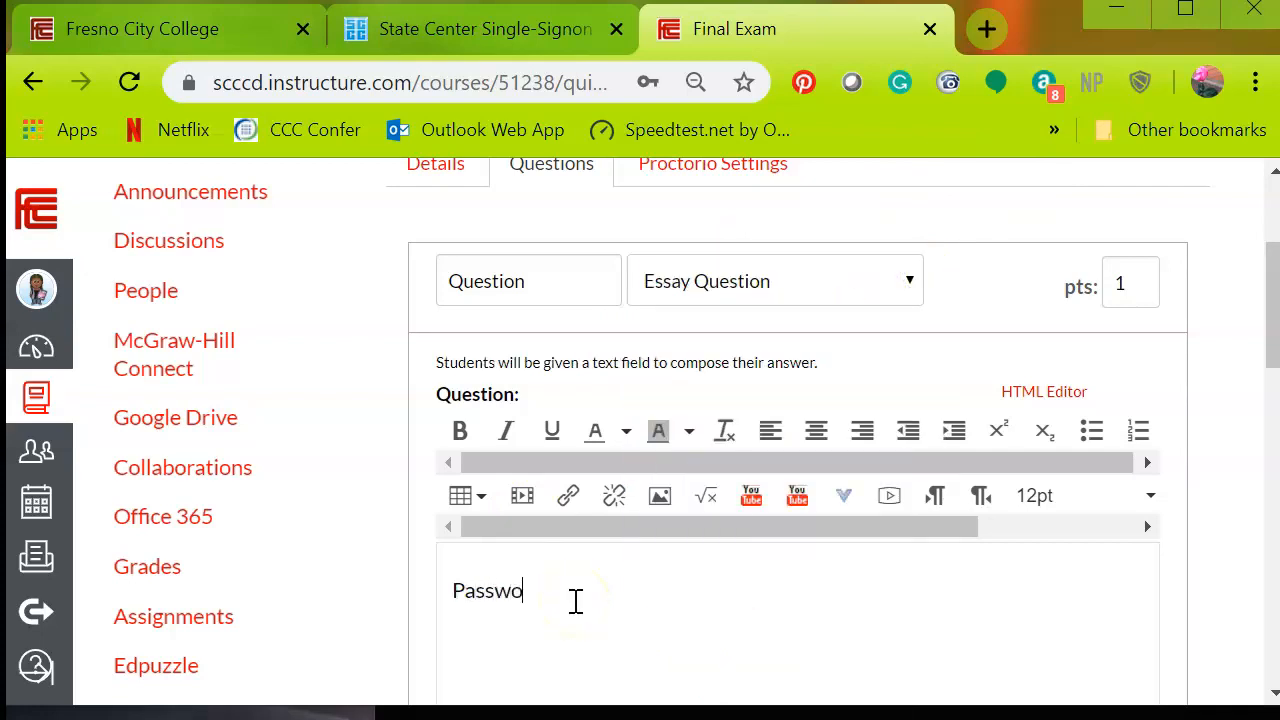
{"action": "type", "text": "rd -"}
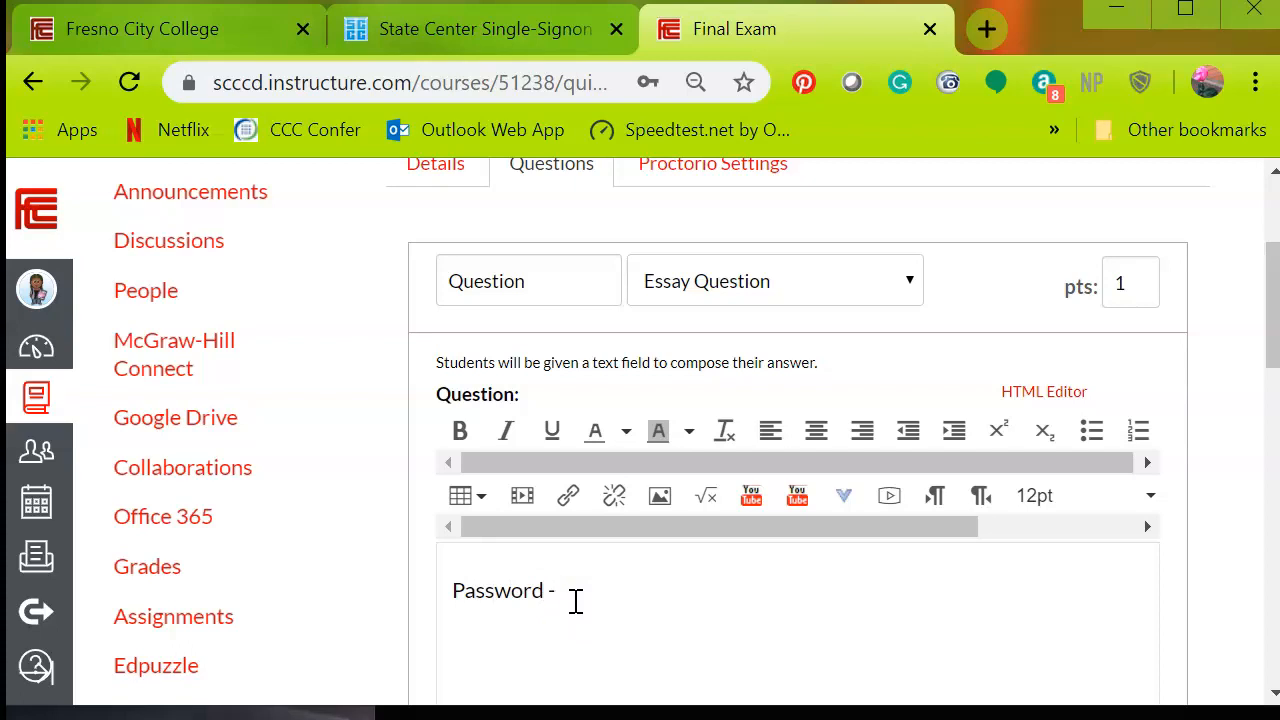
{"action": "key", "text": "ctrl+v"}
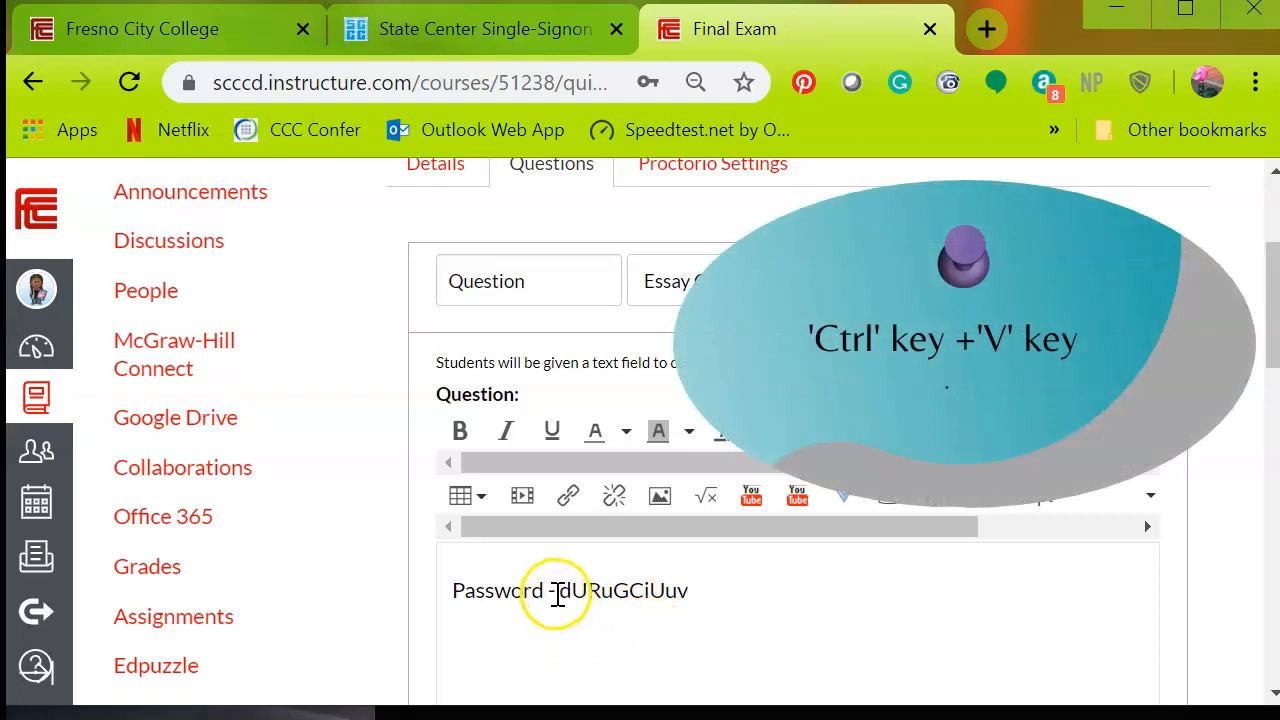
{"action": "key", "text": "ctrl+v"}
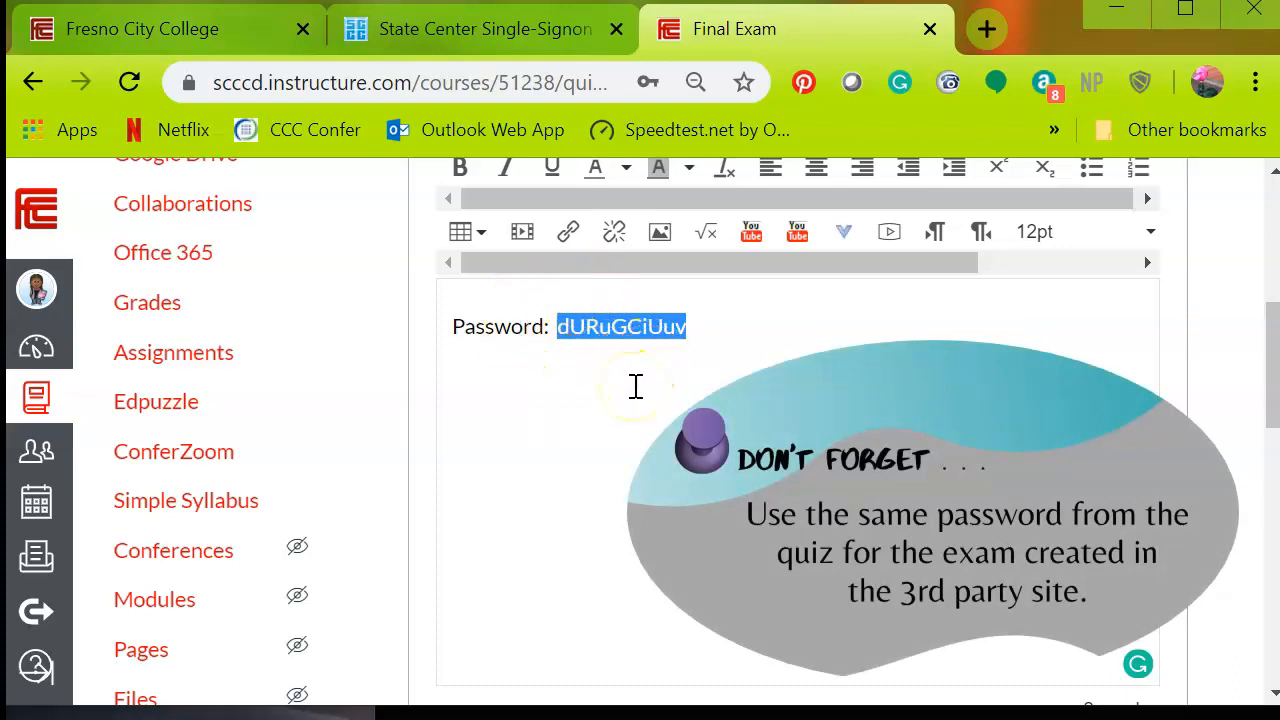
{"action": "mouse_move", "coordinate": [645, 353]}
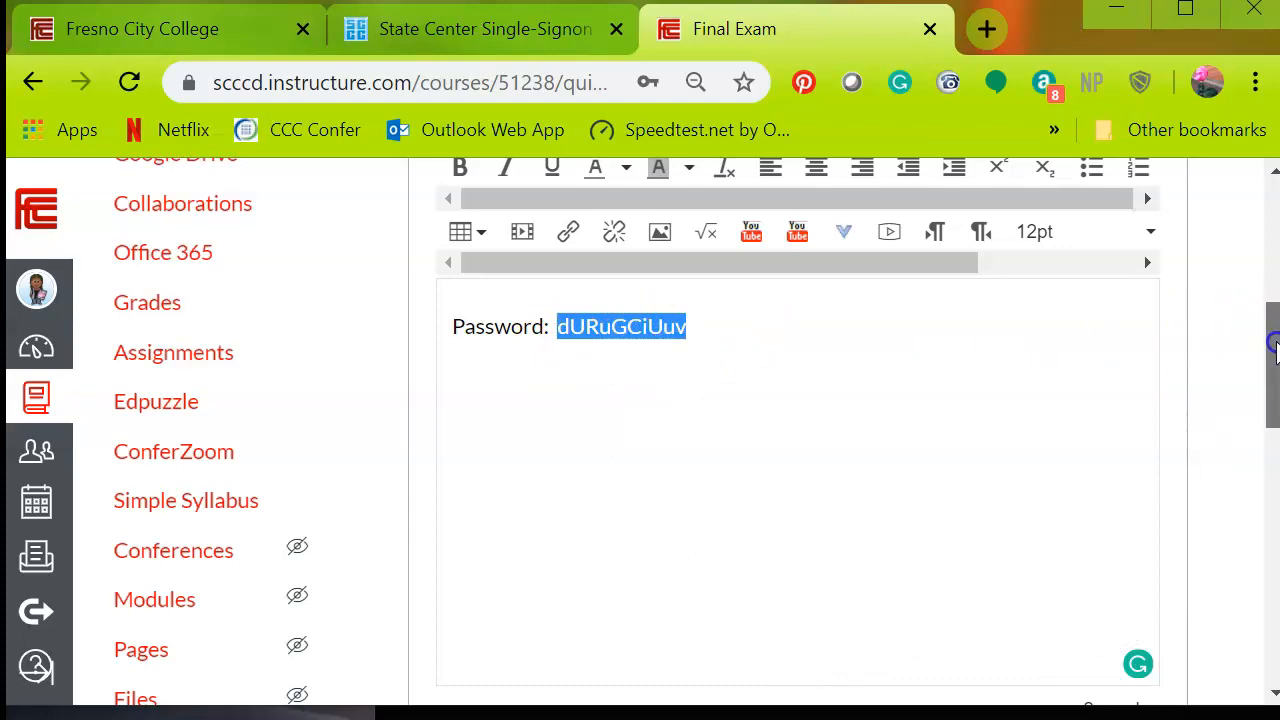
Step: Type 'Final Exam 2019' on a new line below the password and select it
{"action": "left_click", "coordinate": [820, 320]}
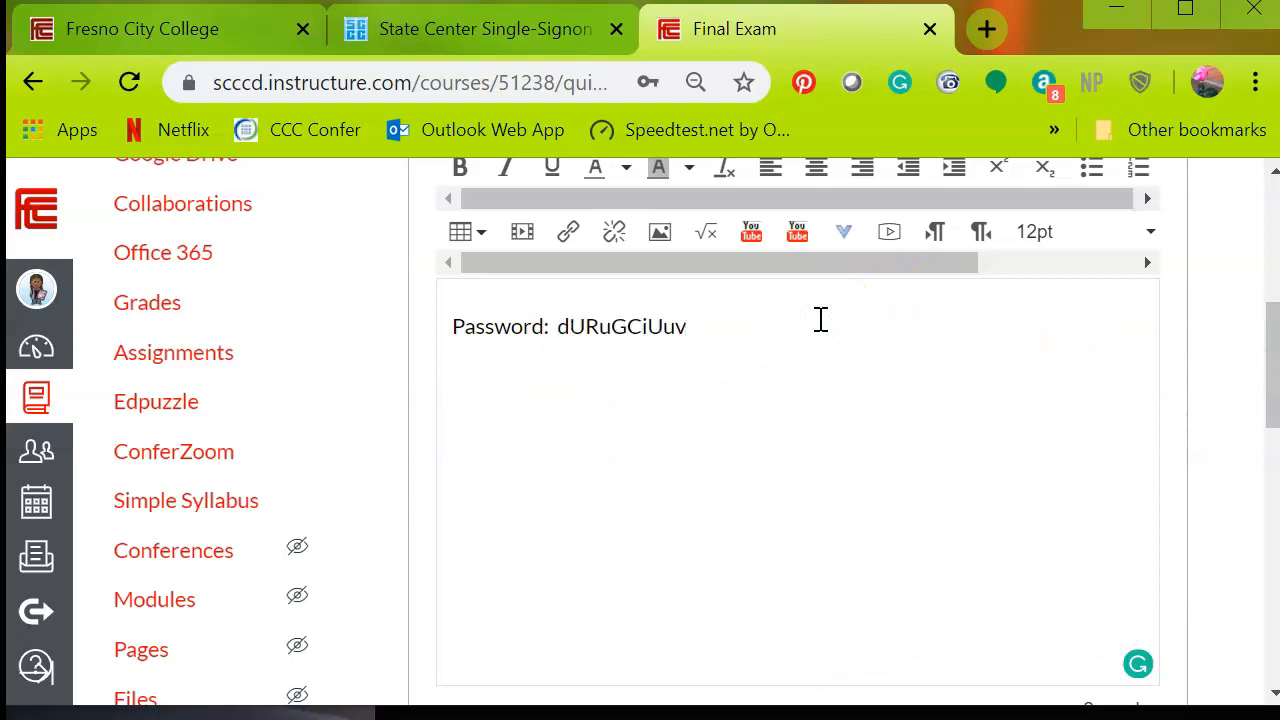
{"action": "type", "text": "Fi"}
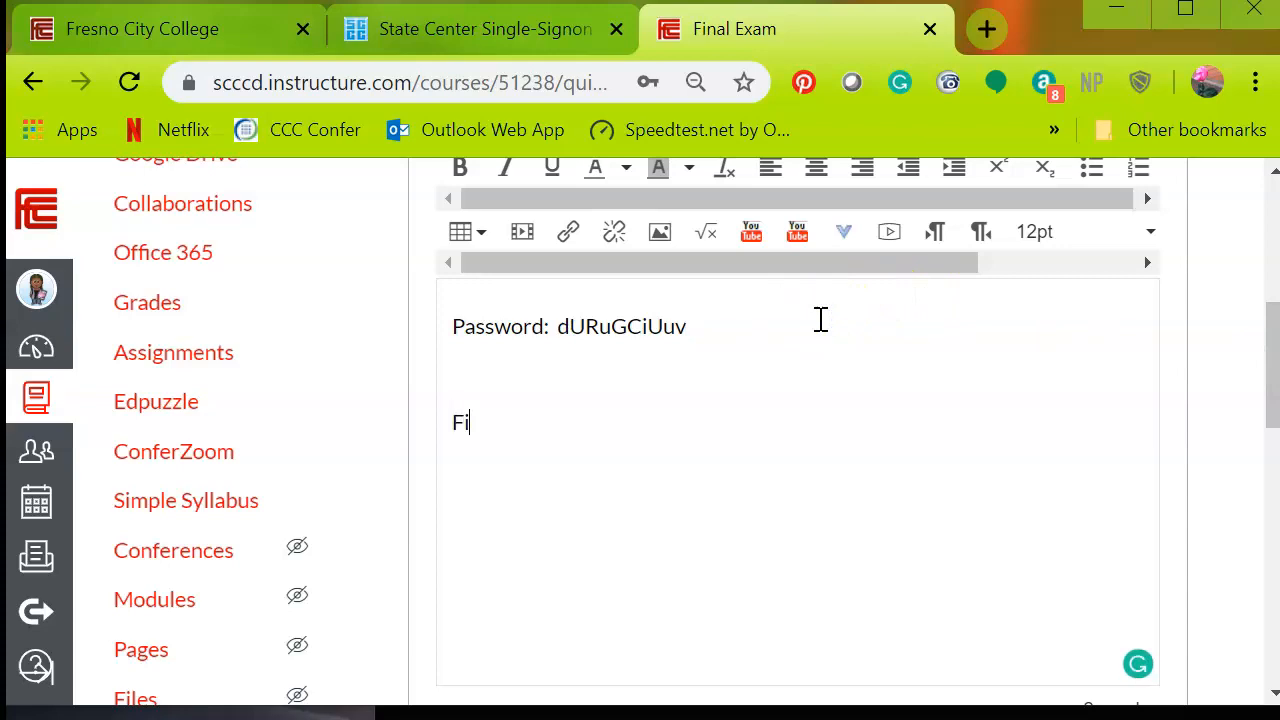
{"action": "type", "text": "nal Ex"}
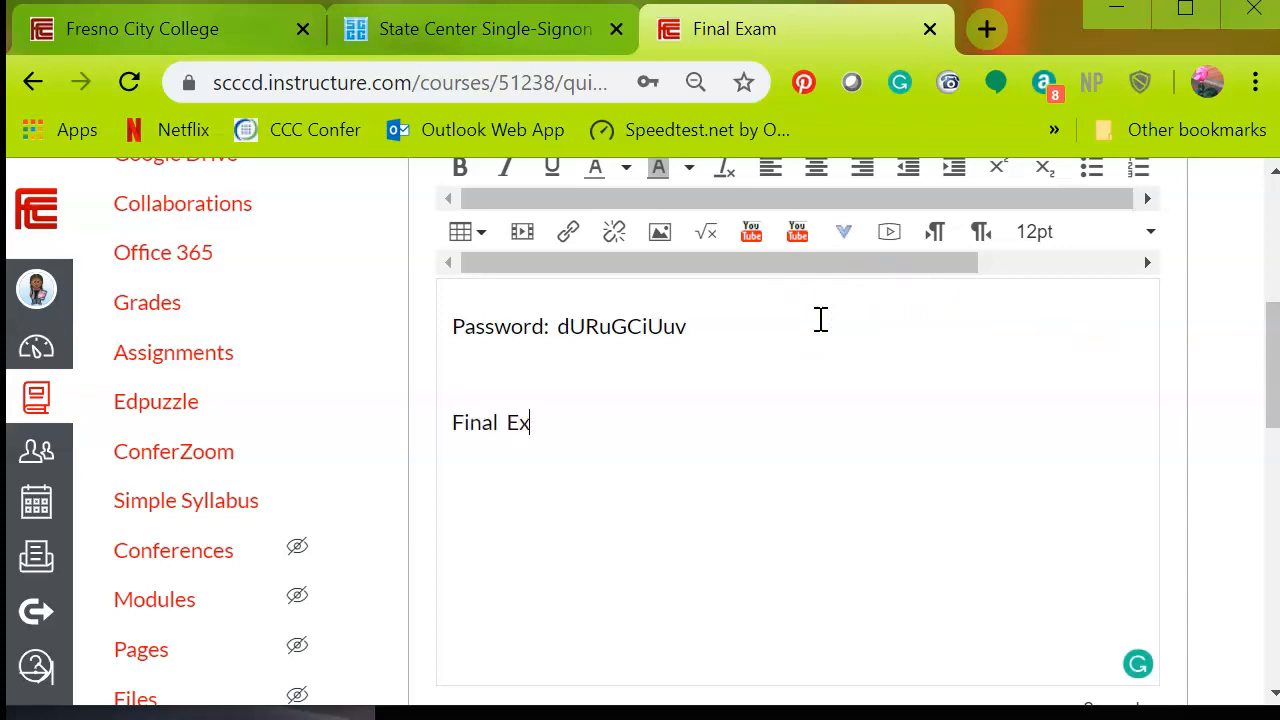
{"action": "type", "text": "am 20"}
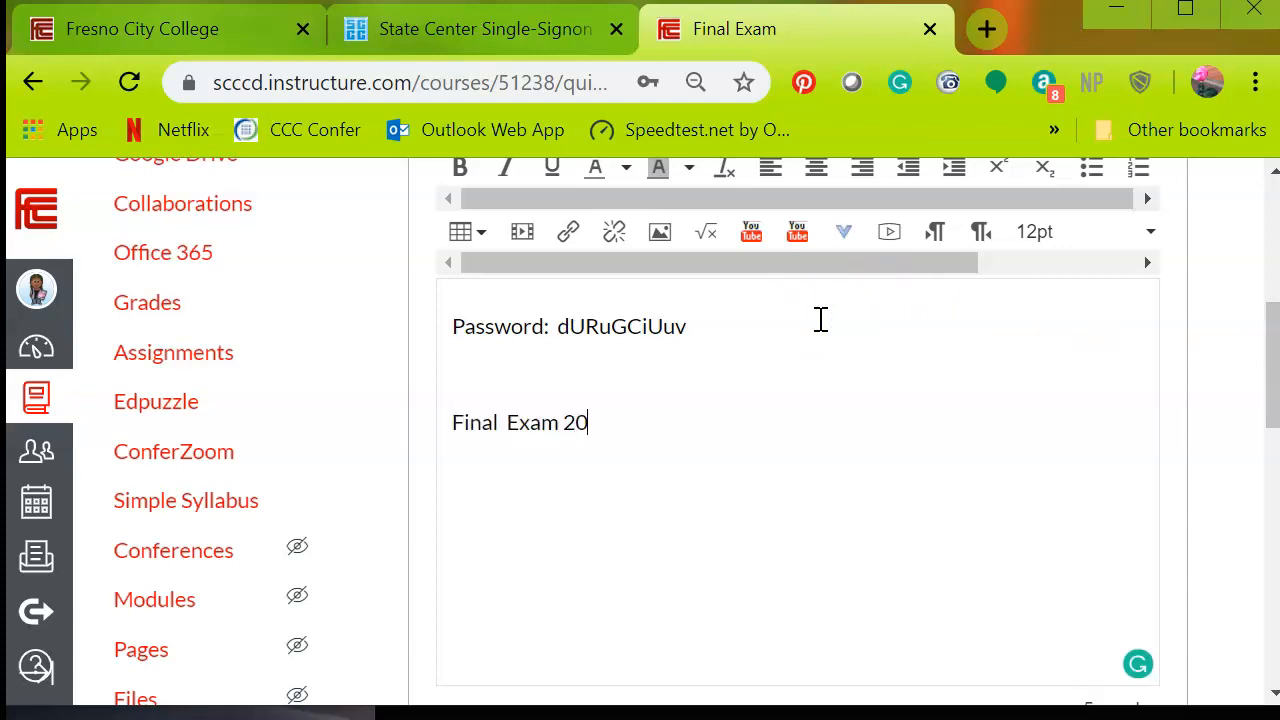
{"action": "type", "text": "19"}
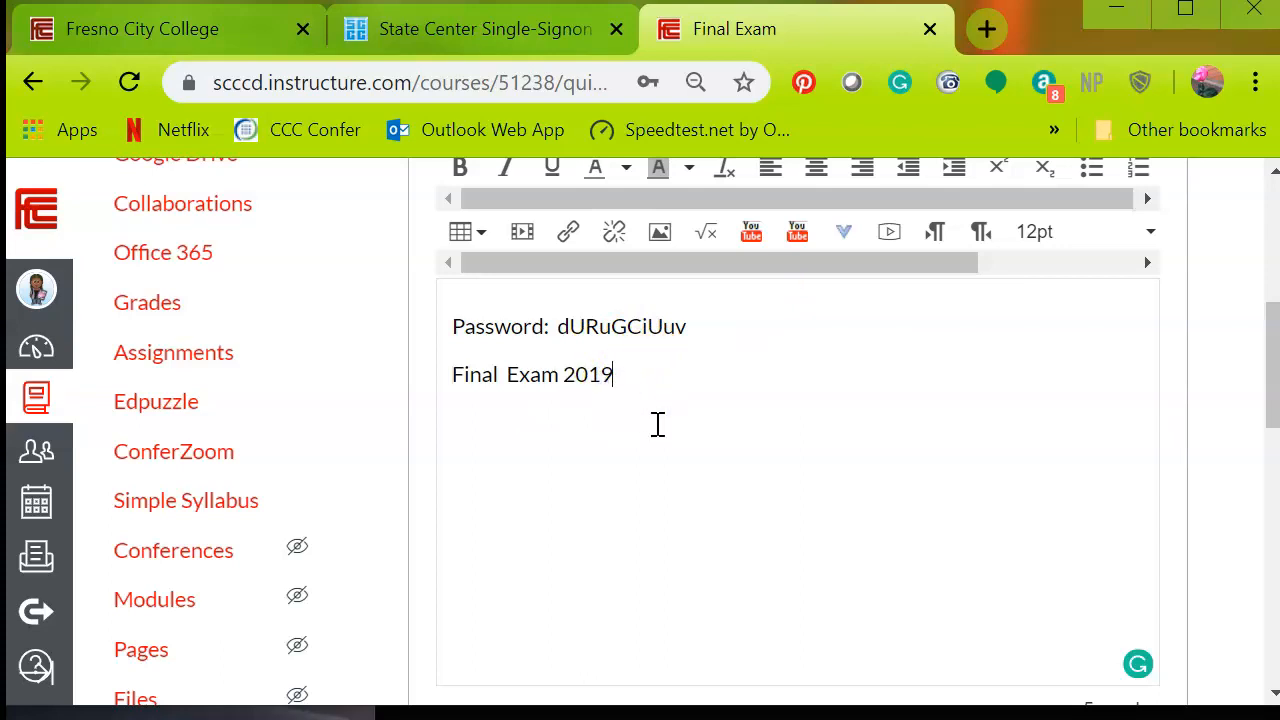
{"action": "mouse_move", "coordinate": [1240, 385]}
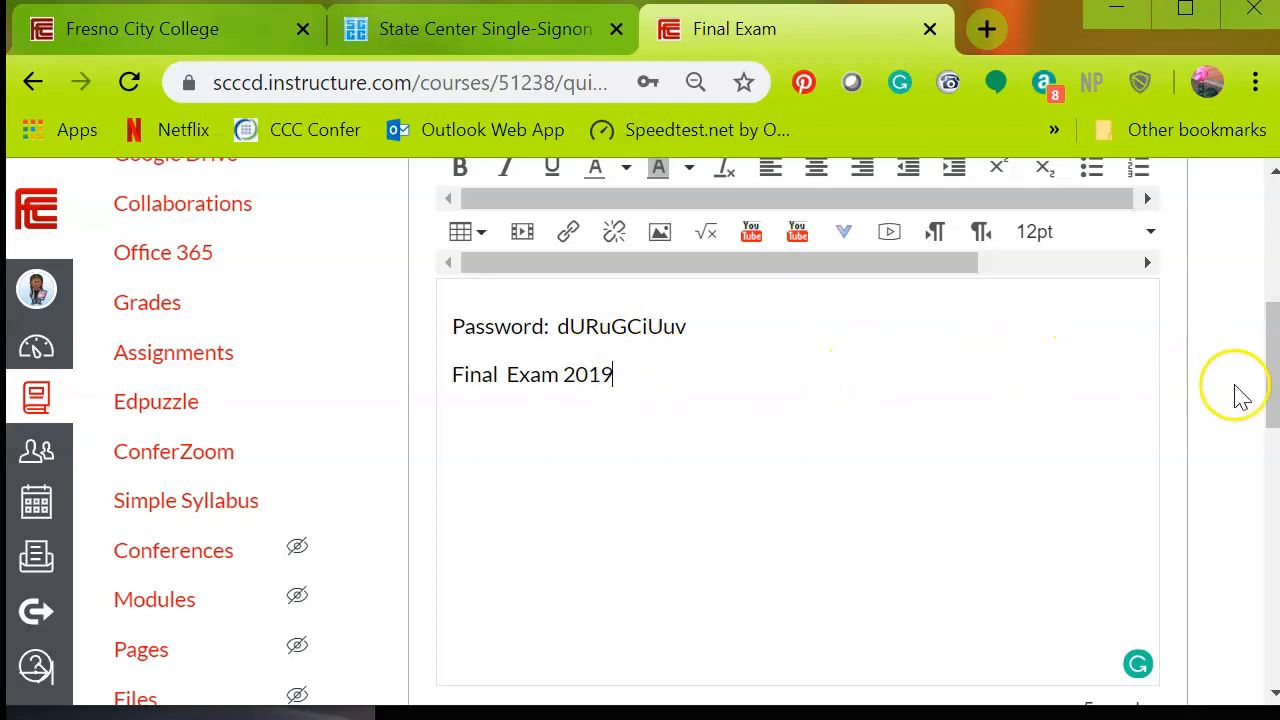
{"action": "mouse_move", "coordinate": [616, 456]}
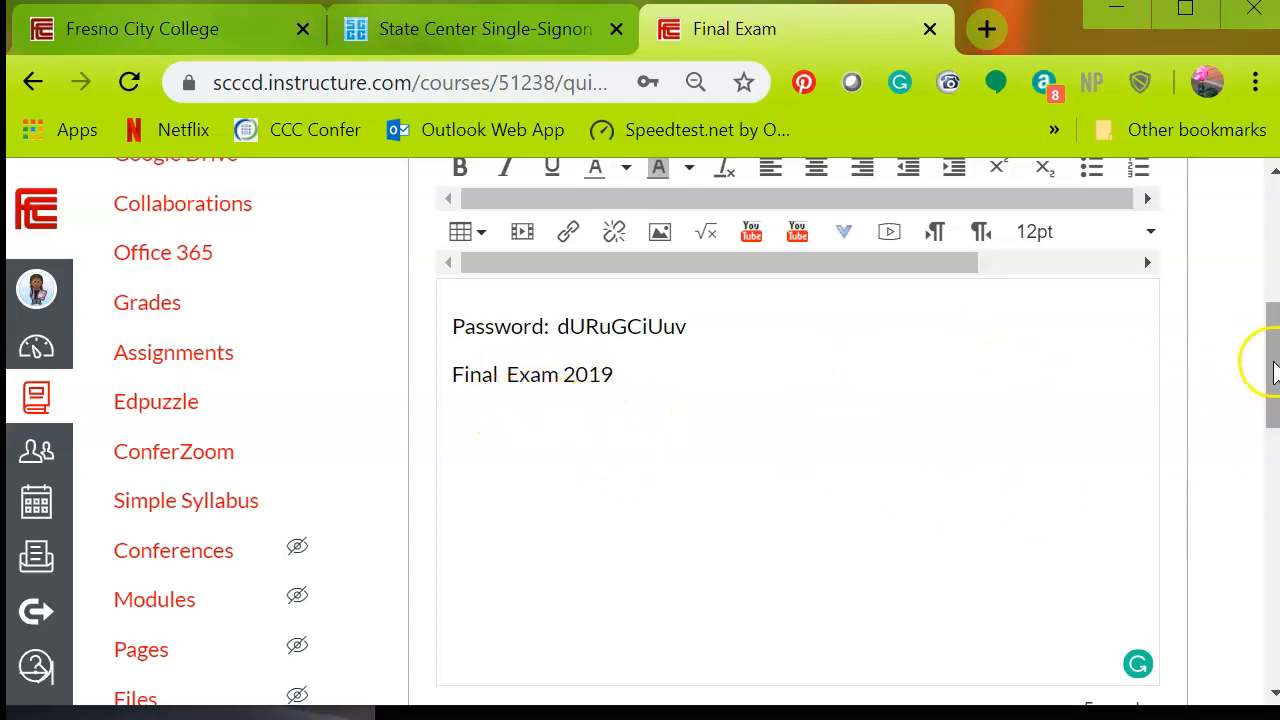
{"action": "scroll", "scroll_direction": "down", "scroll_amount": 3}
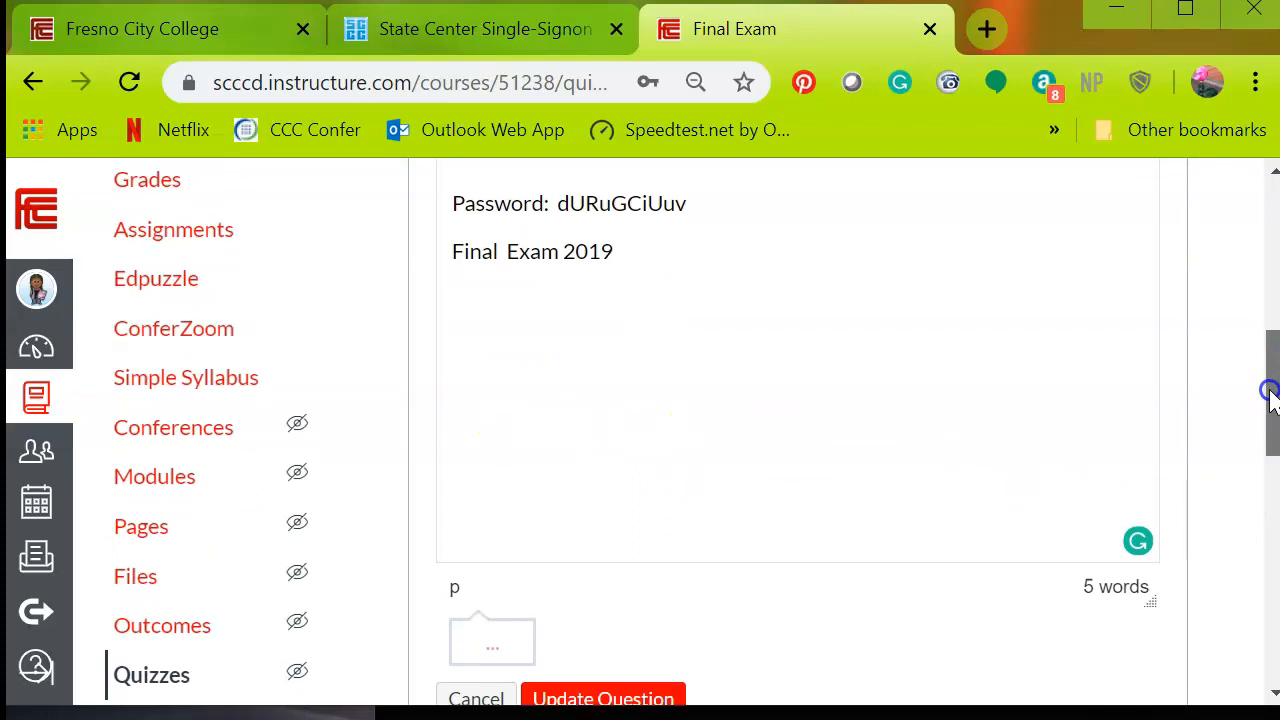
{"action": "scroll", "scroll_direction": "up", "scroll_amount": 3}
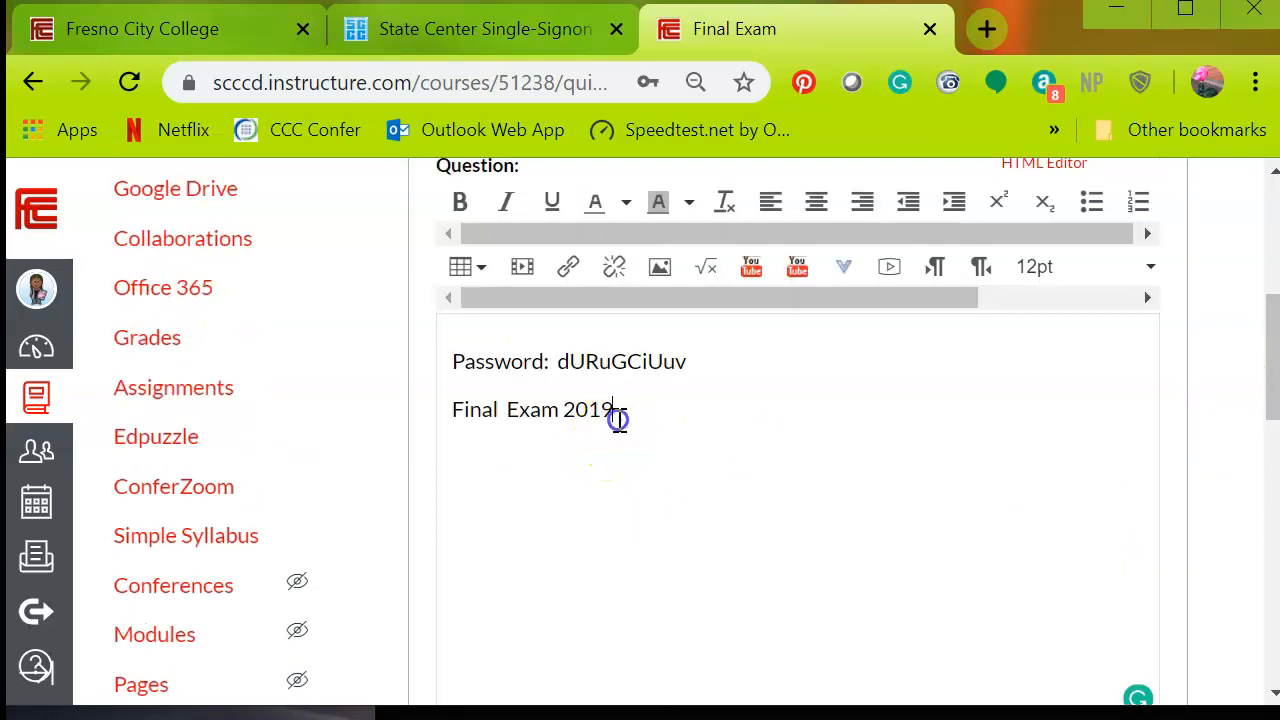
{"action": "left_click_drag", "start_coordinate": [618, 418], "coordinate": [500, 425]}
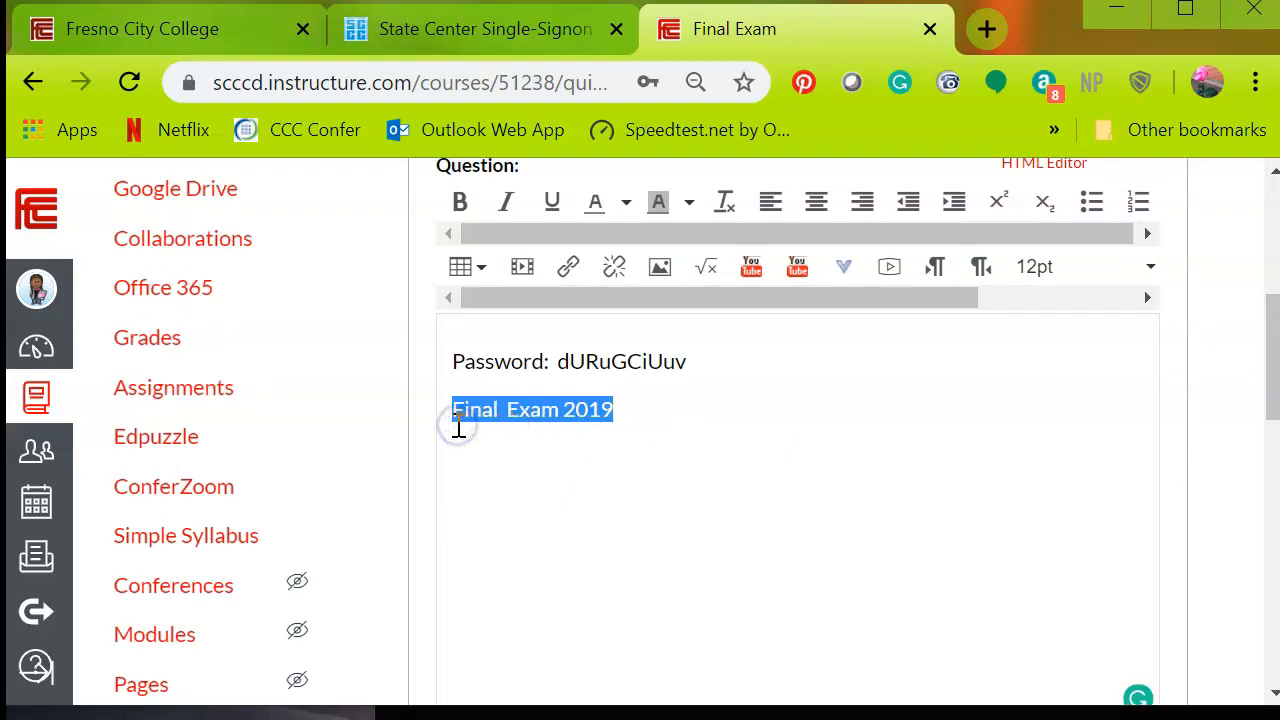
{"action": "mouse_move", "coordinate": [700, 310]}
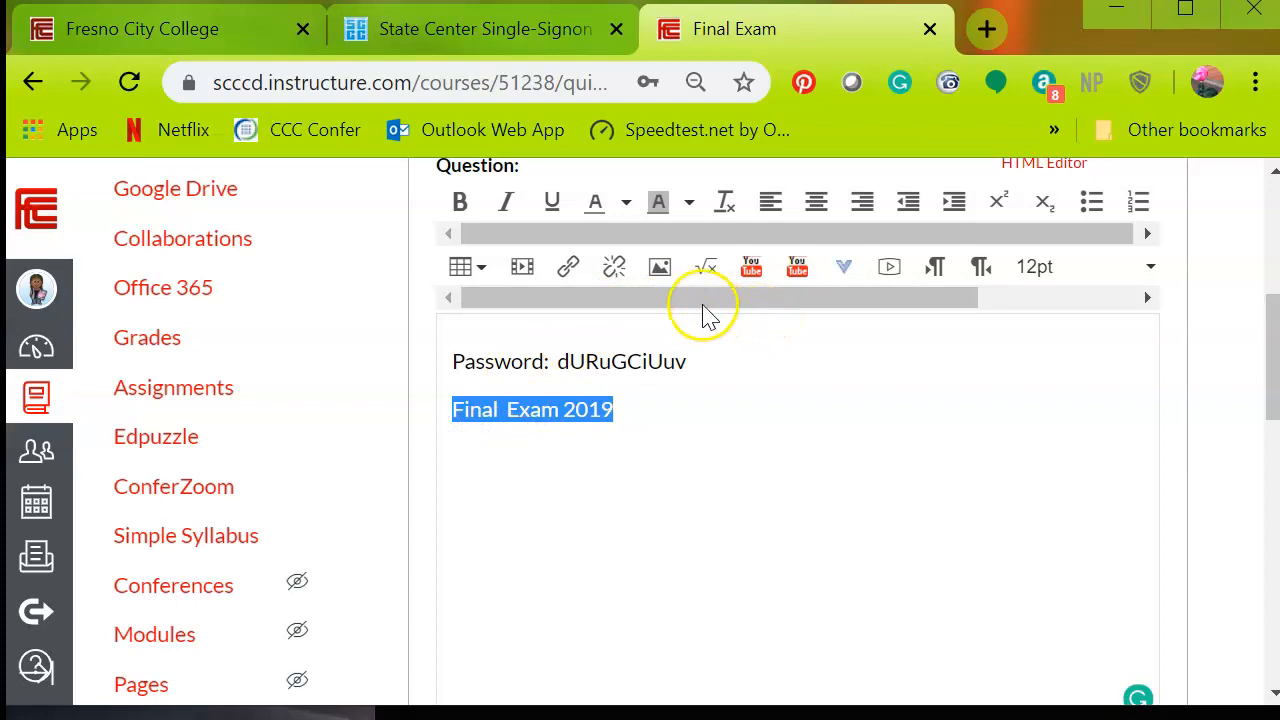
{"action": "mouse_move", "coordinate": [706, 266]}
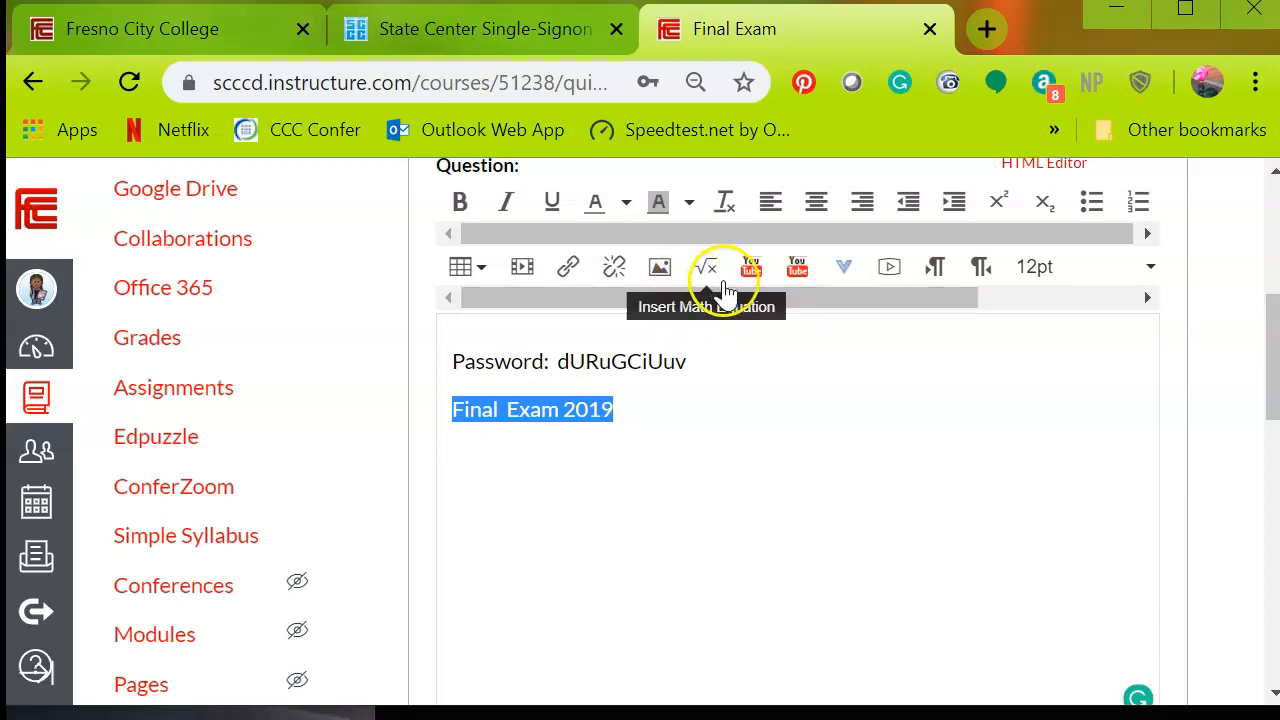
{"action": "mouse_move", "coordinate": [1270, 295]}
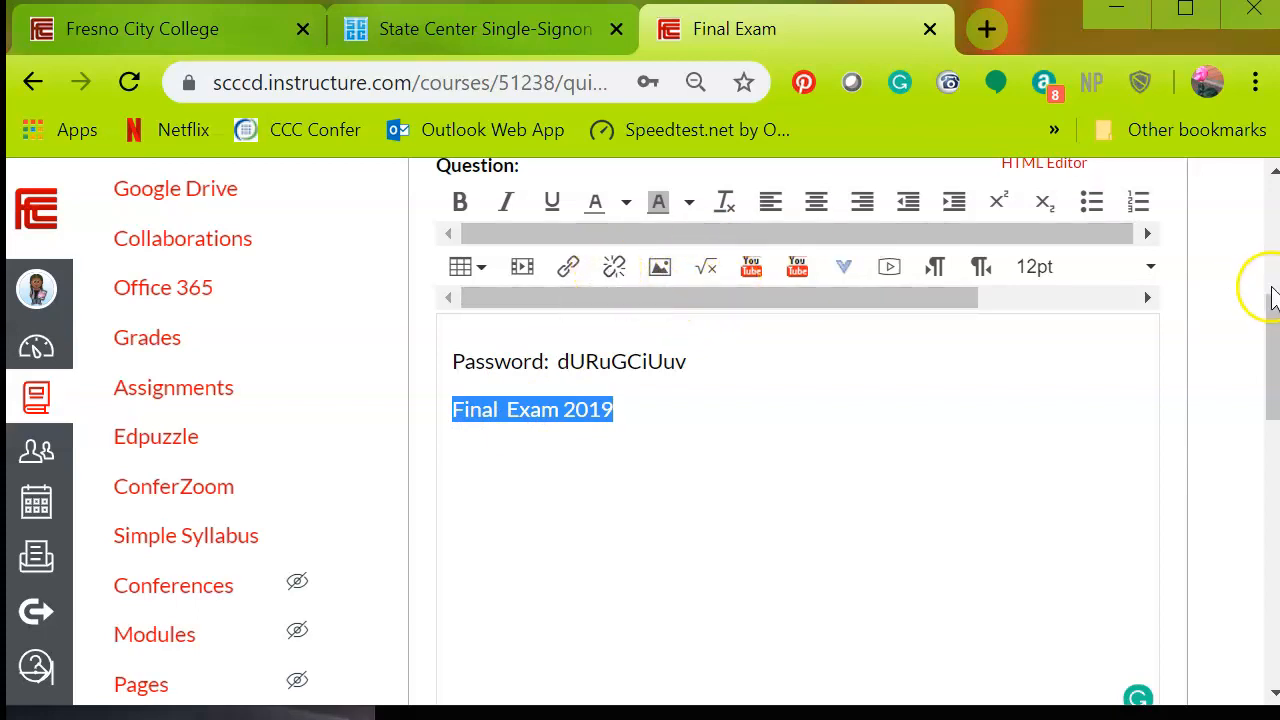
{"action": "mouse_move", "coordinate": [1160, 445]}
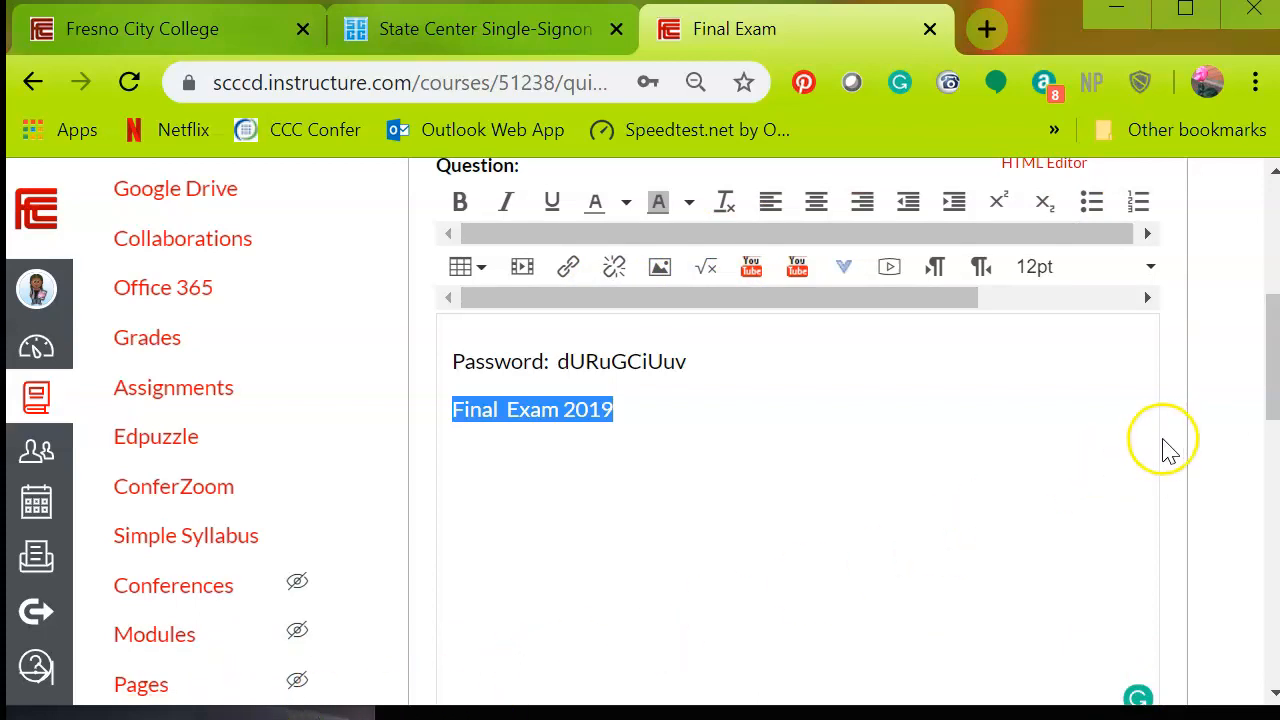
{"action": "scroll", "scroll_direction": "down", "scroll_amount": 3}
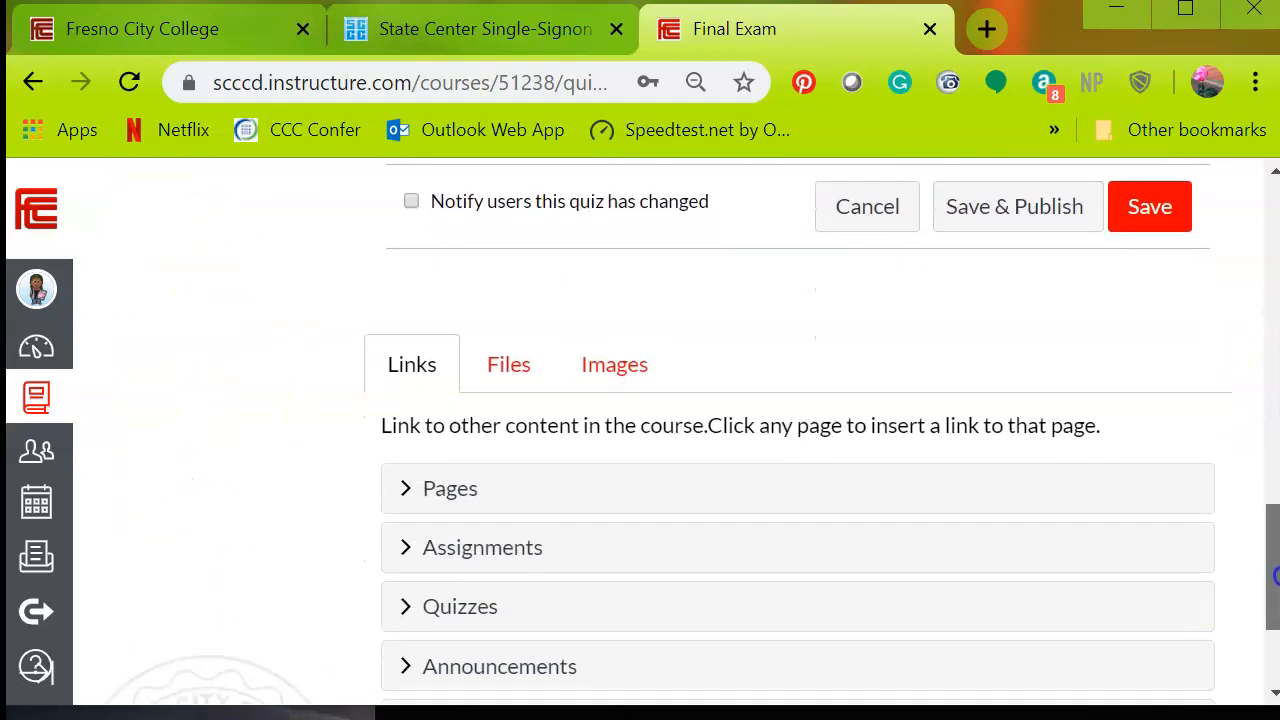
Step: Expand Assignments in the Links sidebar and load more results to reach Final Exam Fall 2019
{"action": "scroll", "scroll_direction": "down", "scroll_amount": 3}
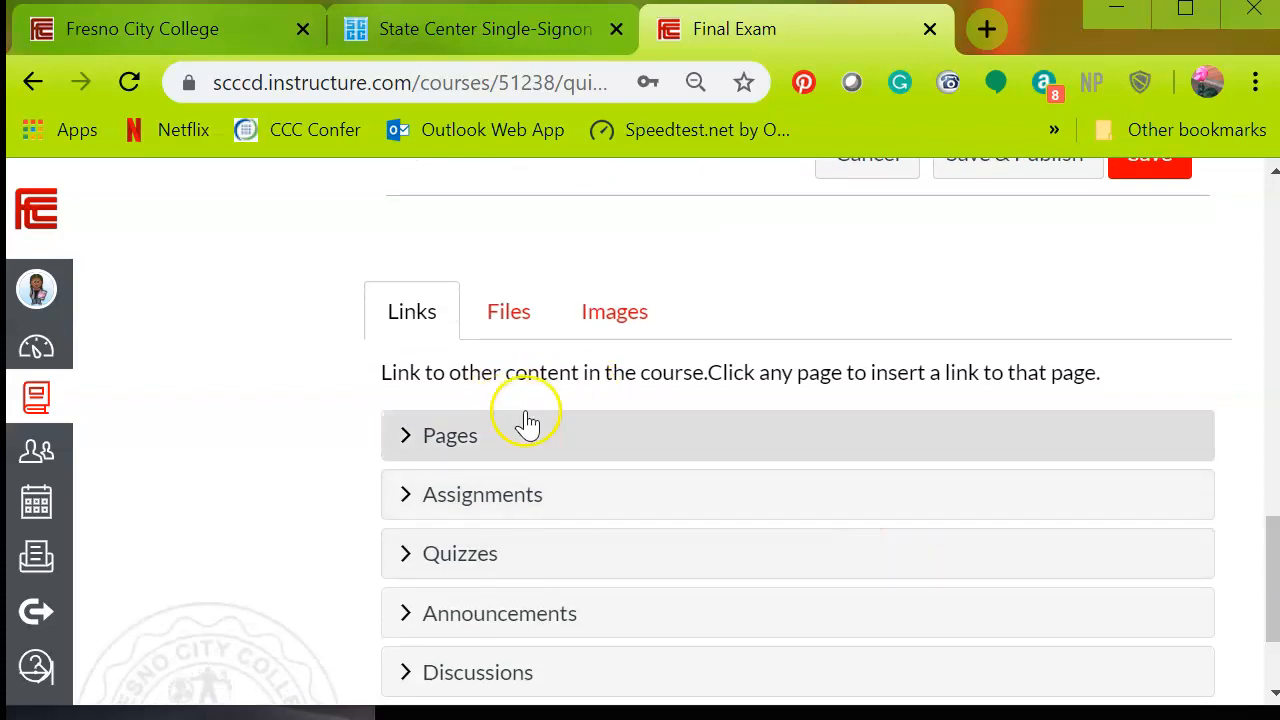
{"action": "mouse_move", "coordinate": [445, 435]}
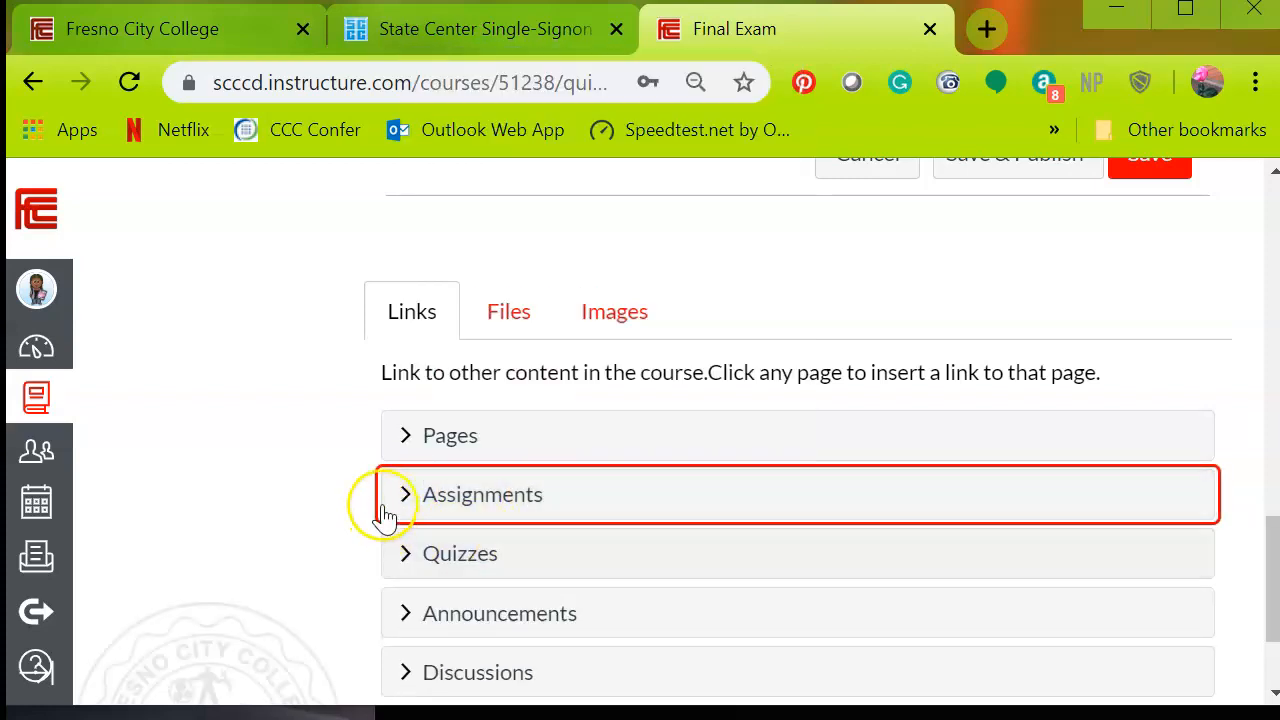
{"action": "left_click", "coordinate": [482, 494]}
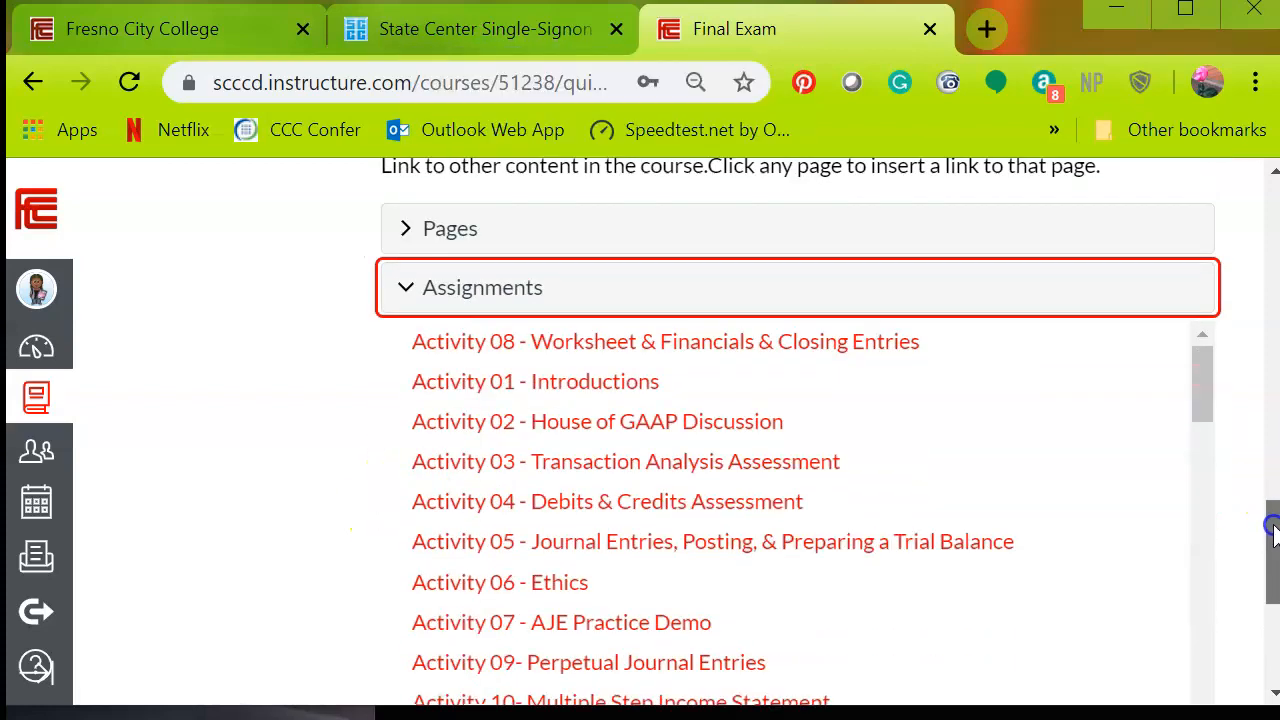
{"action": "scroll", "scroll_direction": "down", "scroll_amount": 3}
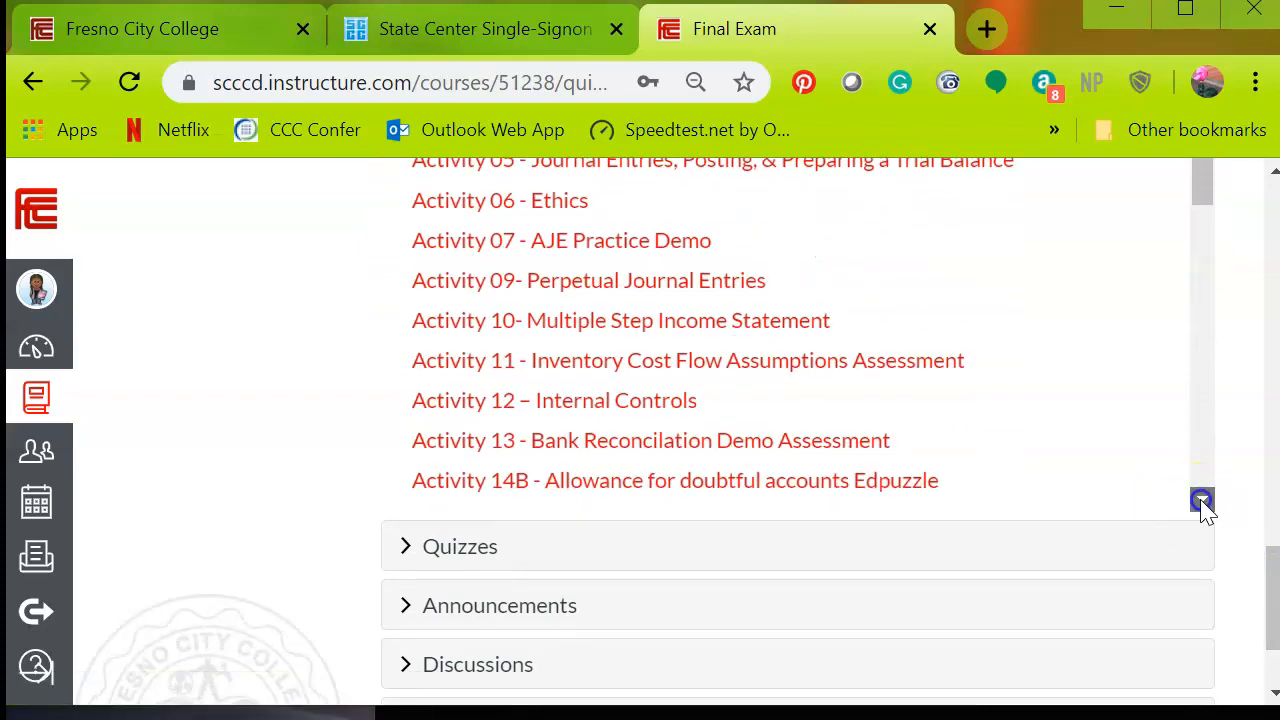
{"action": "scroll", "scroll_direction": "up", "scroll_amount": 3}
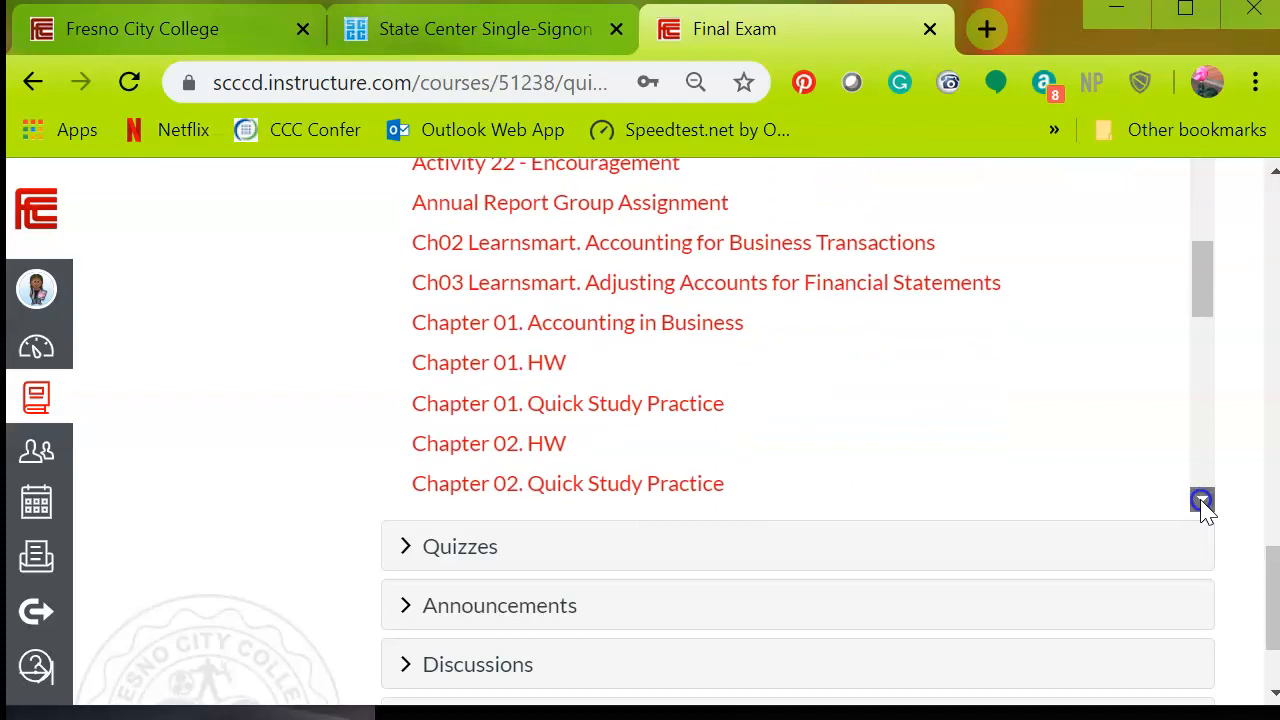
{"action": "scroll", "scroll_direction": "down", "scroll_amount": 3}
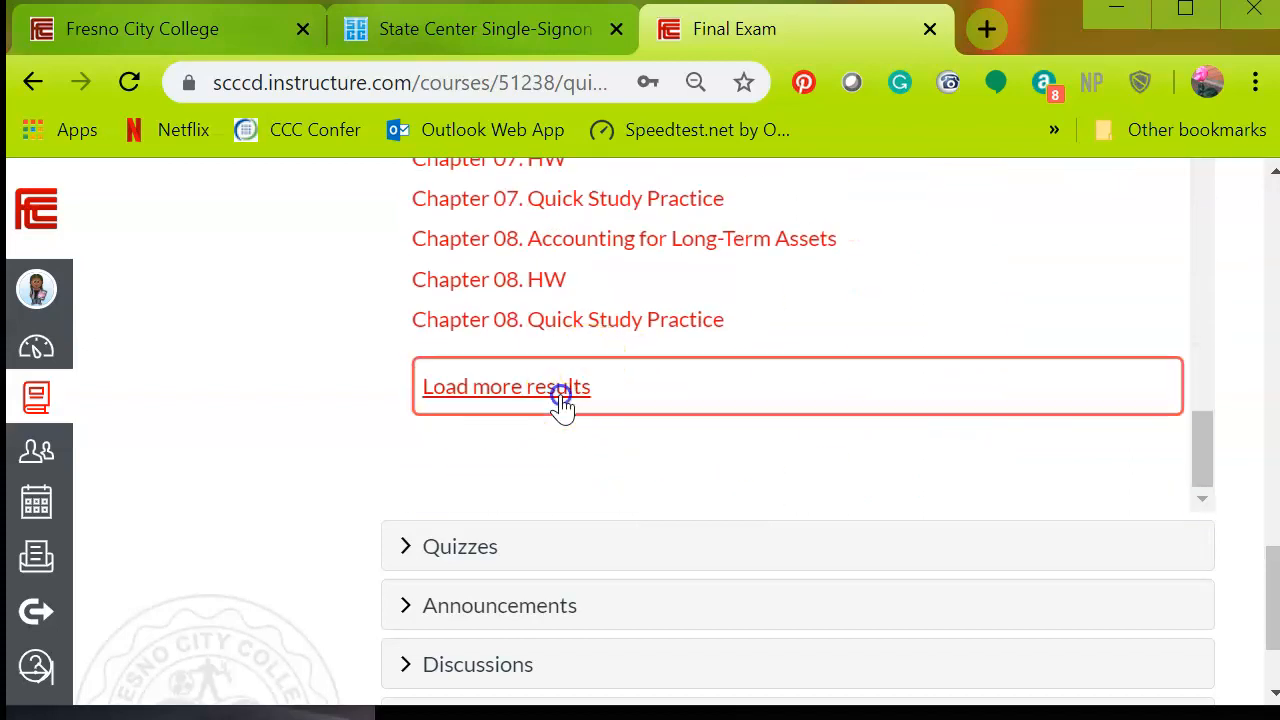
{"action": "left_click", "coordinate": [505, 387]}
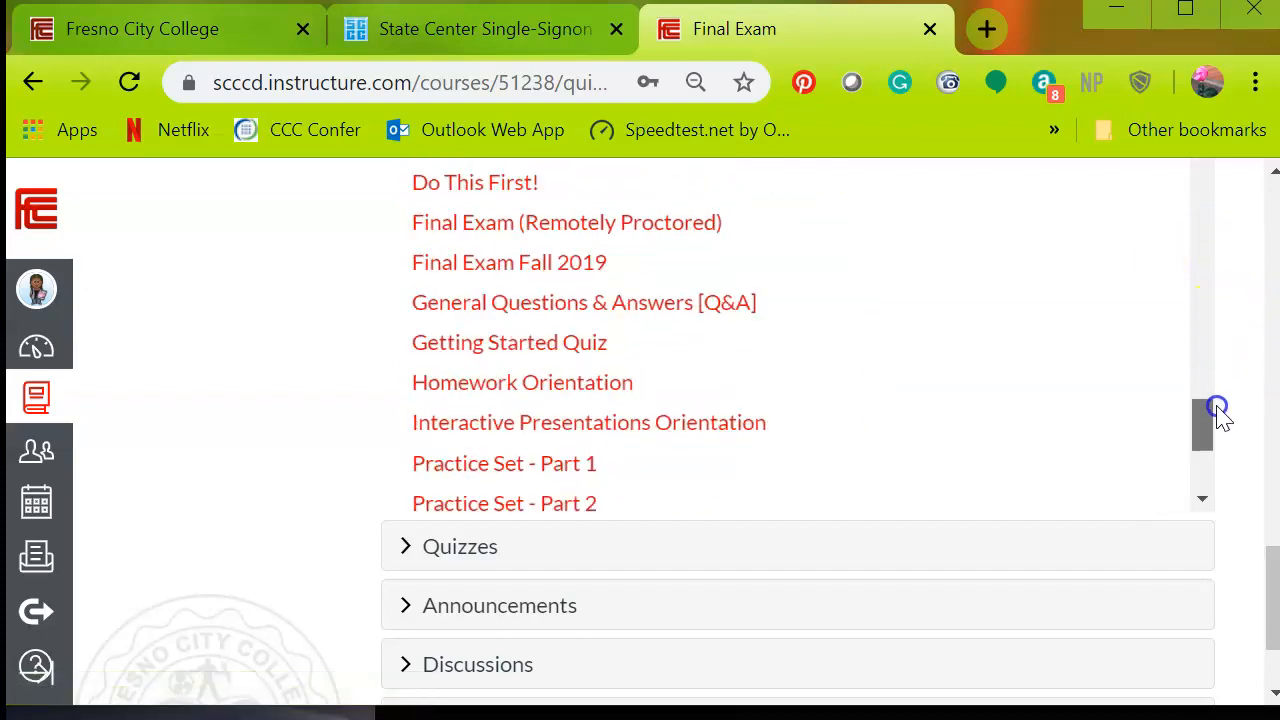
{"action": "scroll", "scroll_direction": "up", "scroll_amount": 3}
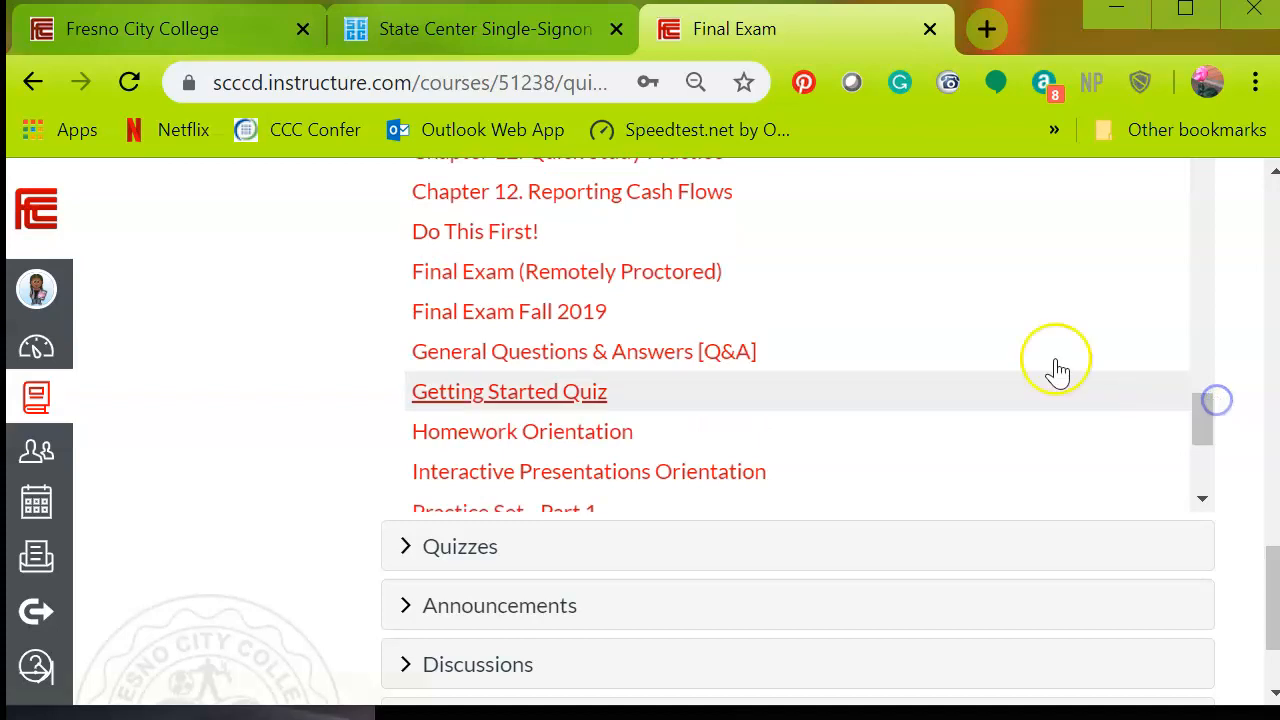
{"action": "mouse_move", "coordinate": [568, 311]}
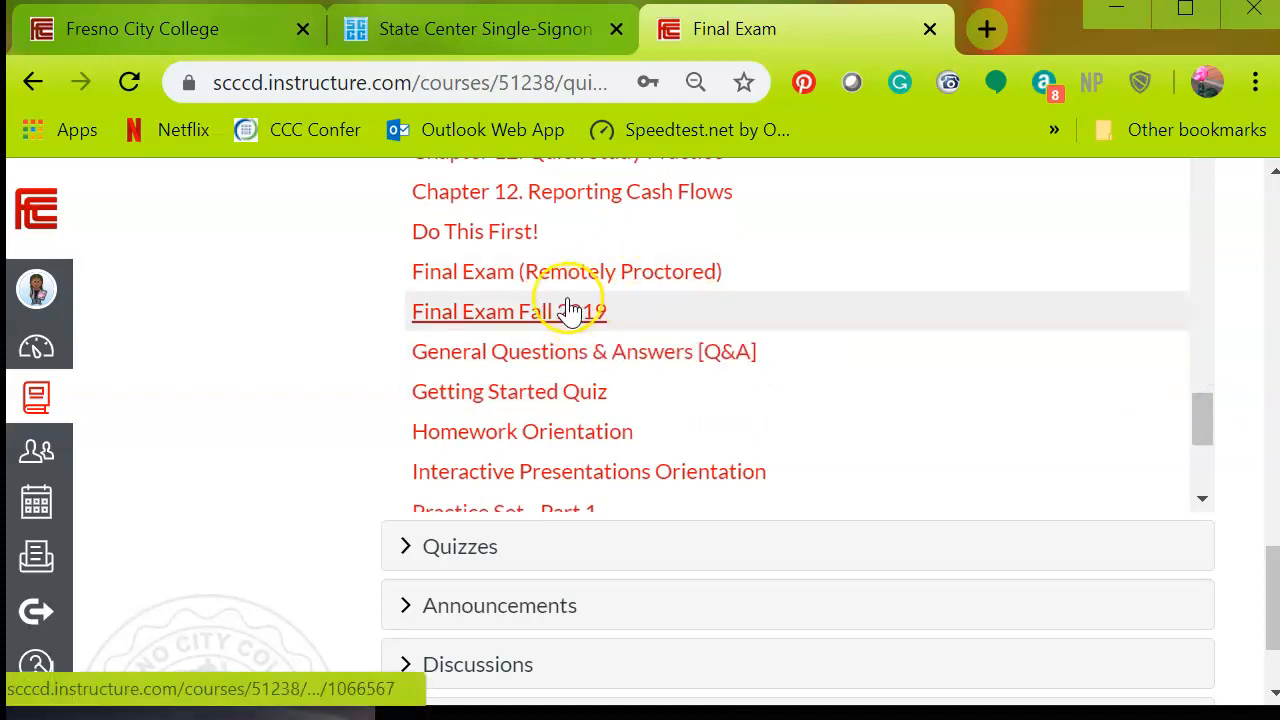
{"action": "mouse_move", "coordinate": [608, 318]}
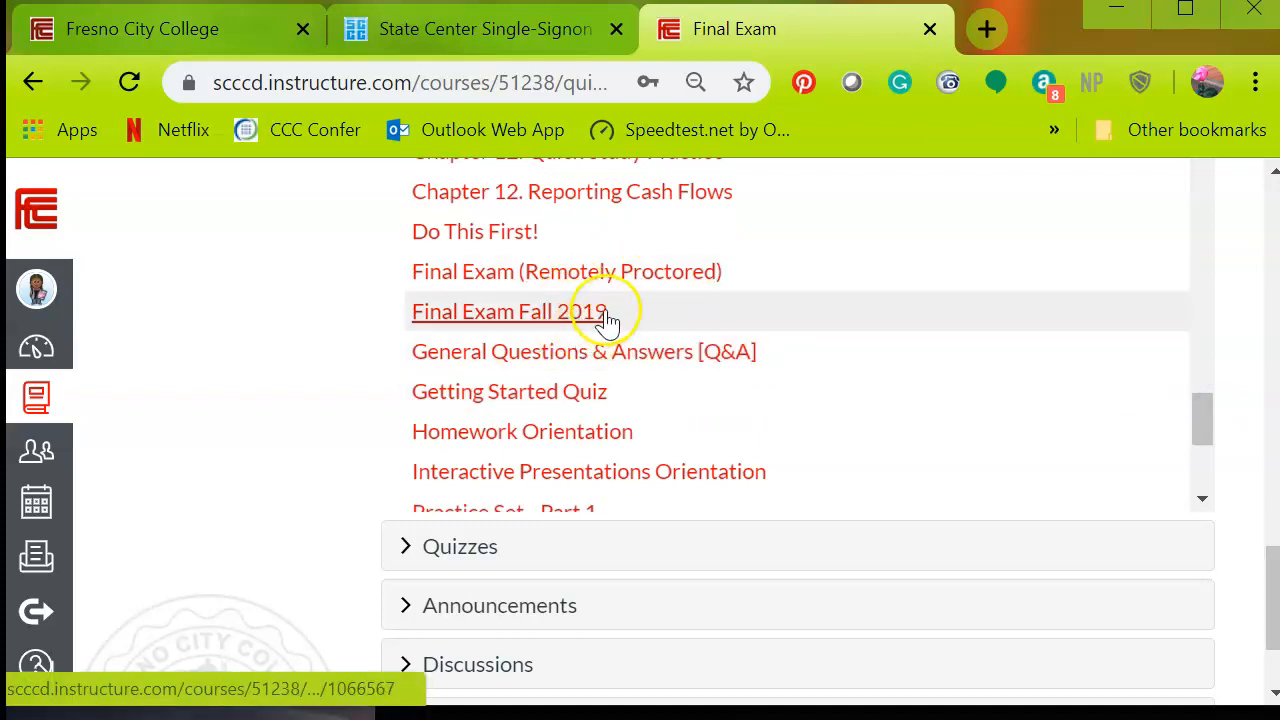
{"action": "mouse_move", "coordinate": [540, 271]}
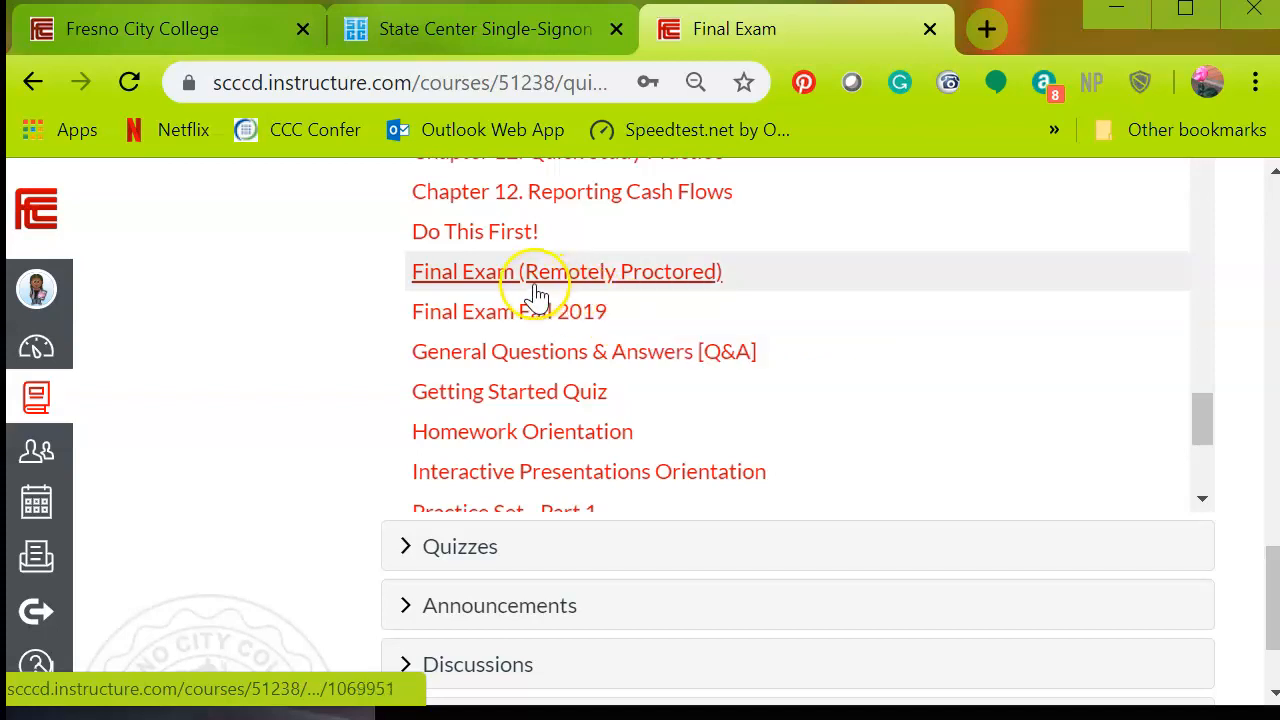
{"action": "mouse_move", "coordinate": [725, 285]}
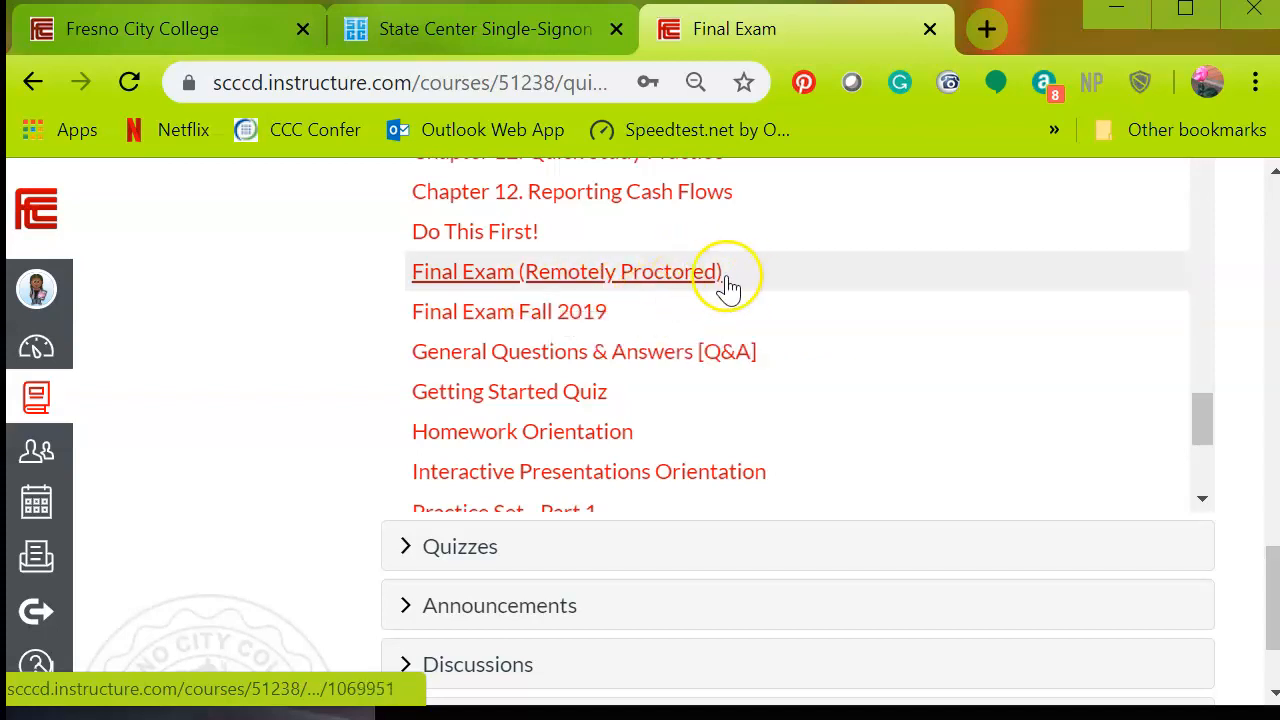
{"action": "mouse_move", "coordinate": [600, 311]}
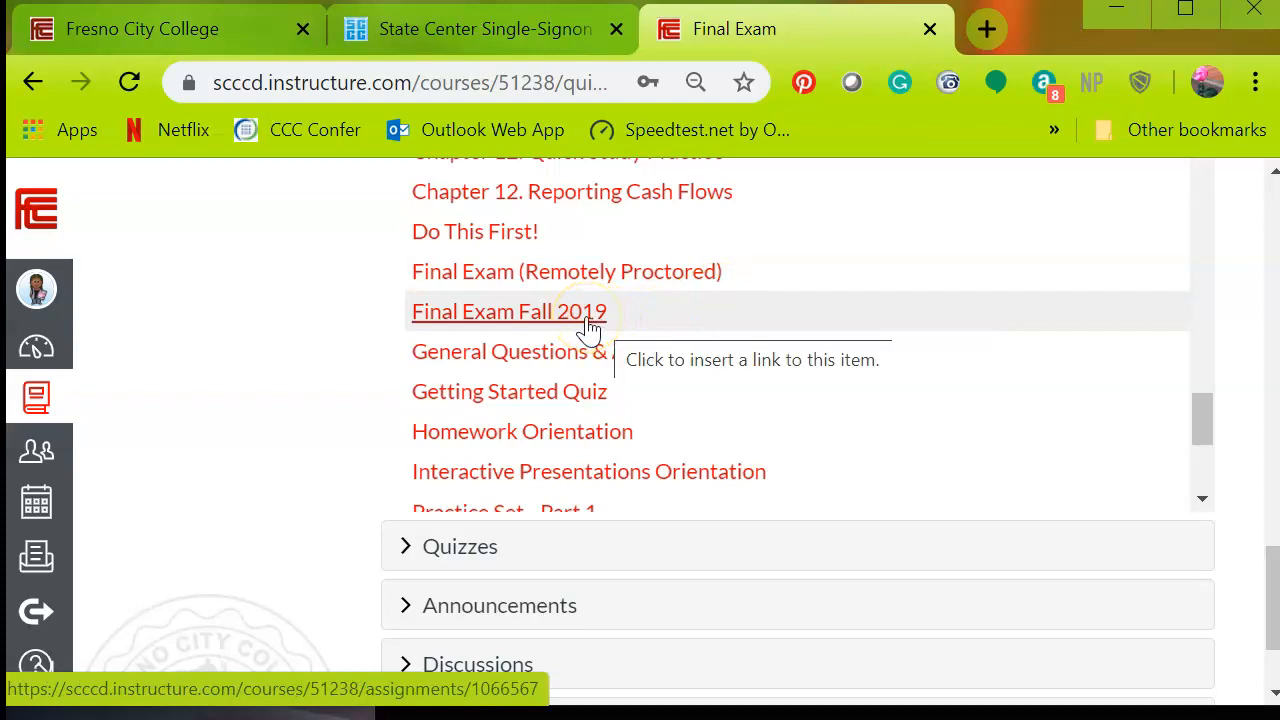
{"action": "mouse_move", "coordinate": [590, 330]}
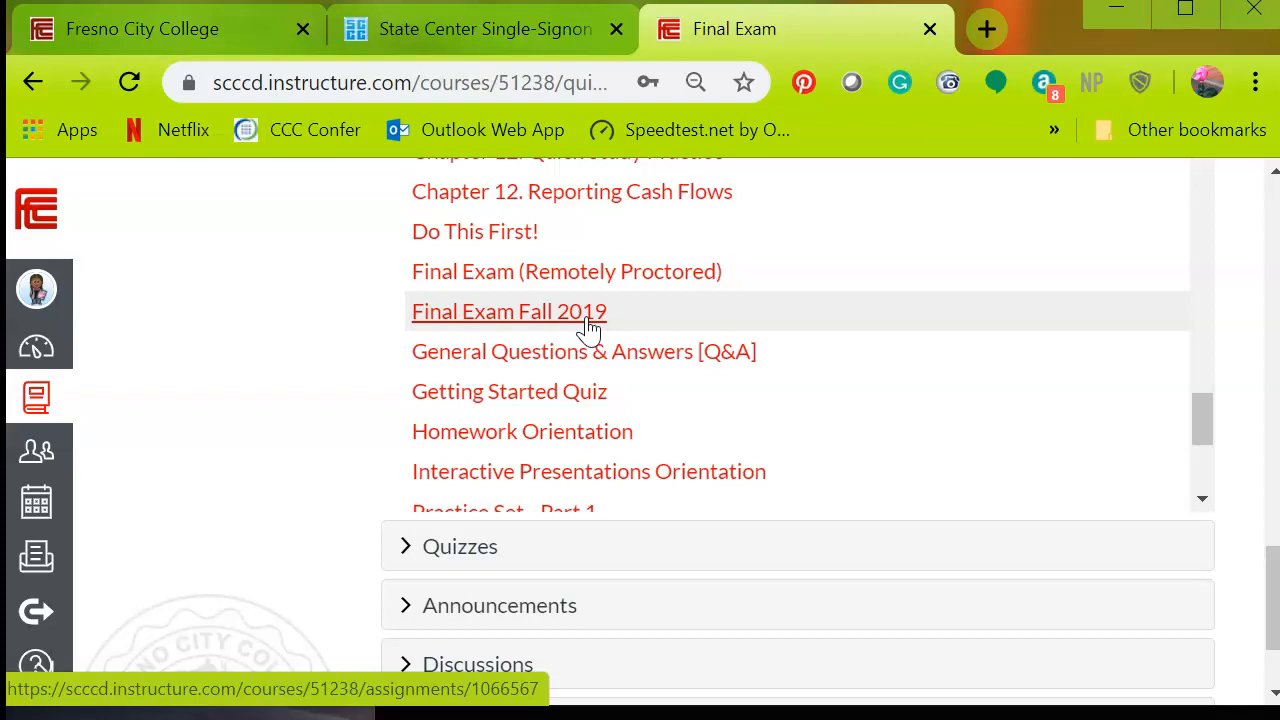
{"action": "left_click", "coordinate": [508, 311]}
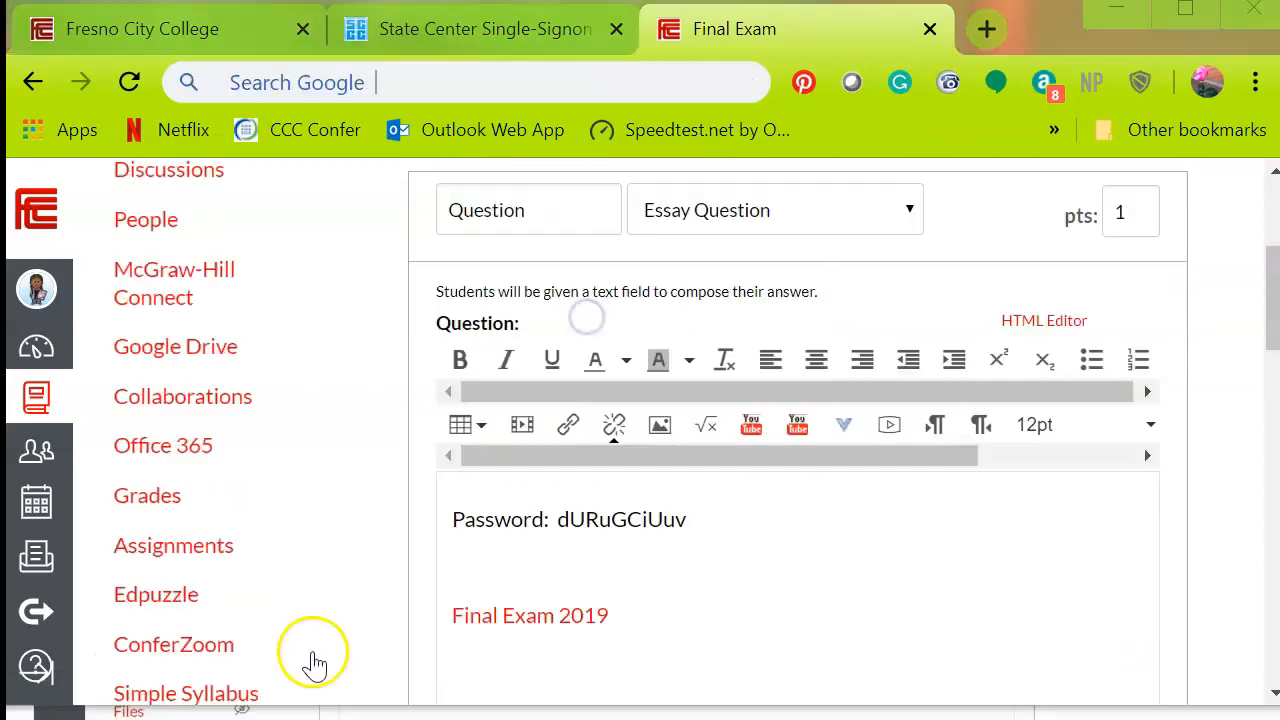
{"action": "mouse_move", "coordinate": [640, 668]}
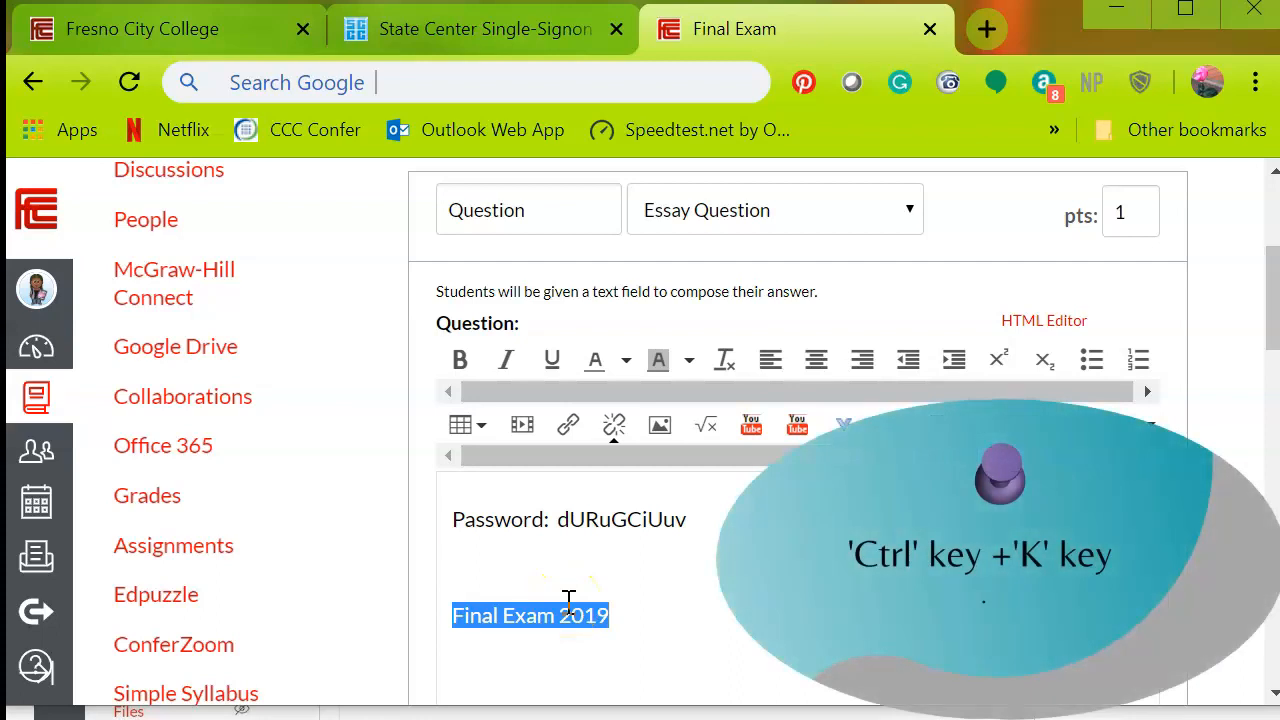
Step: Set the exam link to open in a new window and read 'Final Exam Fall 2019'
{"action": "key", "text": "ctrl+k"}
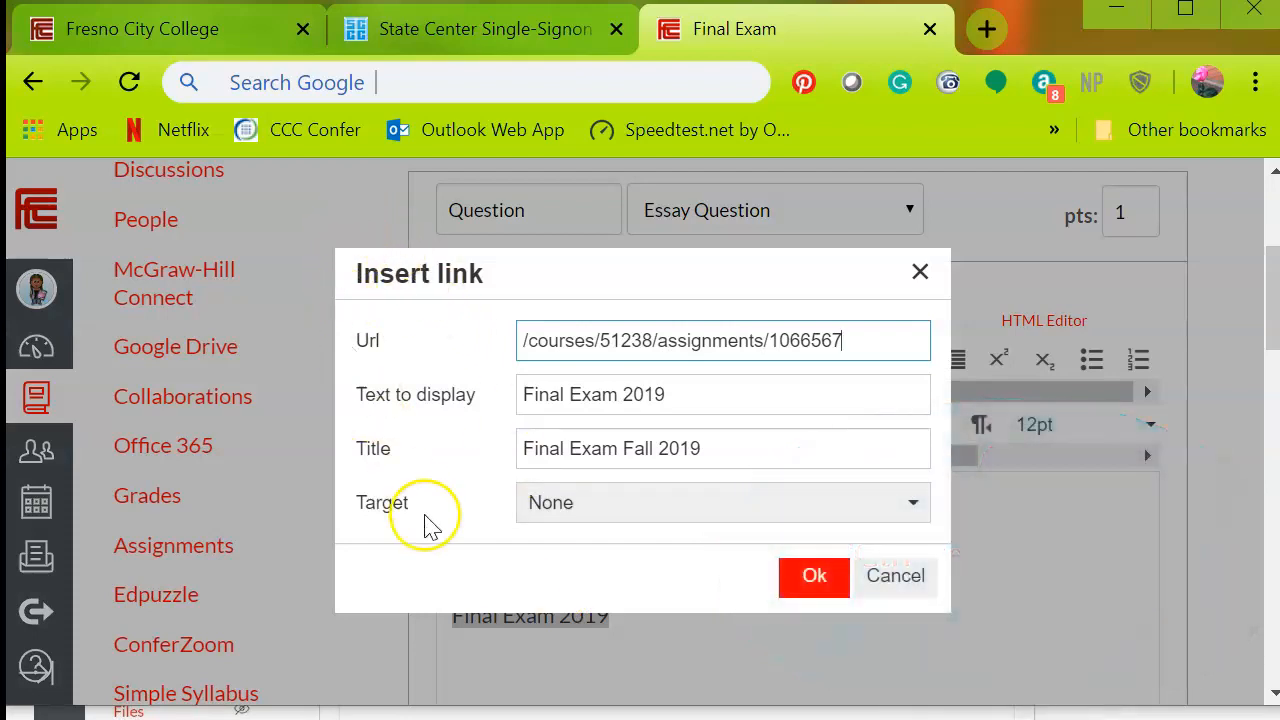
{"action": "mouse_move", "coordinate": [665, 230]}
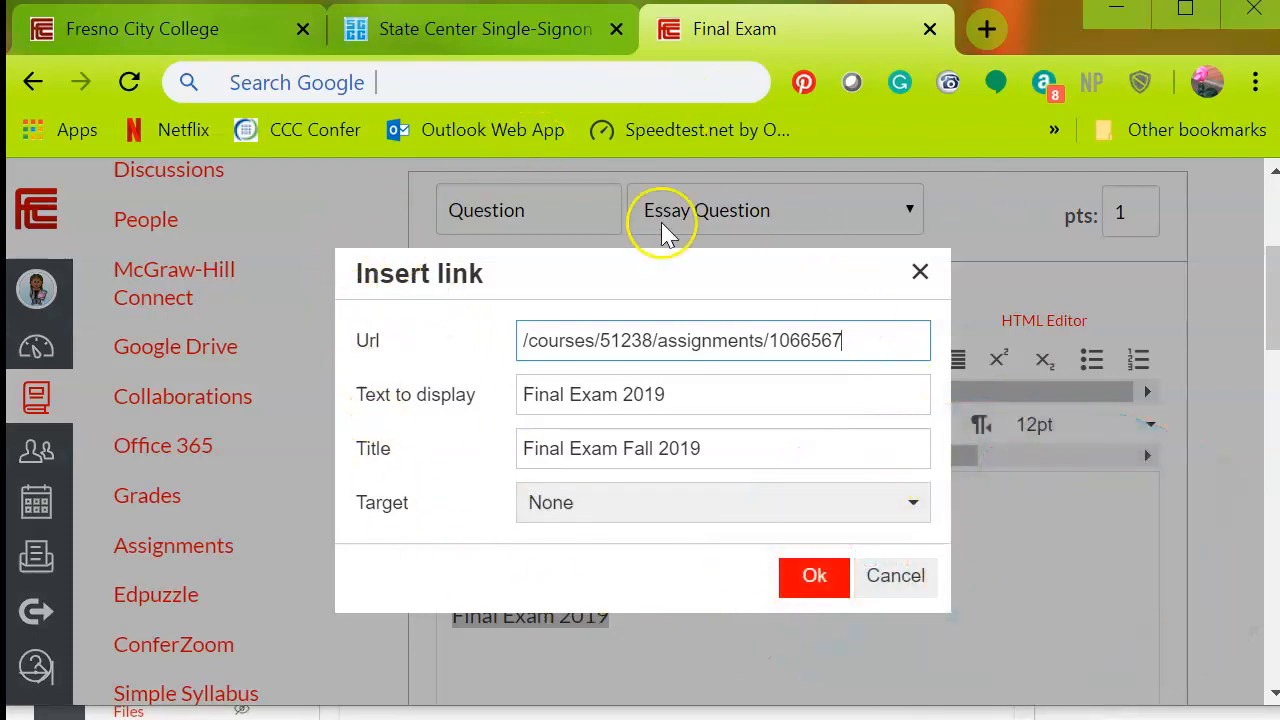
{"action": "mouse_move", "coordinate": [1138, 298]}
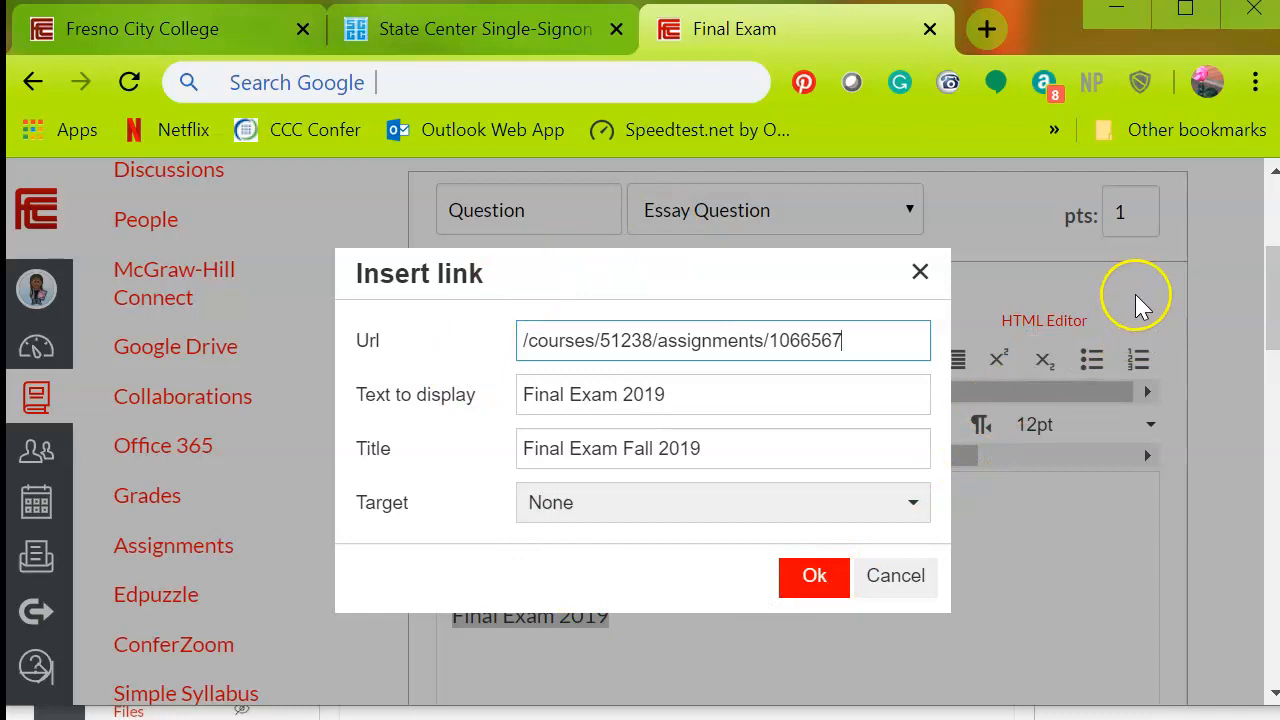
{"action": "mouse_move", "coordinate": [720, 590]}
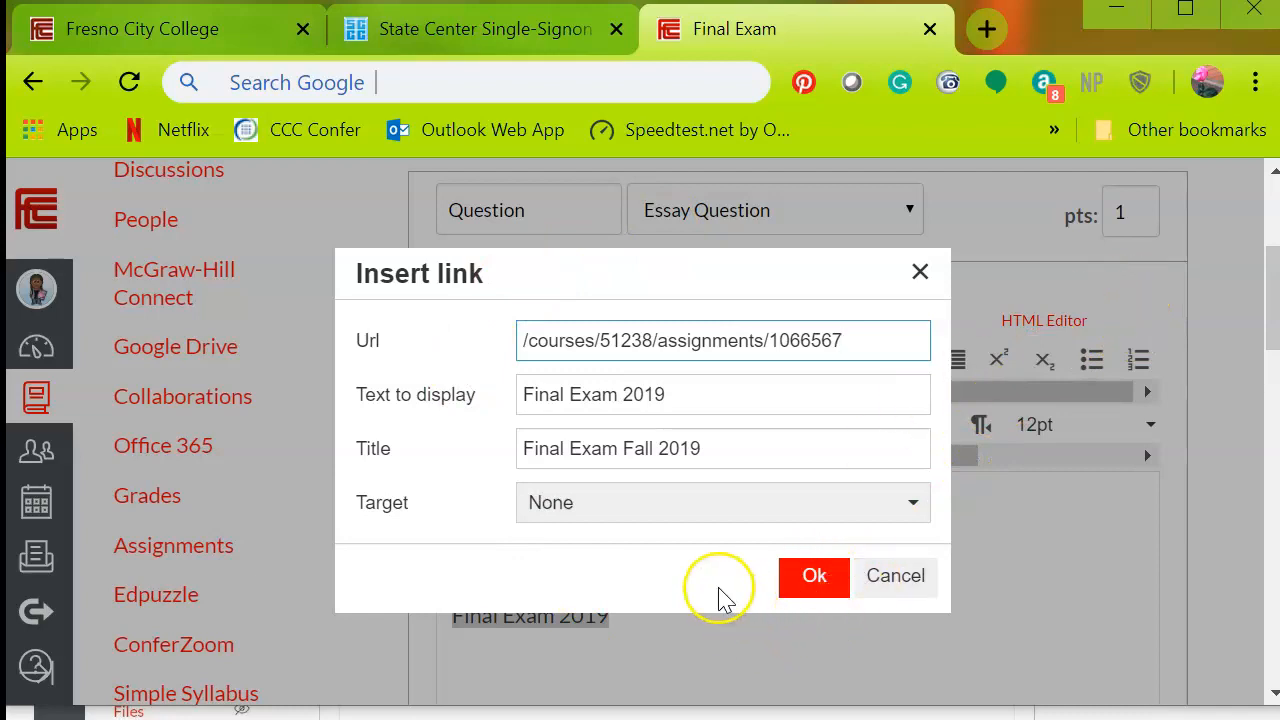
{"action": "mouse_move", "coordinate": [900, 502]}
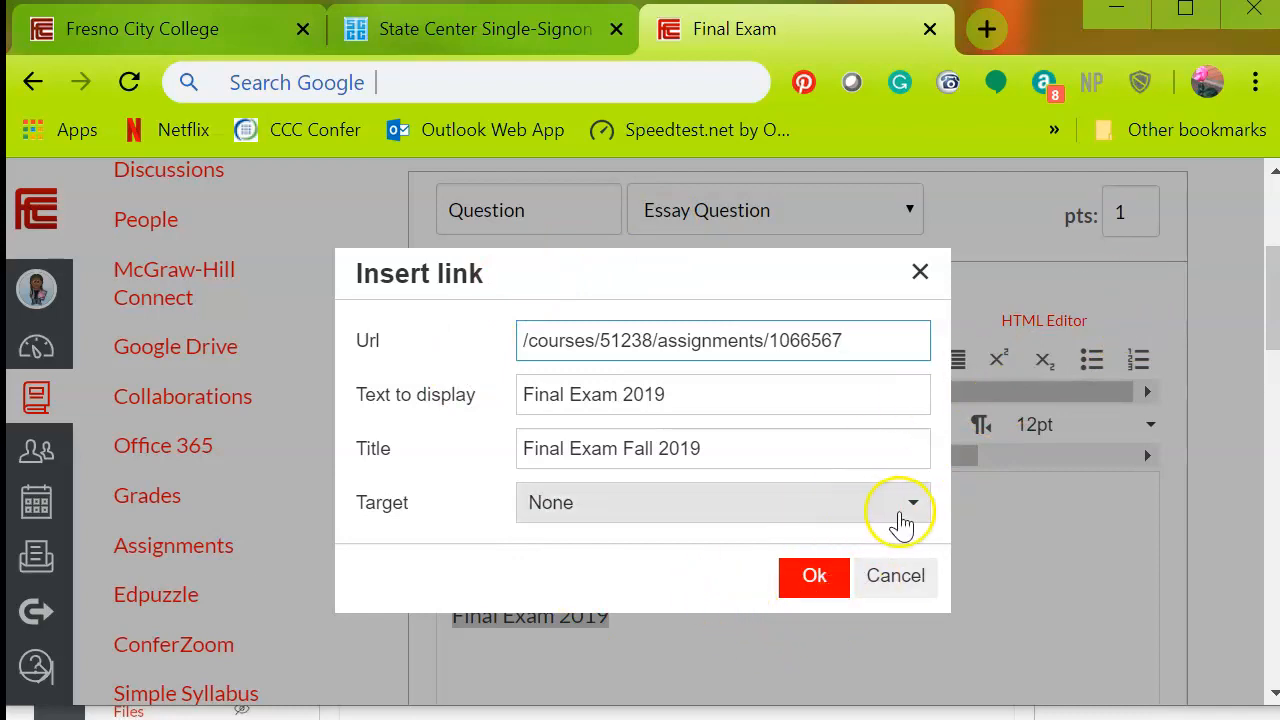
{"action": "left_click", "coordinate": [899, 502]}
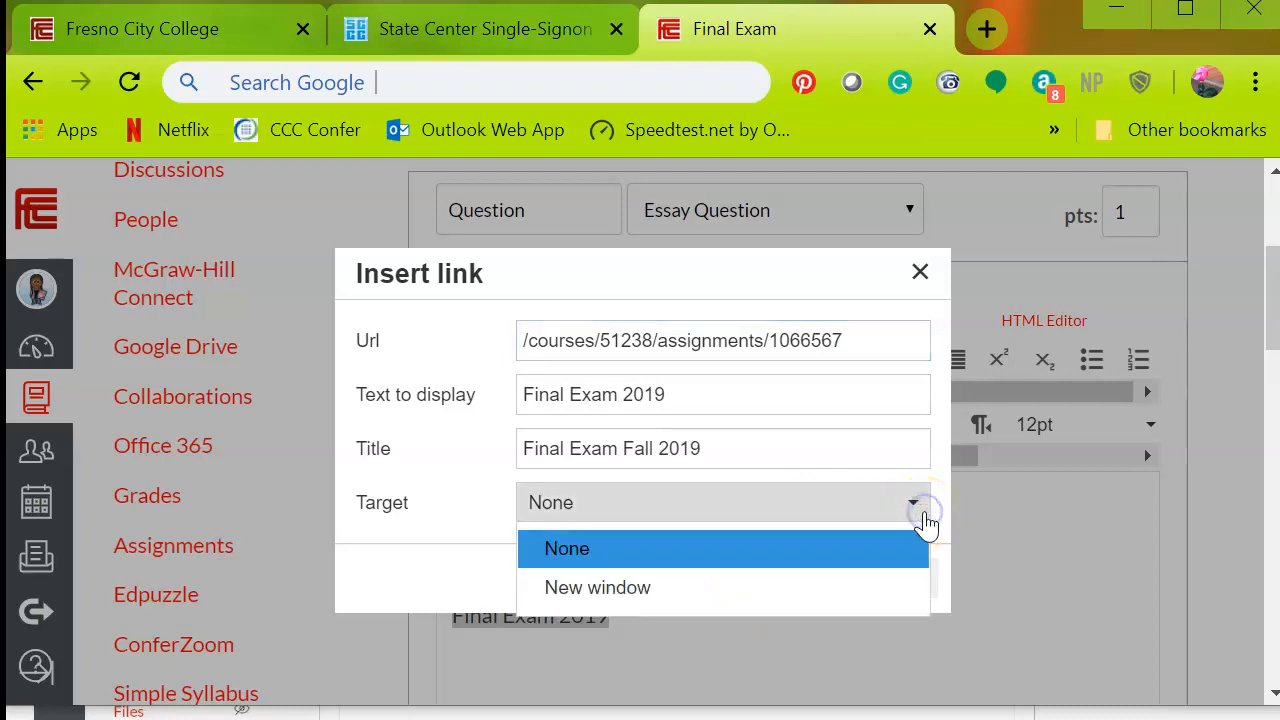
{"action": "mouse_move", "coordinate": [825, 595]}
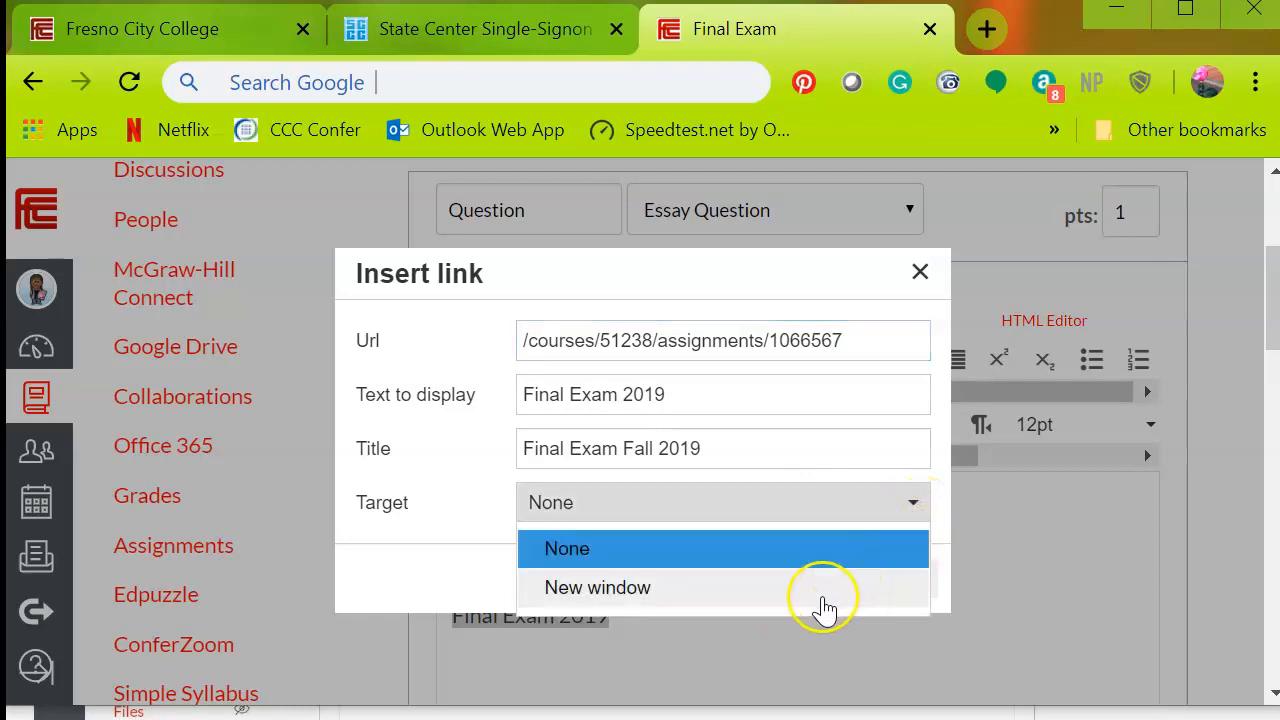
{"action": "mouse_move", "coordinate": [570, 595]}
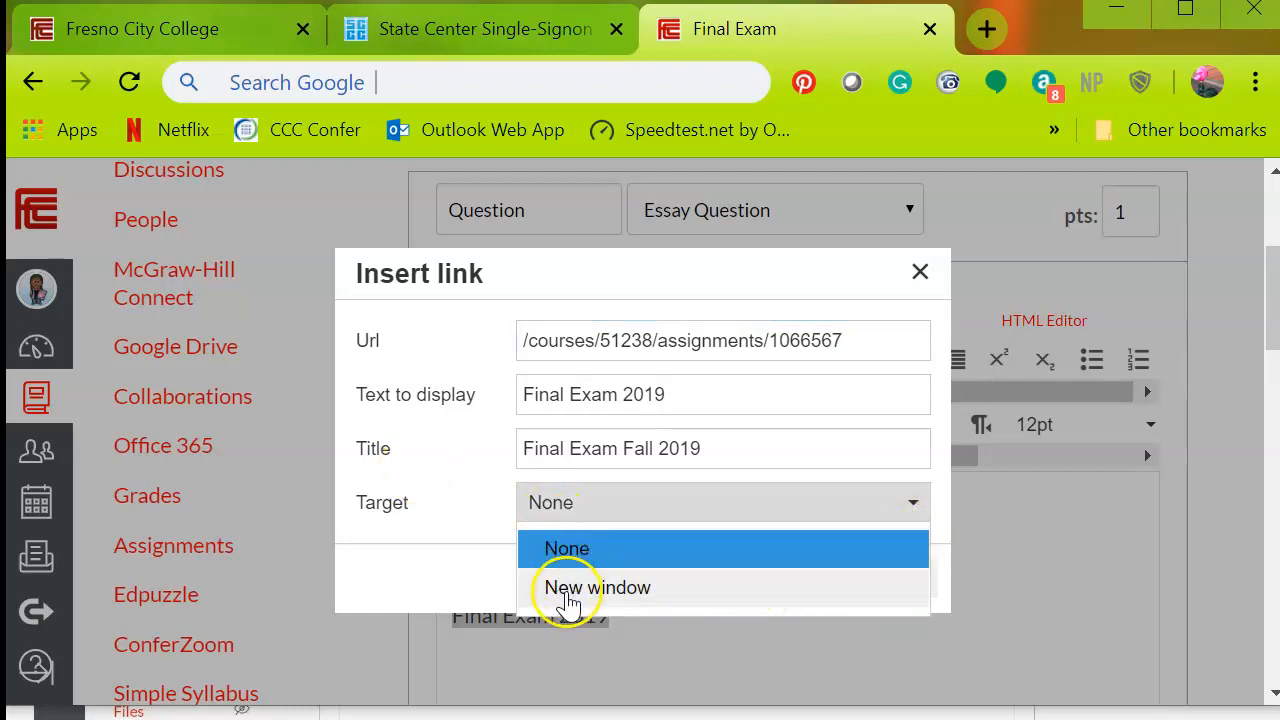
{"action": "left_click", "coordinate": [597, 587]}
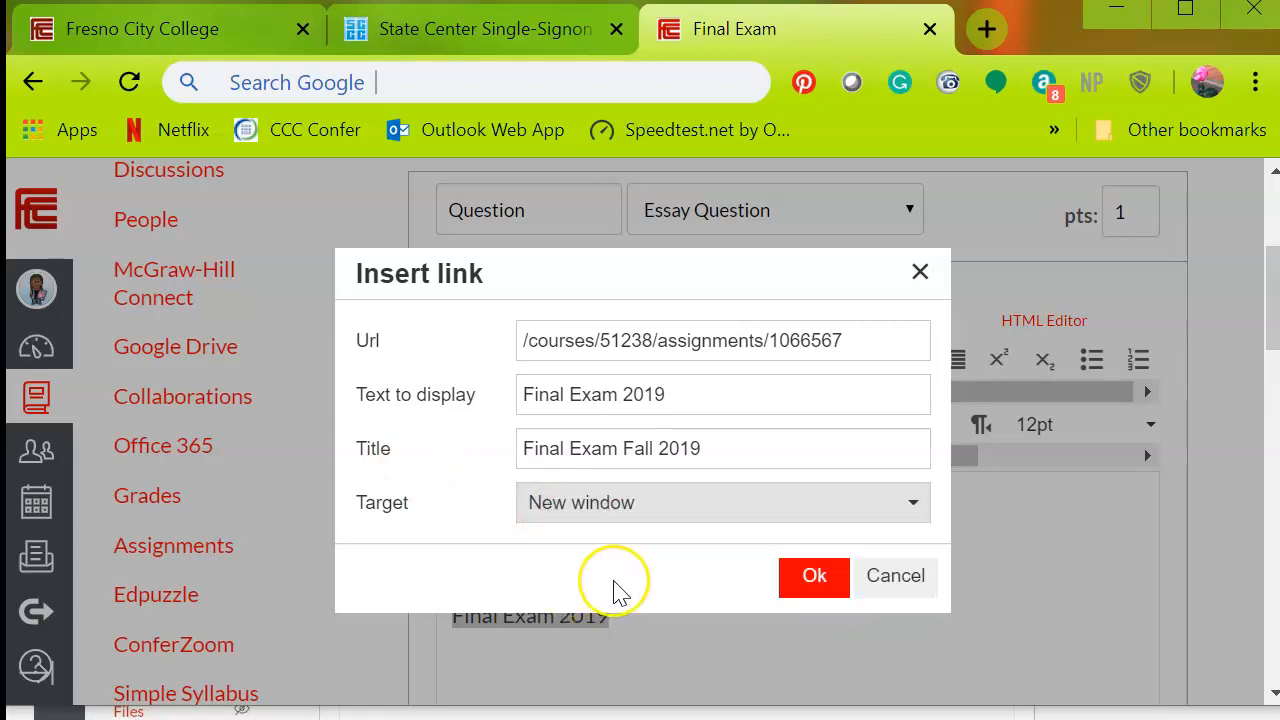
{"action": "mouse_move", "coordinate": [620, 588]}
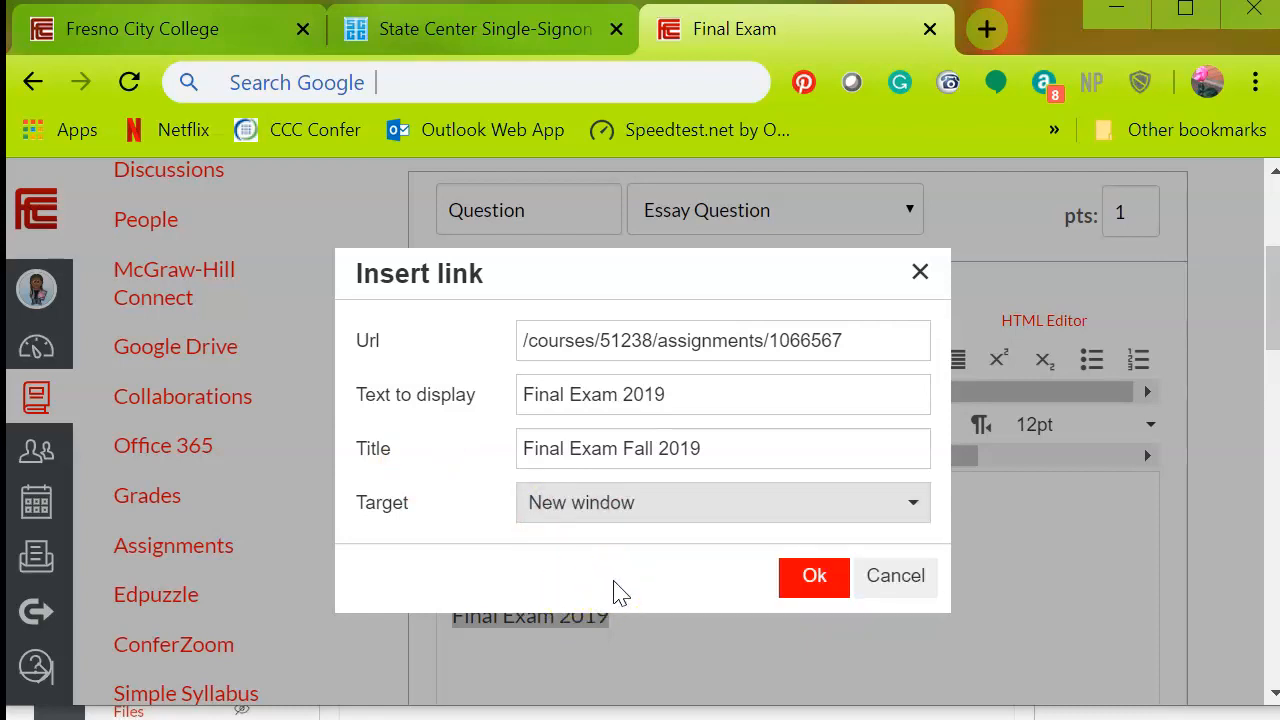
{"action": "mouse_move", "coordinate": [515, 475]}
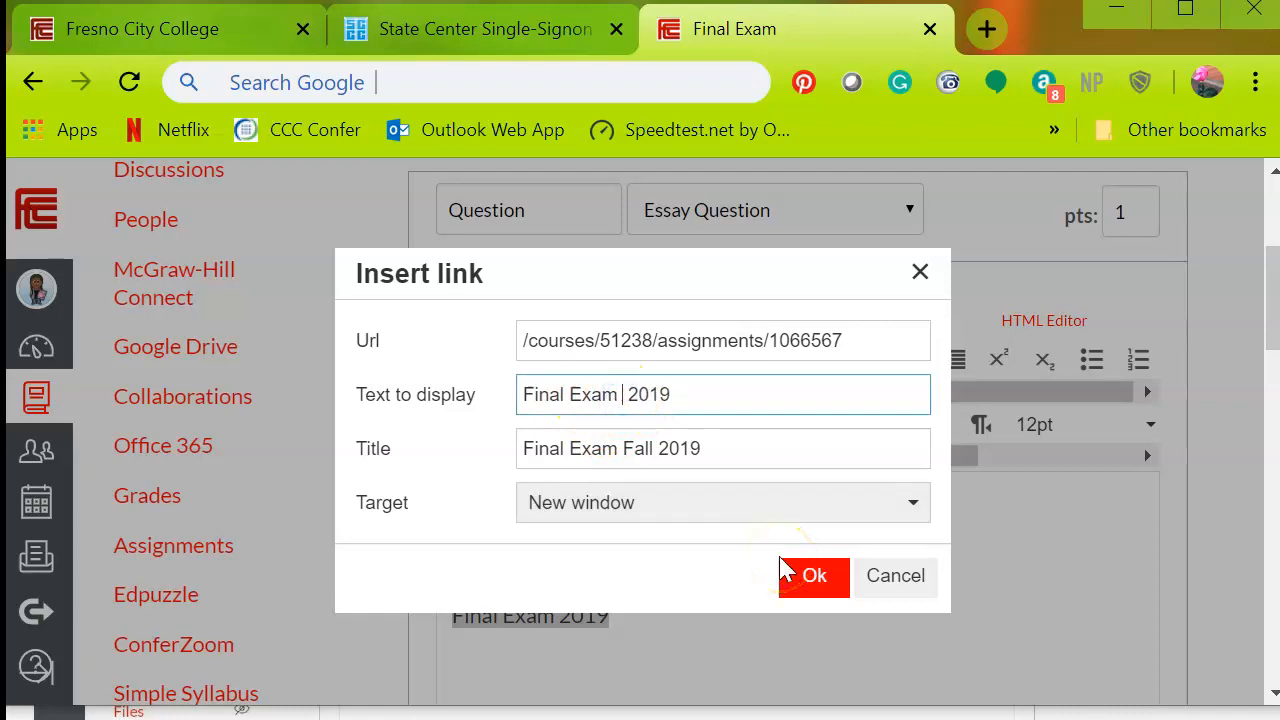
{"action": "type", "text": "Fall"}
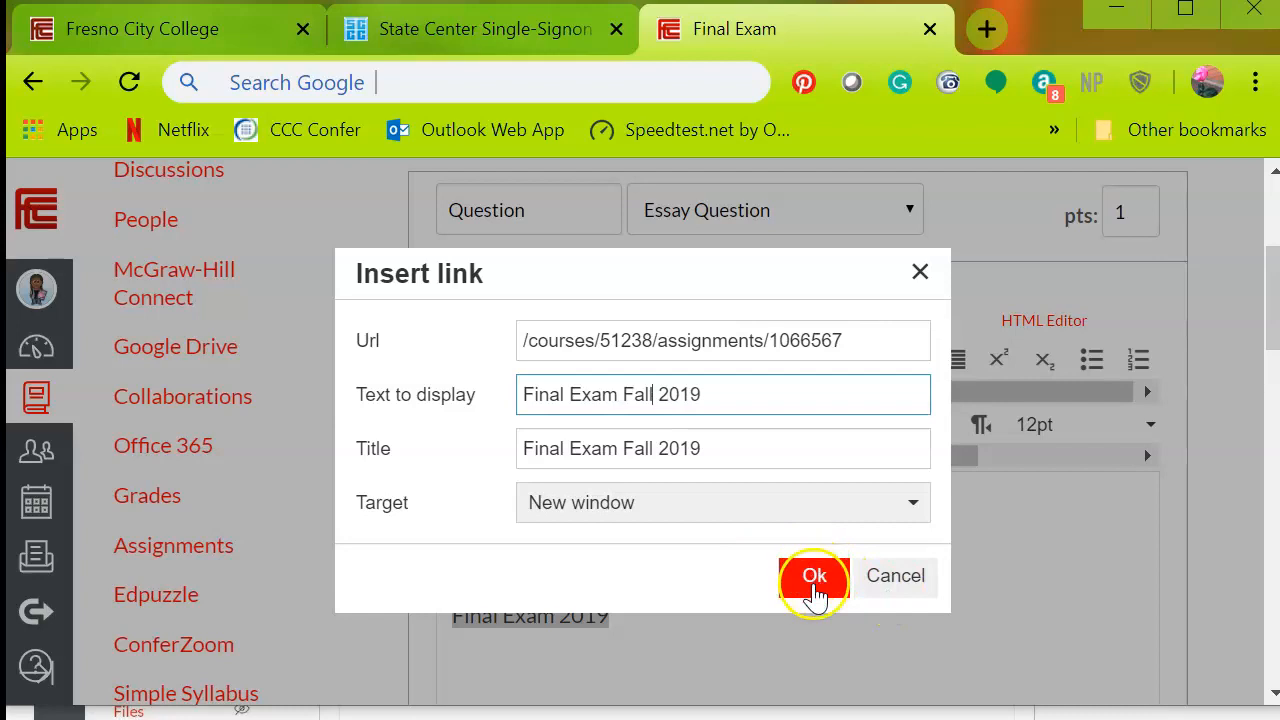
{"action": "left_click", "coordinate": [814, 575]}
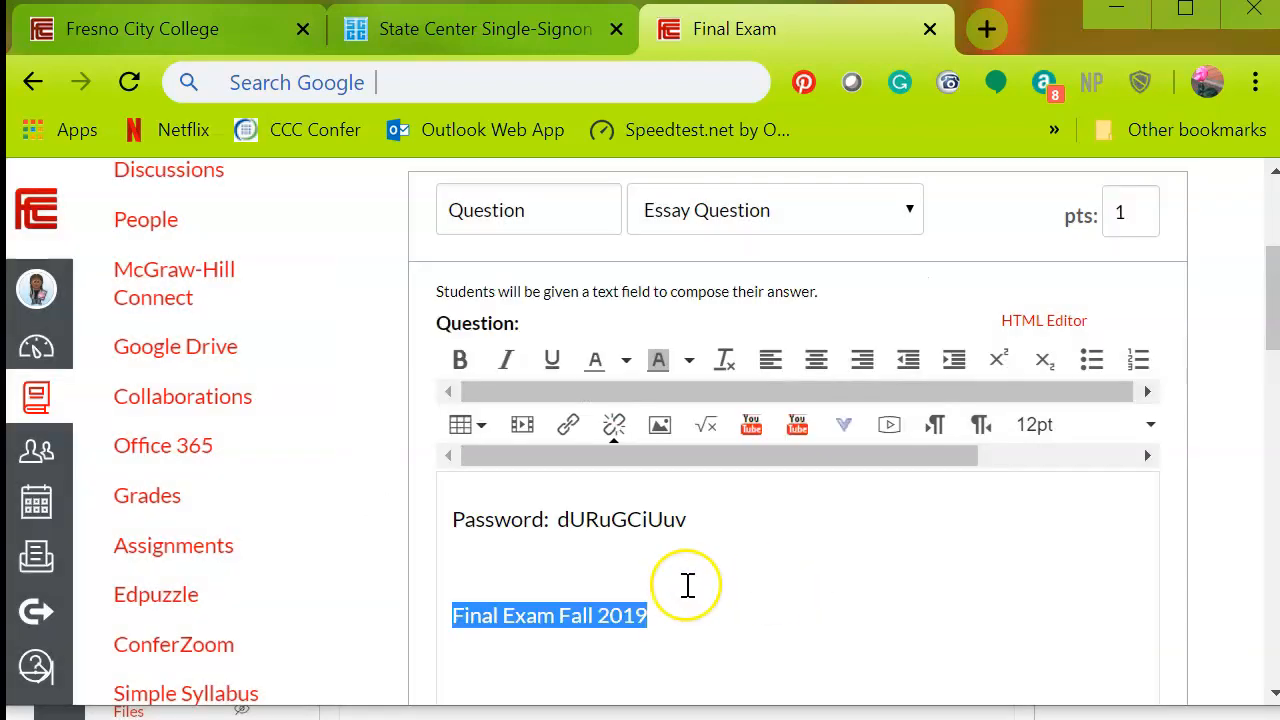
{"action": "mouse_move", "coordinate": [543, 658]}
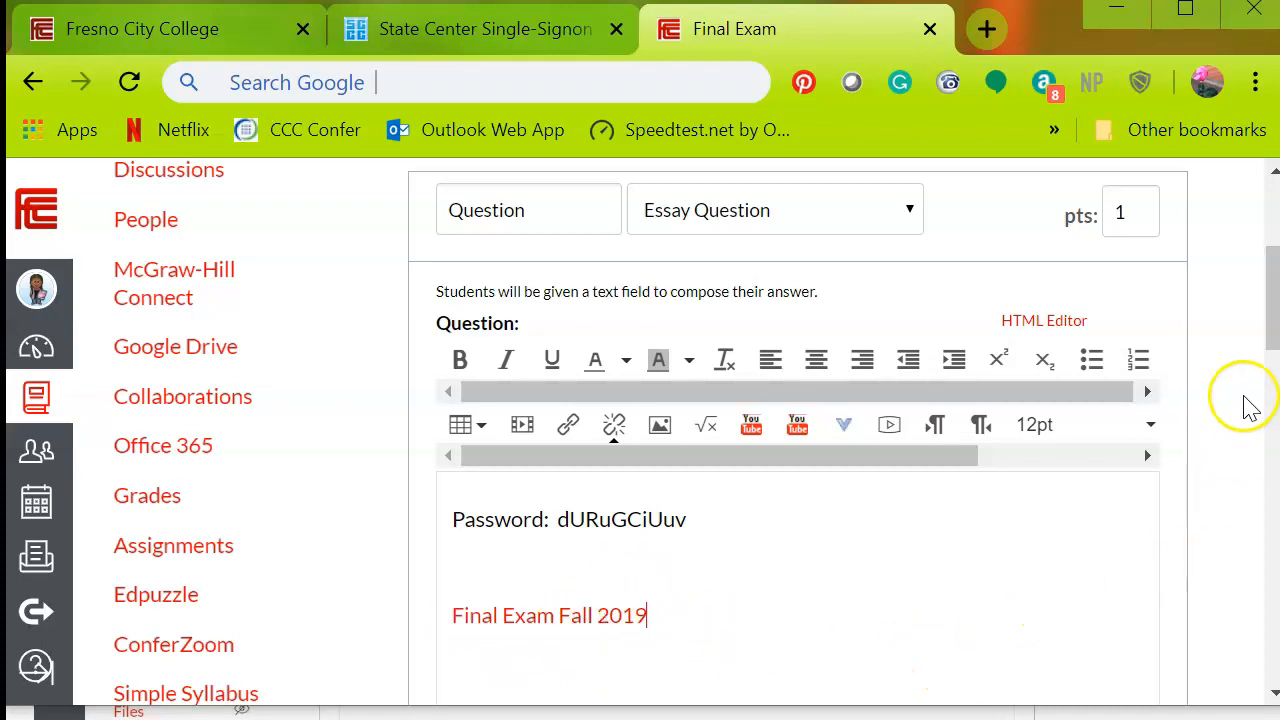
{"action": "scroll", "scroll_direction": "down", "scroll_amount": 3}
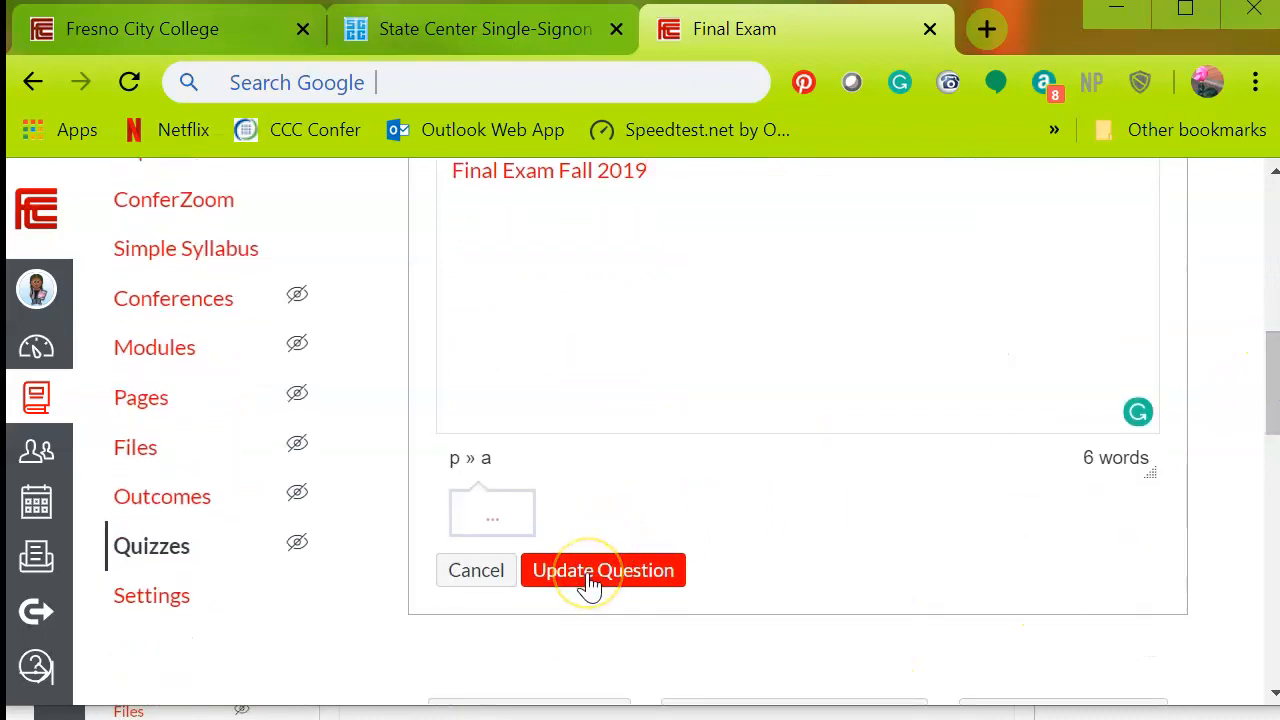
Step: Update the essay question, then switch back to the quiz Details tab
{"action": "left_click", "coordinate": [603, 570]}
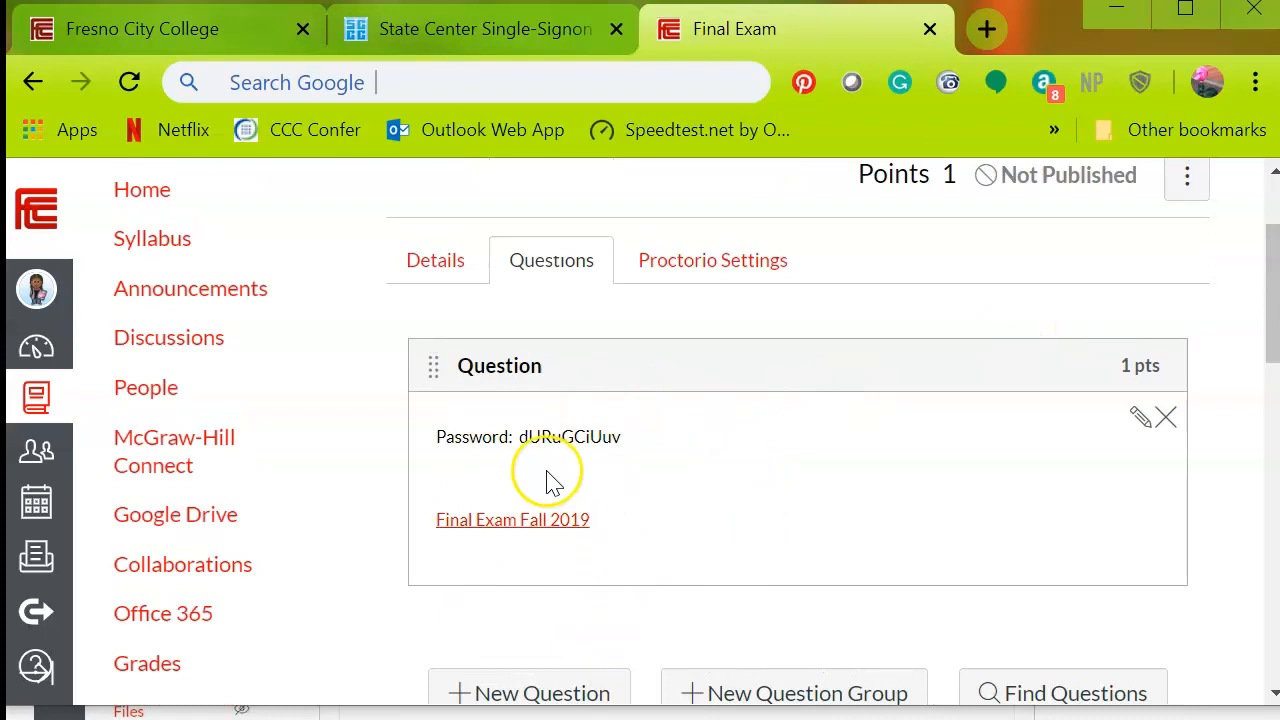
{"action": "mouse_move", "coordinate": [525, 545]}
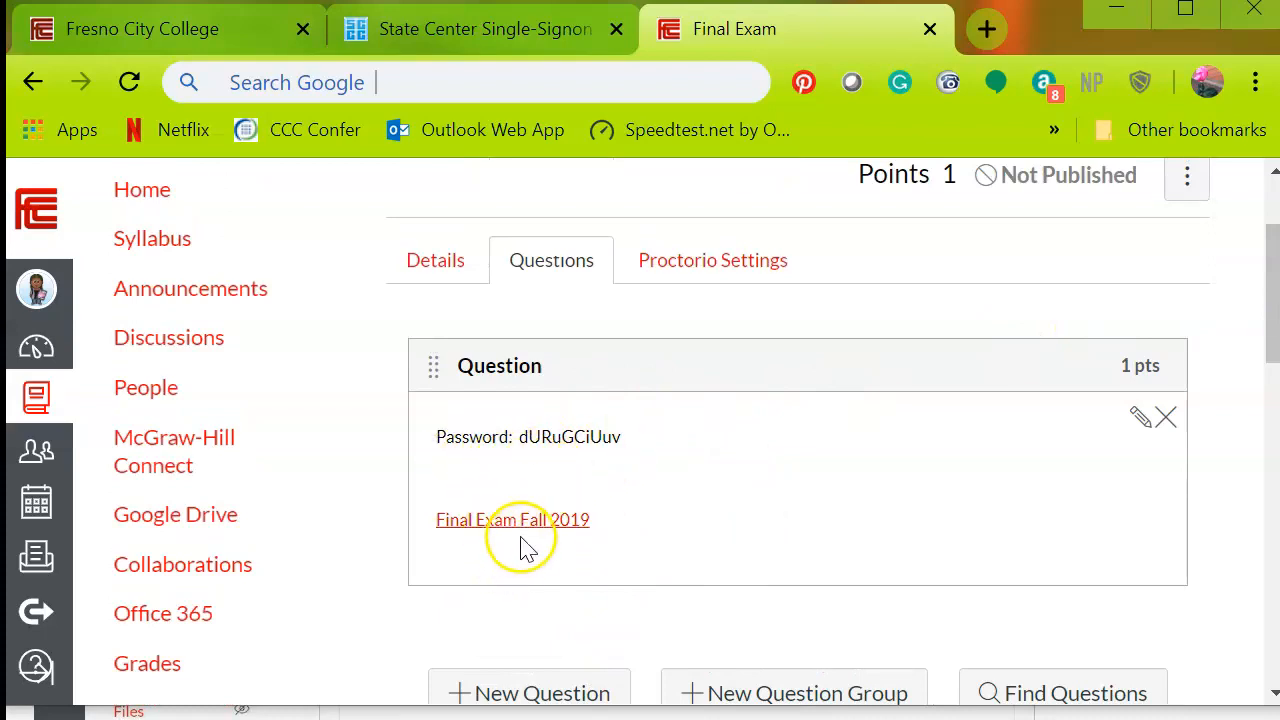
{"action": "mouse_move", "coordinate": [548, 555]}
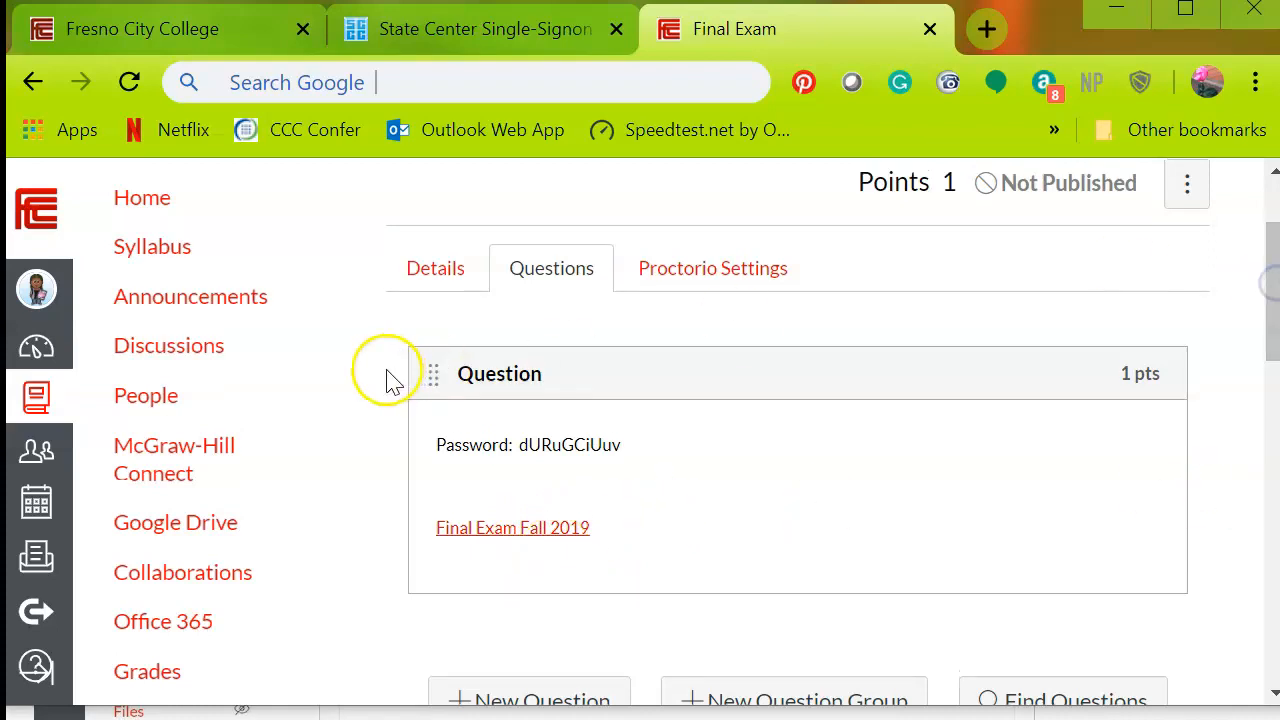
{"action": "left_click", "coordinate": [434, 268]}
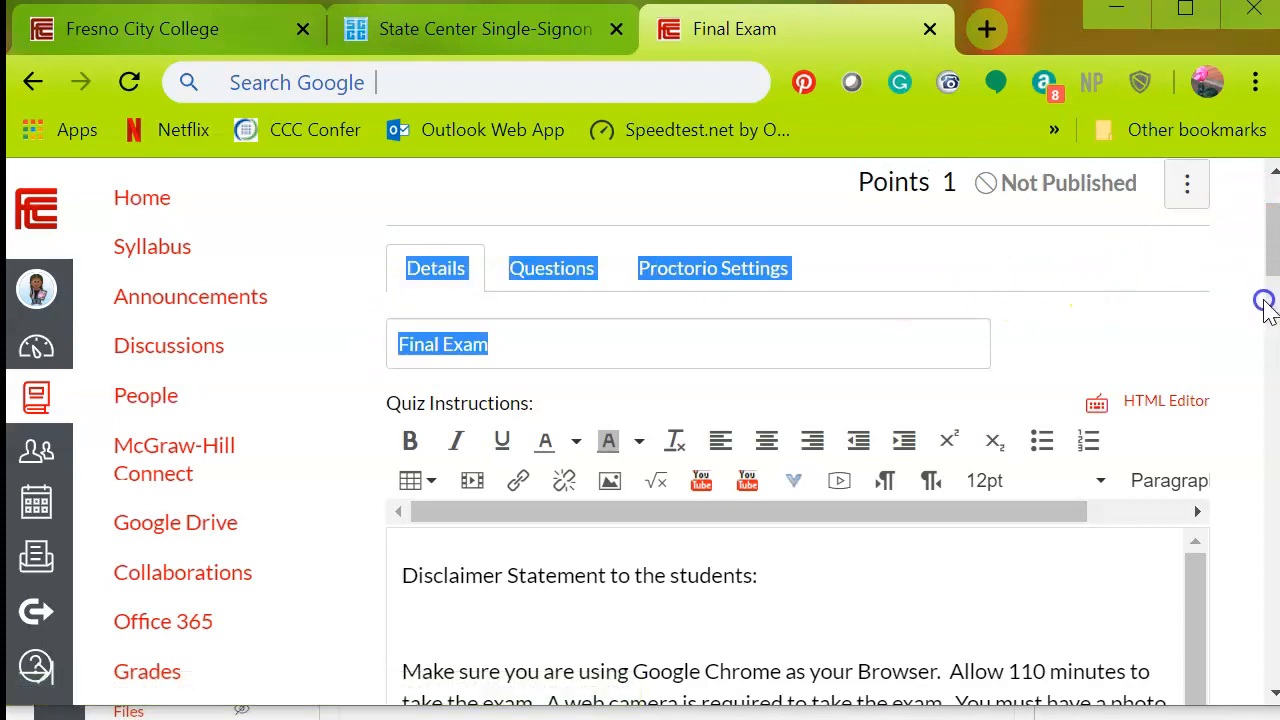
Step: Rename the link in the quiz instructions to 'Final Exam Fall 2019'
{"action": "scroll", "scroll_direction": "down", "scroll_amount": 3}
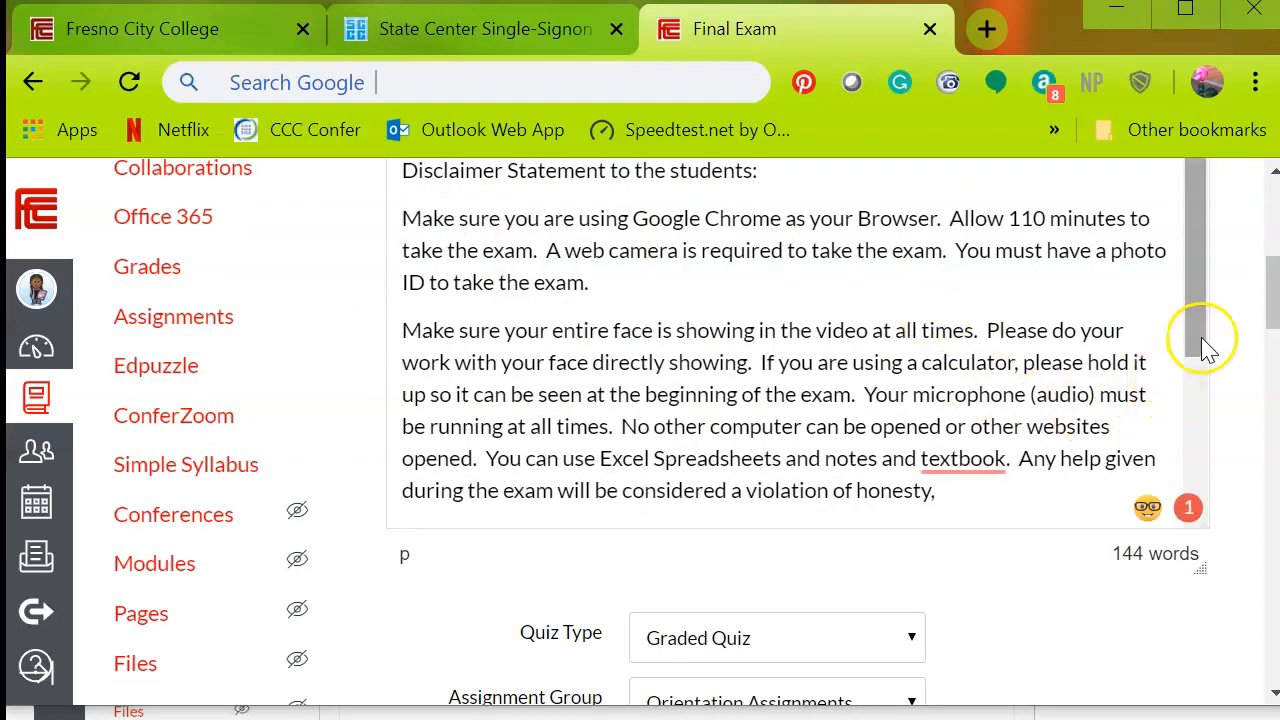
{"action": "scroll", "scroll_direction": "down", "scroll_amount": 3}
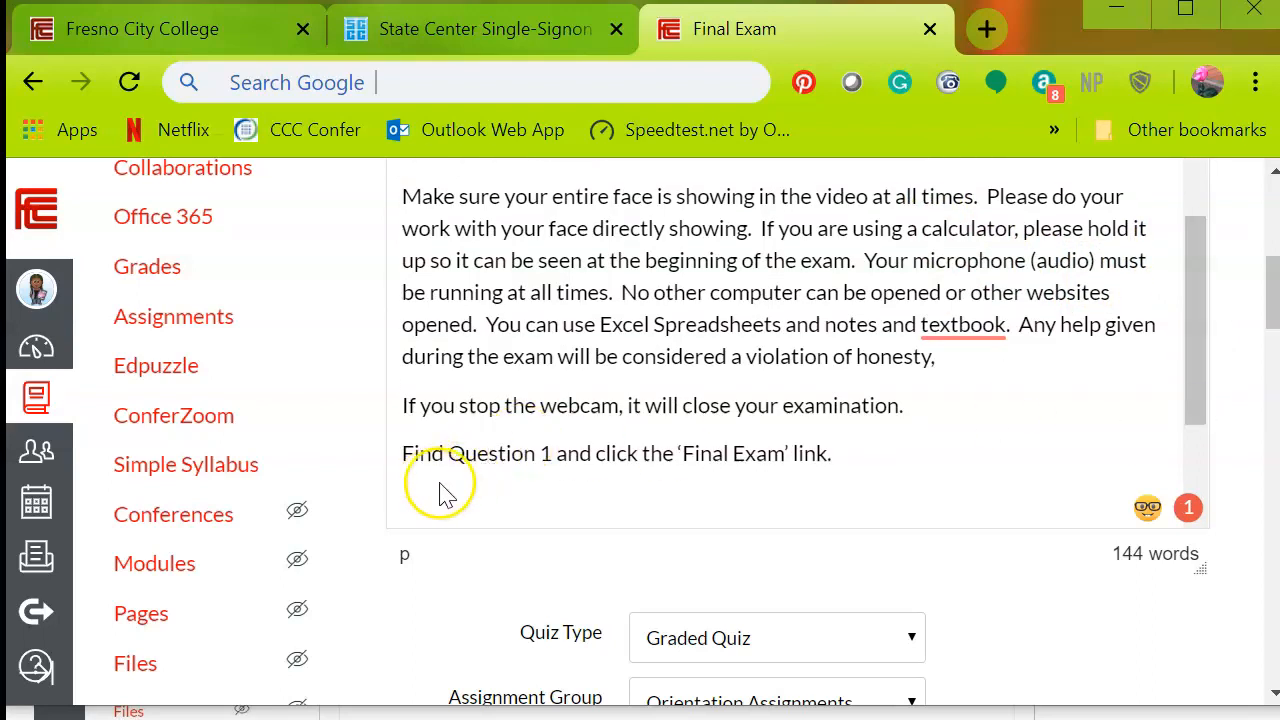
{"action": "mouse_move", "coordinate": [783, 491]}
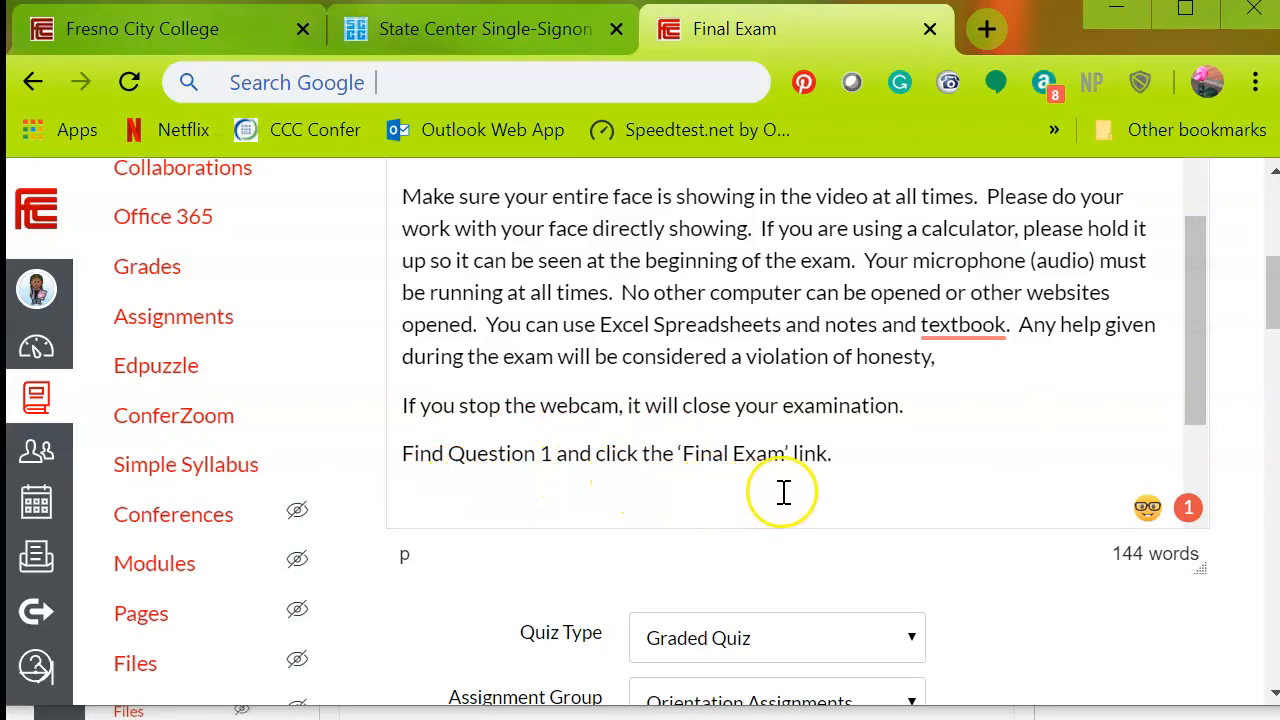
{"action": "mouse_move", "coordinate": [732, 440]}
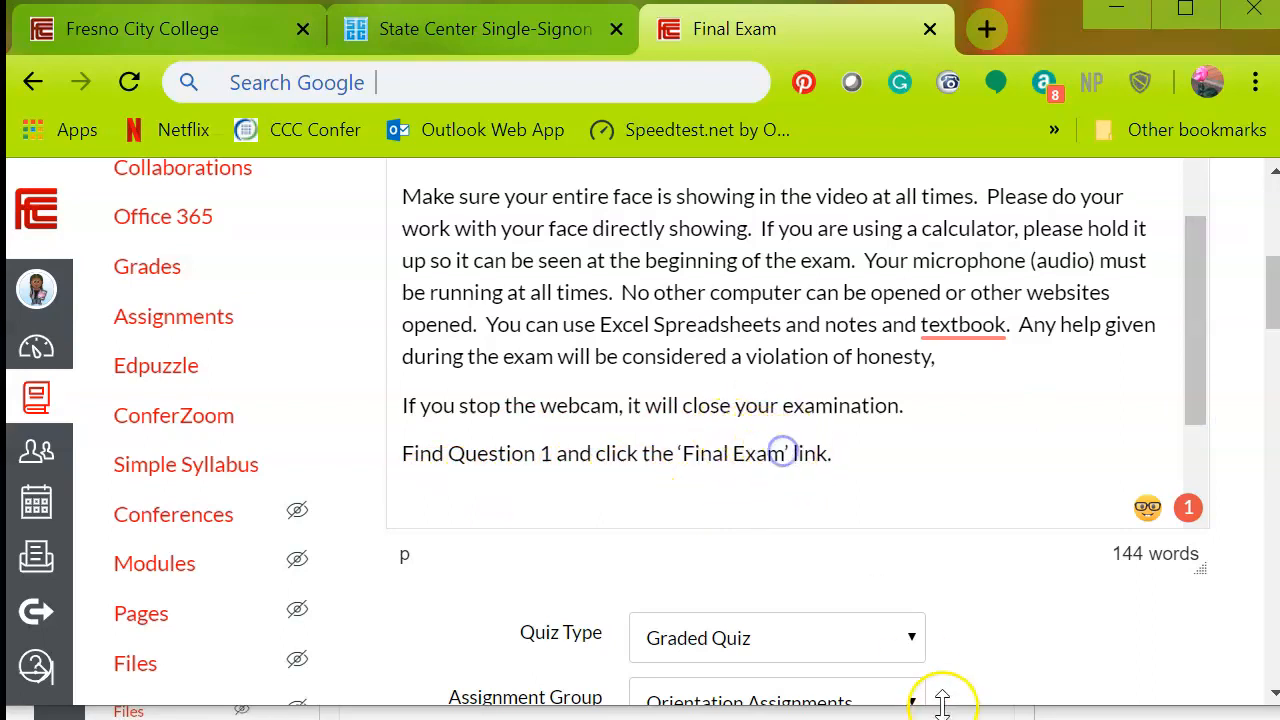
{"action": "type", "text": "Fall"}
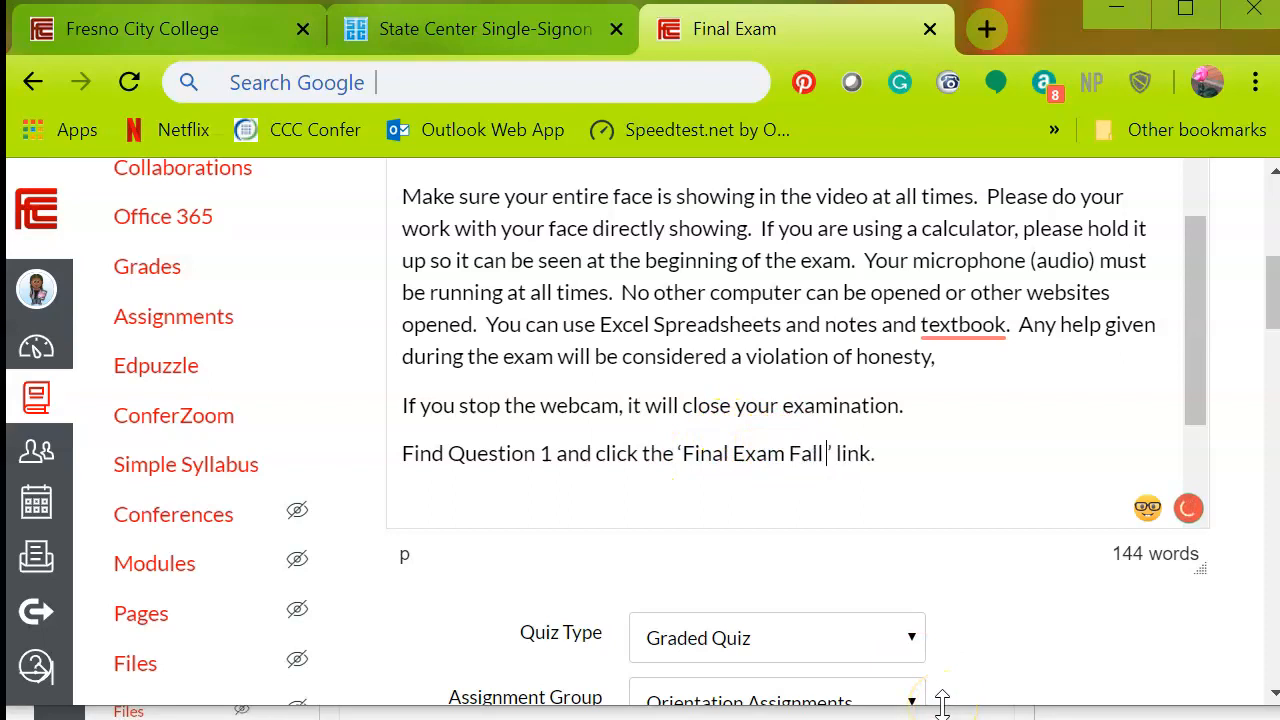
{"action": "type", "text": "2019"}
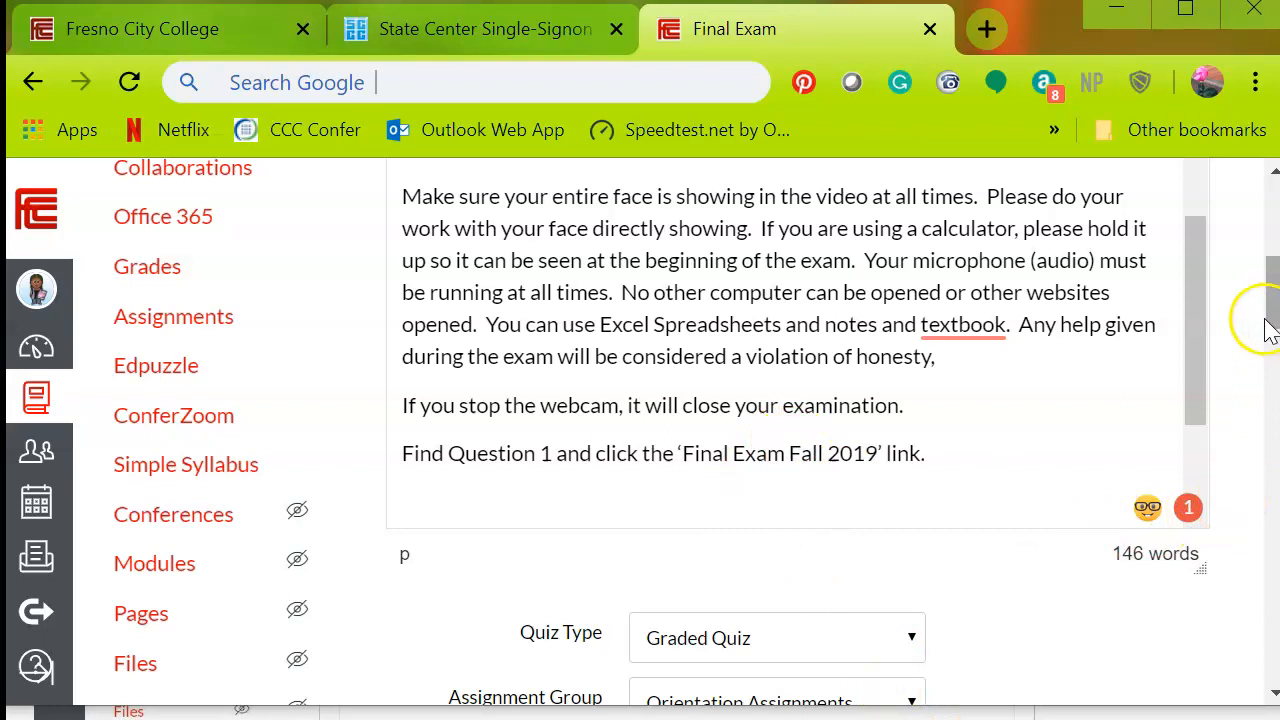
Step: Save the quiz
{"action": "scroll", "scroll_direction": "down", "scroll_amount": 3}
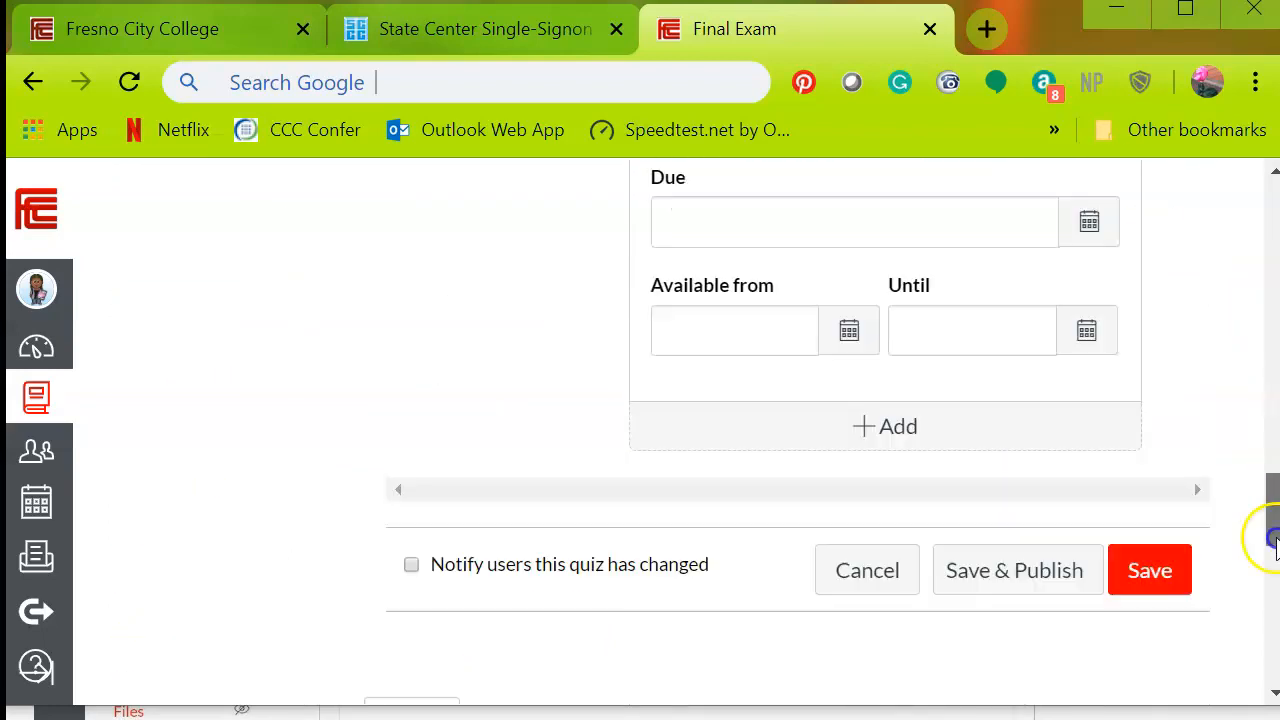
{"action": "scroll", "scroll_direction": "down", "scroll_amount": 3}
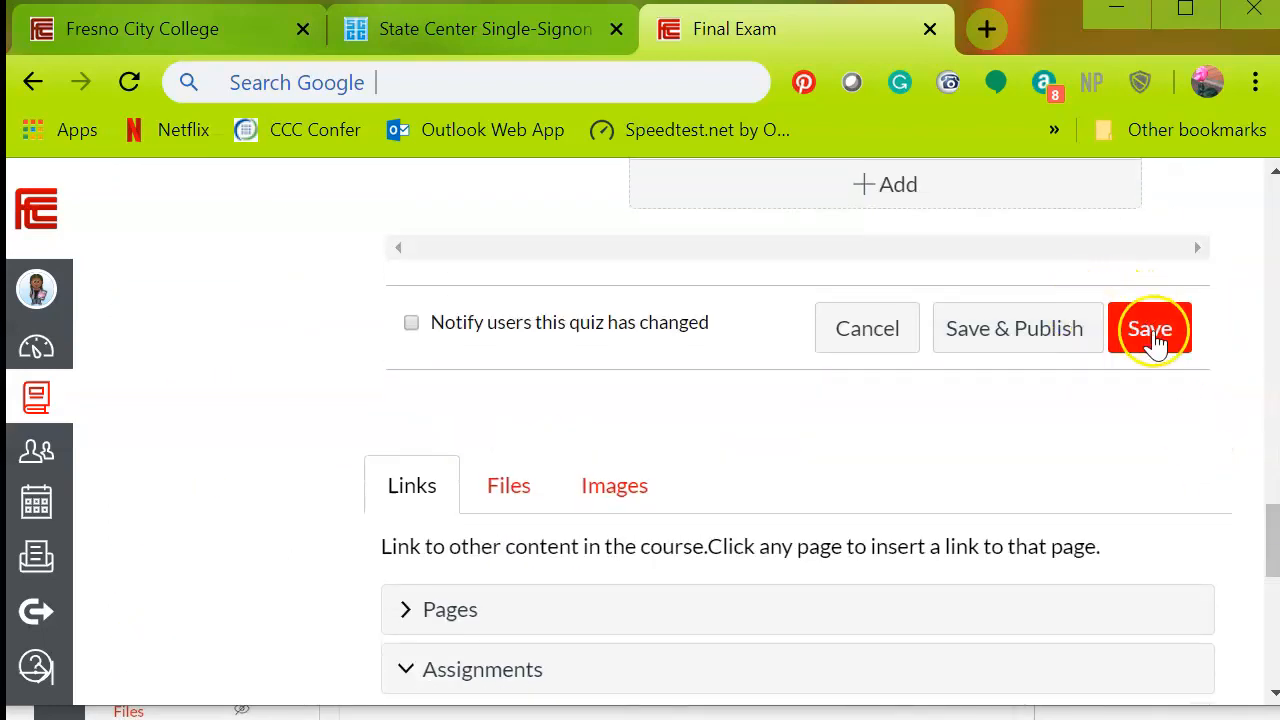
{"action": "left_click", "coordinate": [1149, 328]}
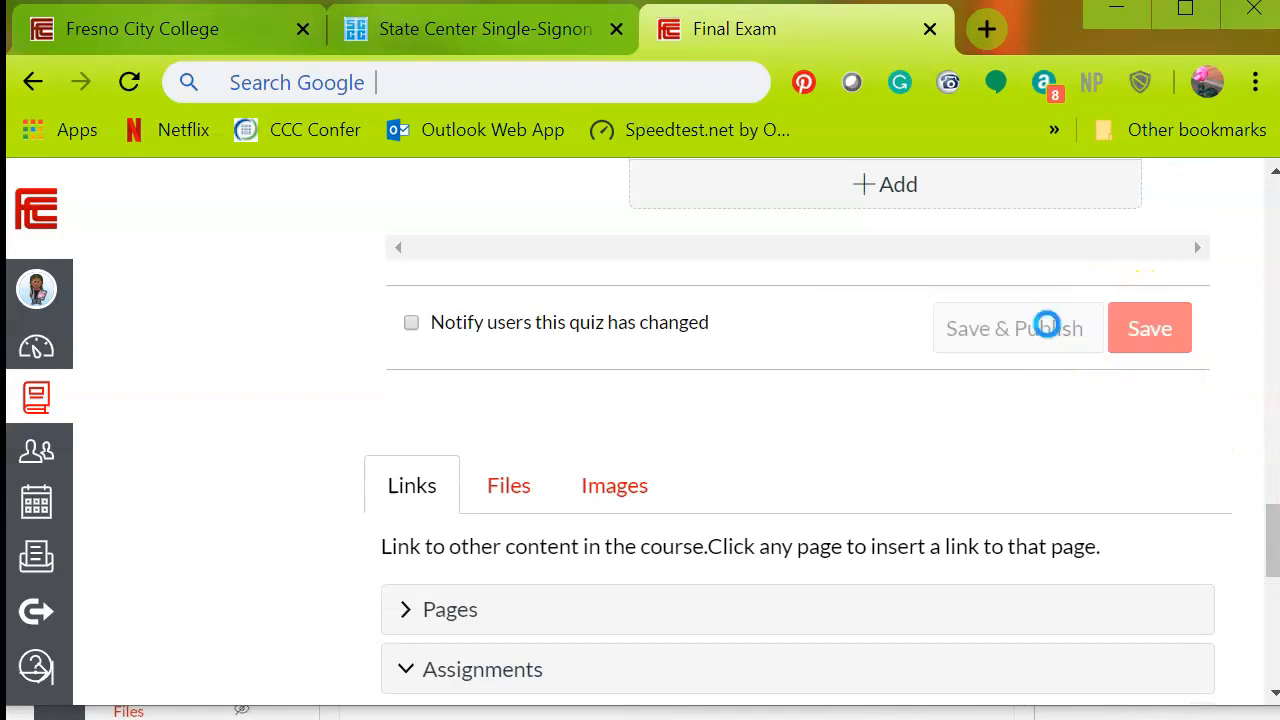